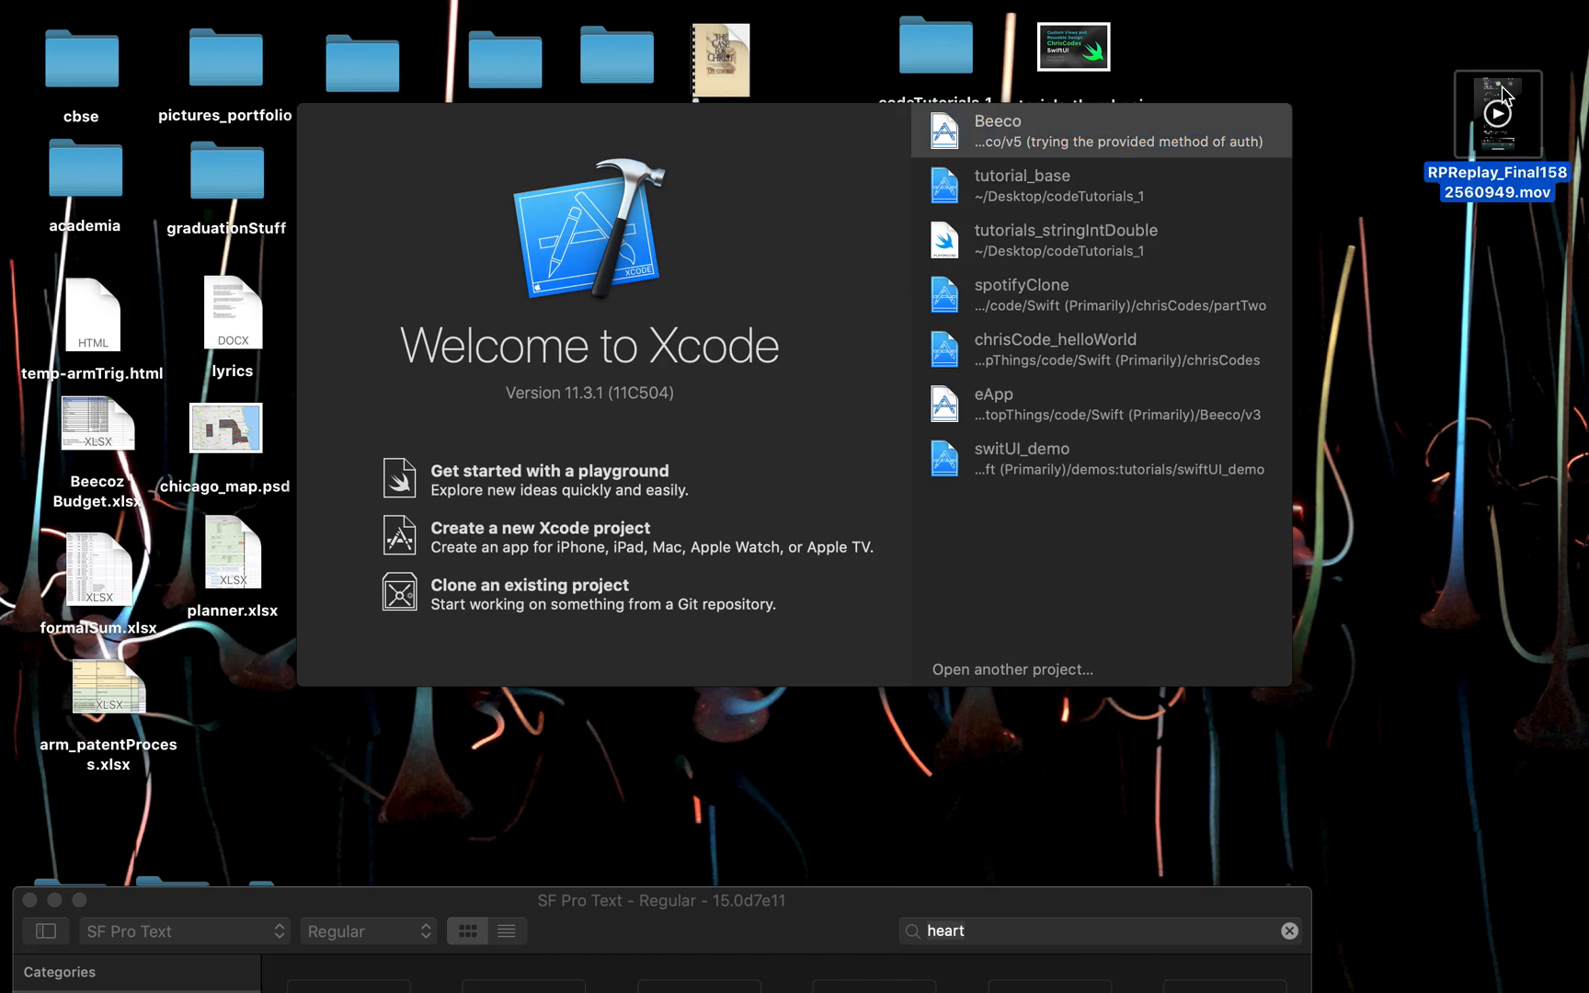
Step: Play the Spotify app screen recording for reference, then pause it
double_click(1498, 113)
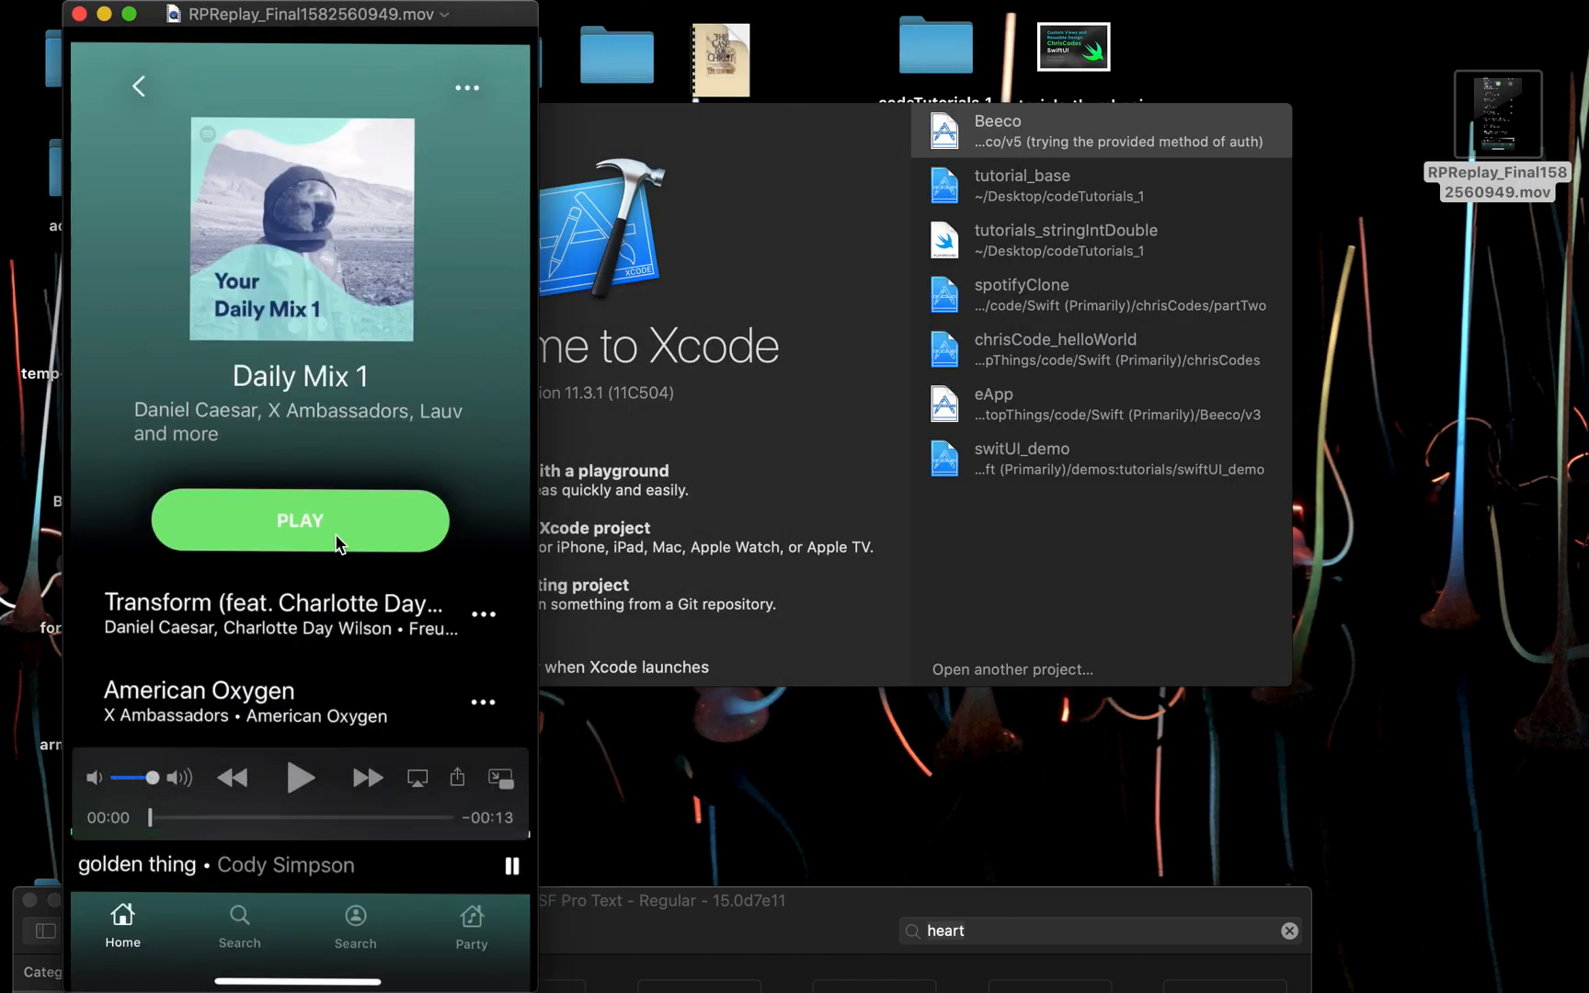
click(300, 777)
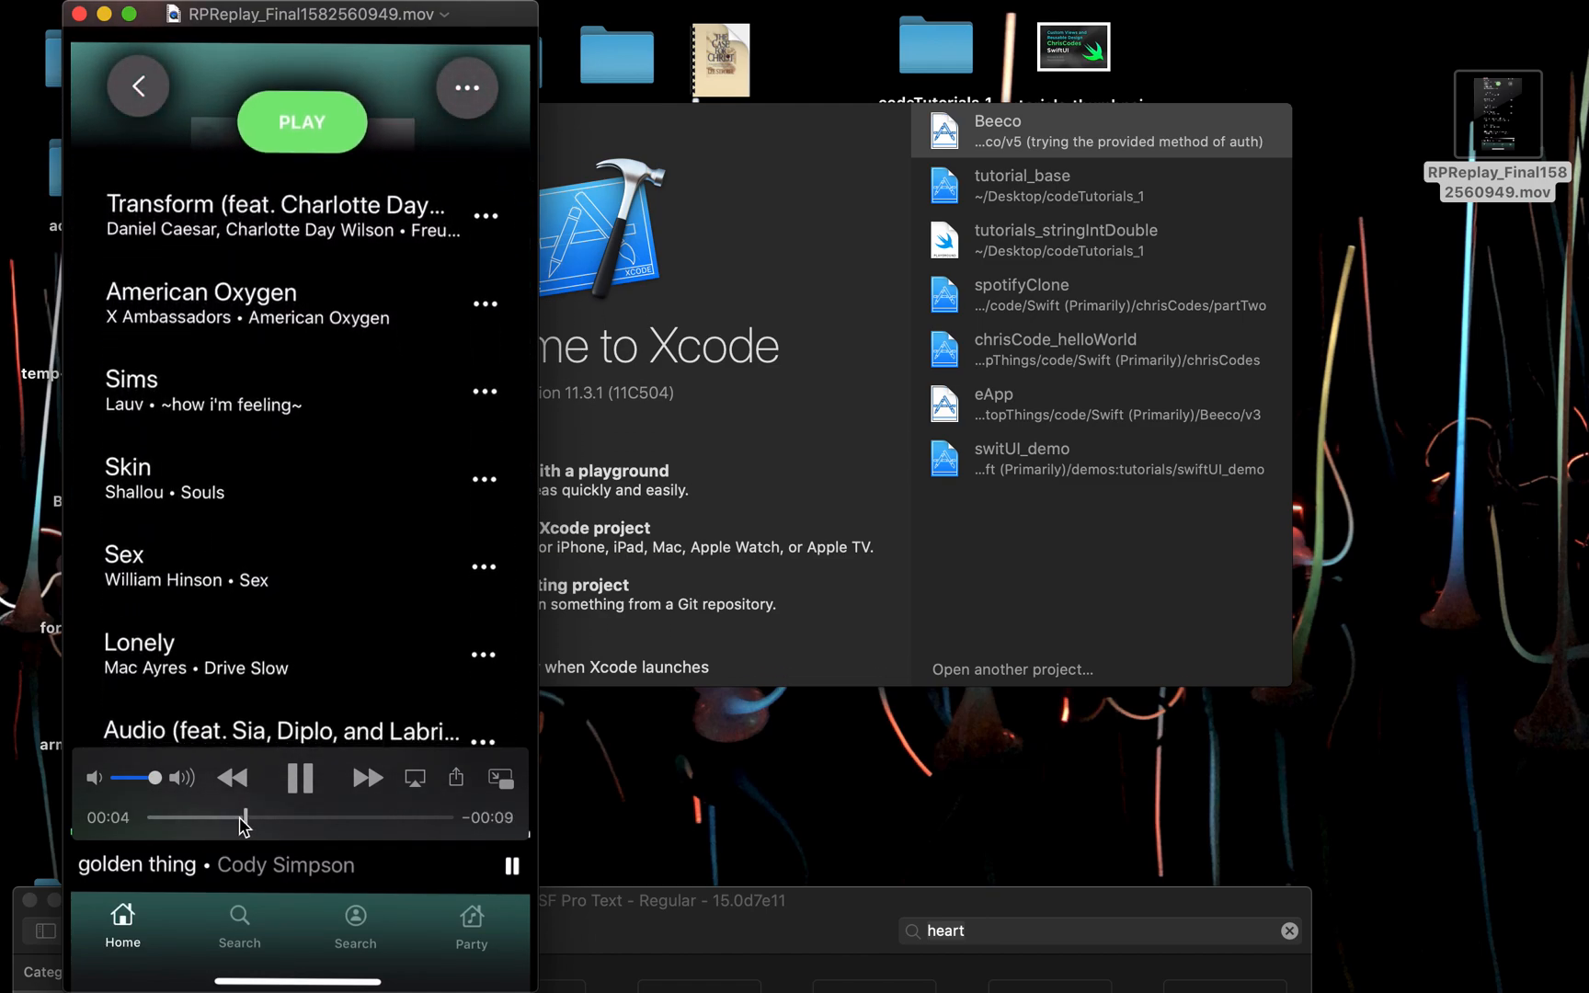
scroll(down, 3)
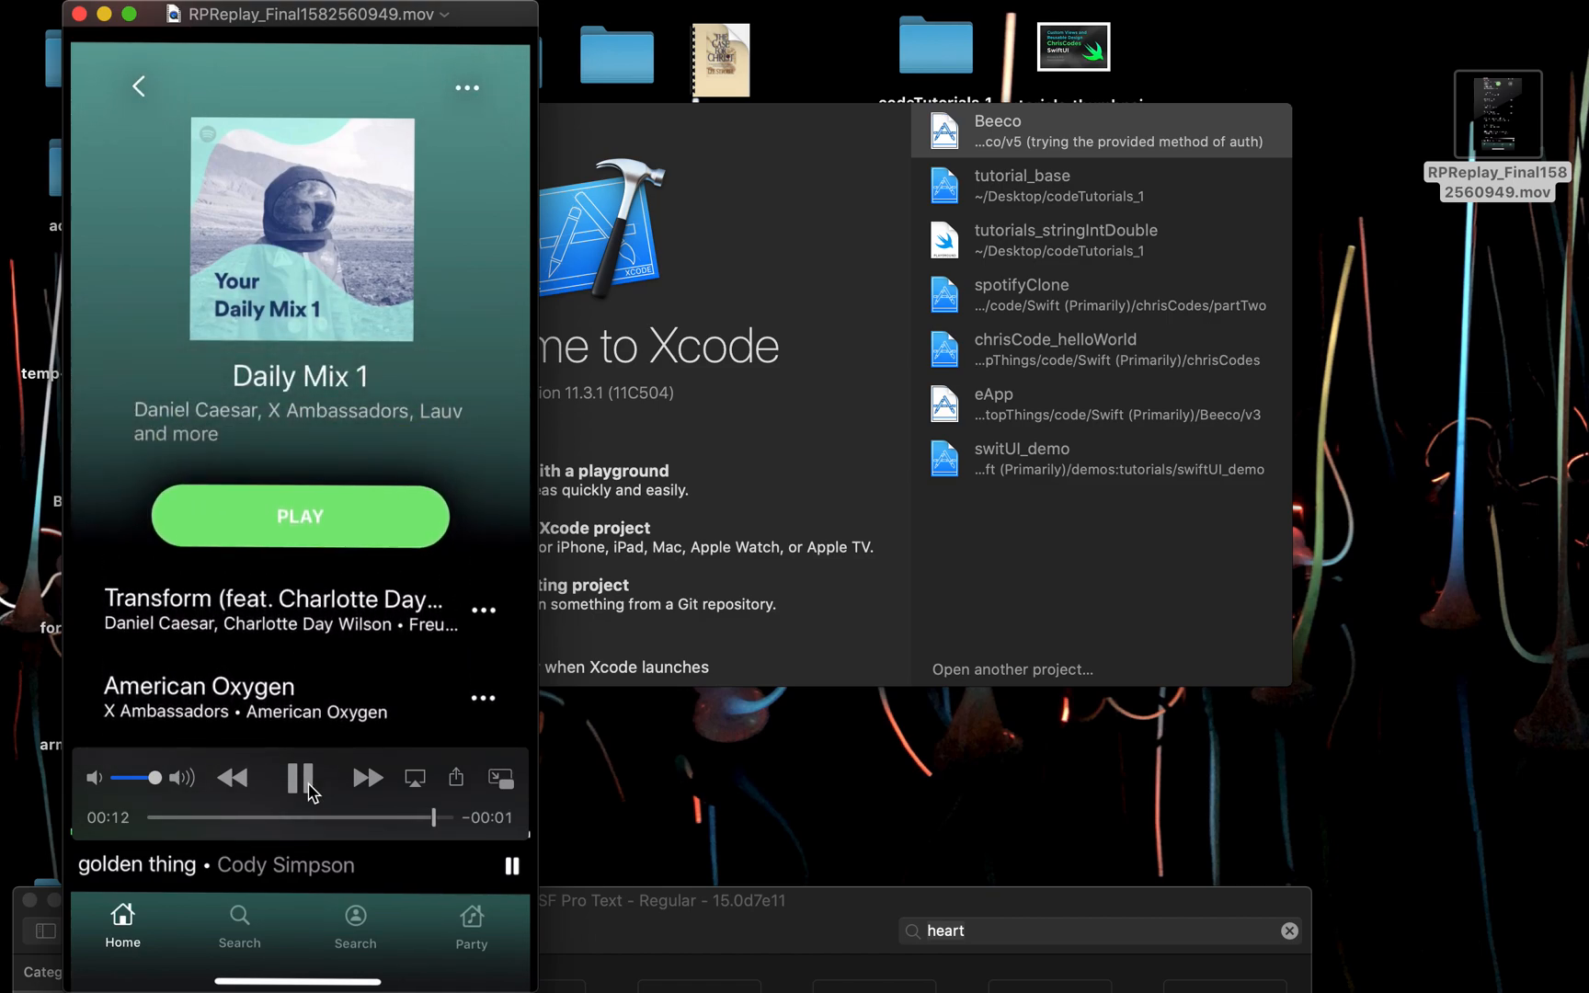
click(300, 777)
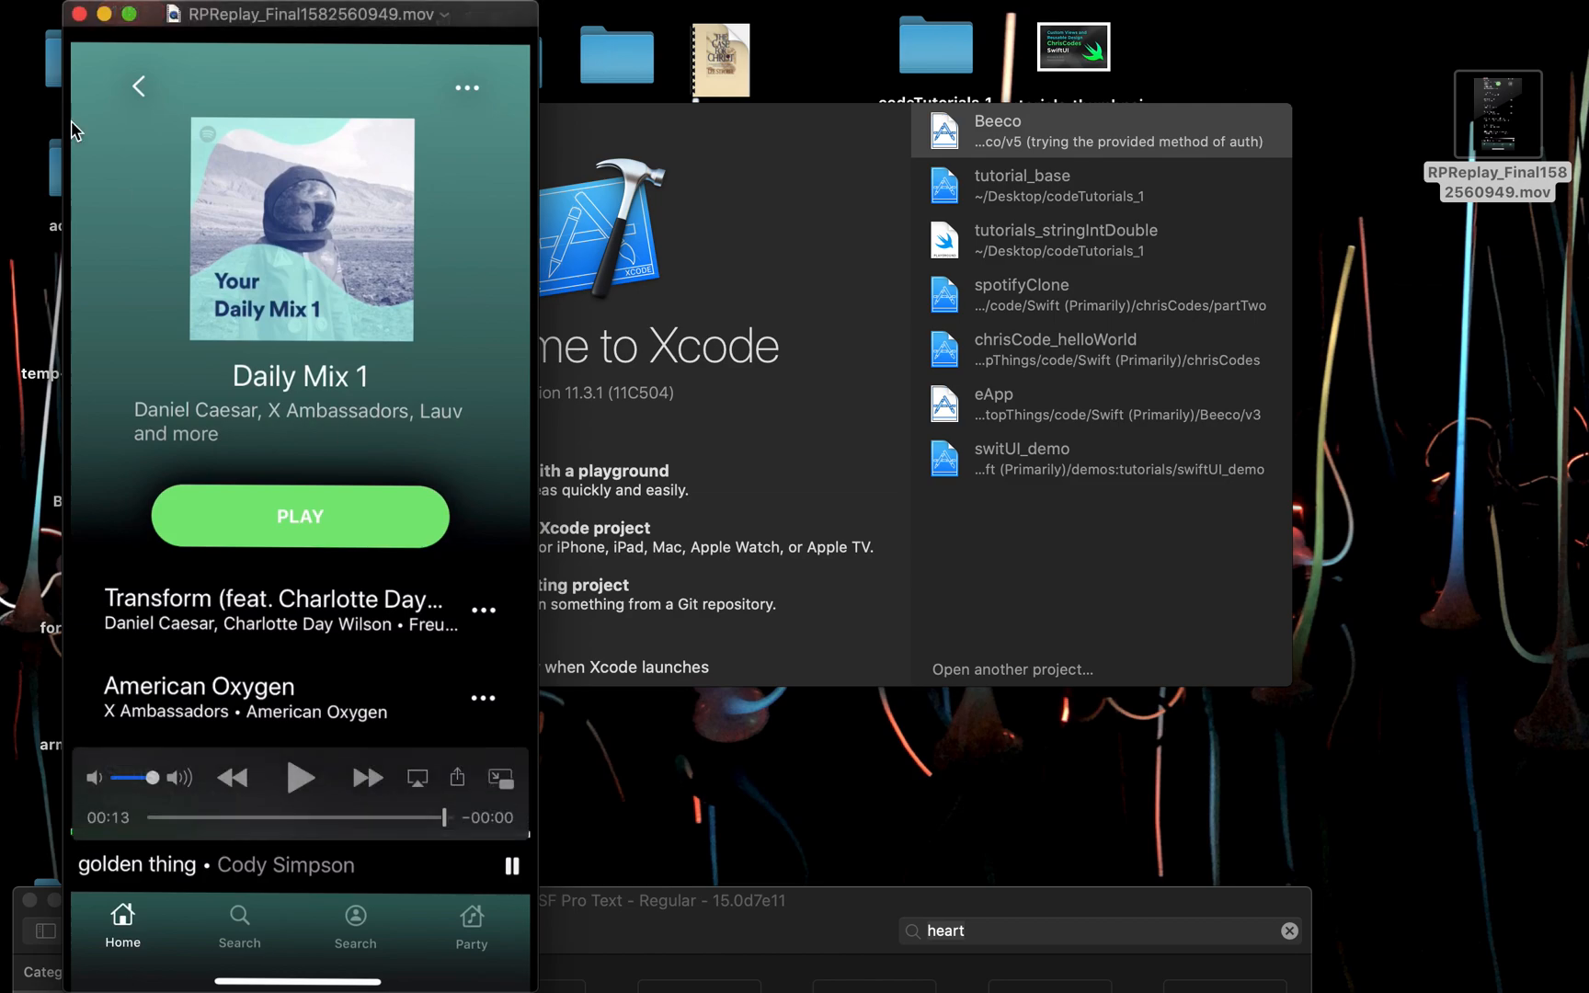
mouse_move(181, 140)
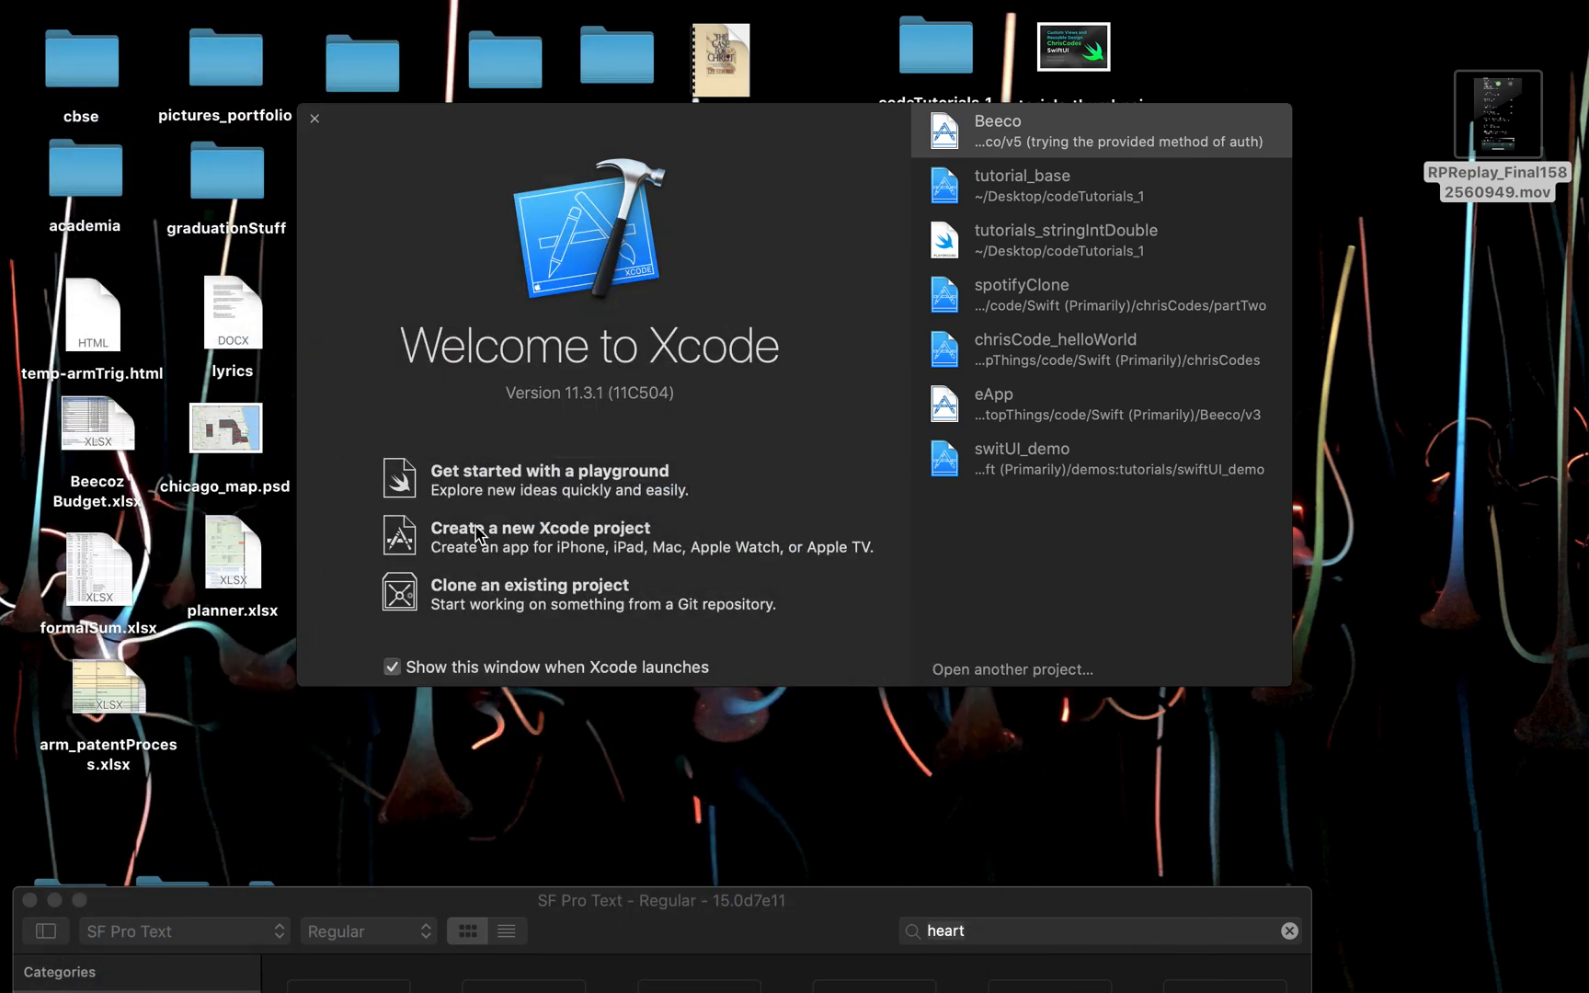
Step: Create a new Tabbed App project named spotifyClone and advance to the save-location step
click(1100, 130)
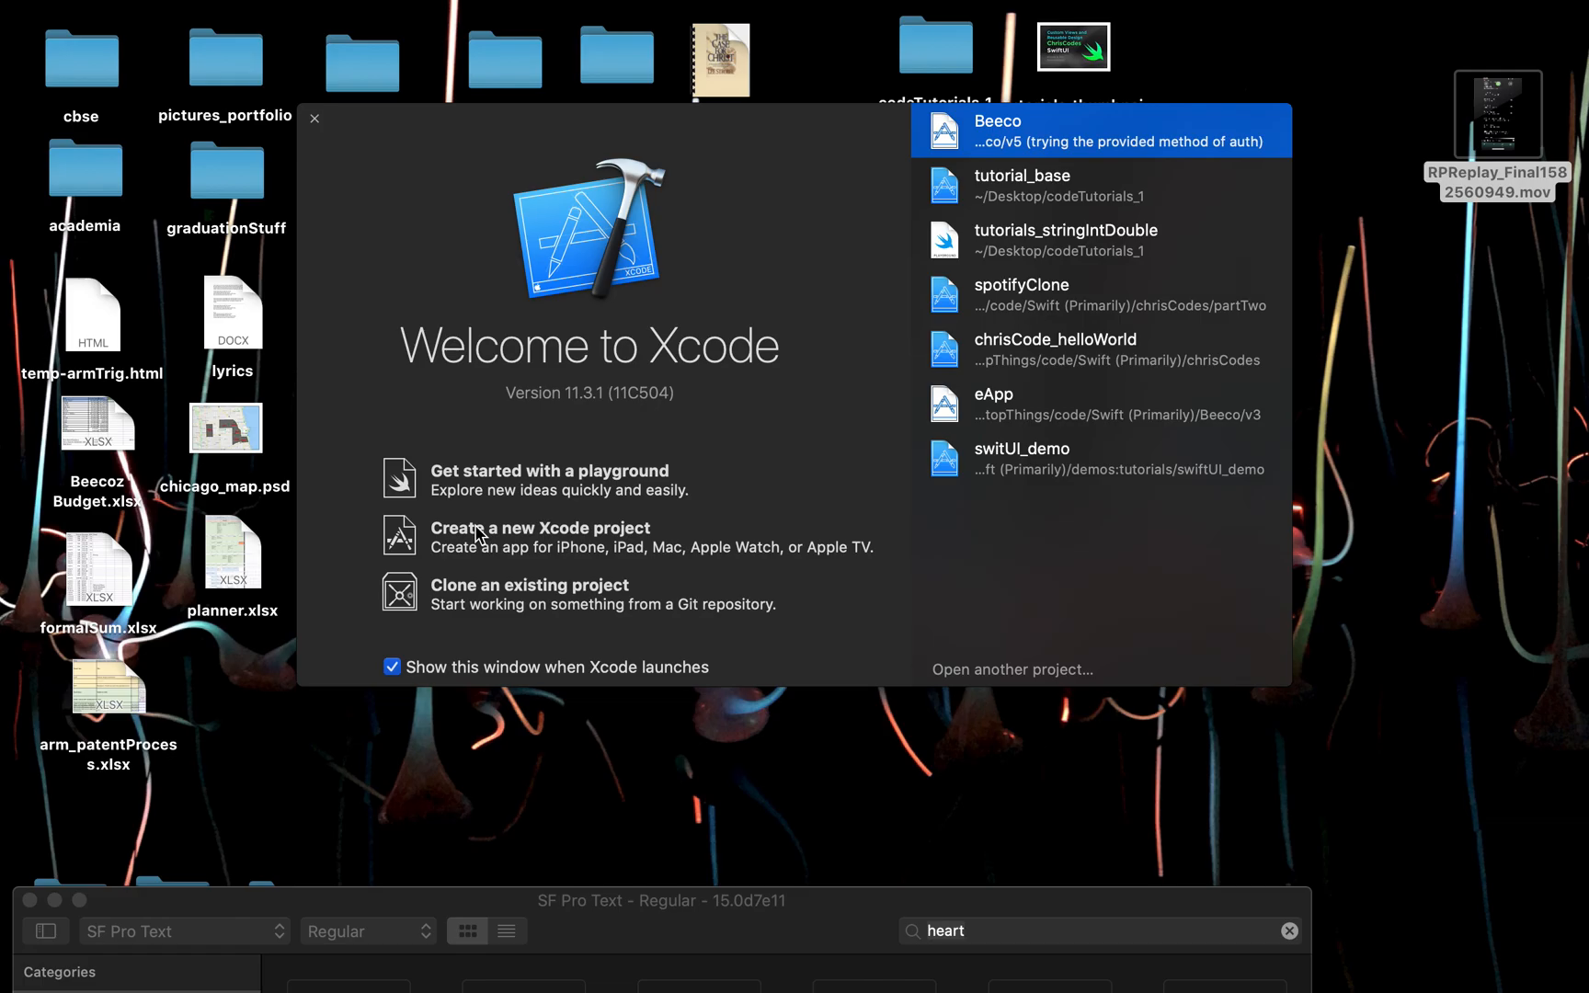
click(539, 527)
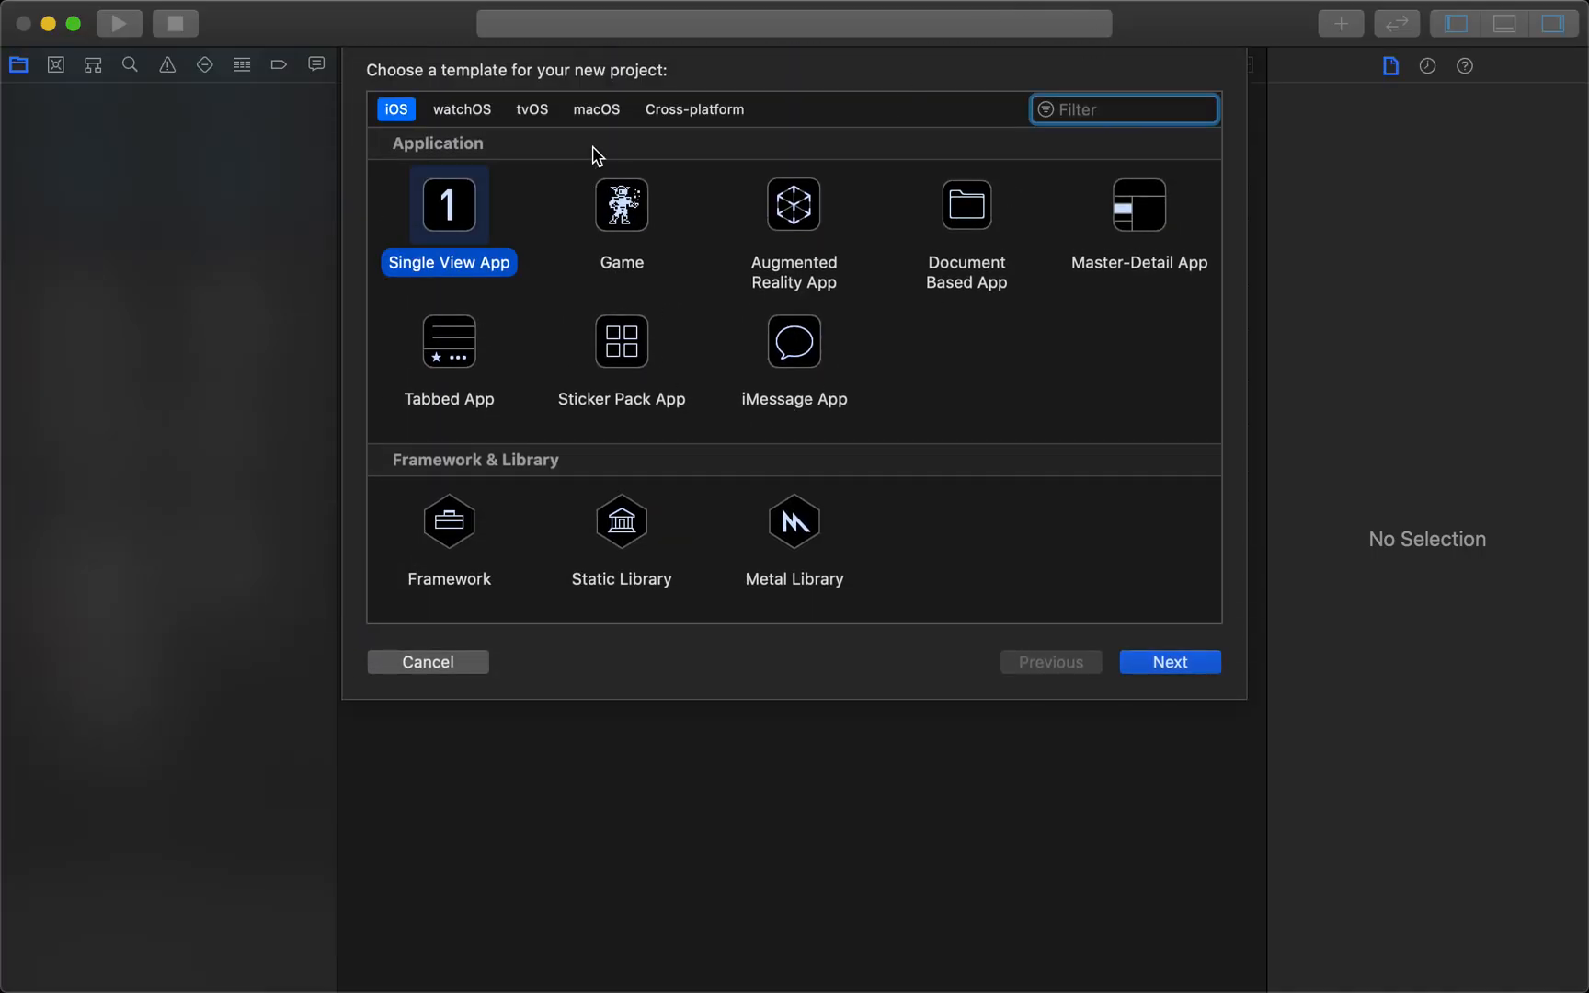
mouse_move(1184, 6)
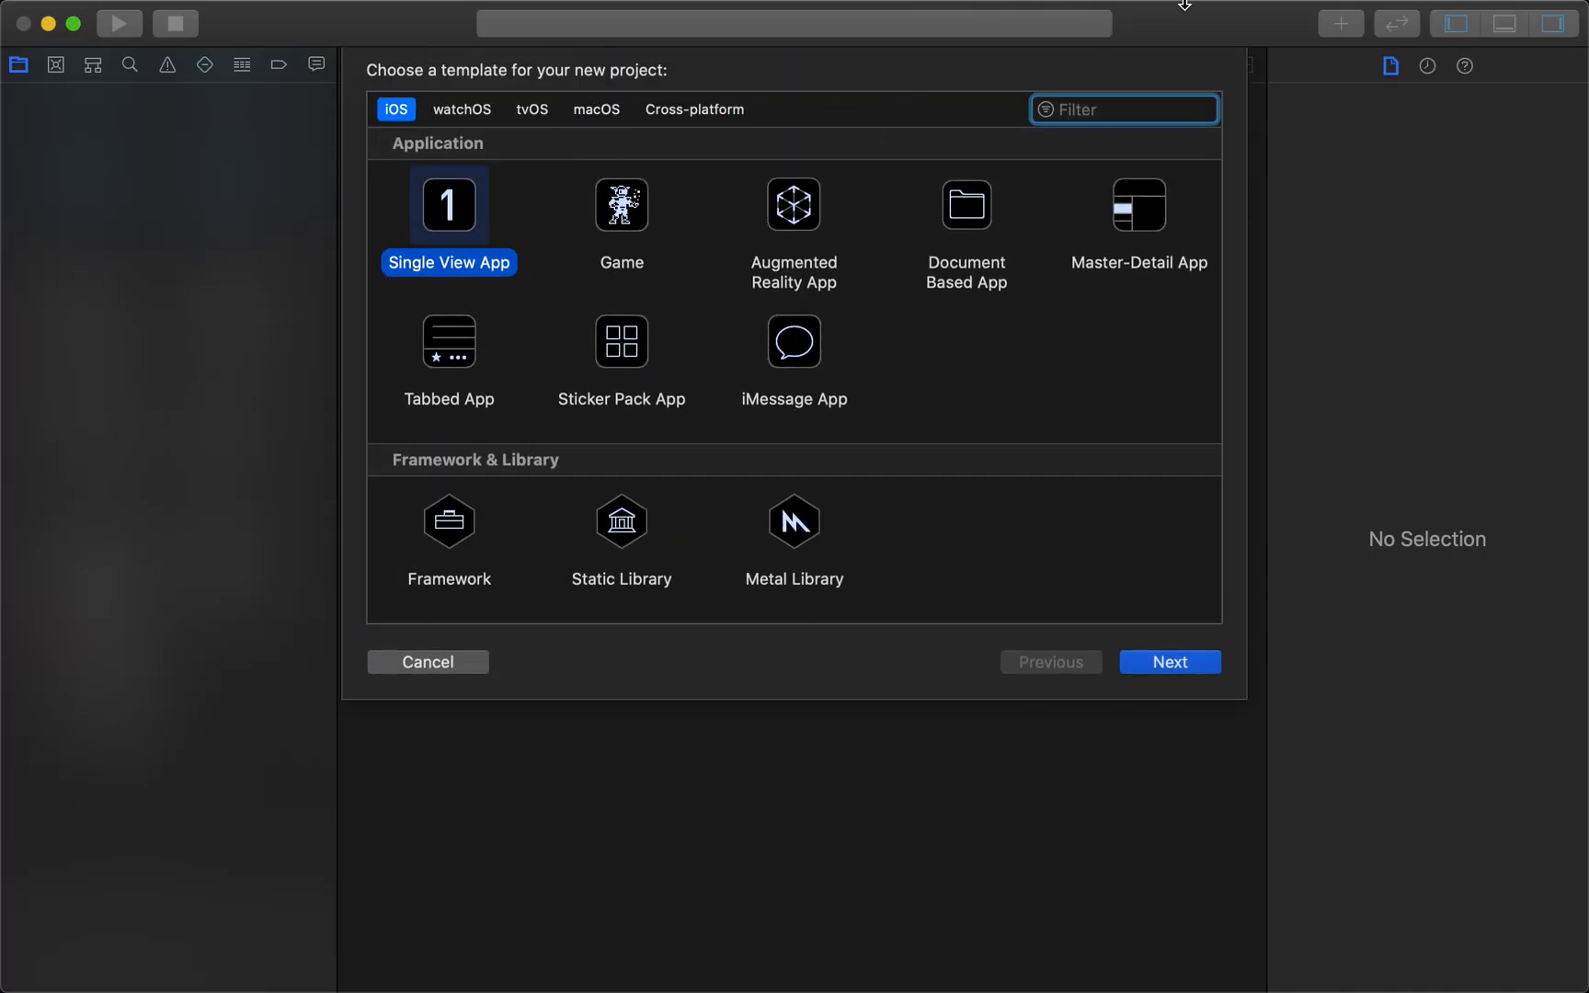
click(448, 341)
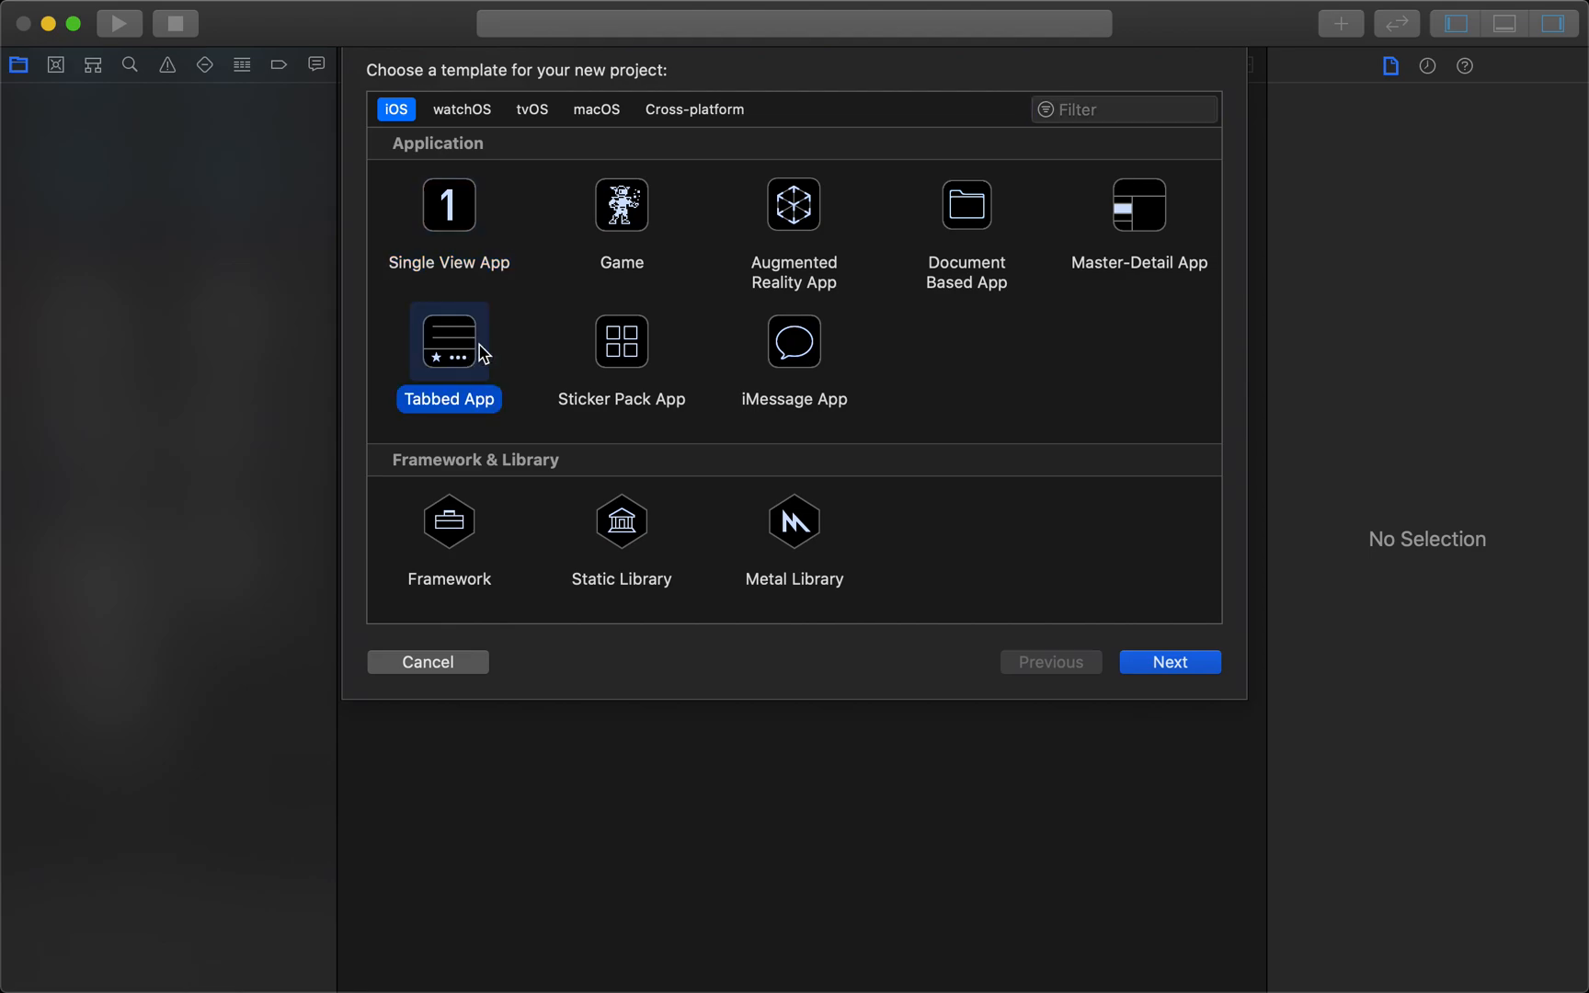
mouse_move(601, 577)
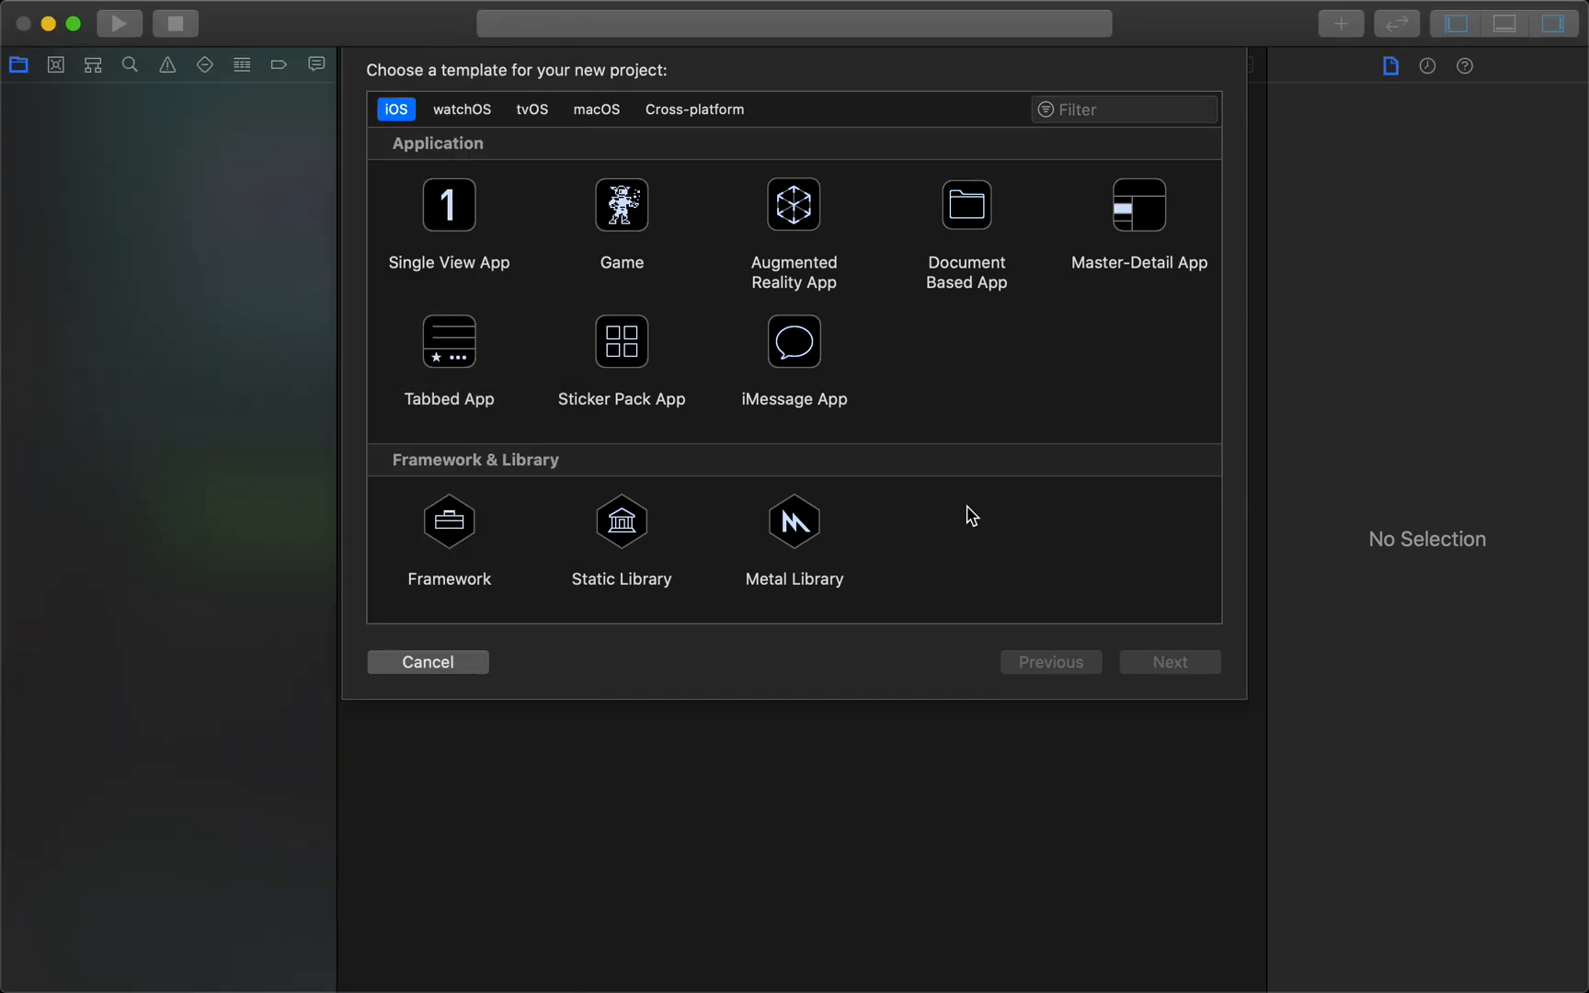
click(1167, 662)
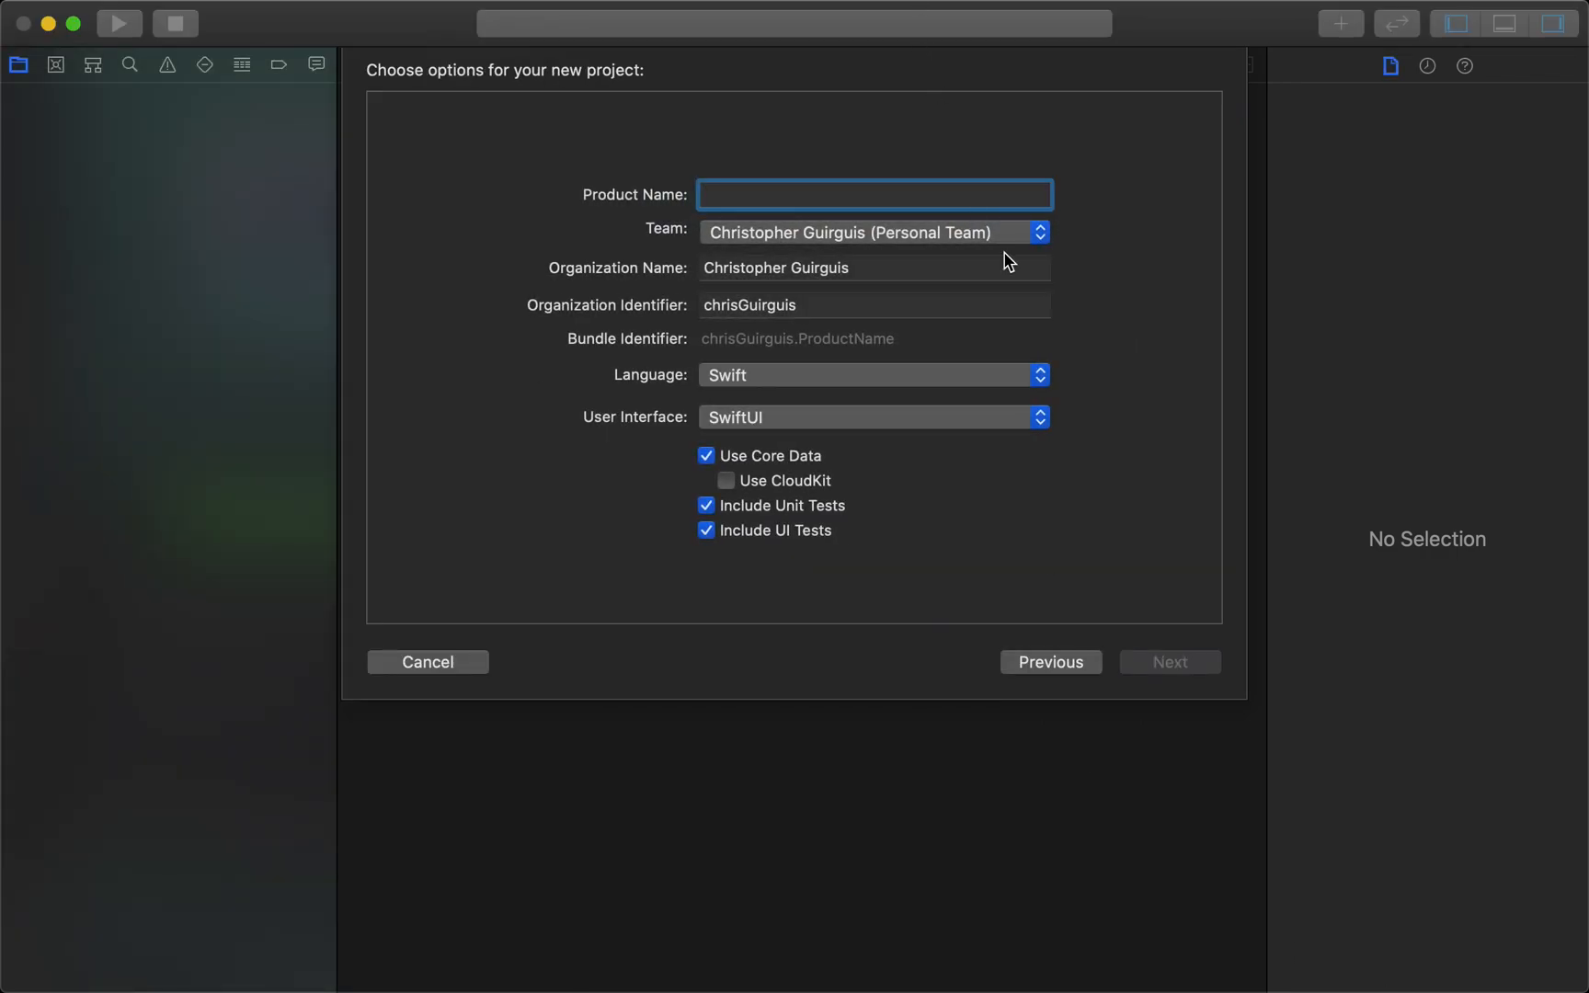
text(spotifyClone)
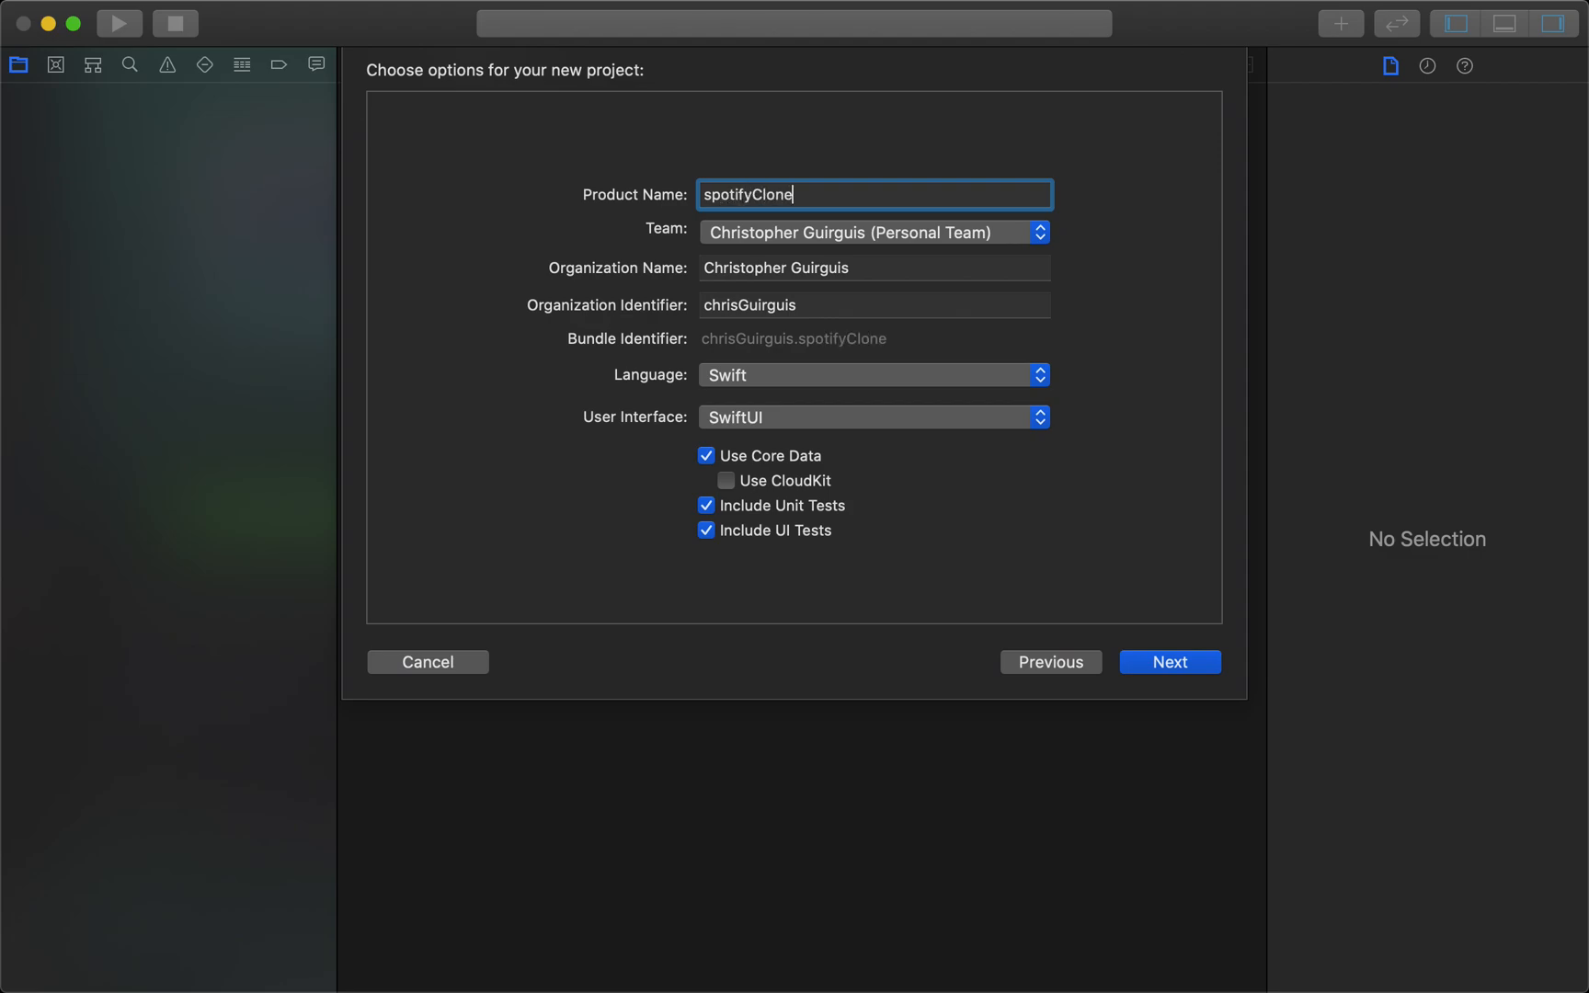
click(1168, 662)
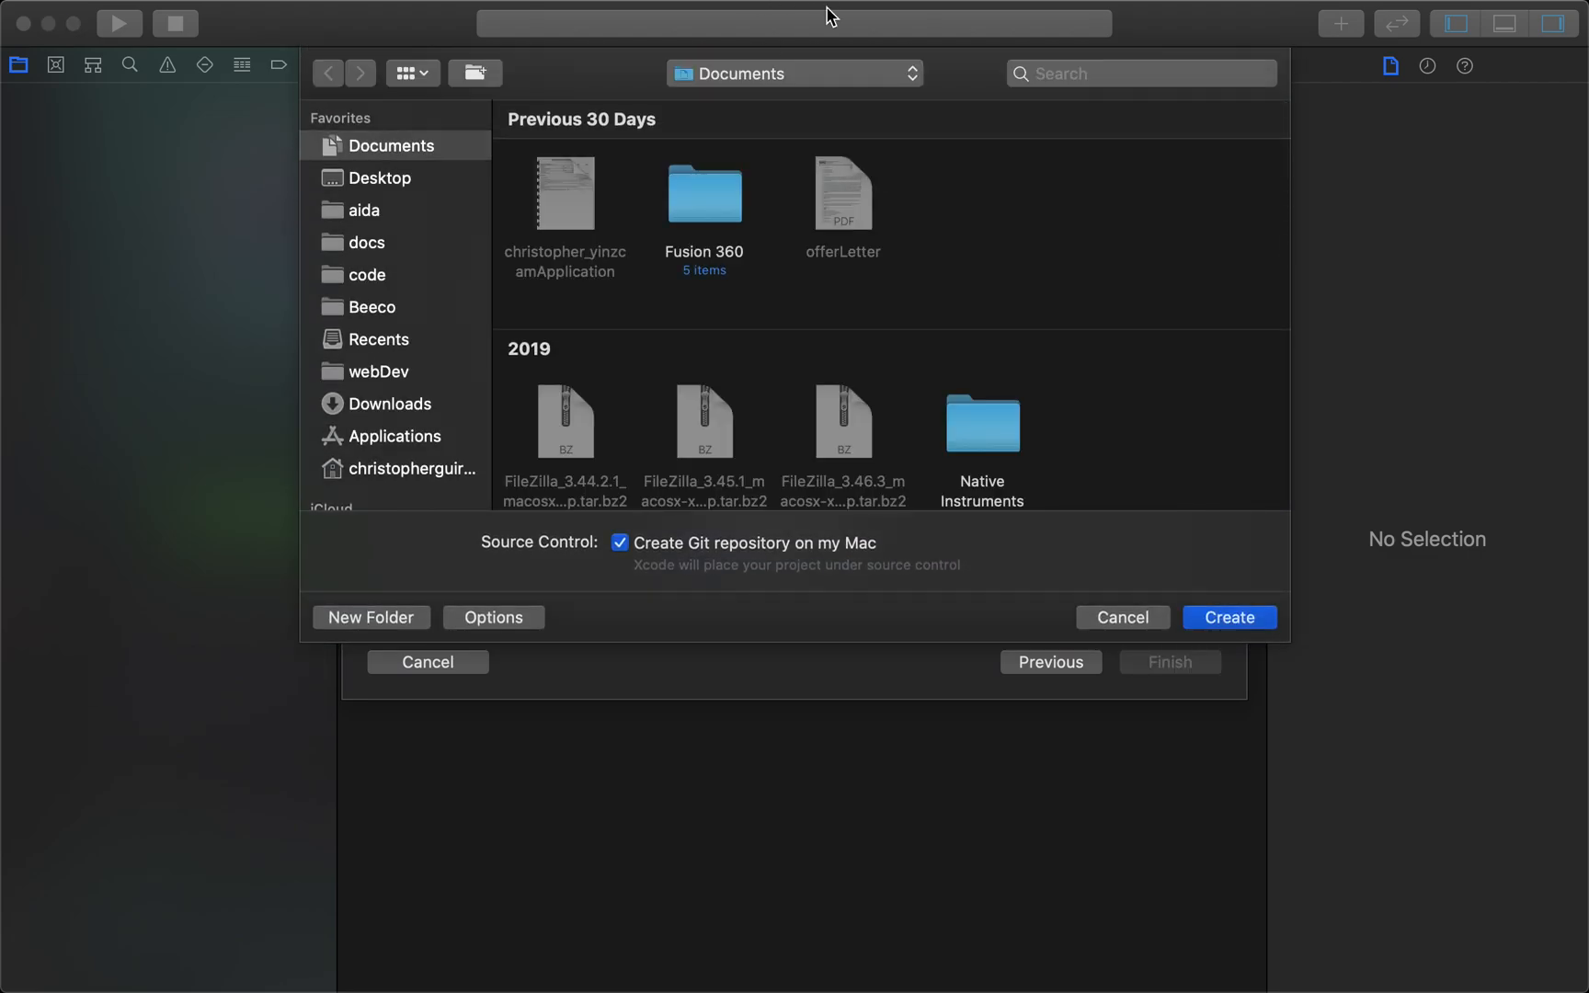
Step: Make a spotifyClone folder on the Desktop and save the project into it
click(379, 177)
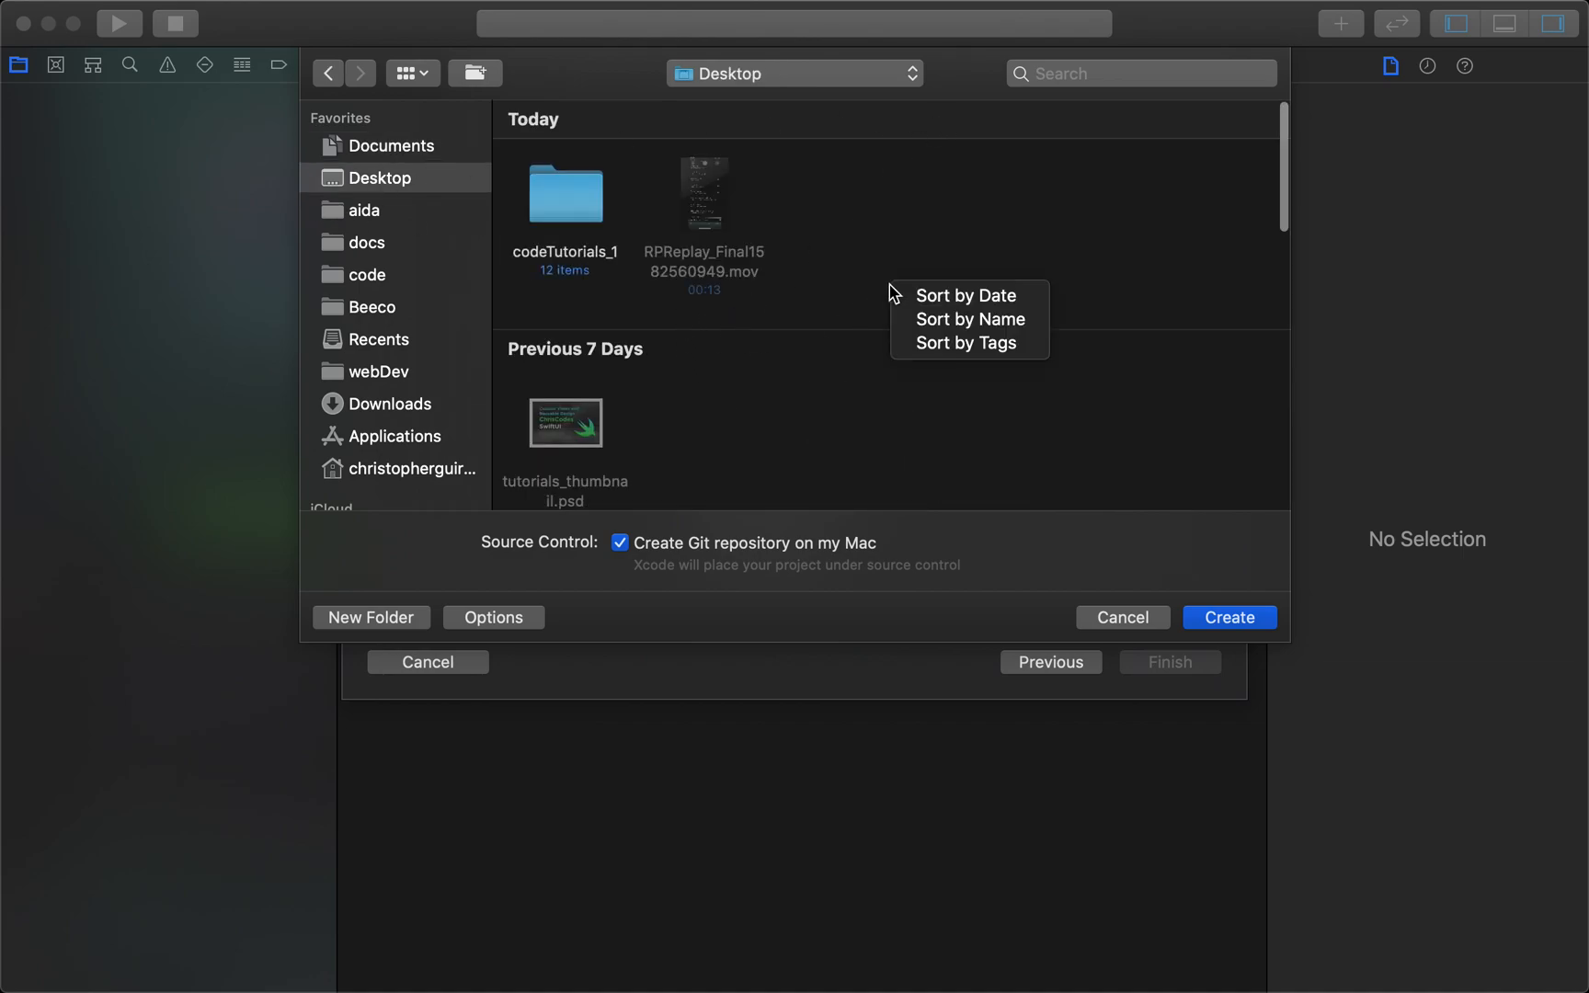
click(370, 617)
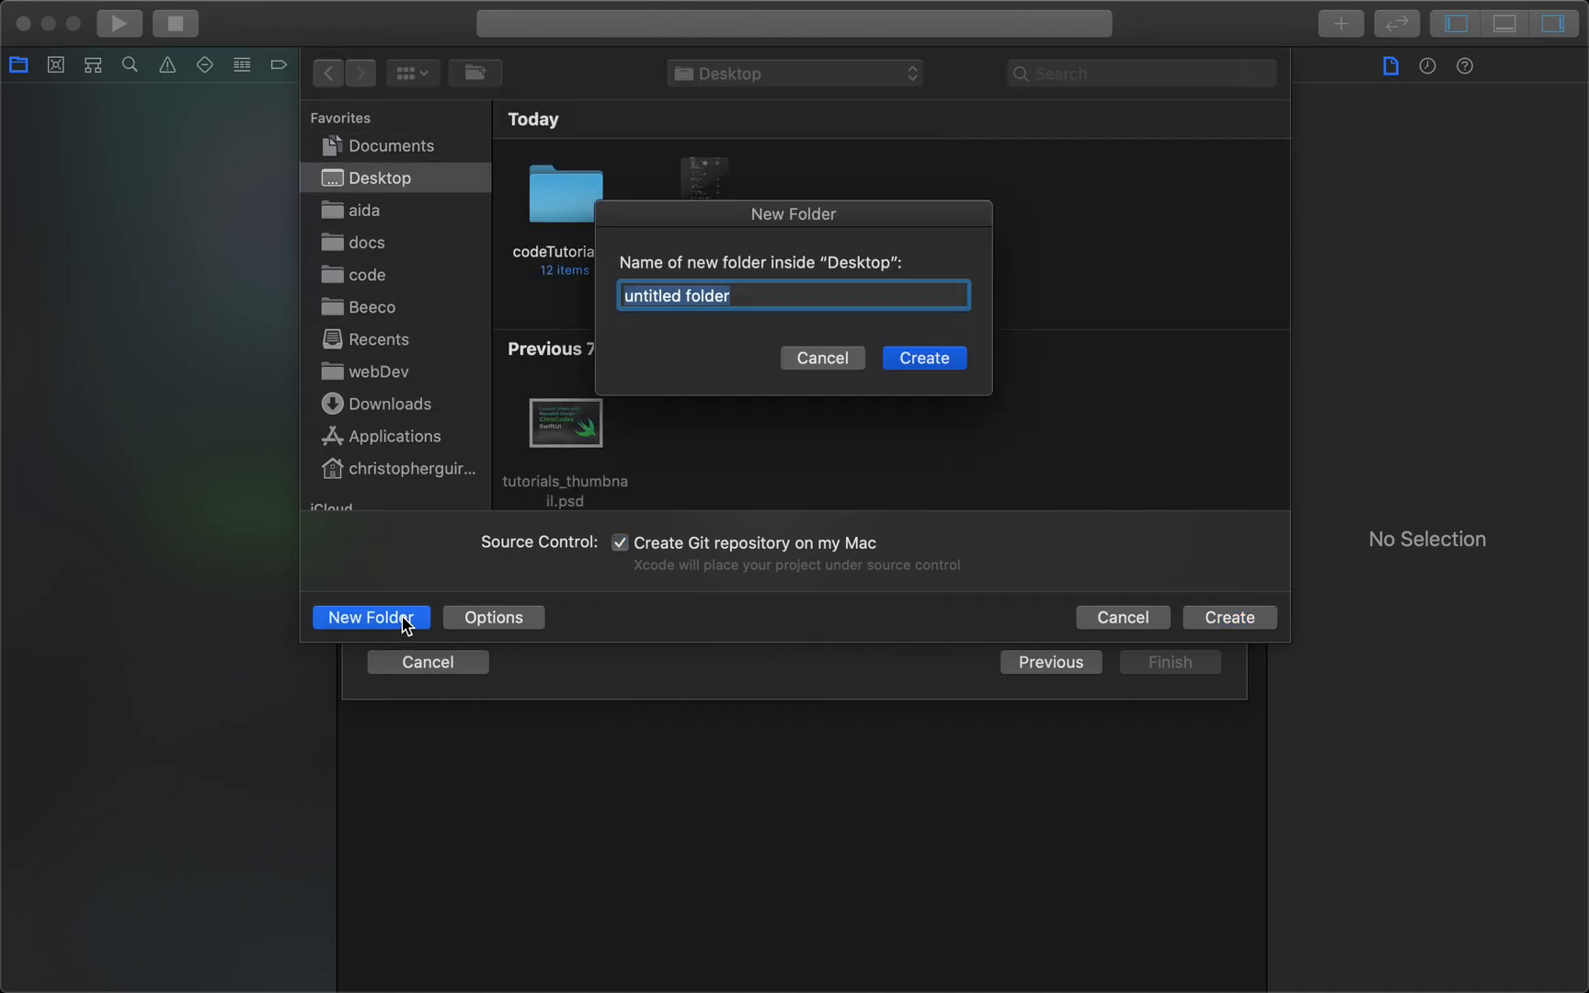
text(spotifyCl)
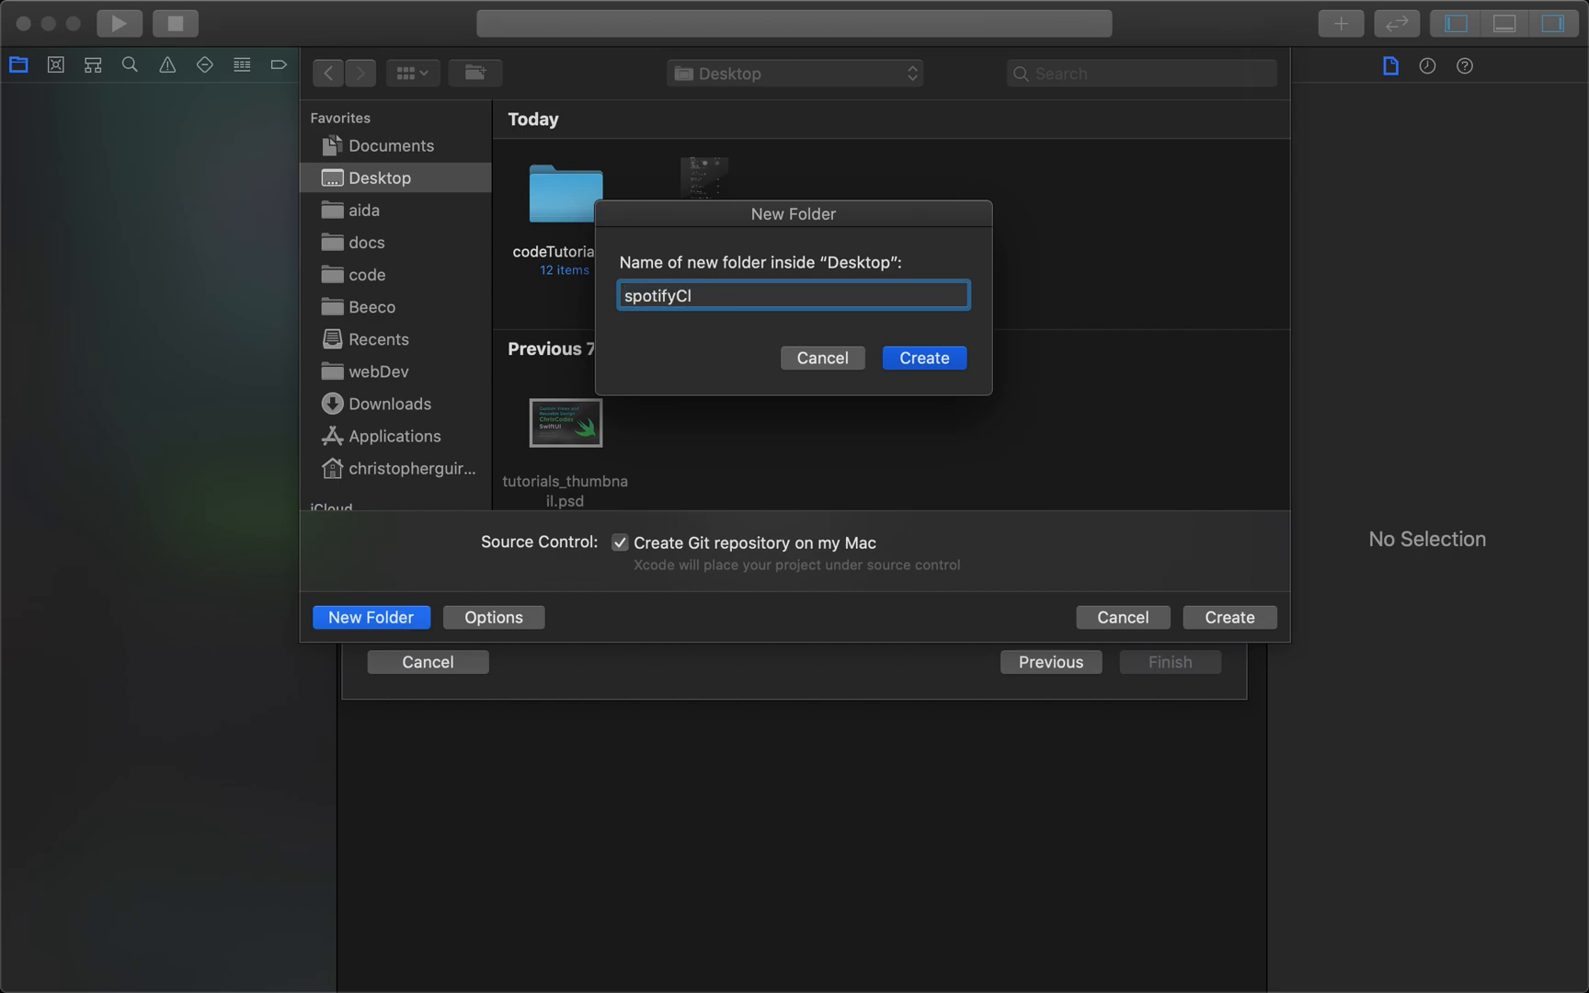
click(920, 358)
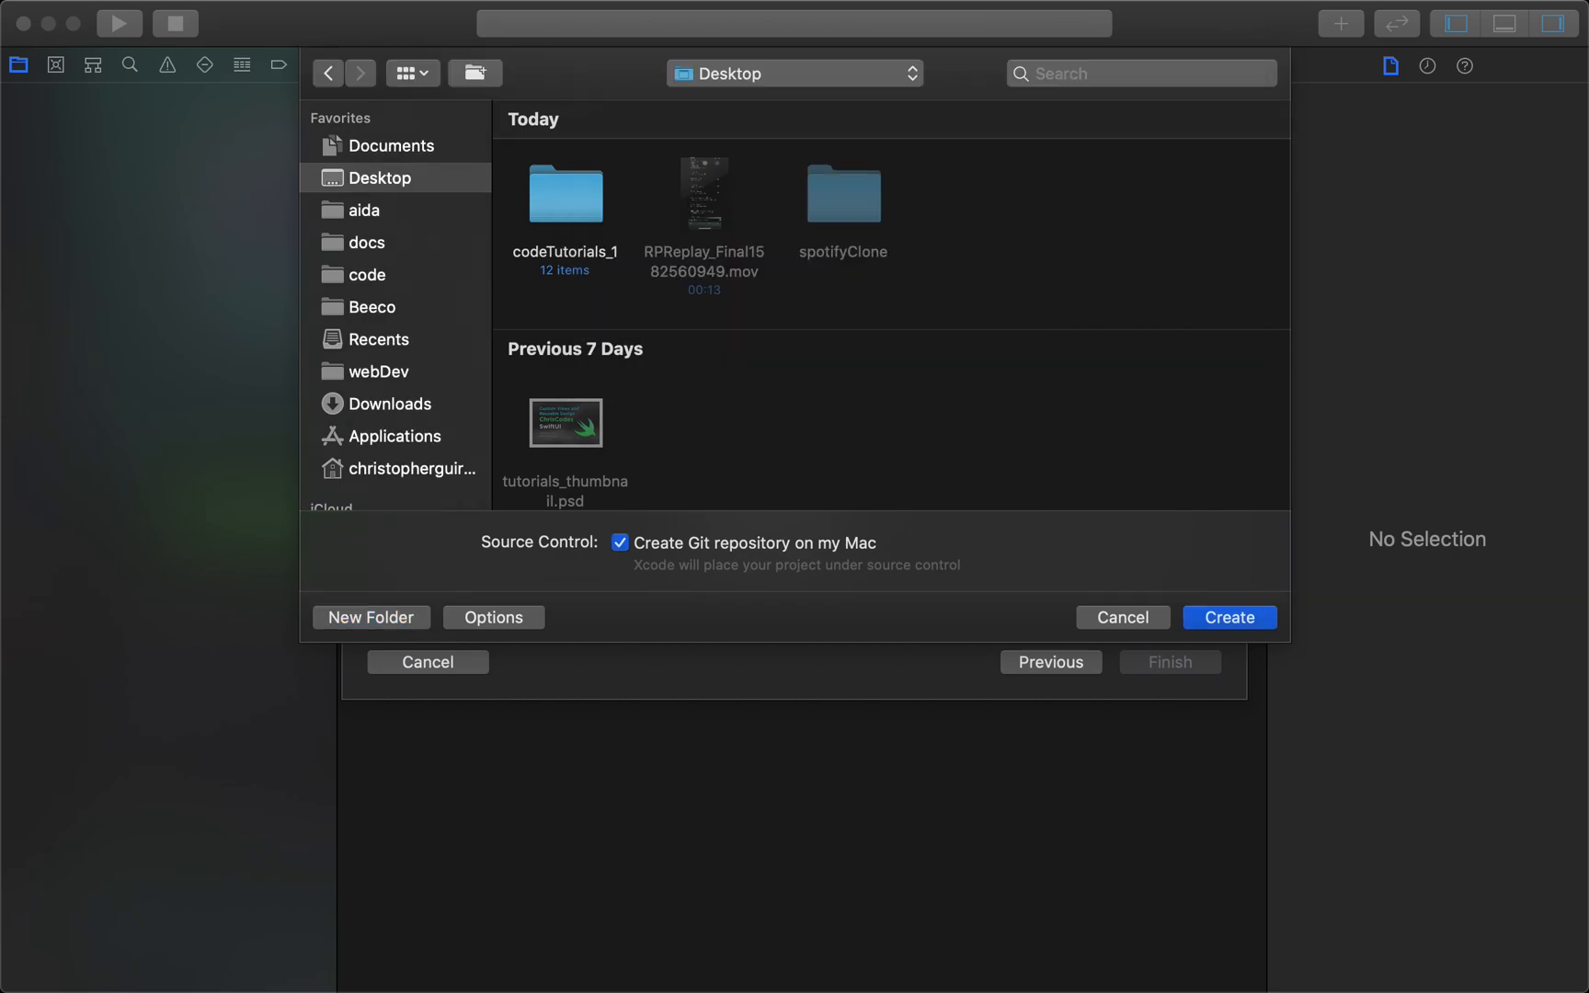
click(1228, 617)
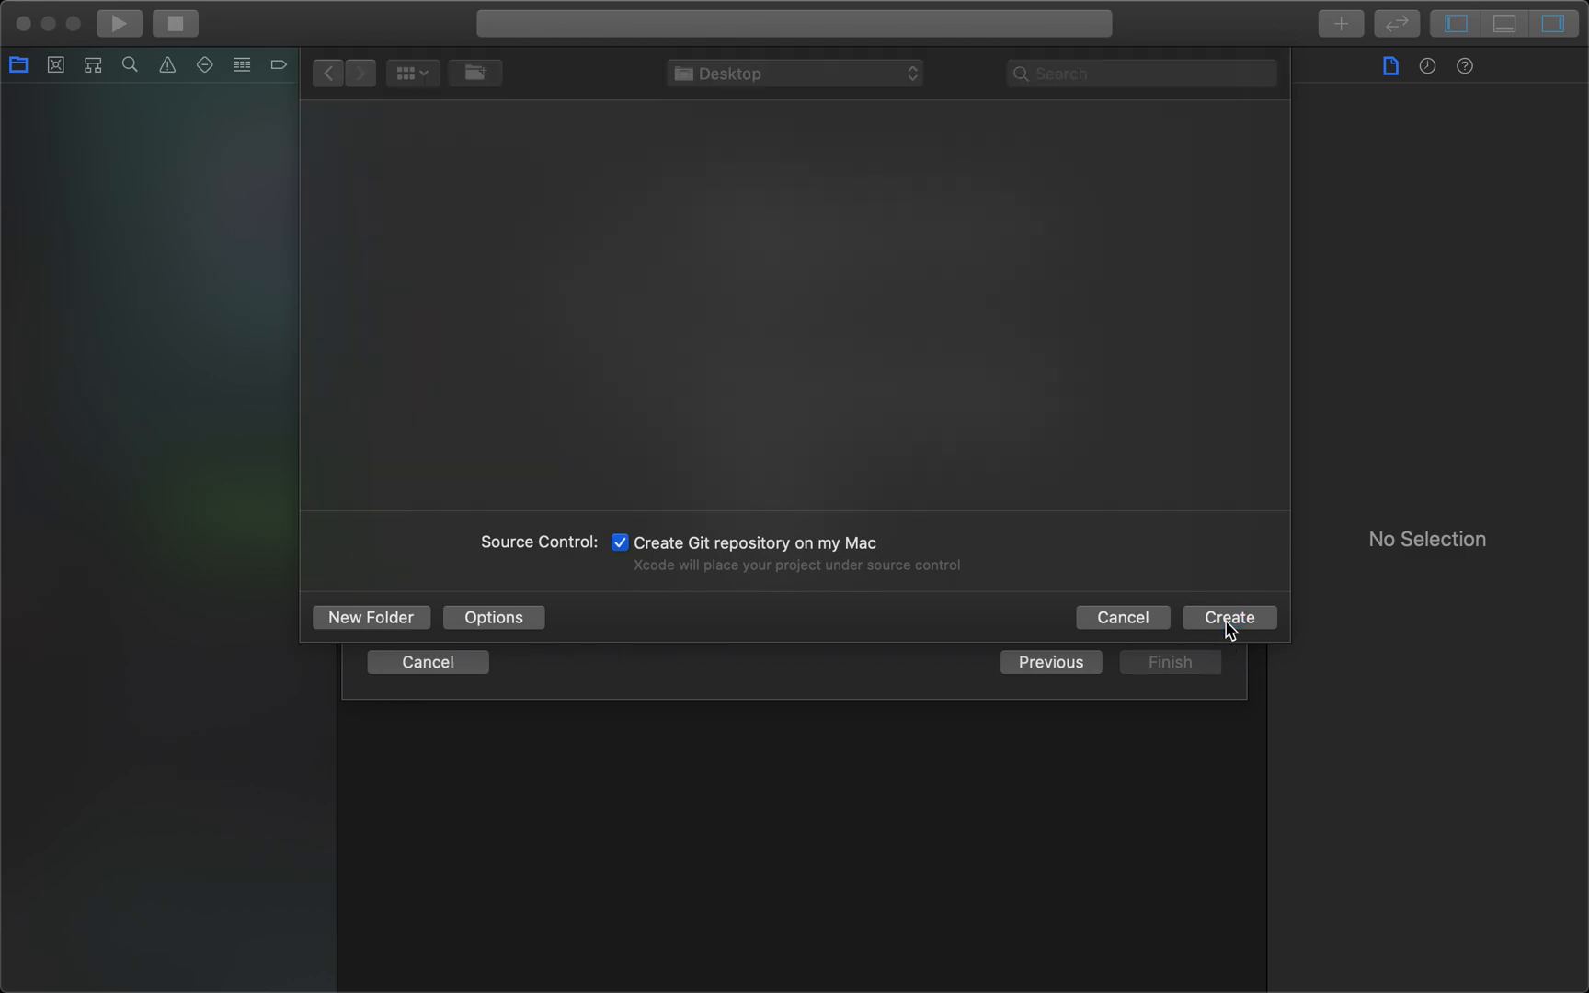
mouse_move(740, 544)
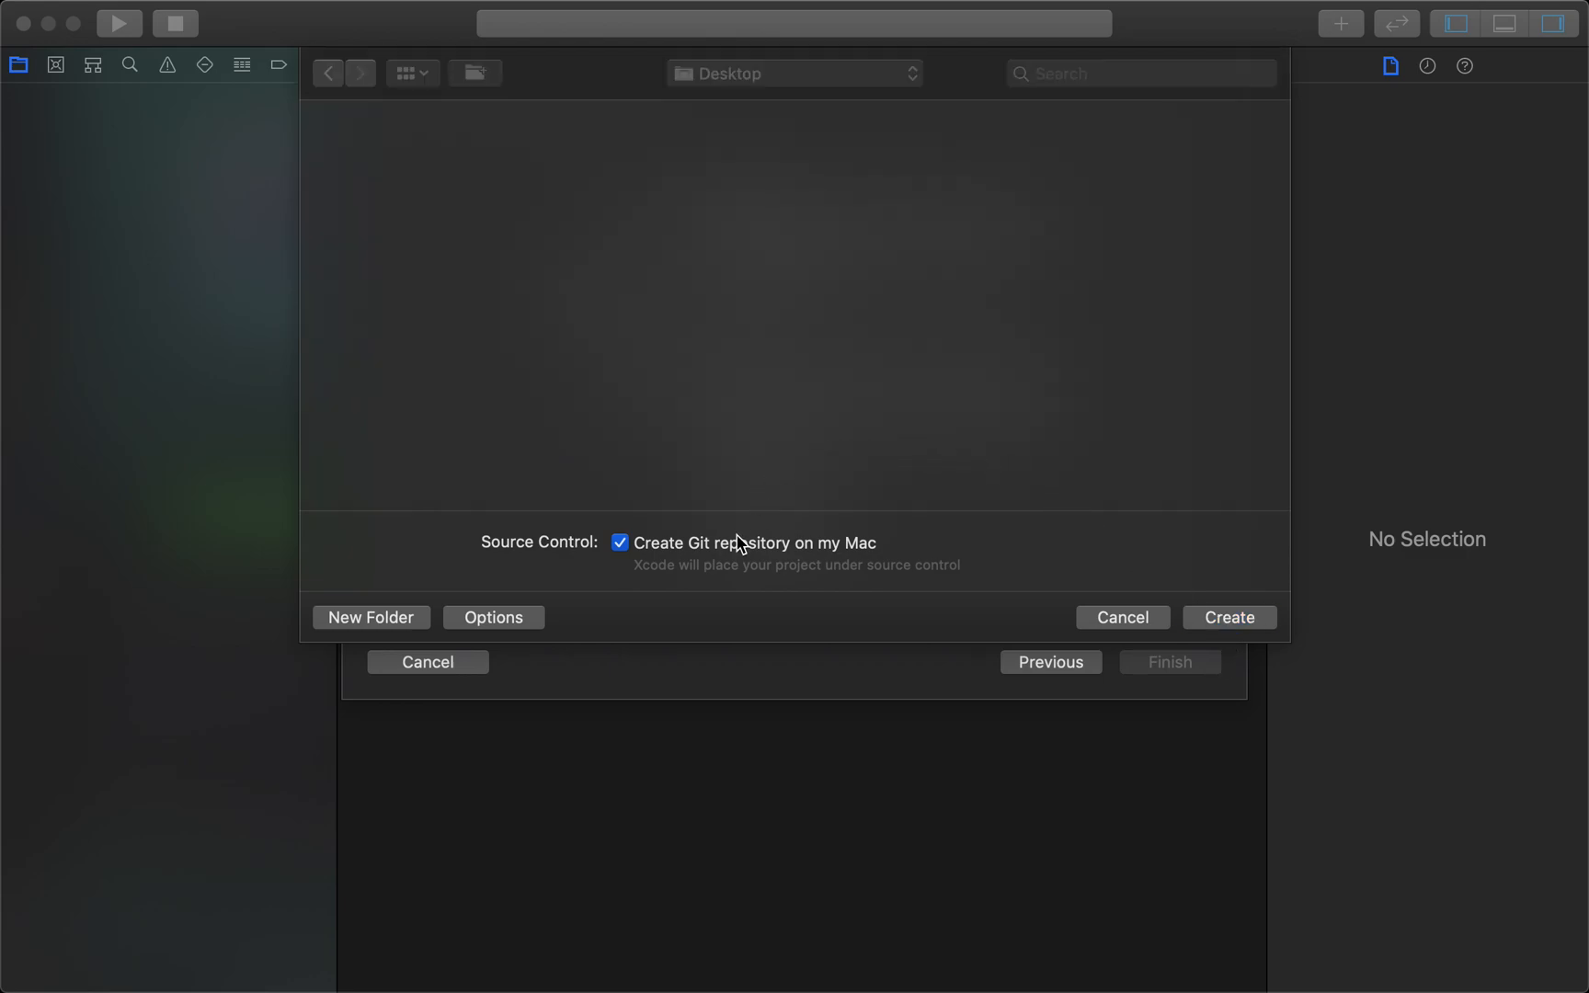
click(1228, 617)
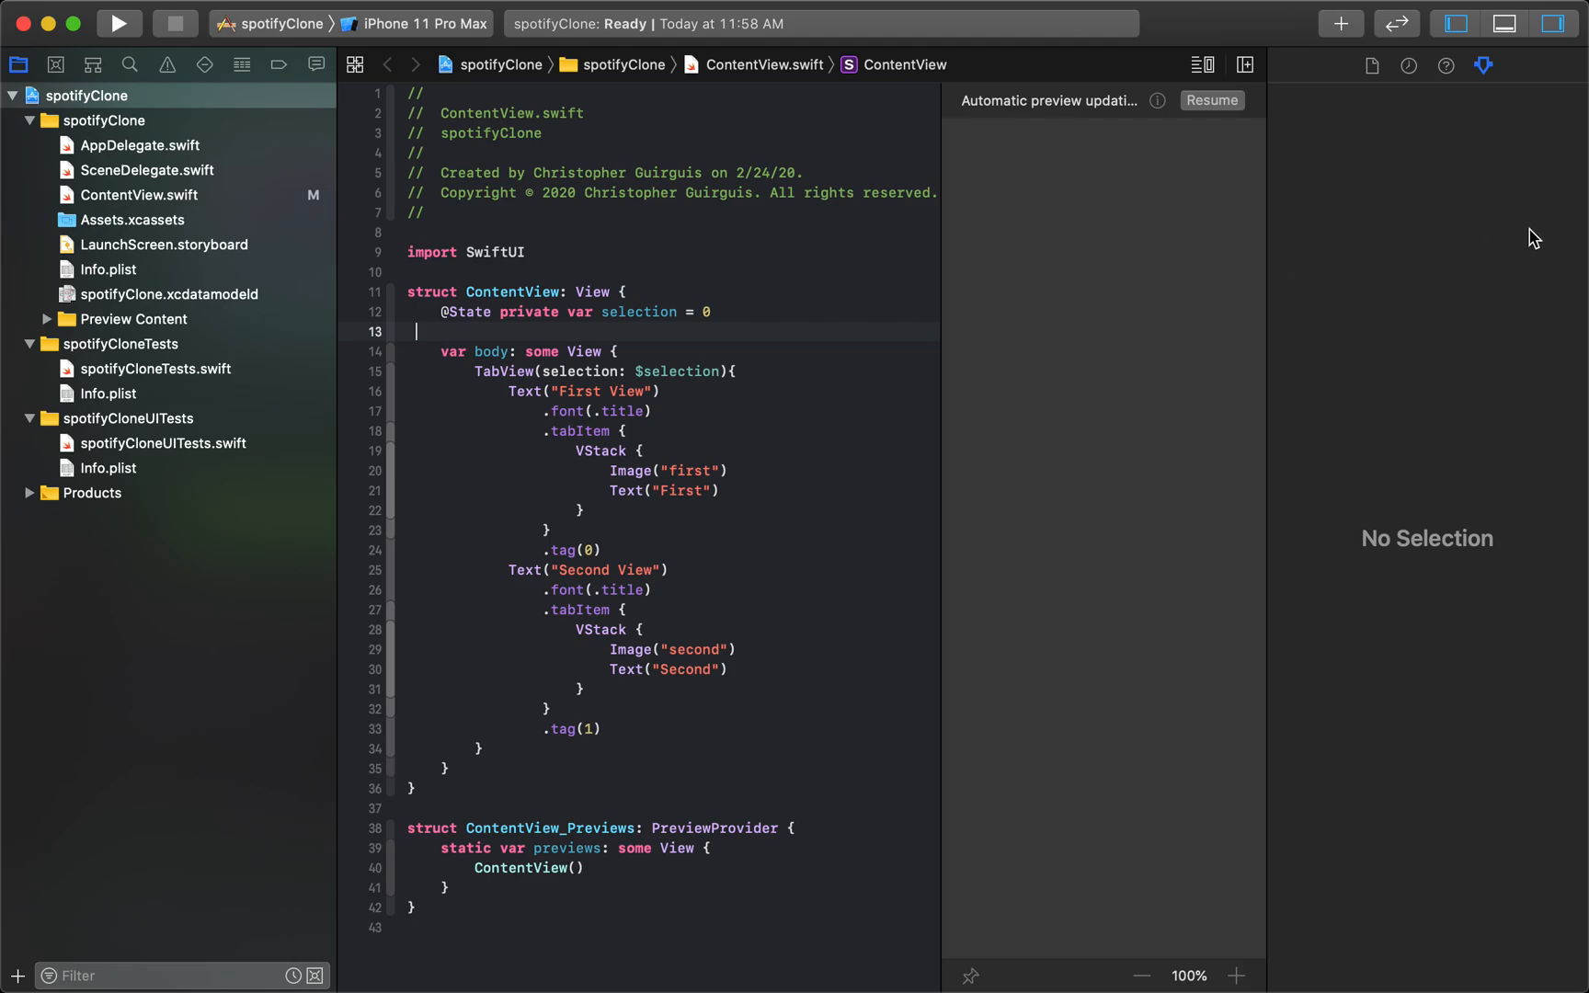
mouse_move(766, 363)
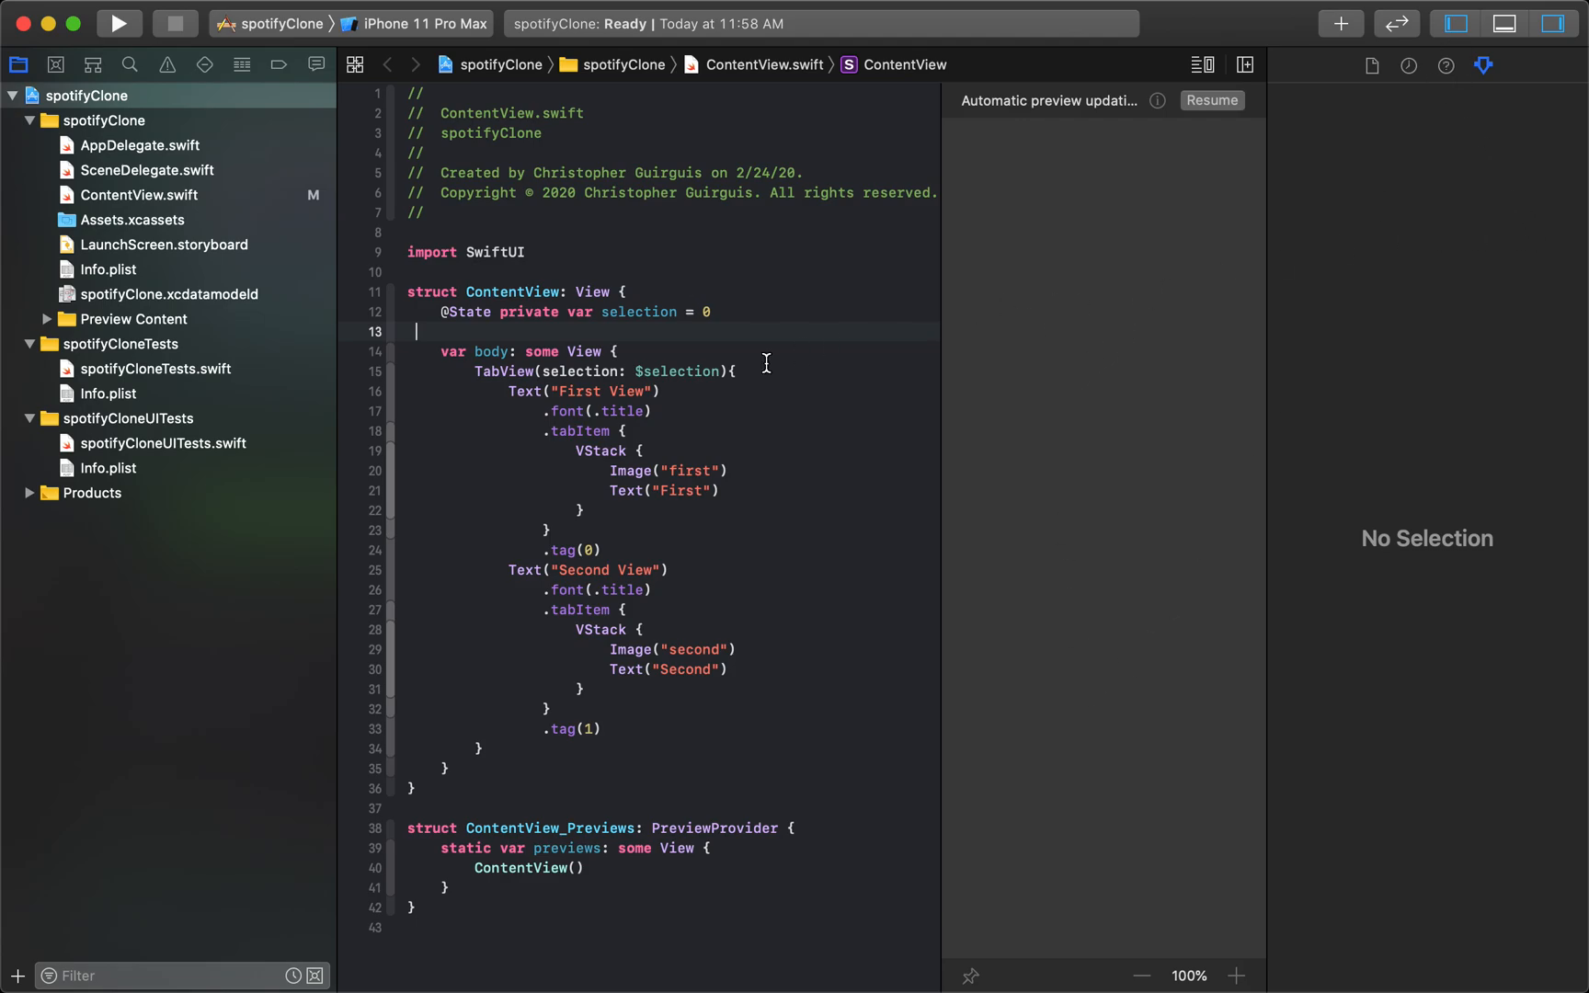
mouse_move(101, 319)
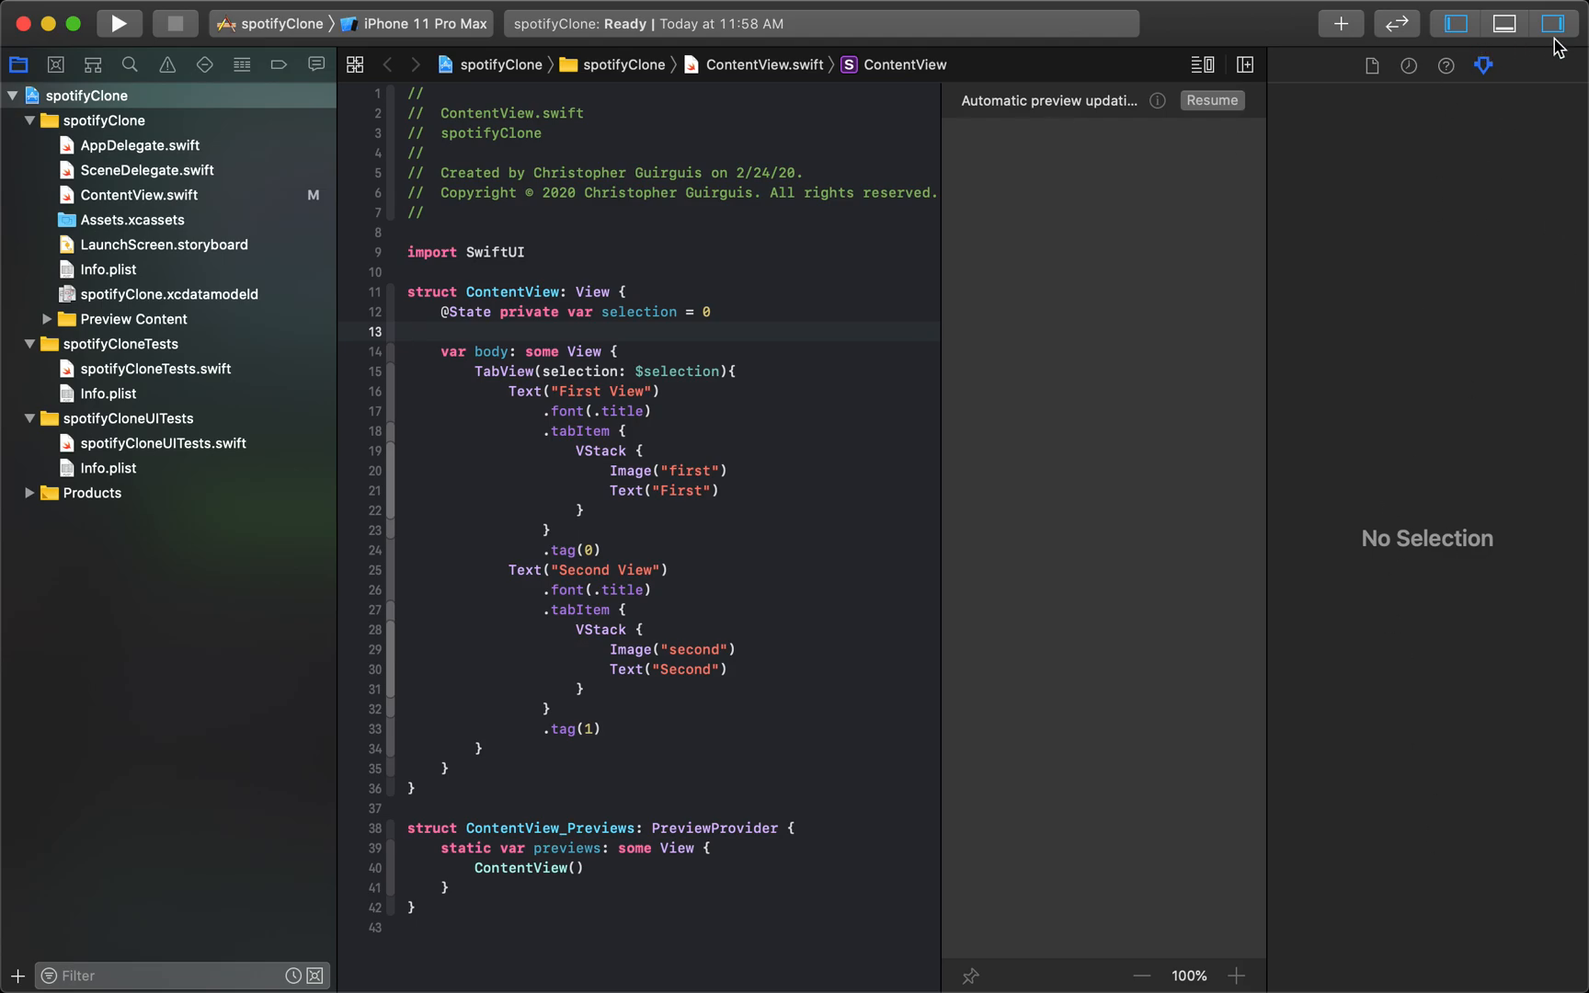
Step: Hide the inspector and project navigator, then check the Canvas setting in Editor Options
click(1457, 23)
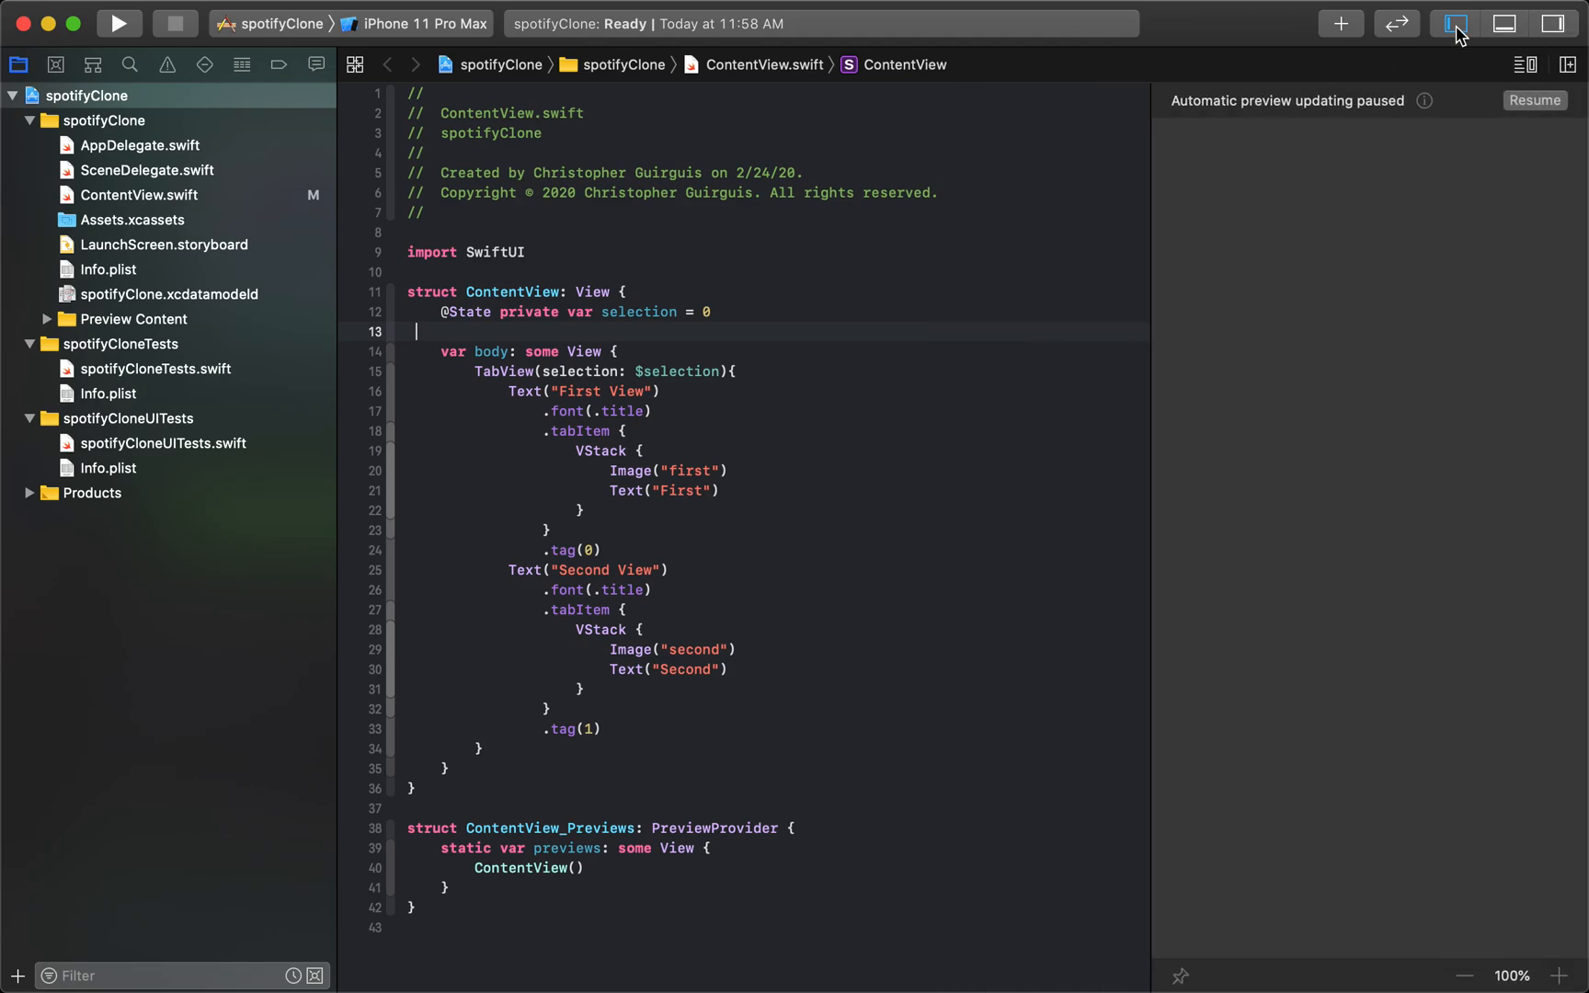
click(1456, 23)
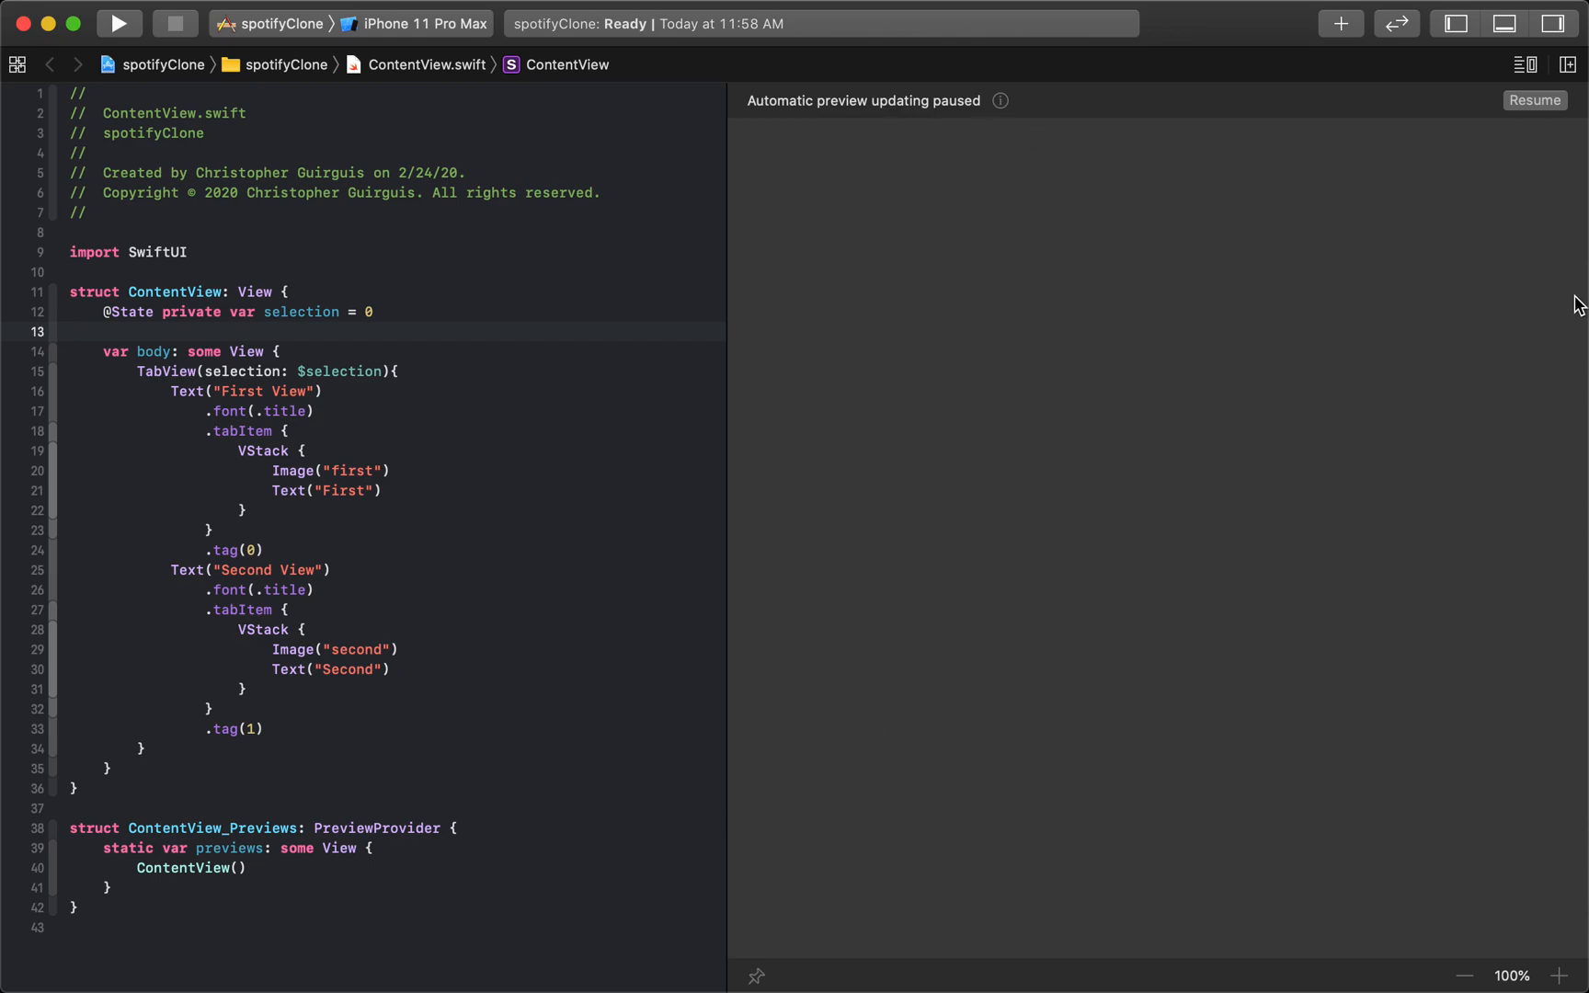
click(1527, 63)
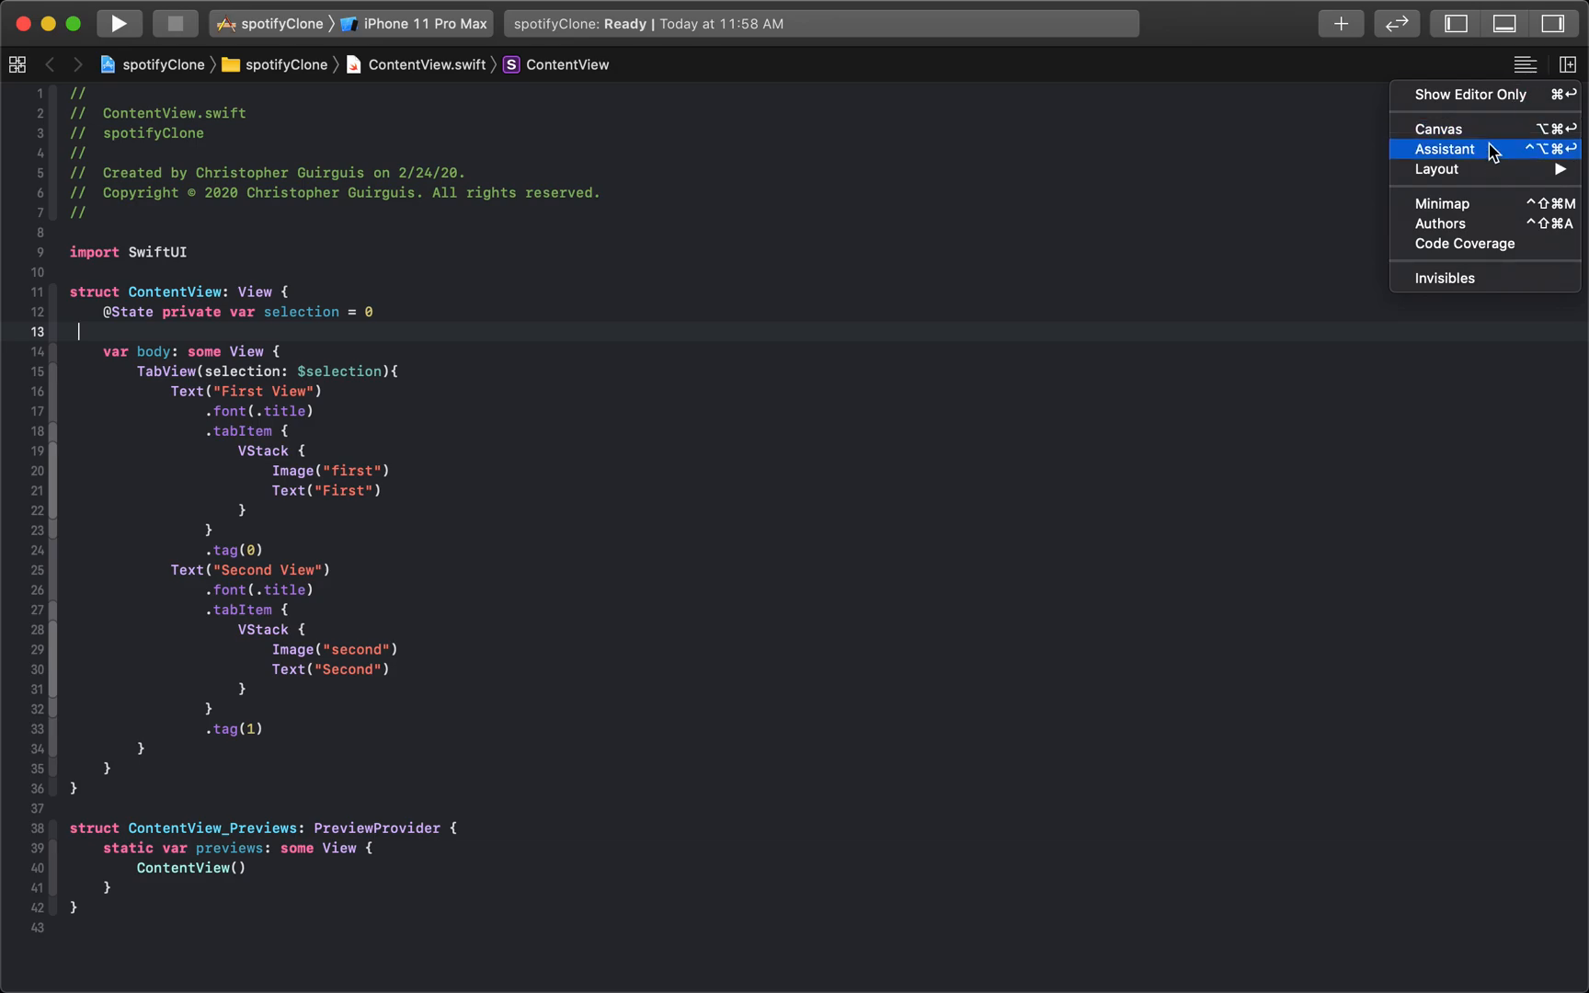
click(1437, 128)
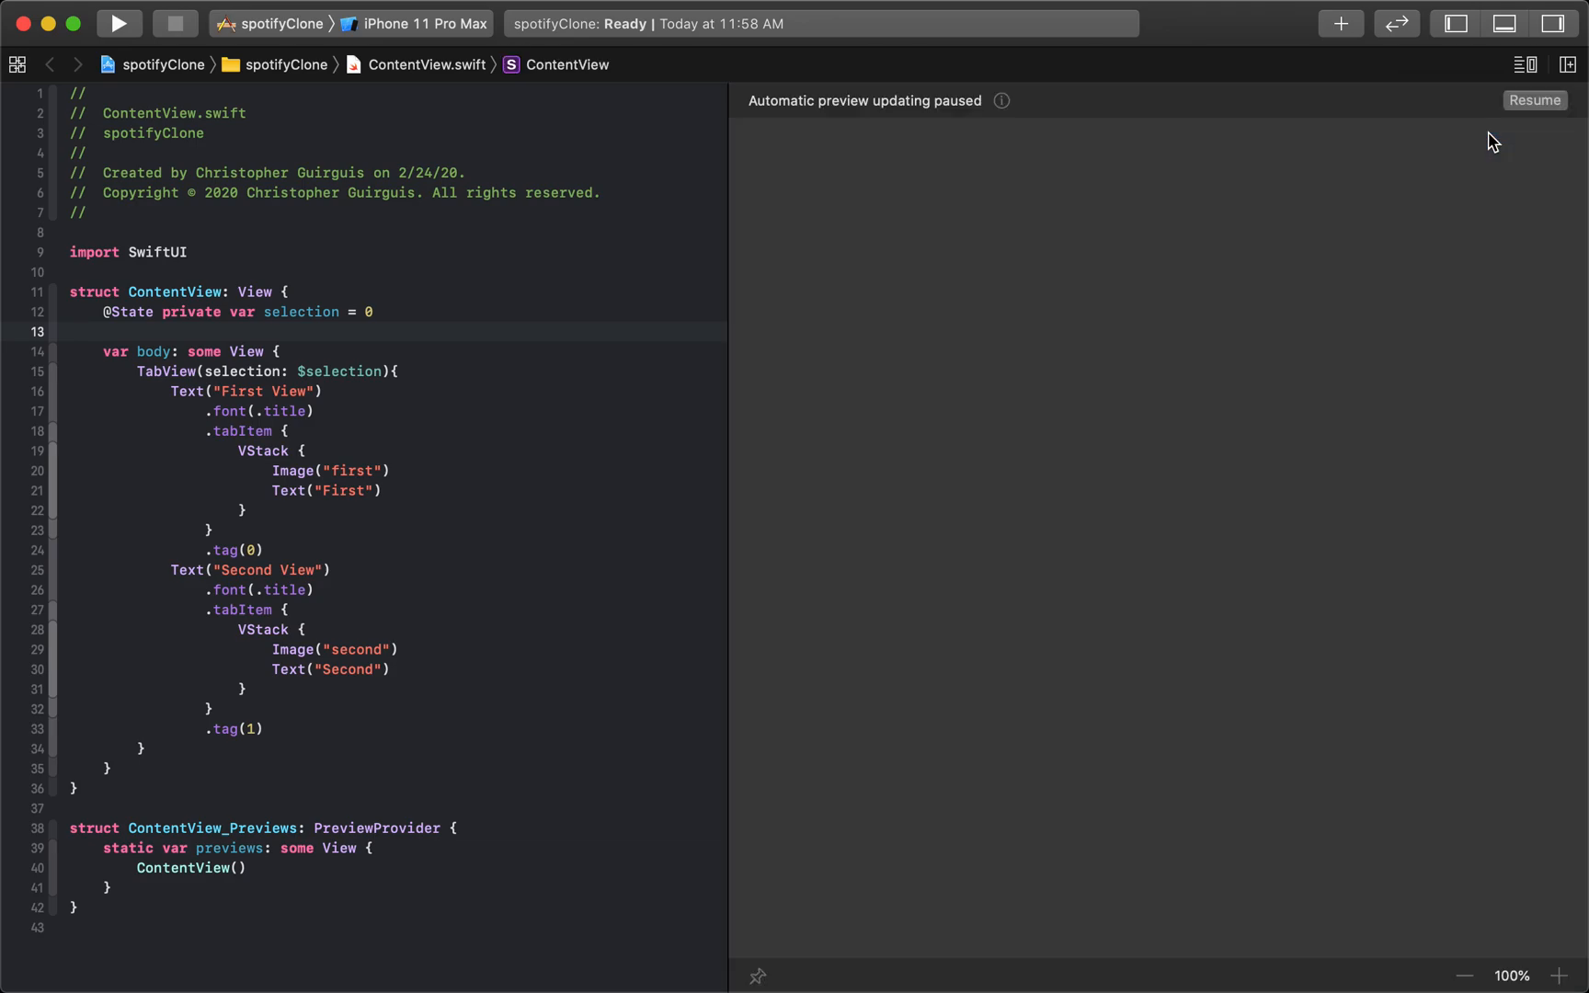
click(1523, 63)
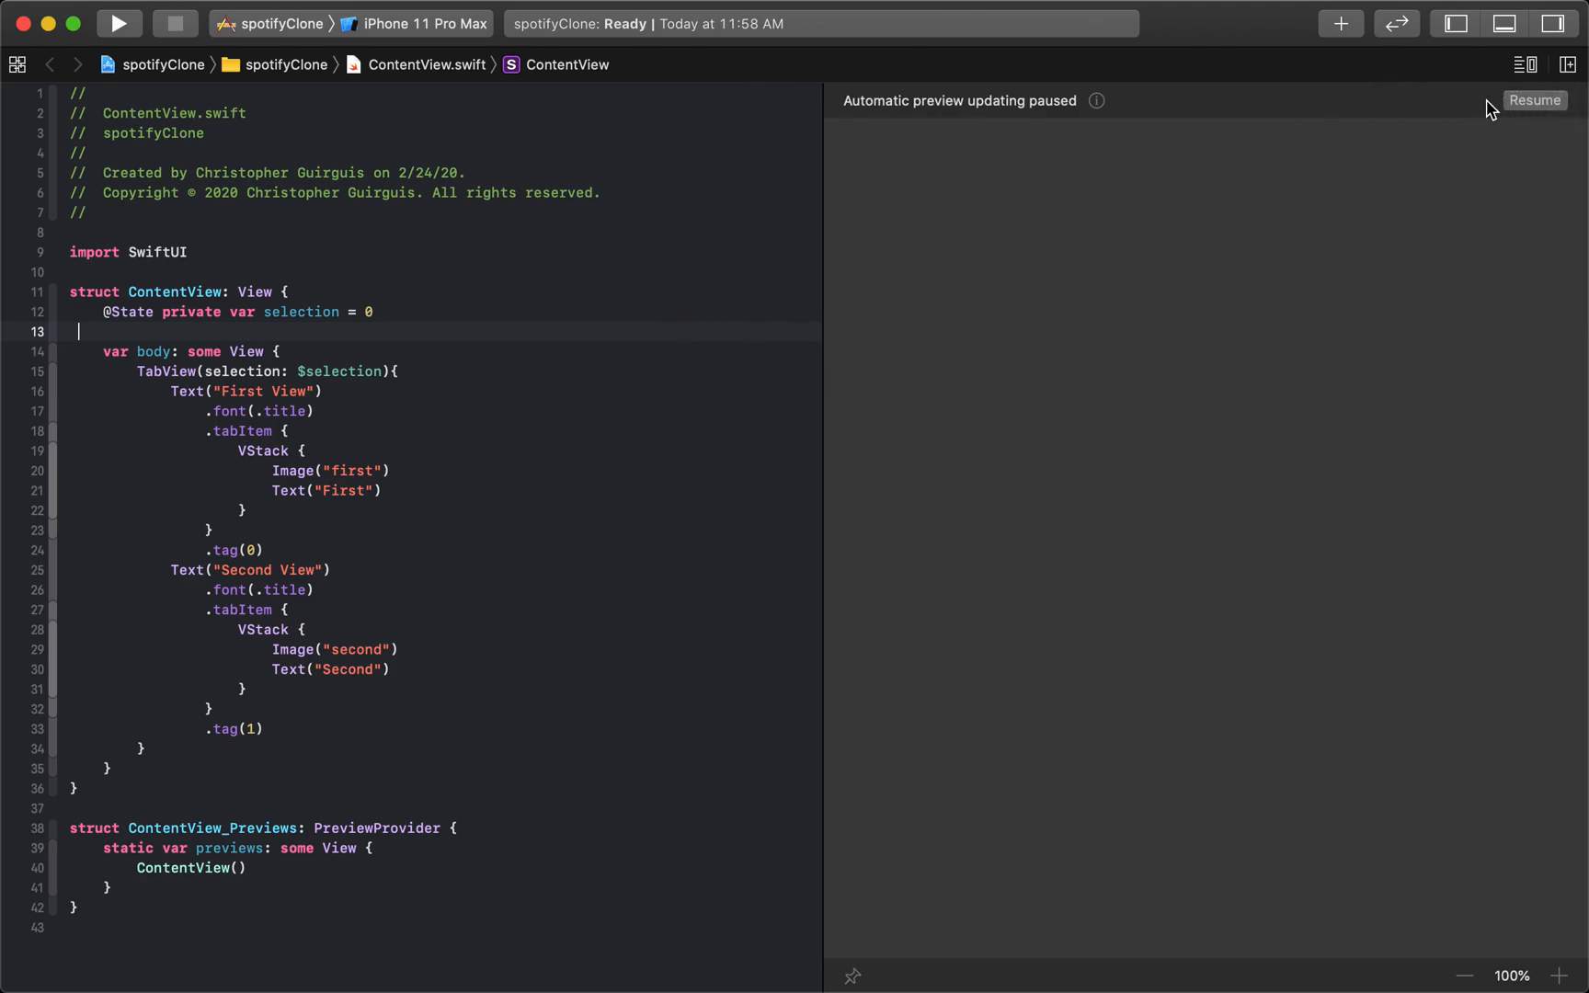
Step: Resume the canvas preview and switch between the First View and Second View tabs
click(1533, 100)
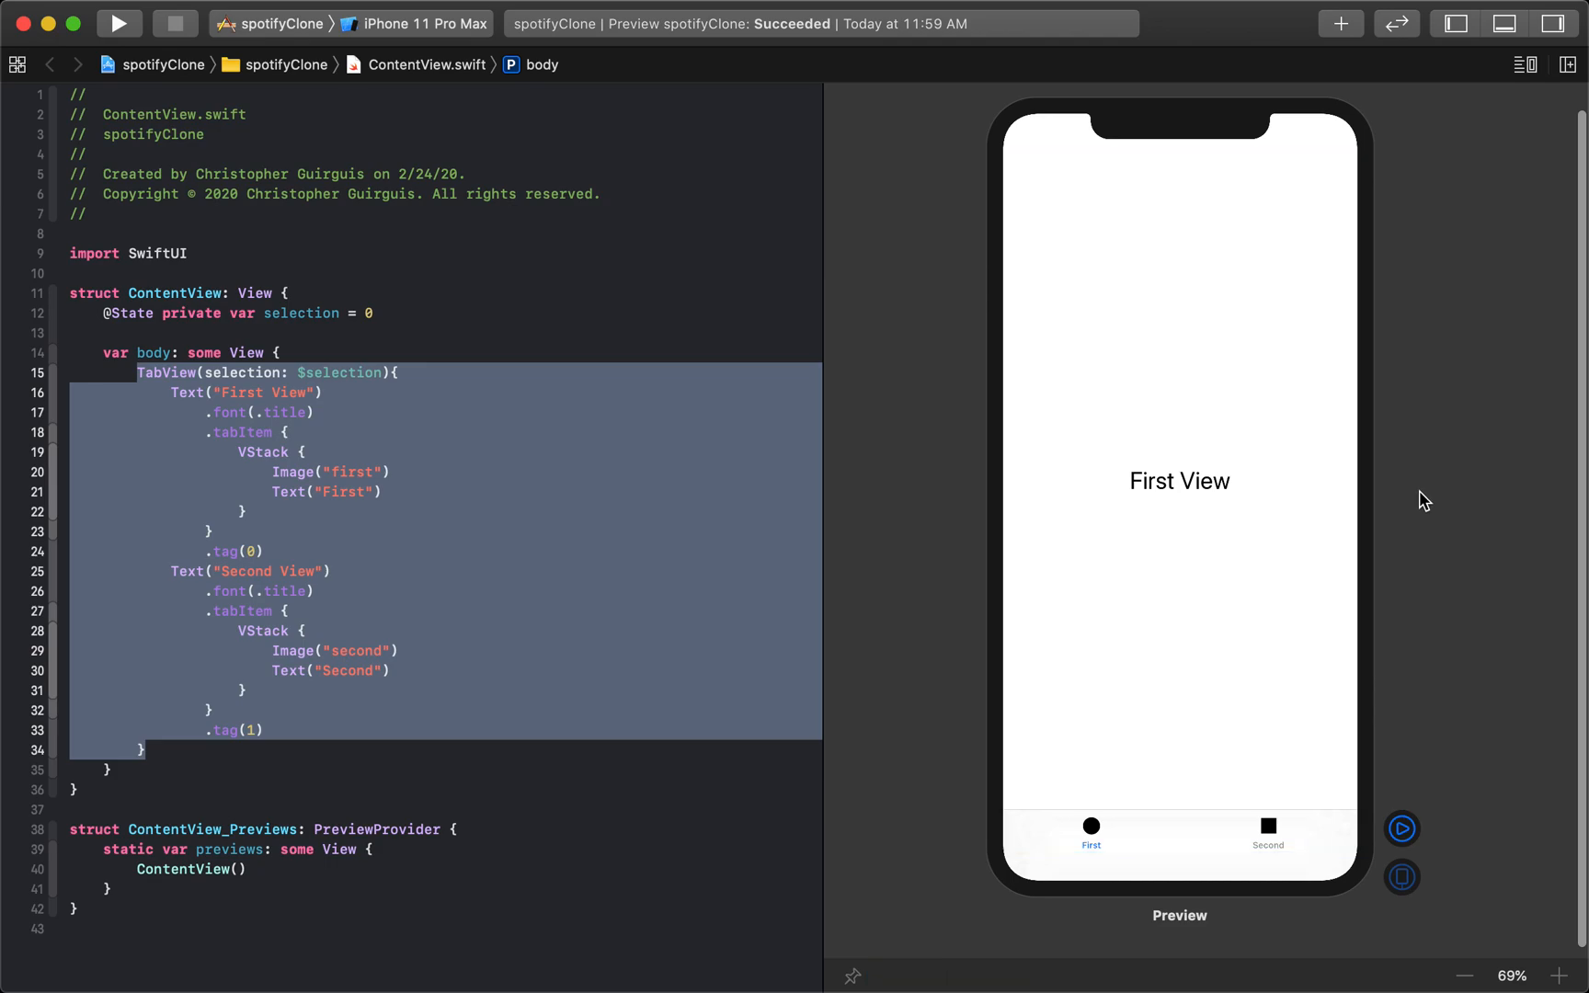
mouse_move(1423, 825)
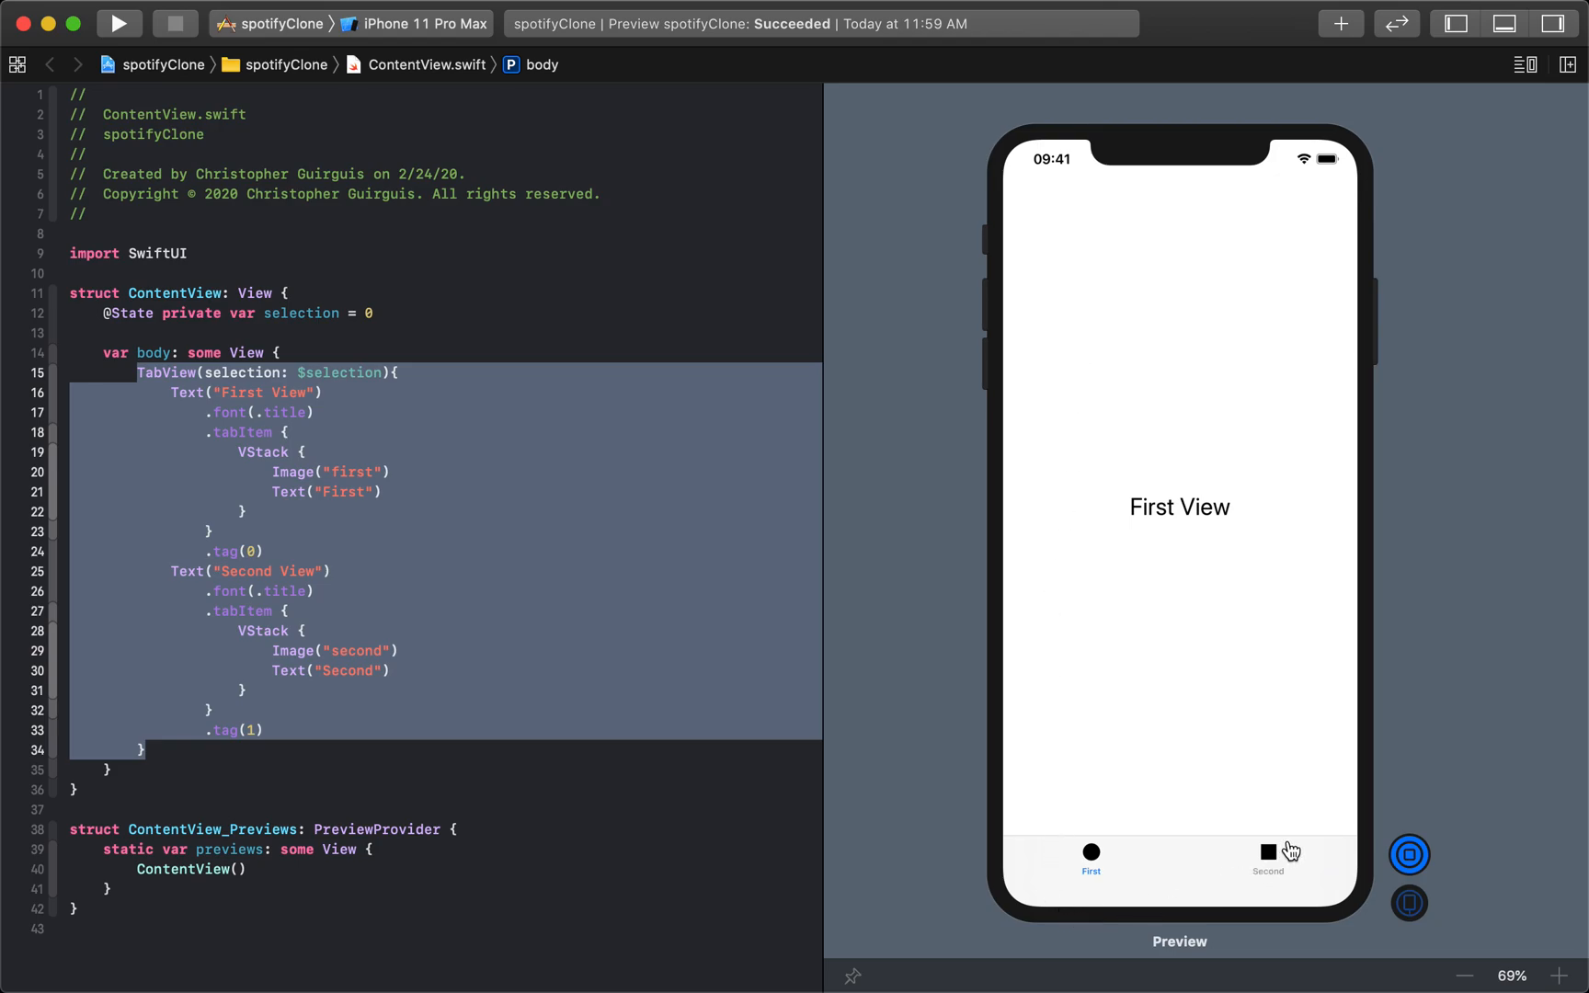
click(1265, 860)
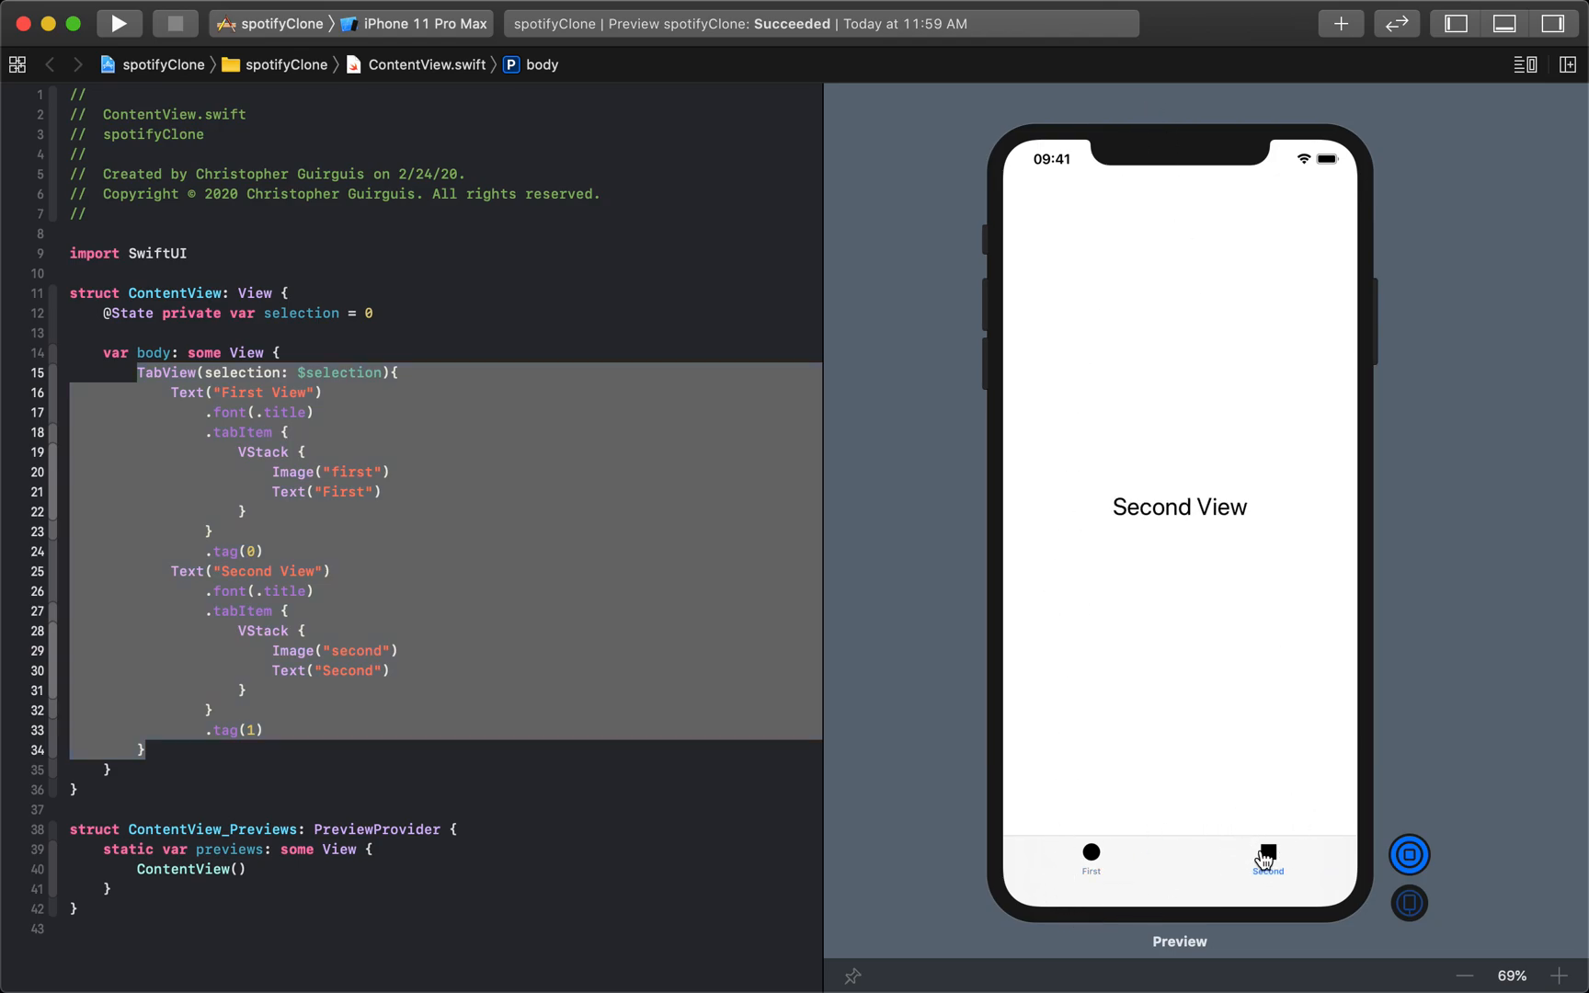
click(1090, 856)
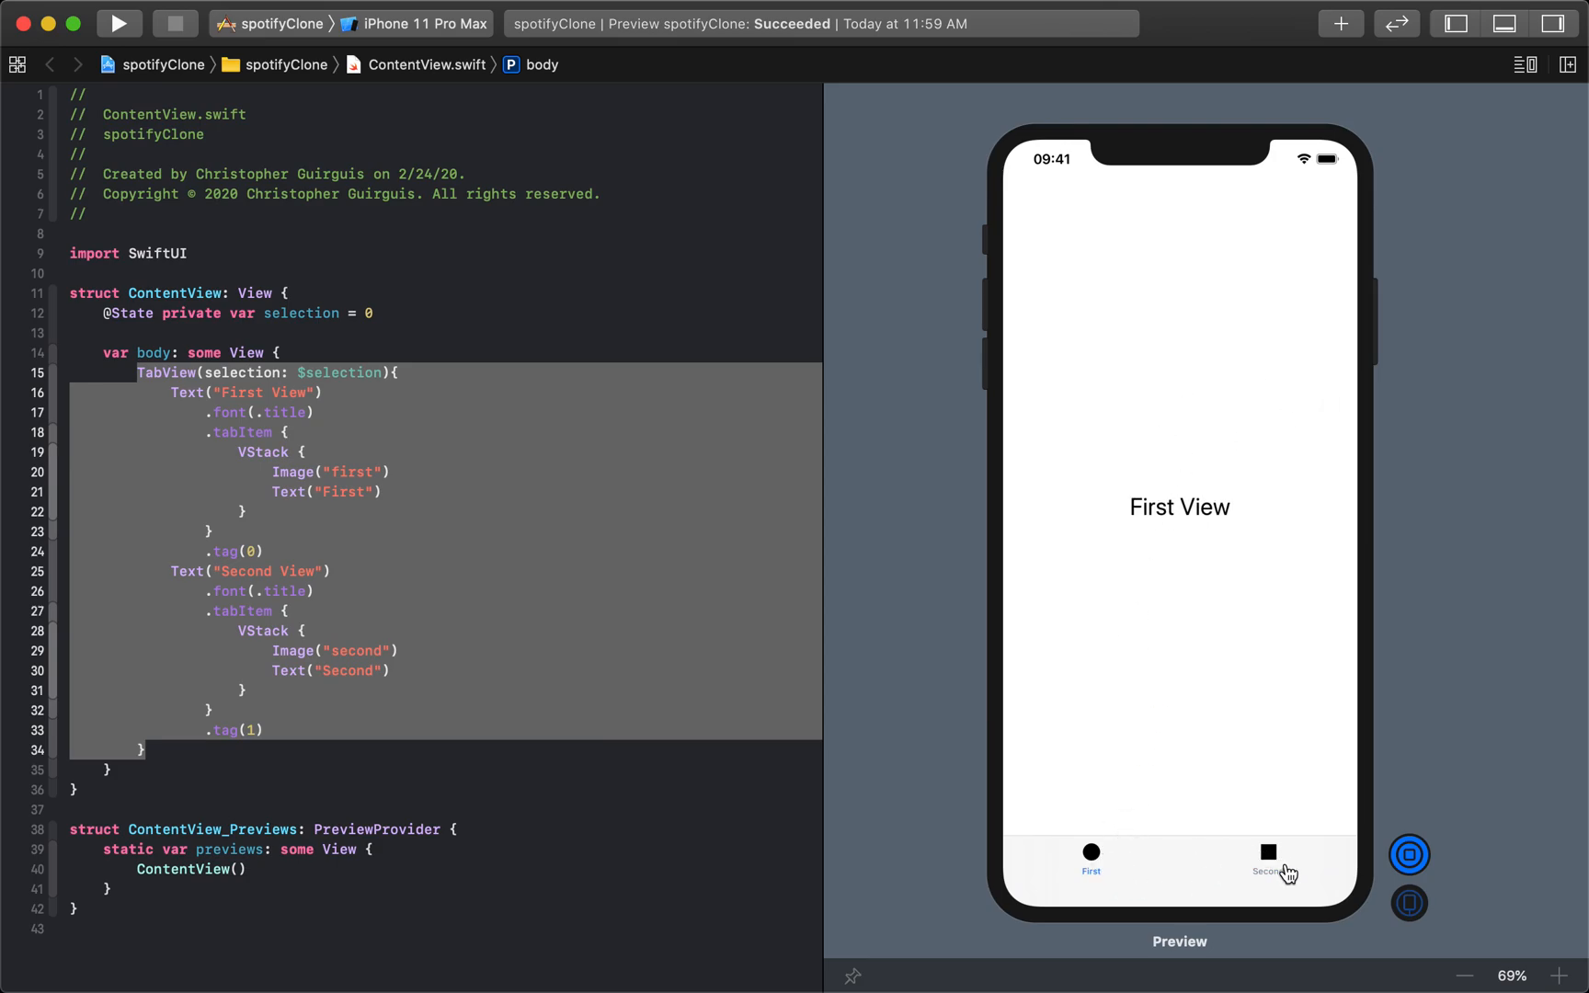
click(324, 392)
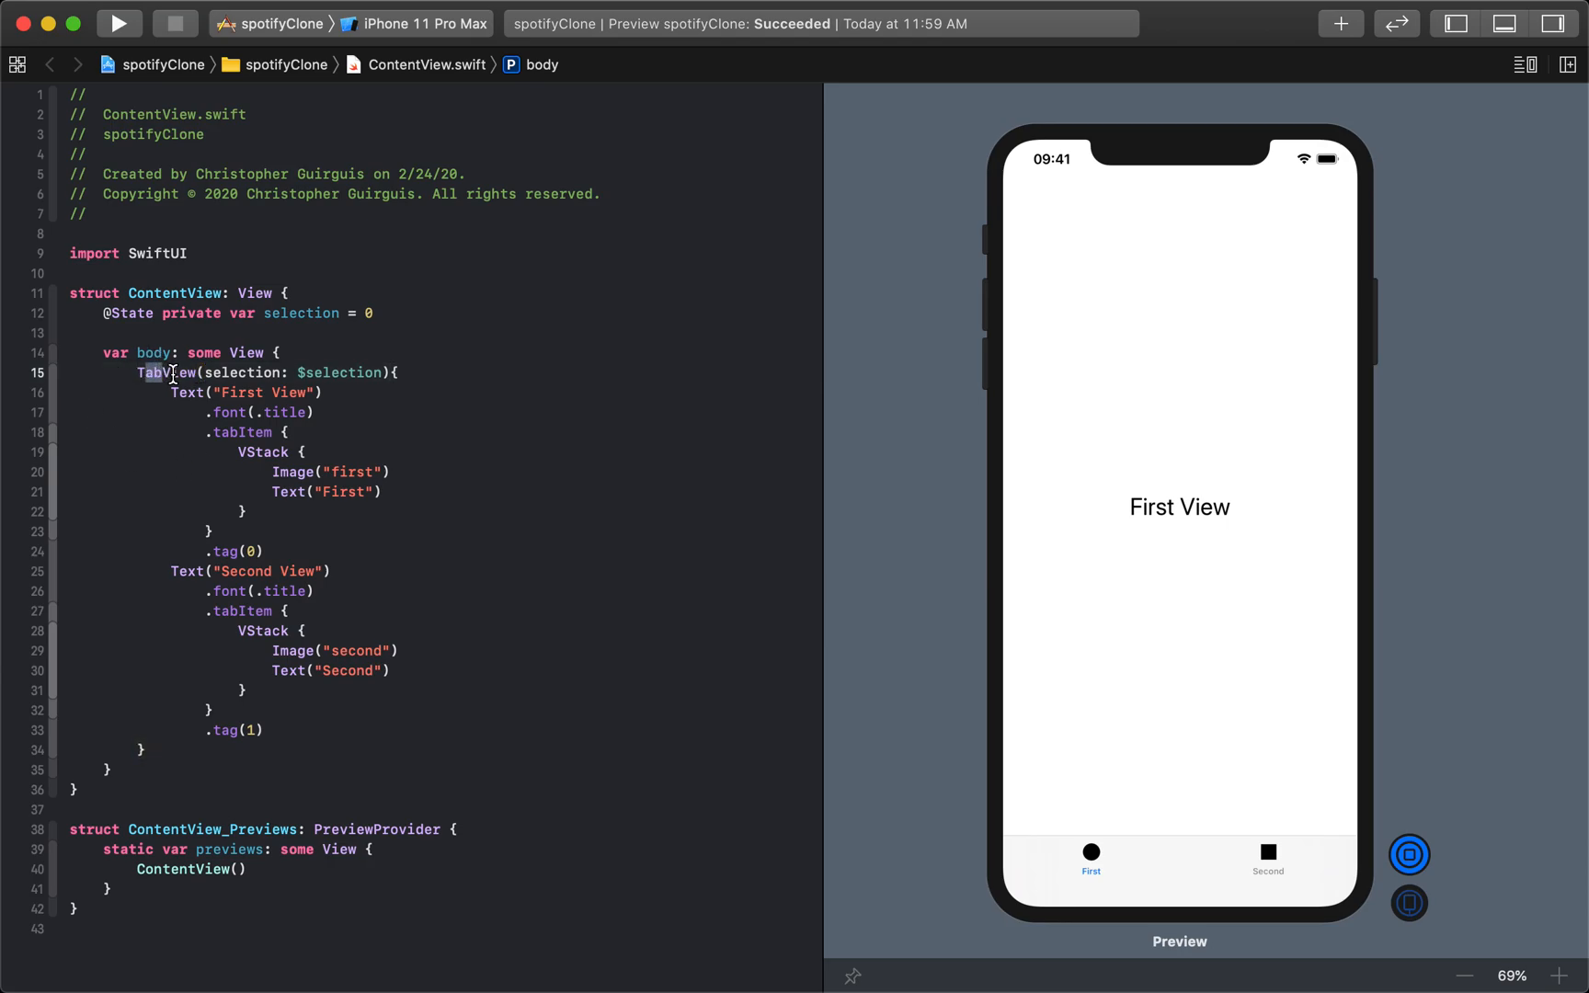
Step: Replace the first tab's "First View" text with "potato"
click(181, 750)
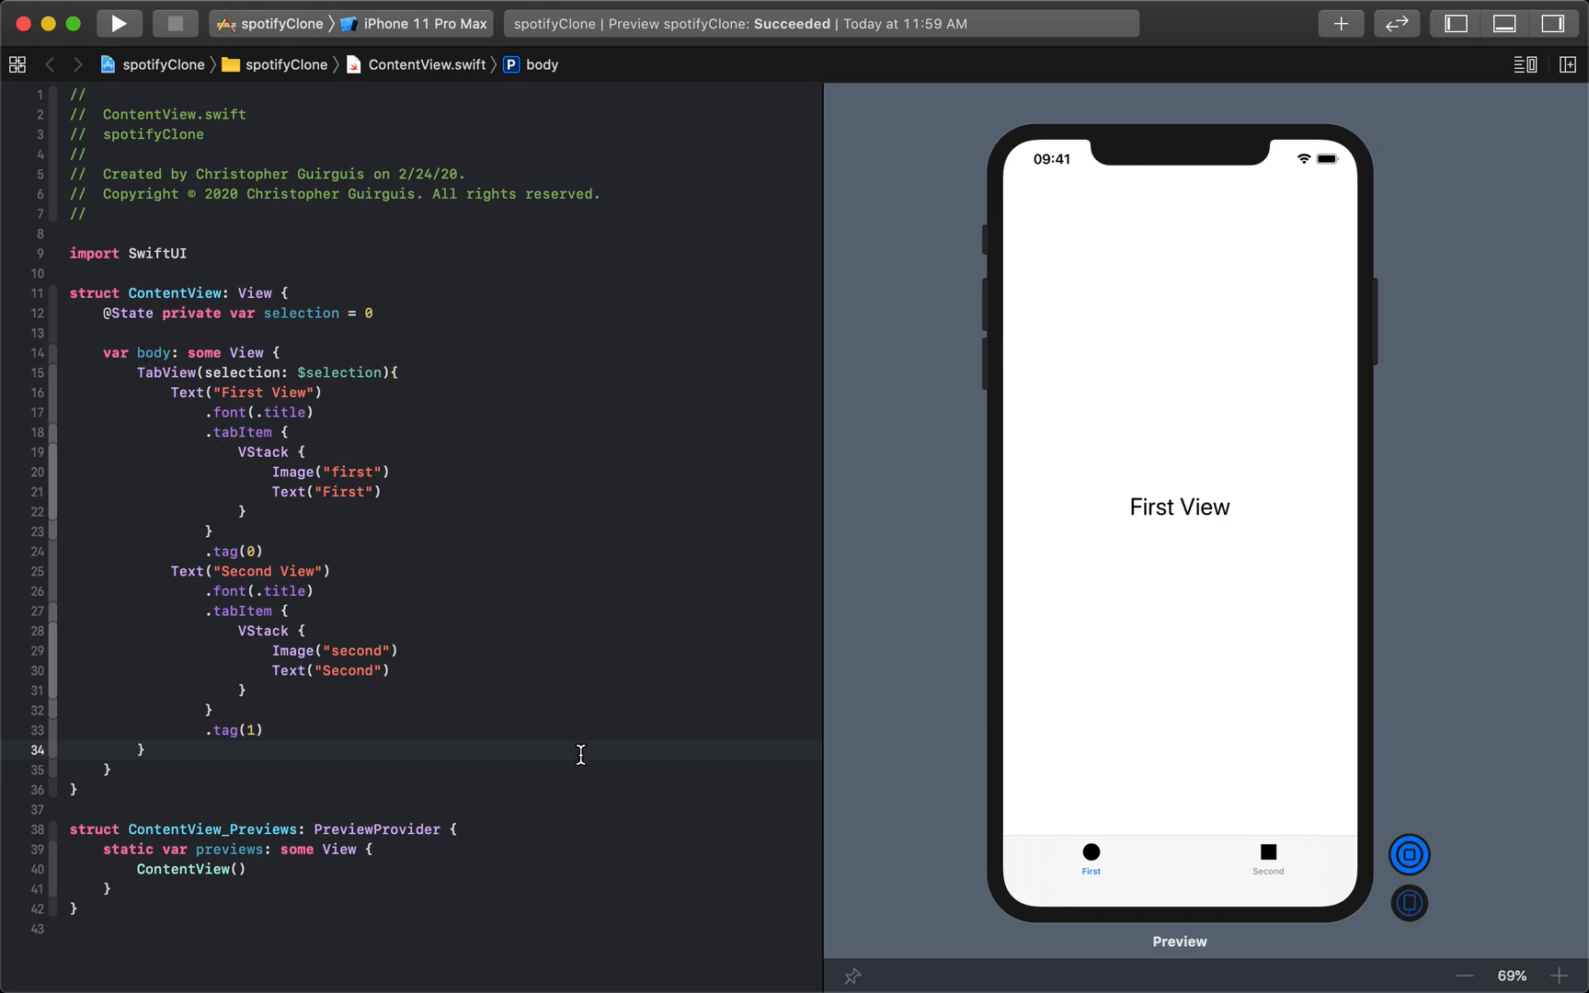
double_click(186, 394)
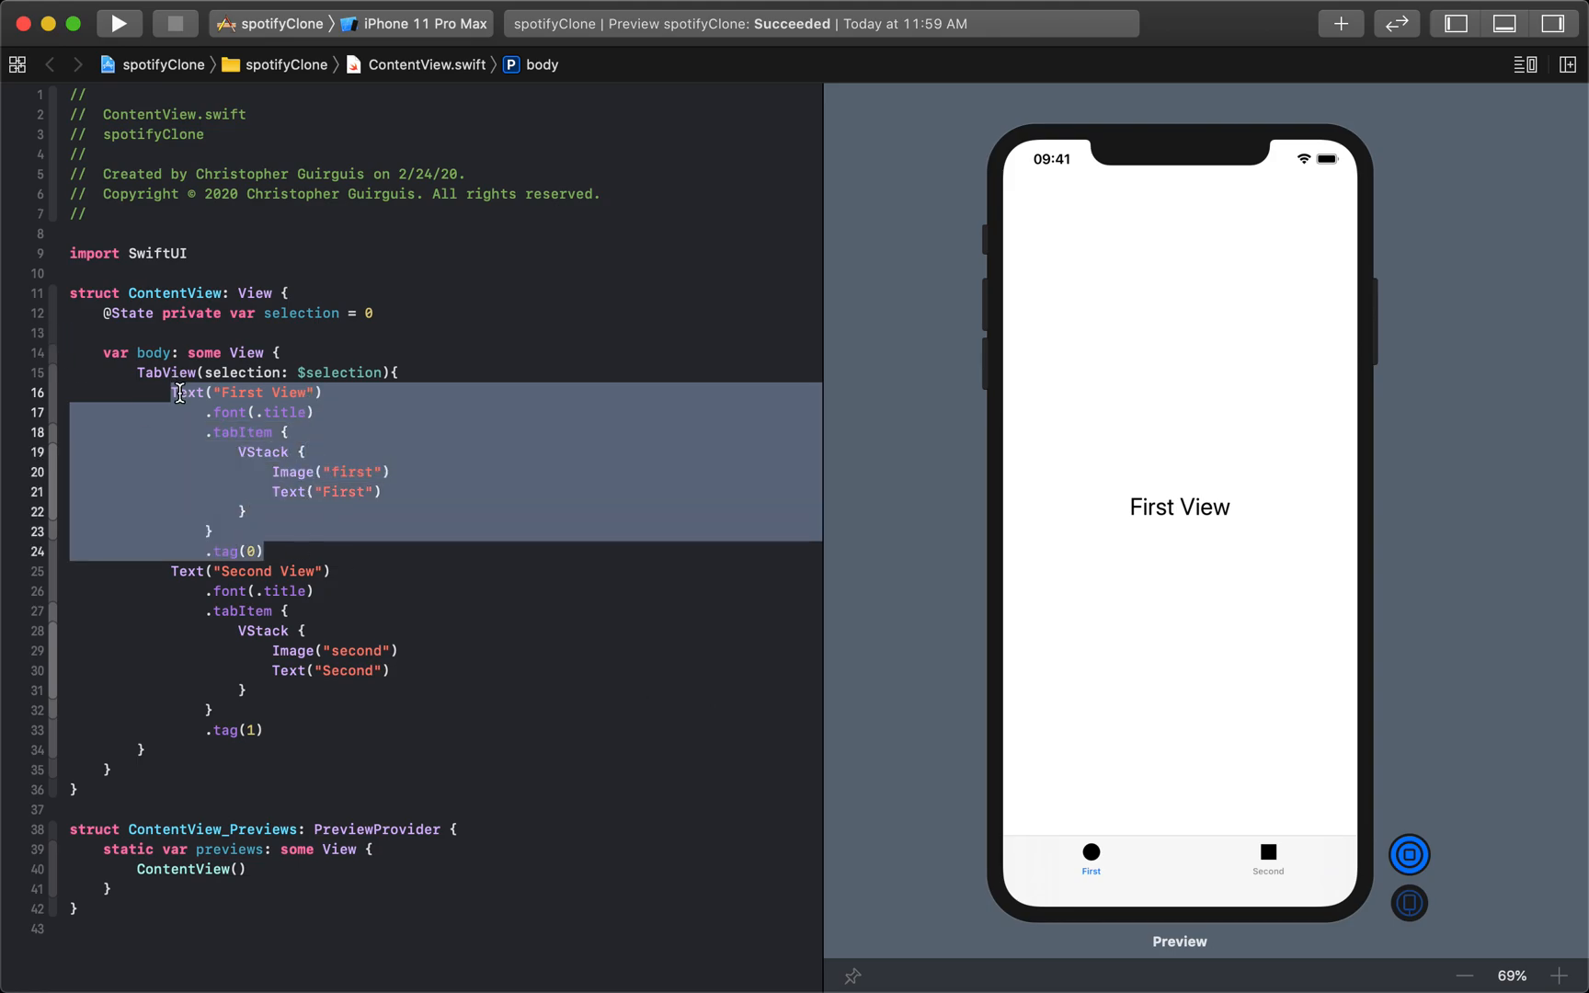
click(249, 392)
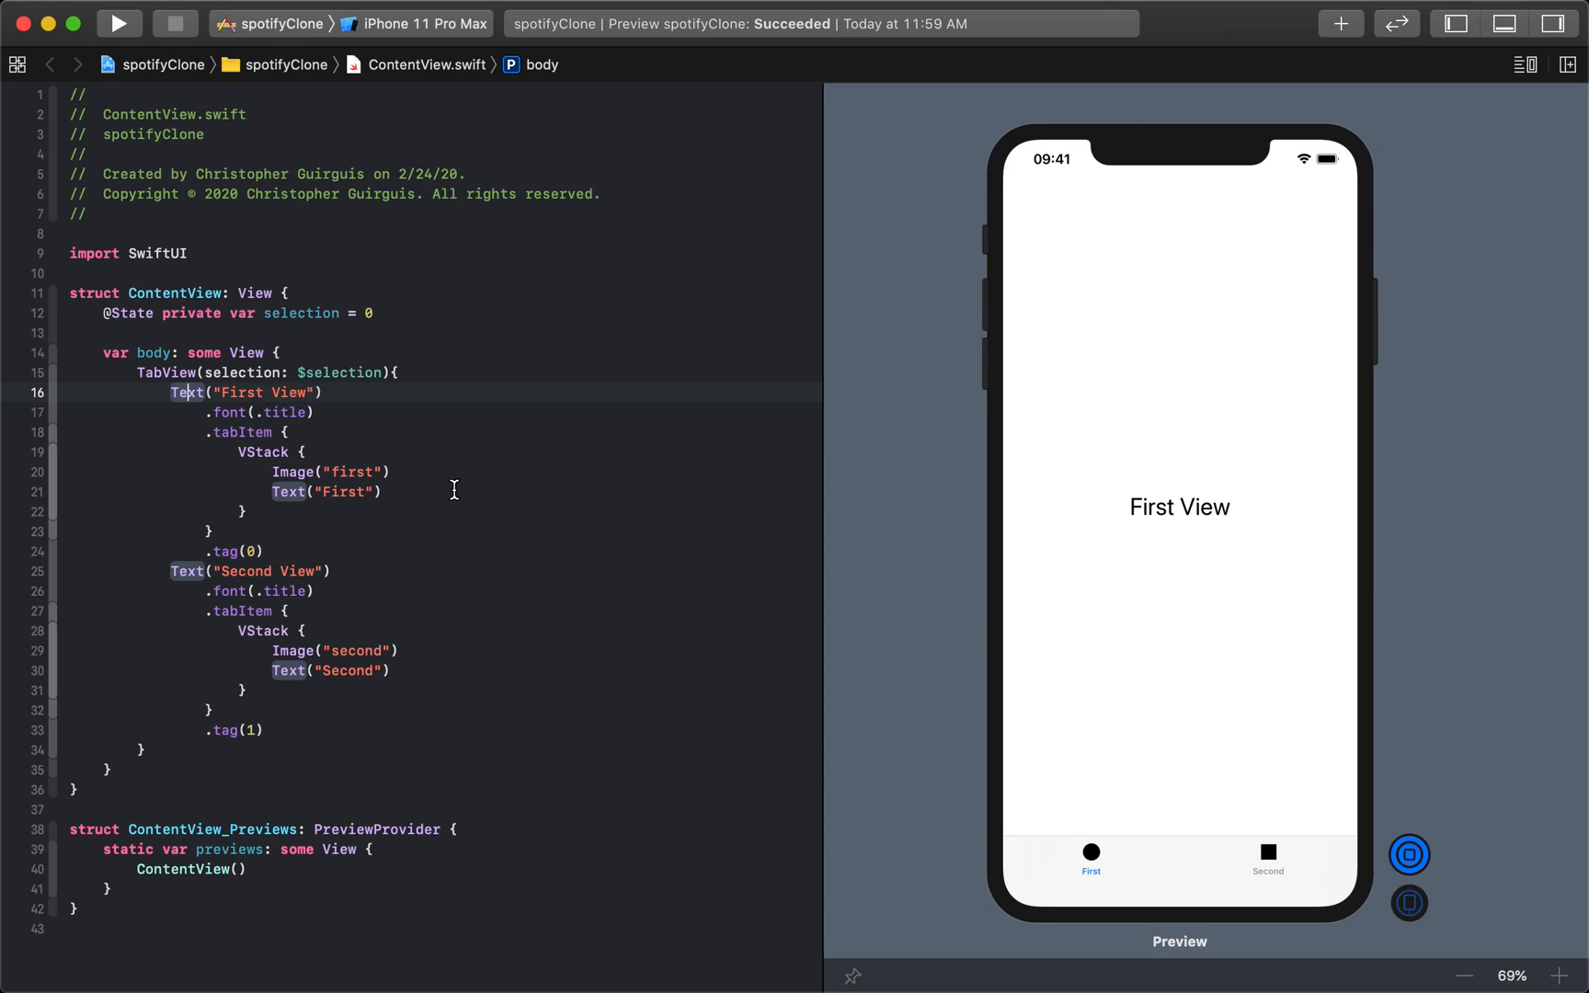
mouse_move(411, 348)
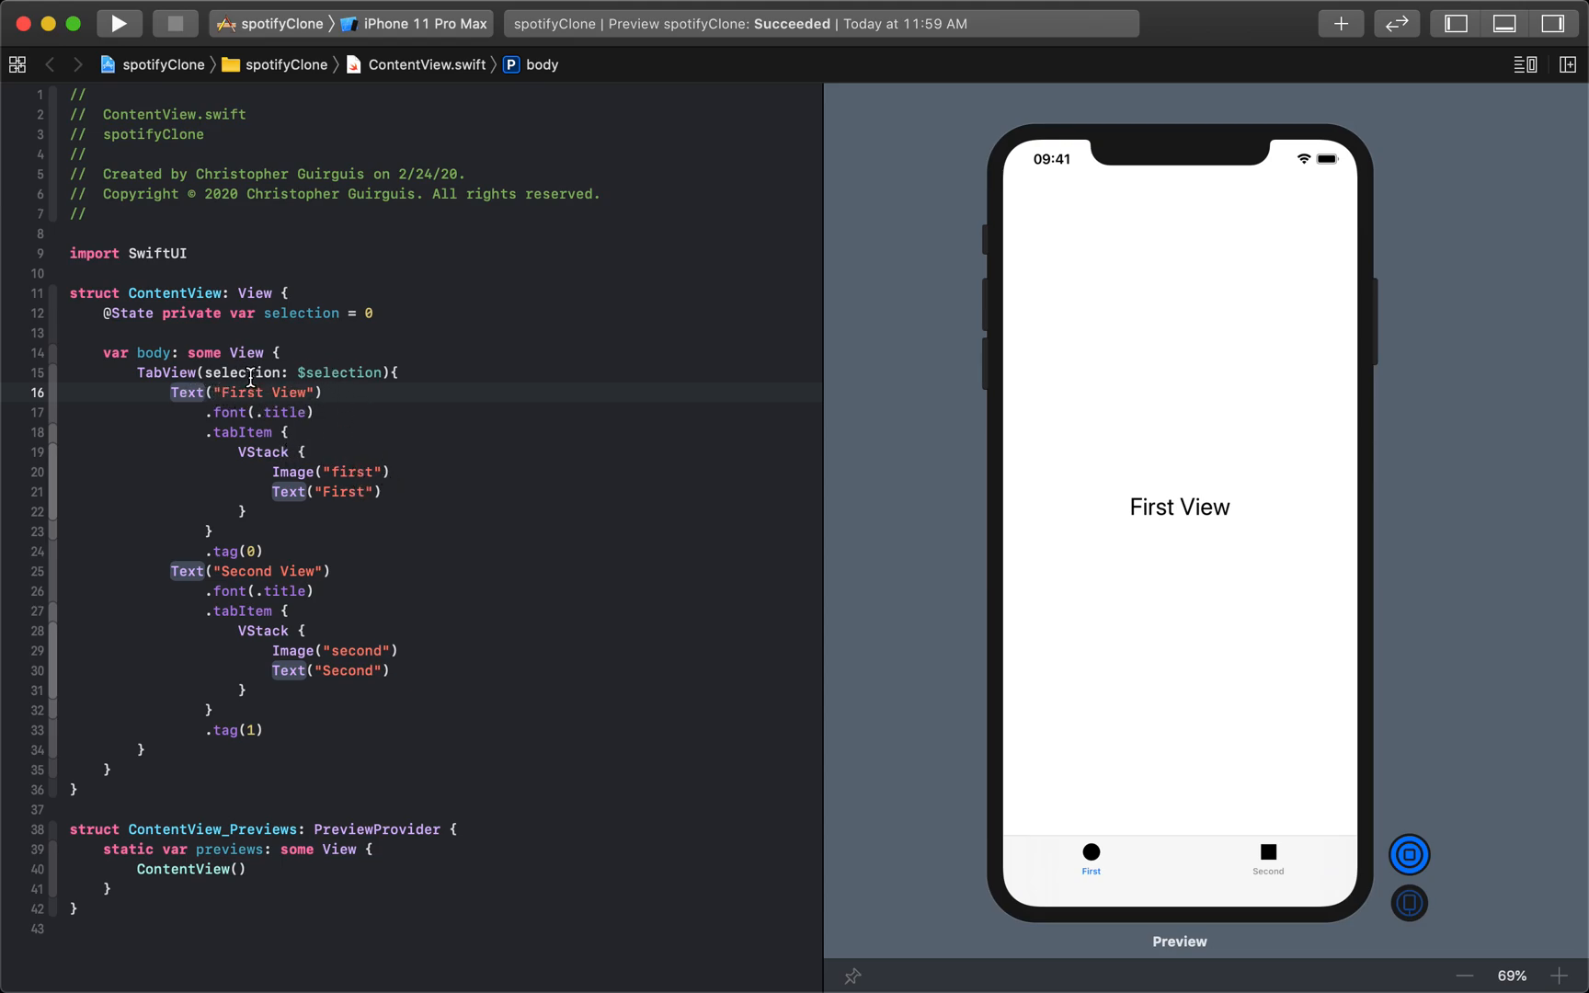
double_click(240, 391)
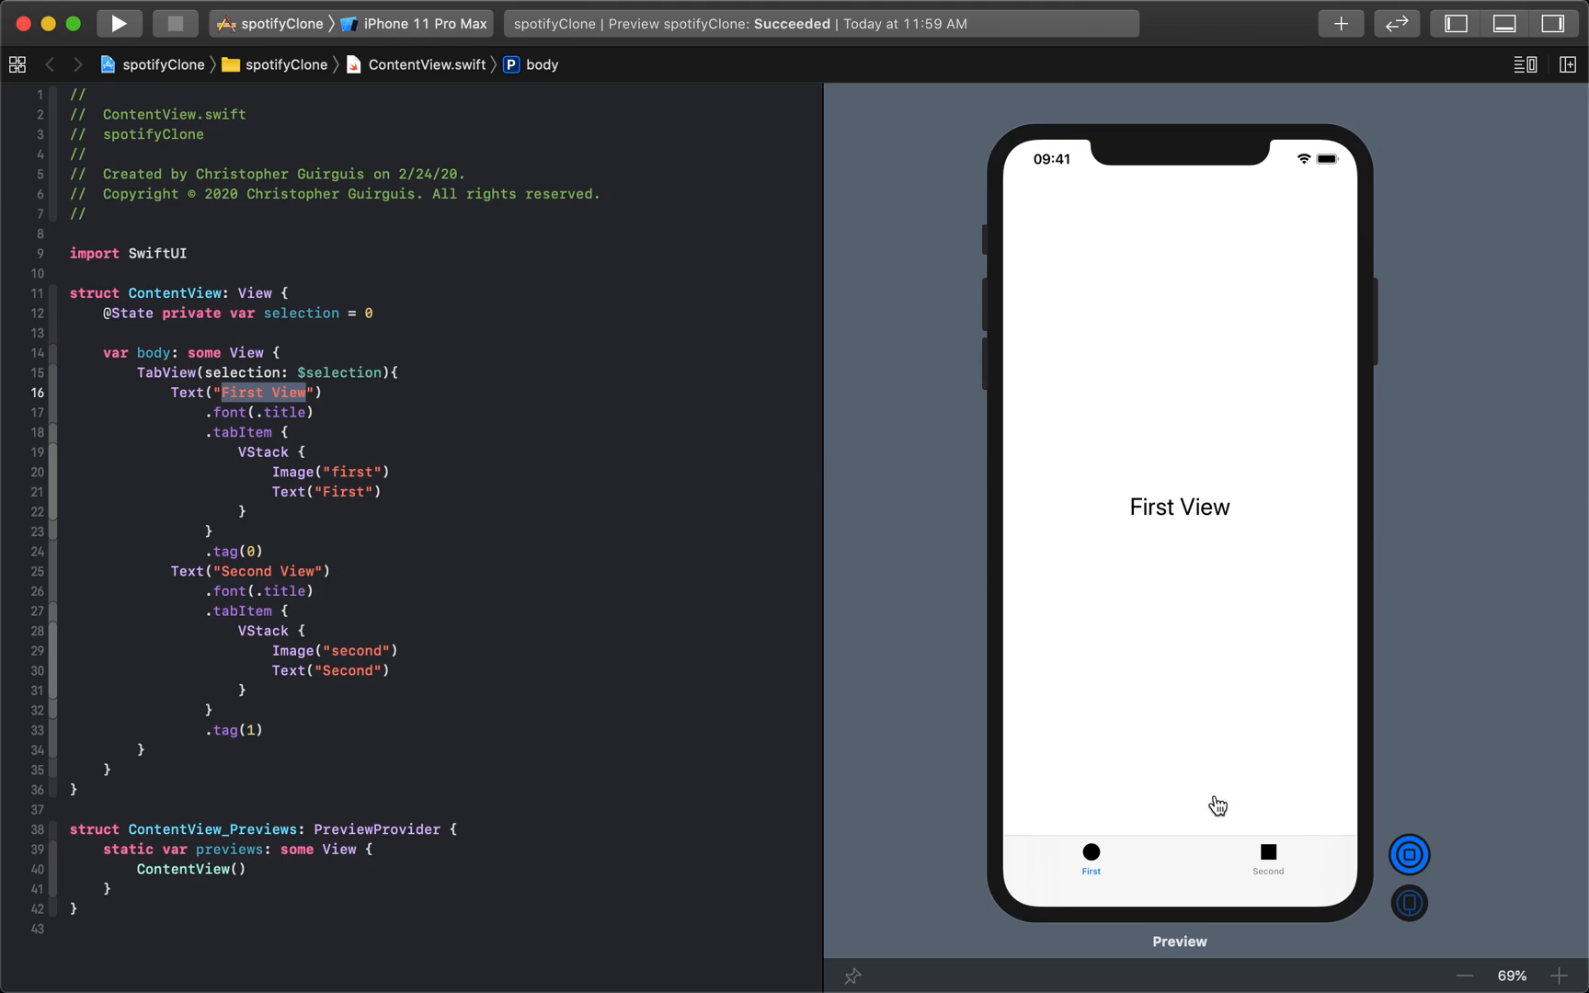
mouse_move(1098, 727)
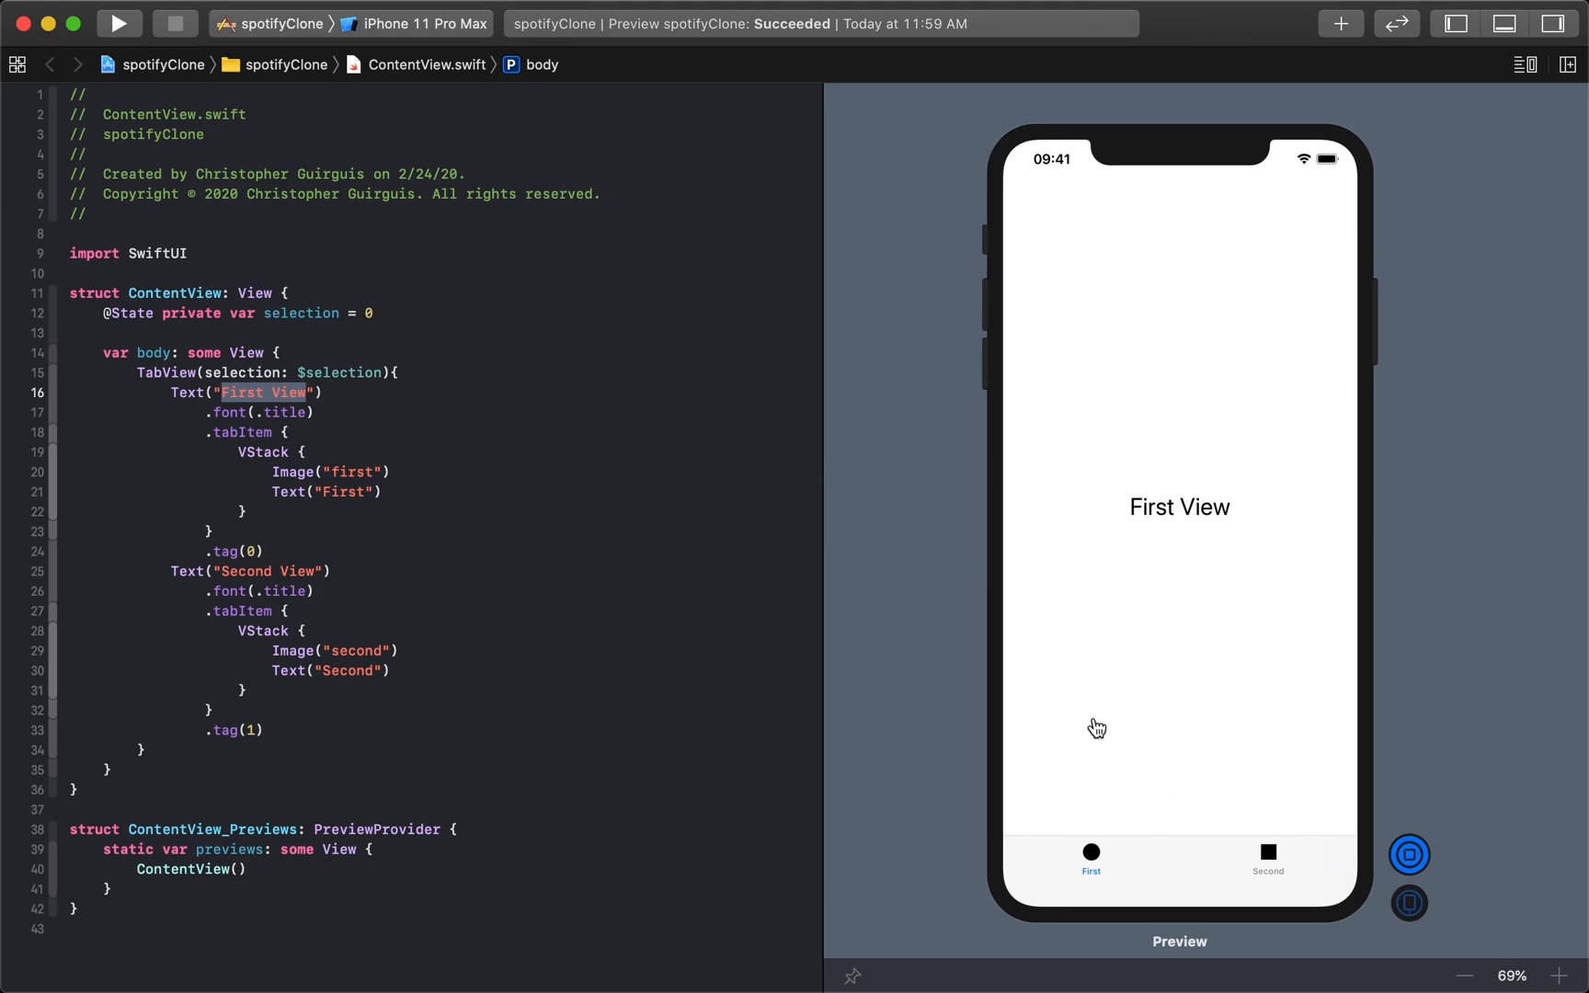
text(potoato)
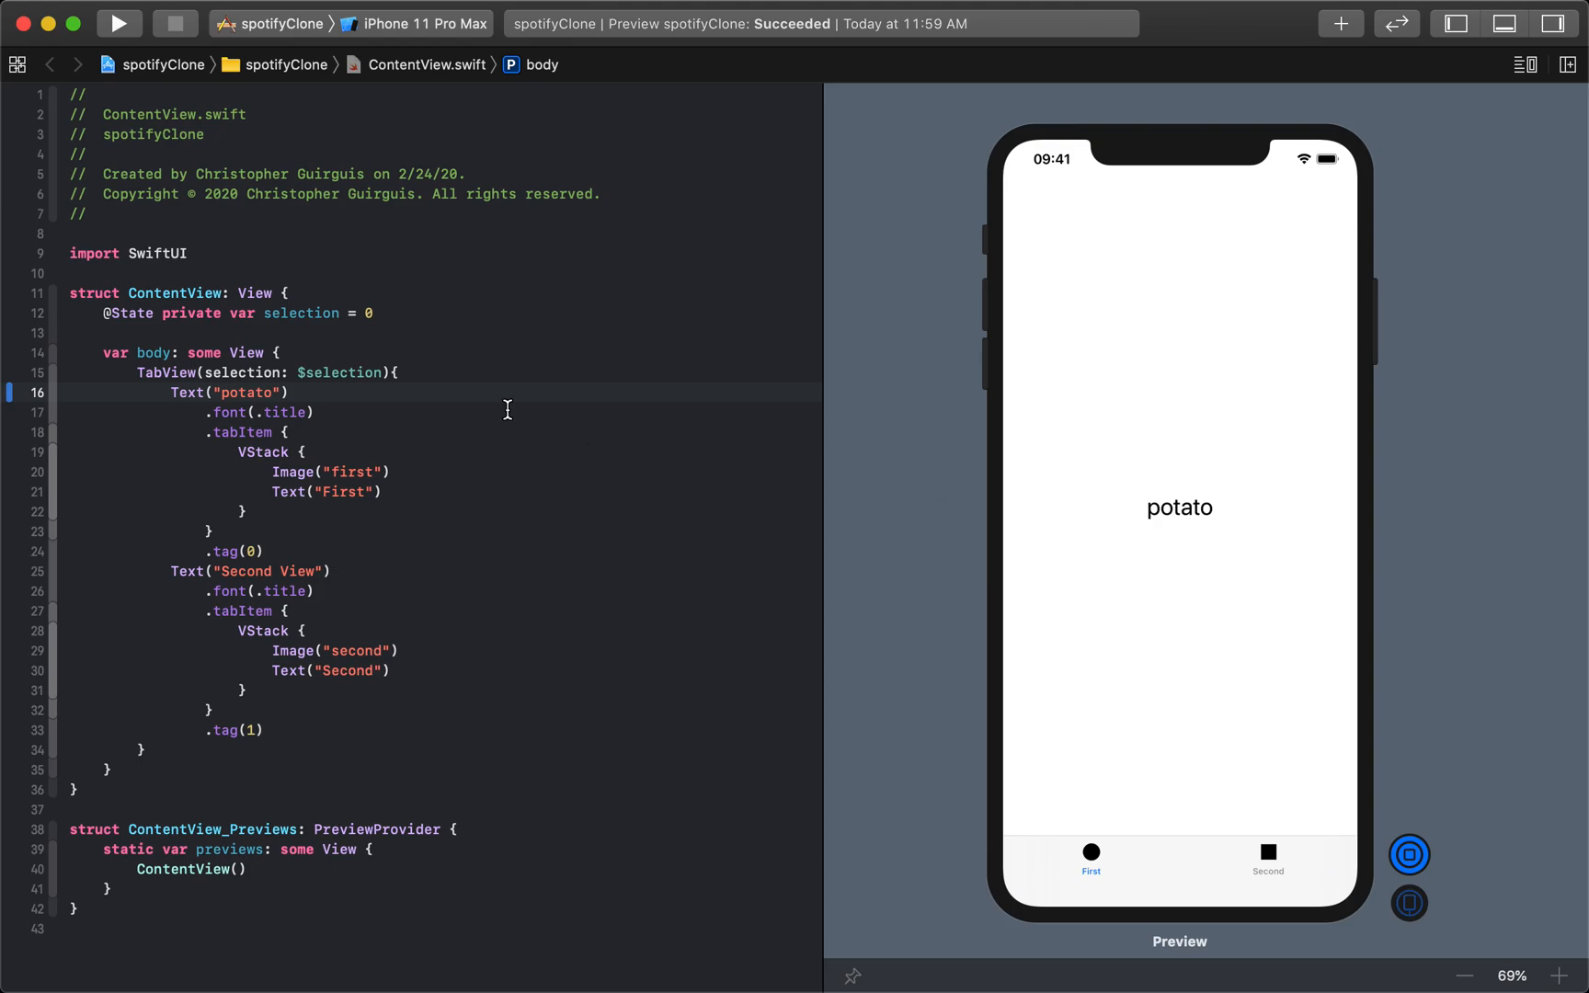
Step: Rename the first tab's label from "First" to "tomato" and check the preview
double_click(342, 491)
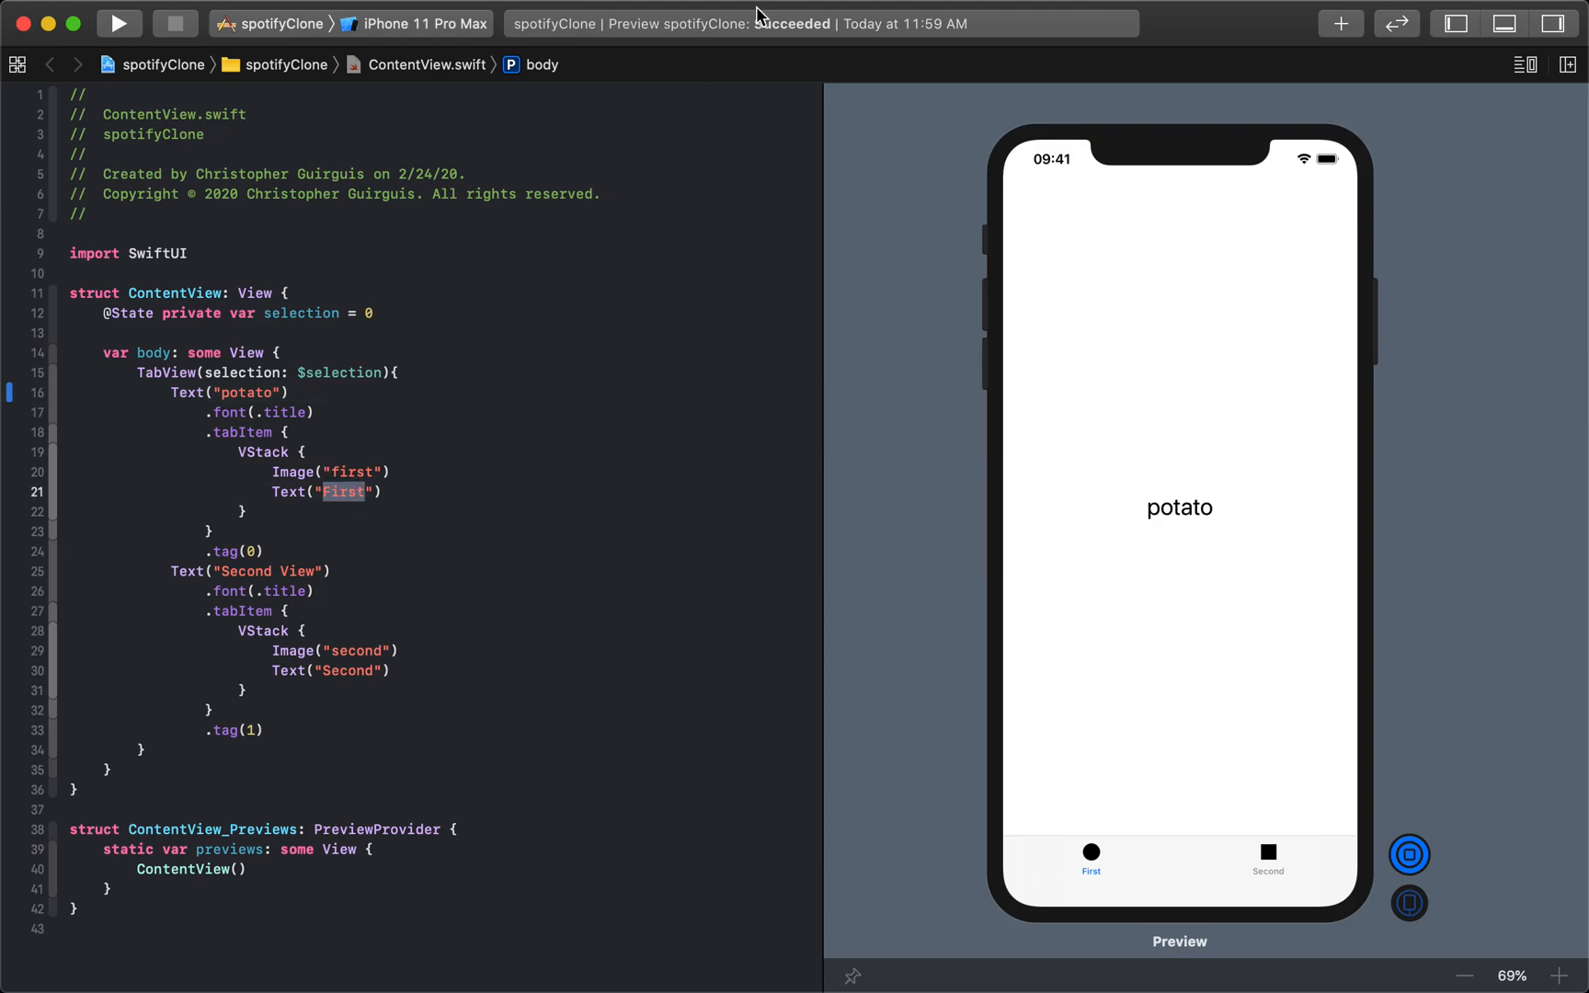
text(tomato)
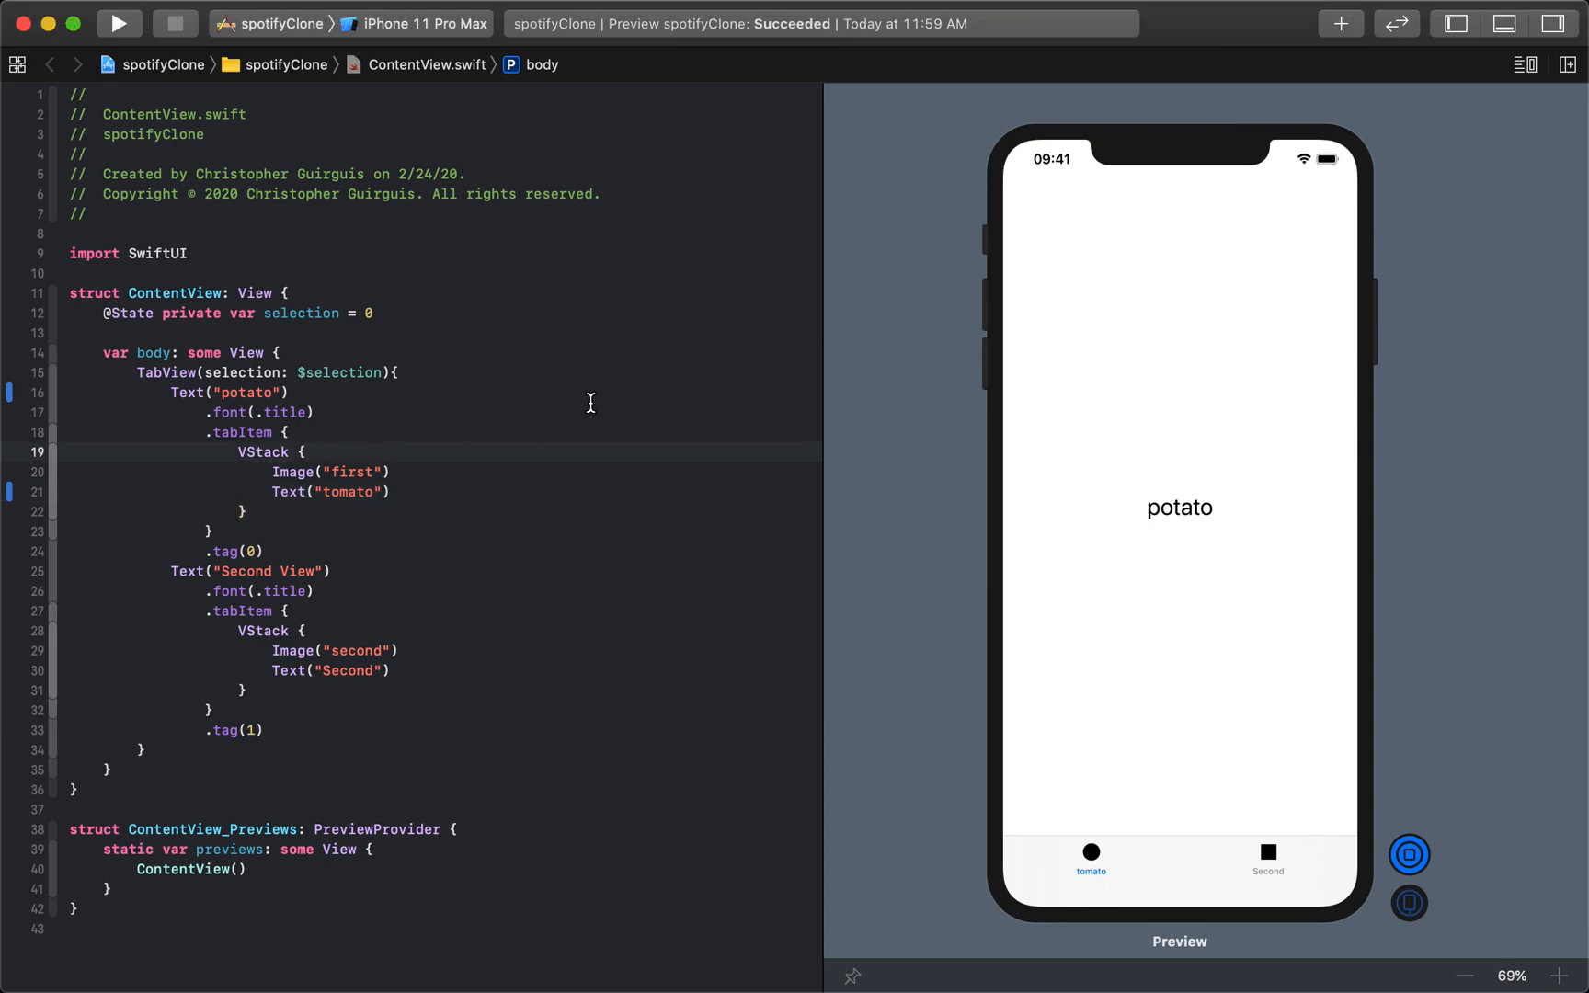
click(1268, 856)
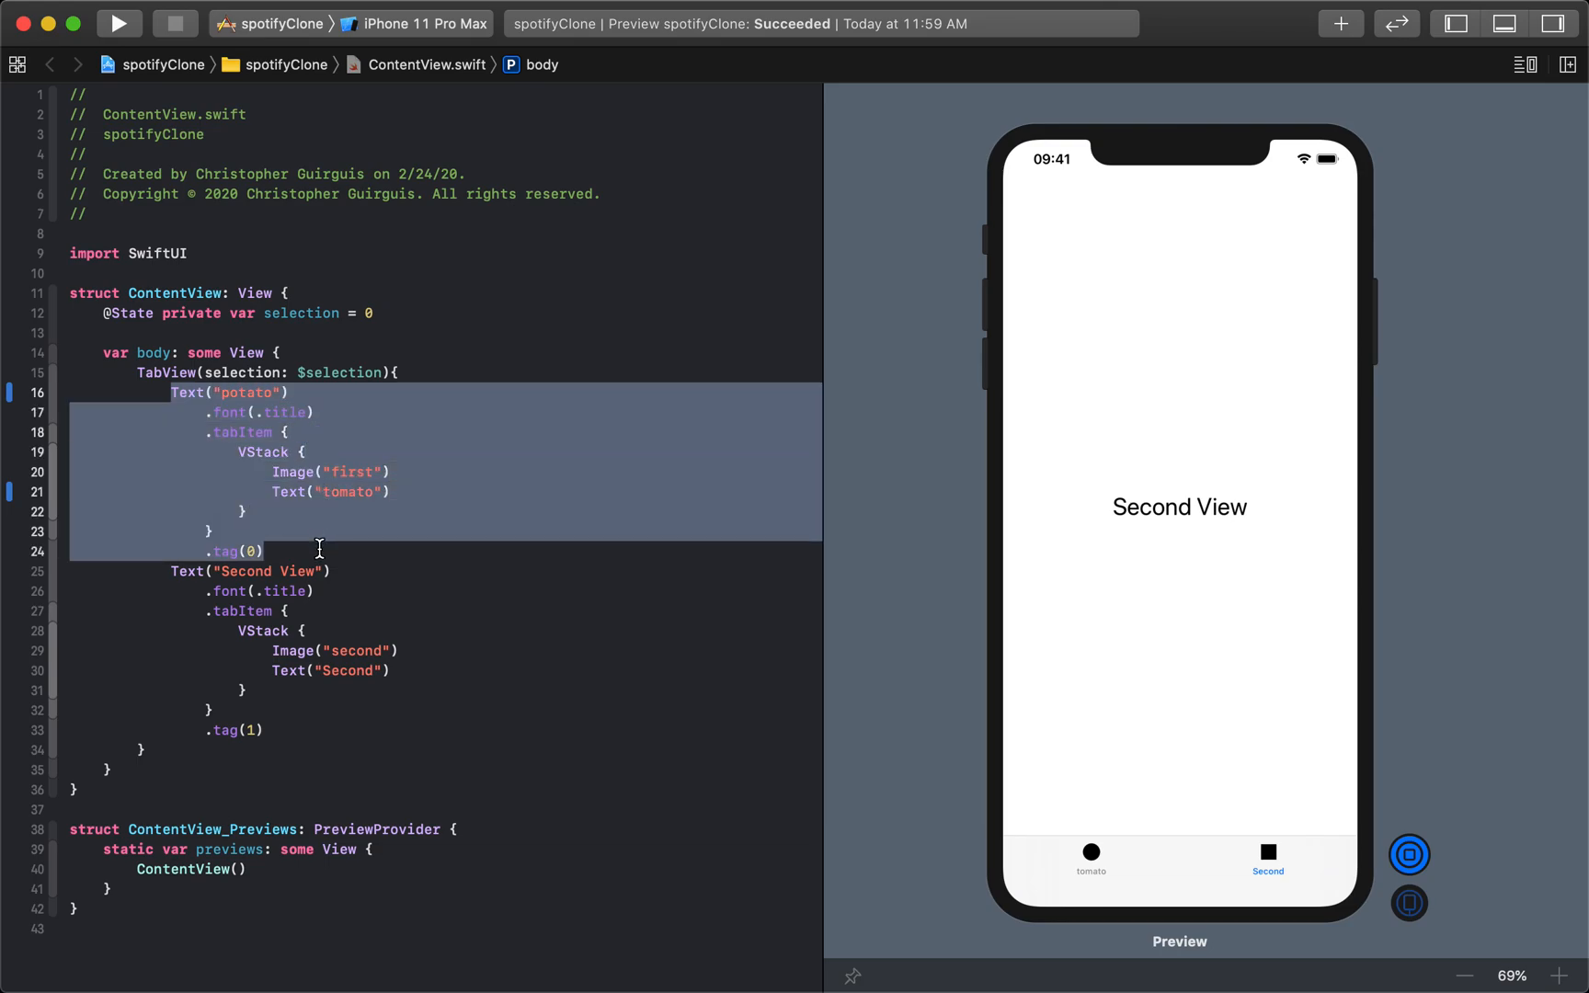
mouse_move(233, 449)
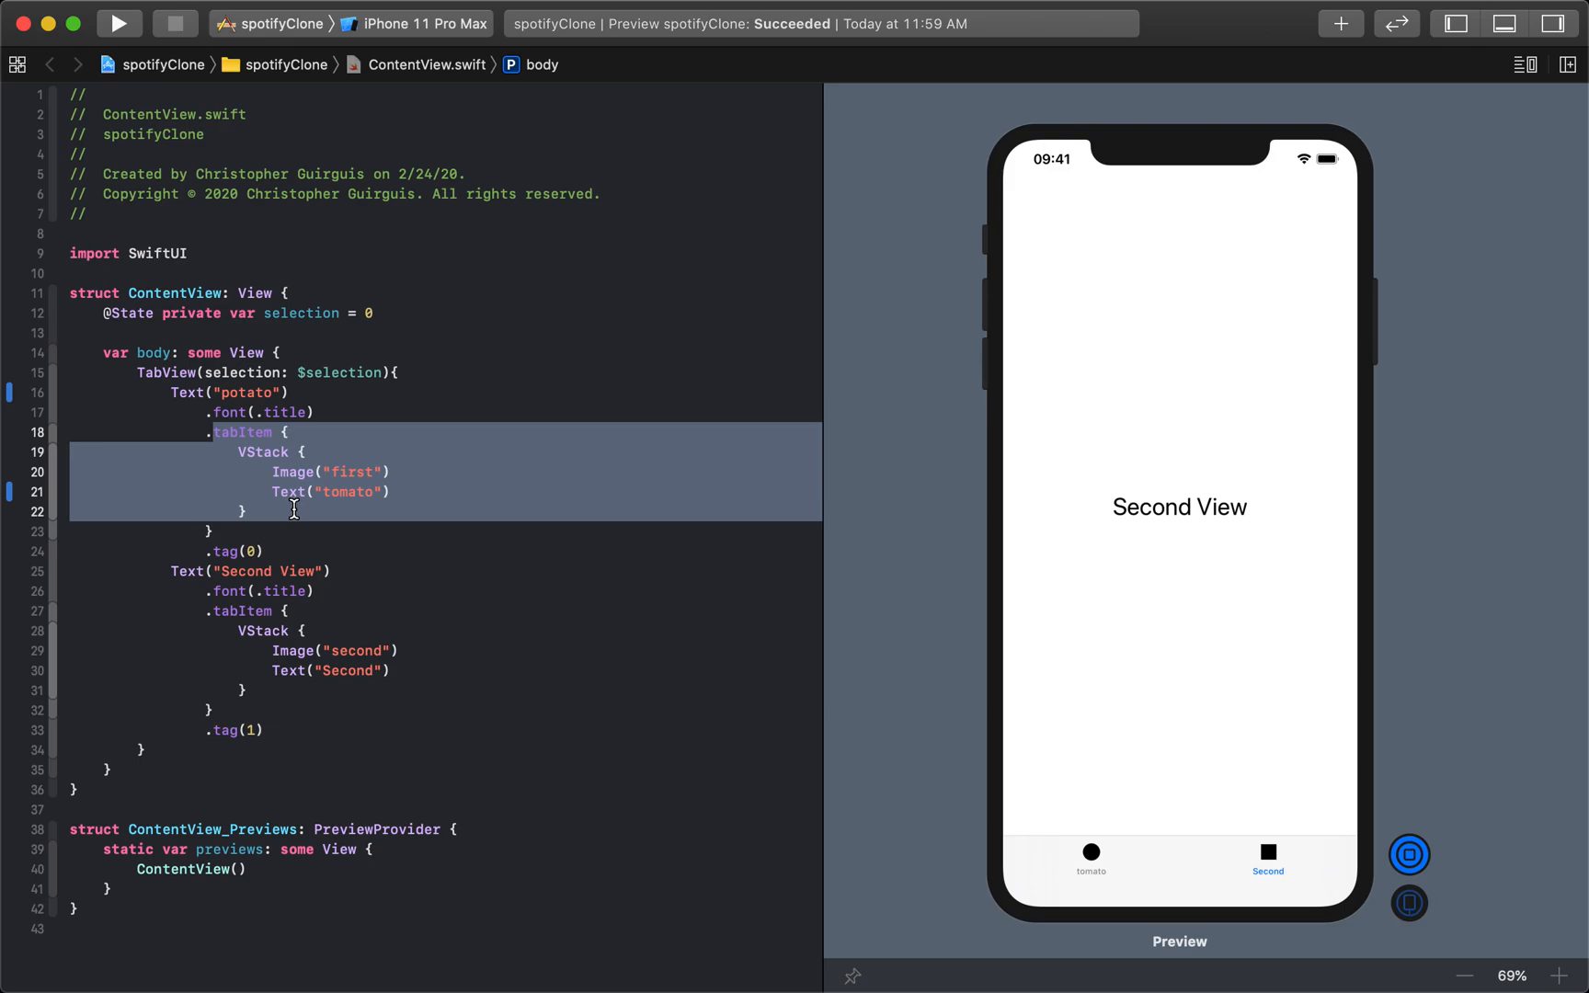
mouse_move(1330, 873)
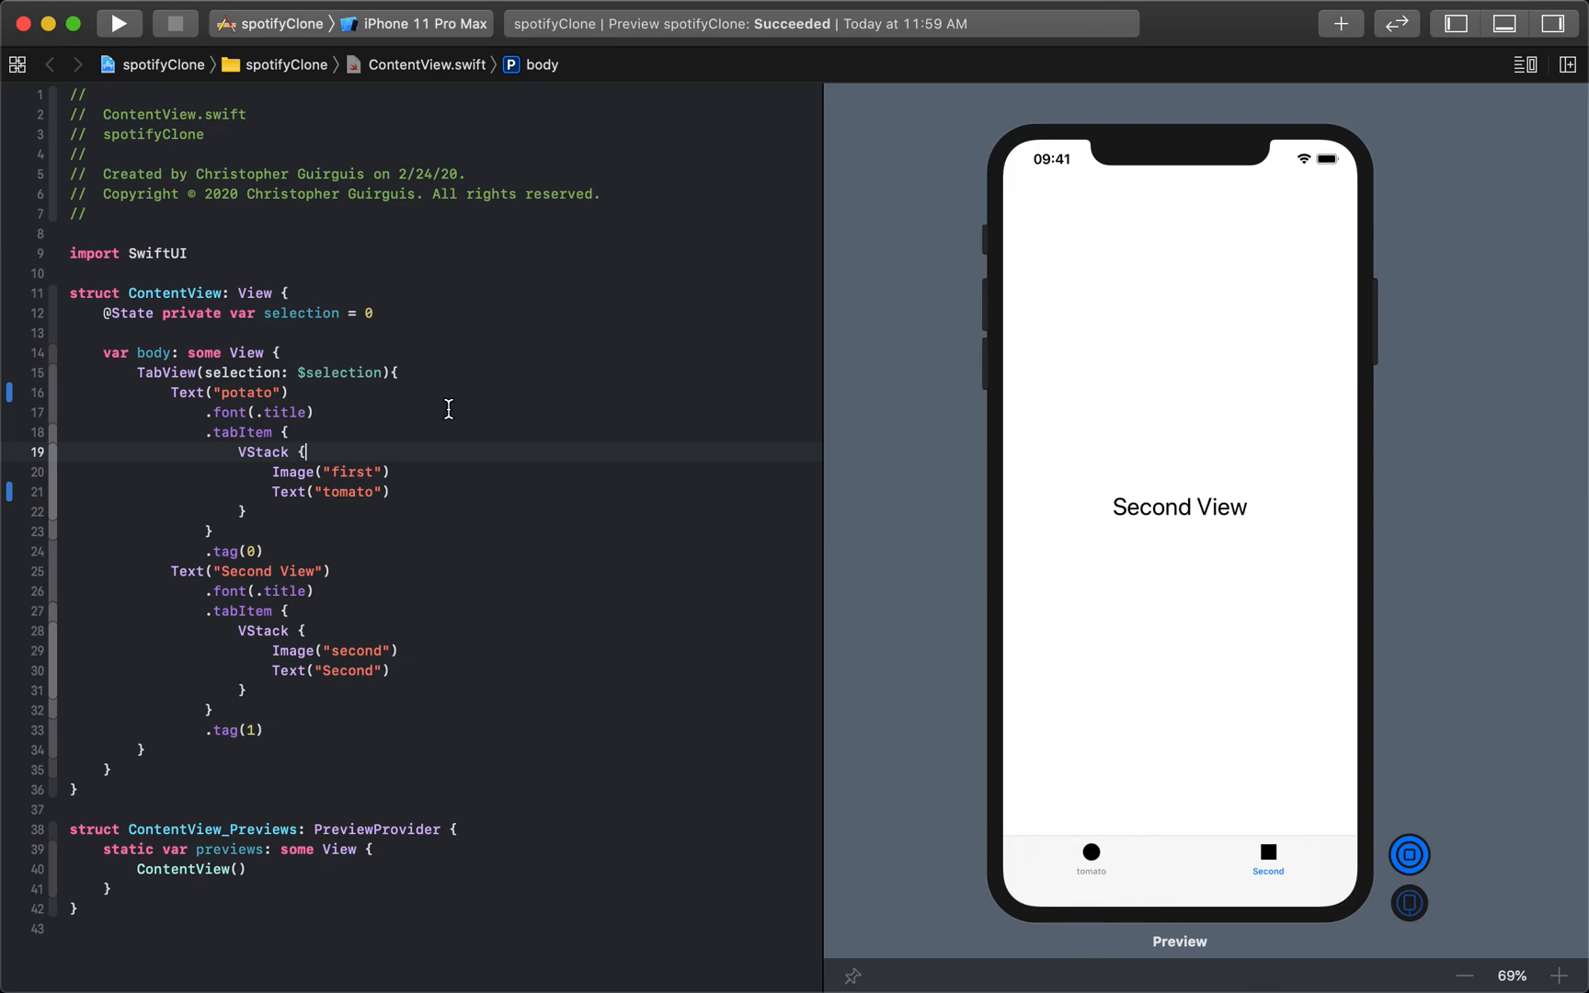
drag(305, 453, 278, 512)
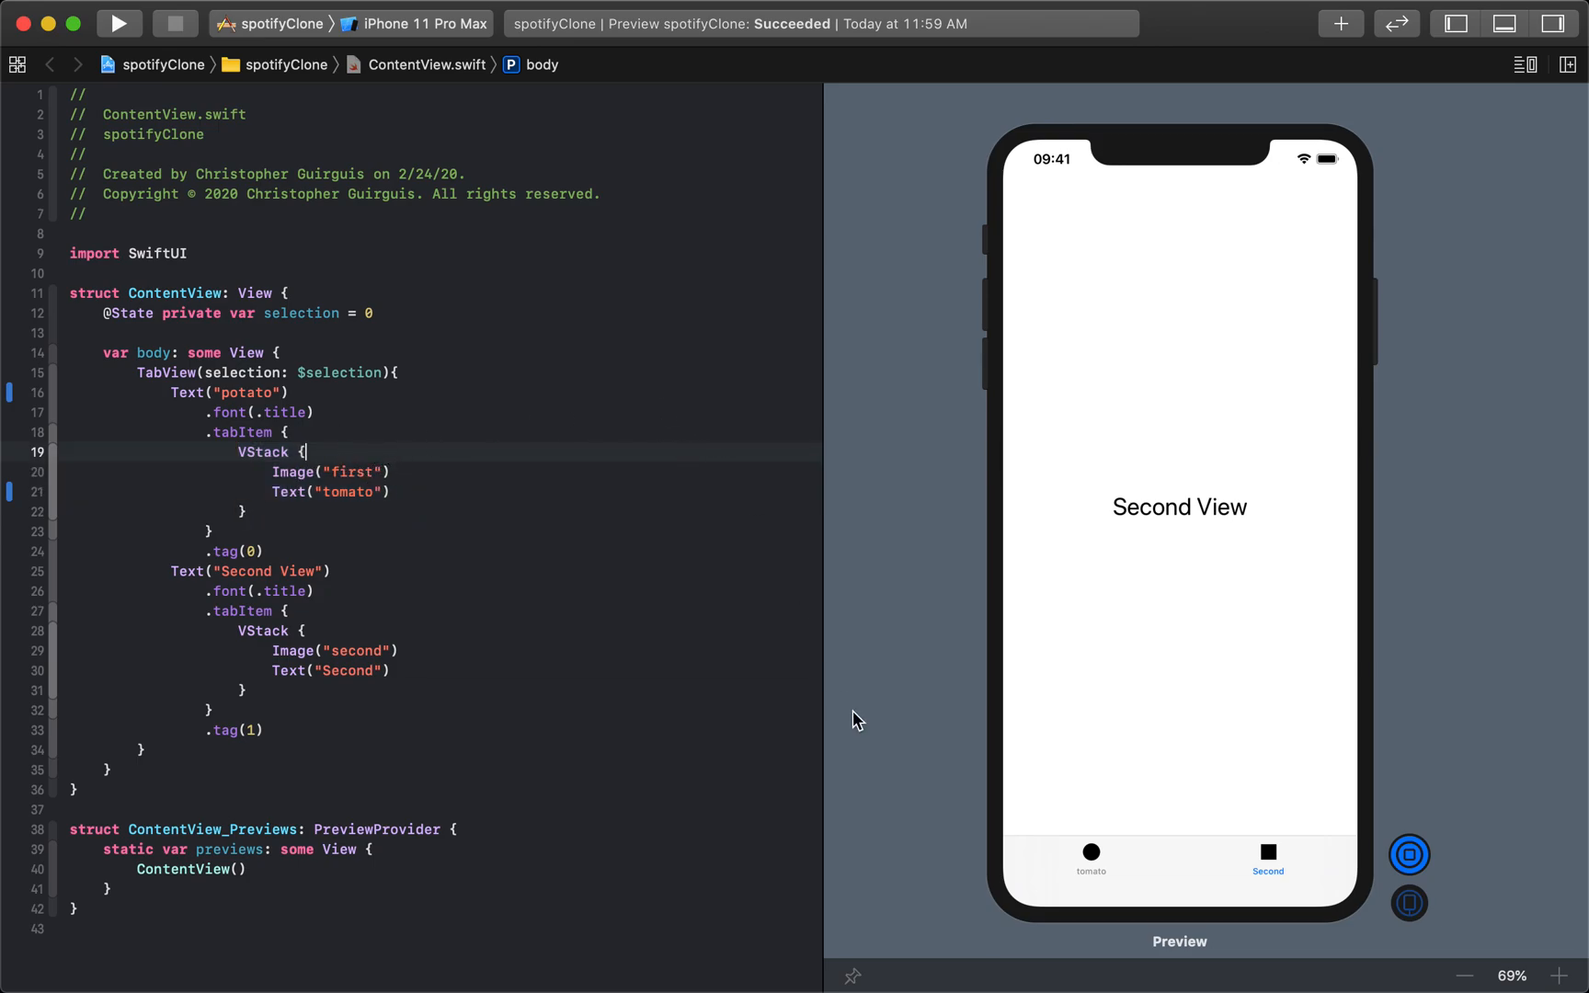
mouse_move(634, 497)
text(Home)
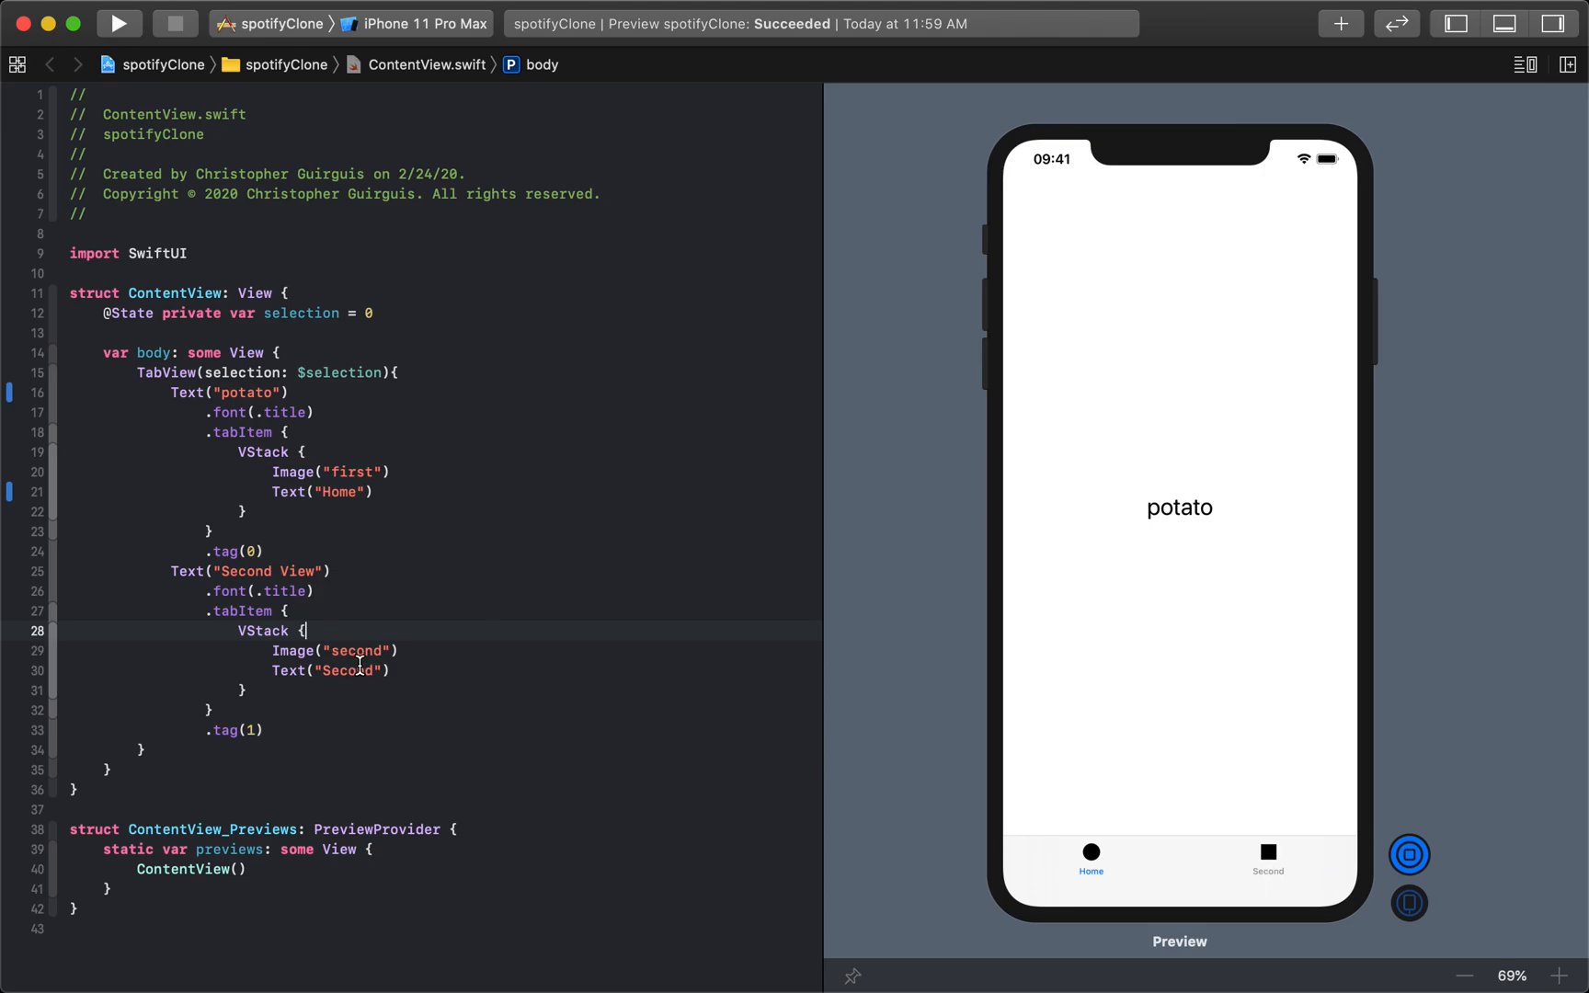
Step: Change the second tab label to "Search" and select the first tab's Image line
text(Search)
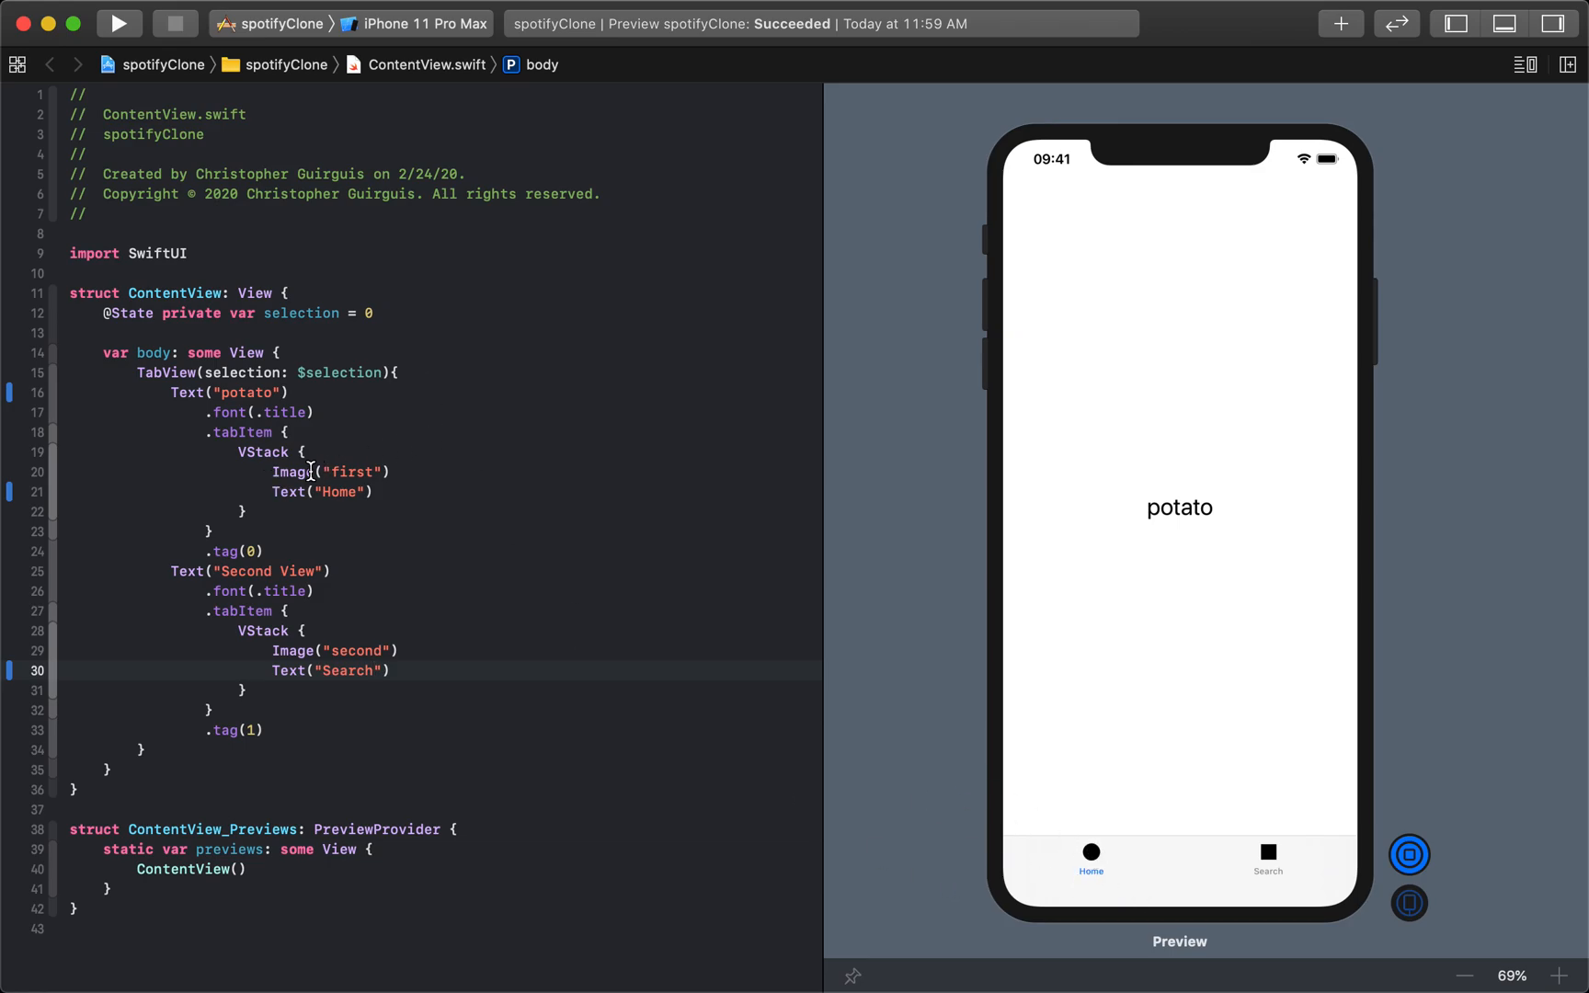
double_click(293, 473)
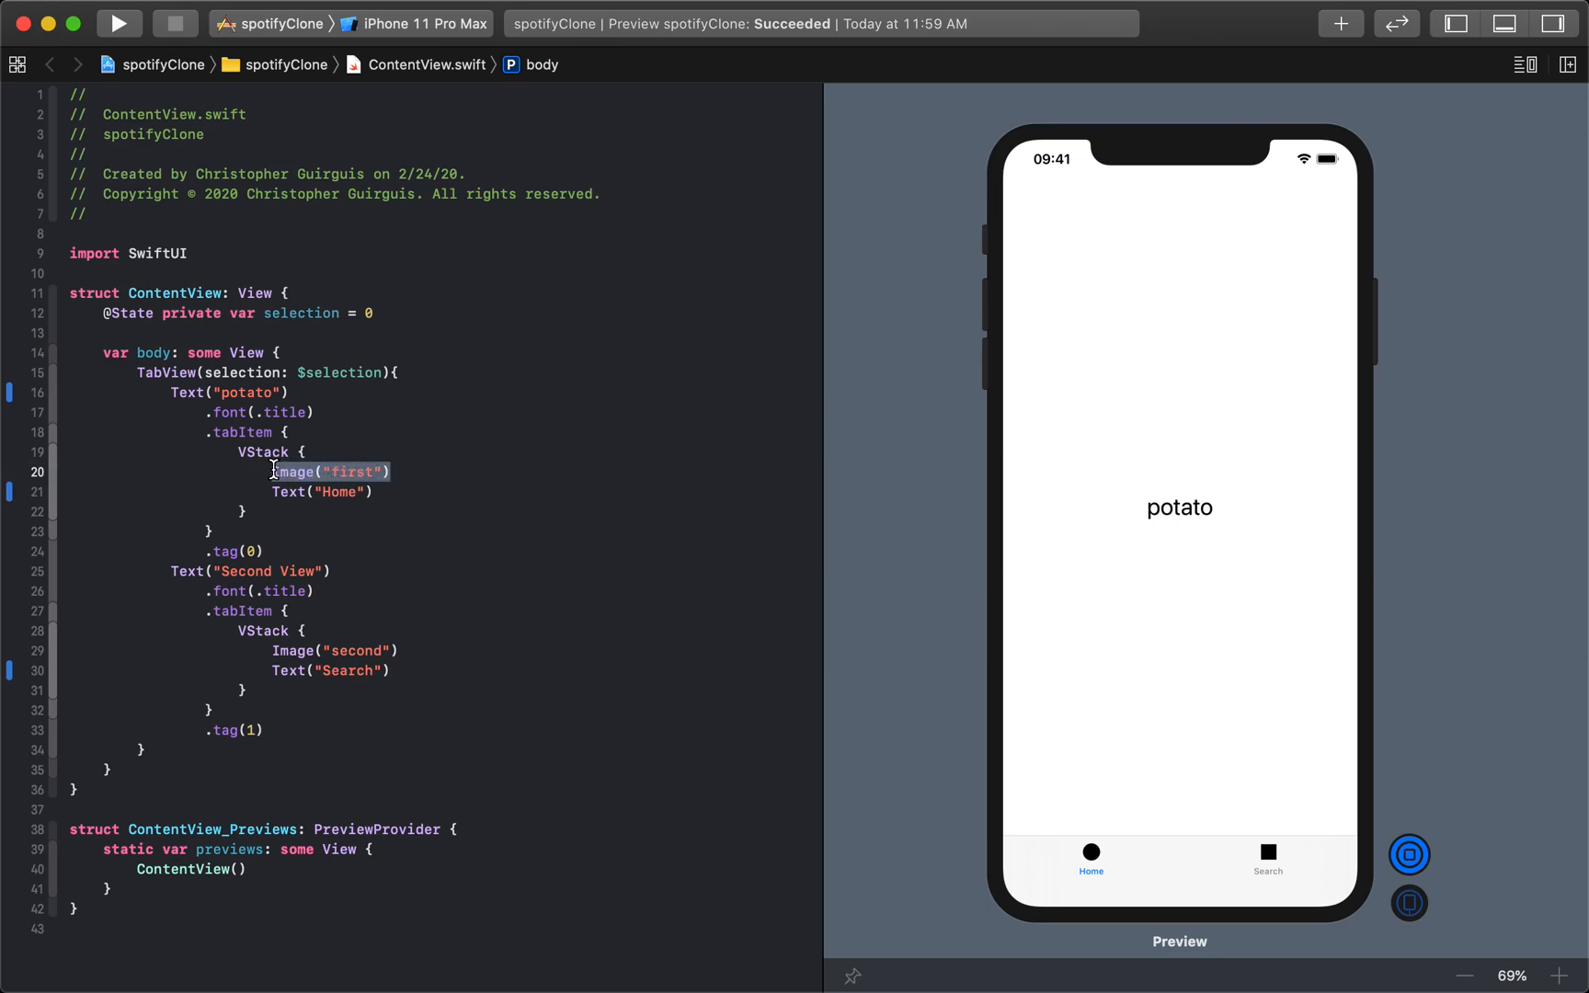
mouse_move(384, 421)
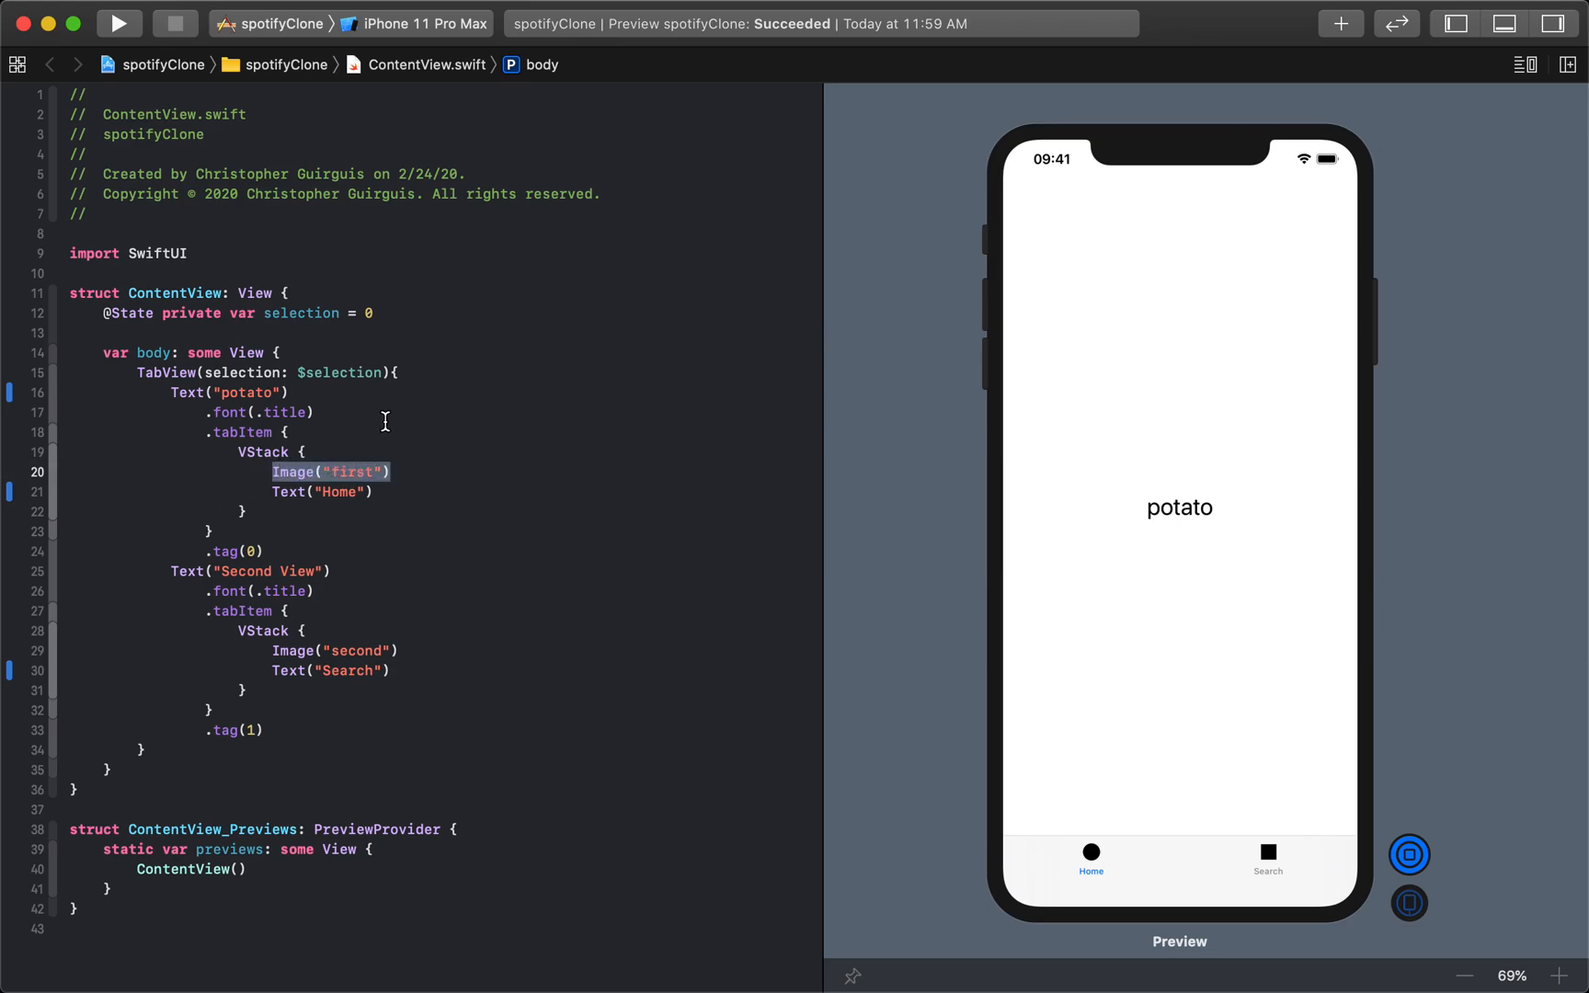
Step: Delete Image("first") and drag a new Image view from the Library into the first tab's VStack
key(Delete)
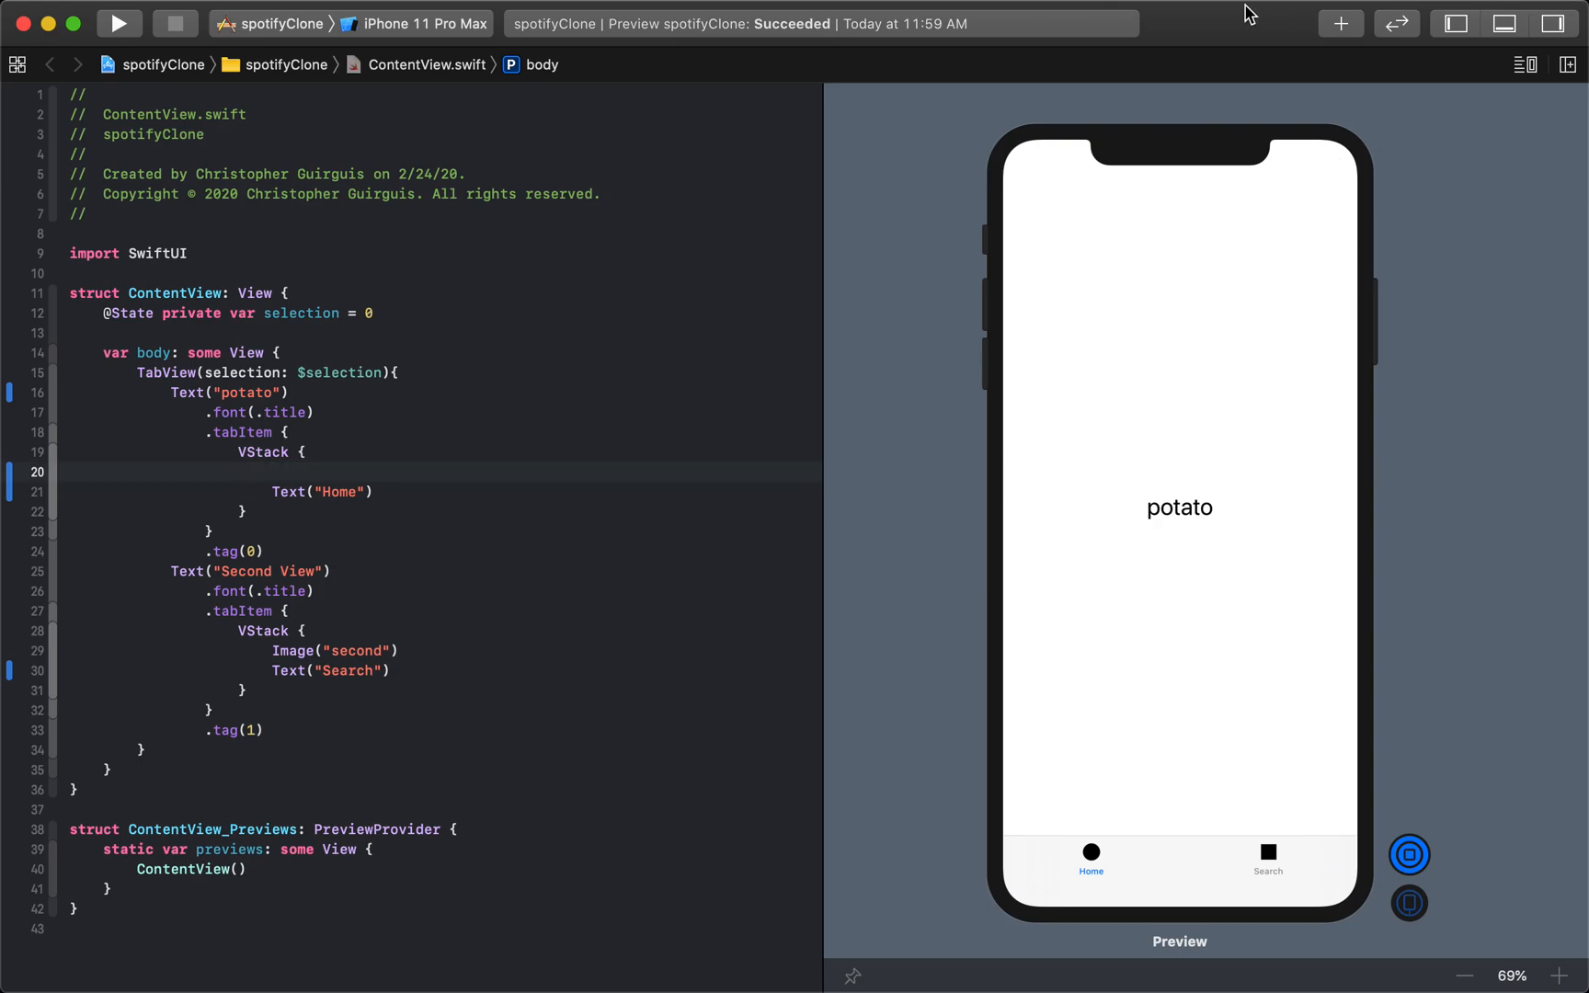
click(1340, 22)
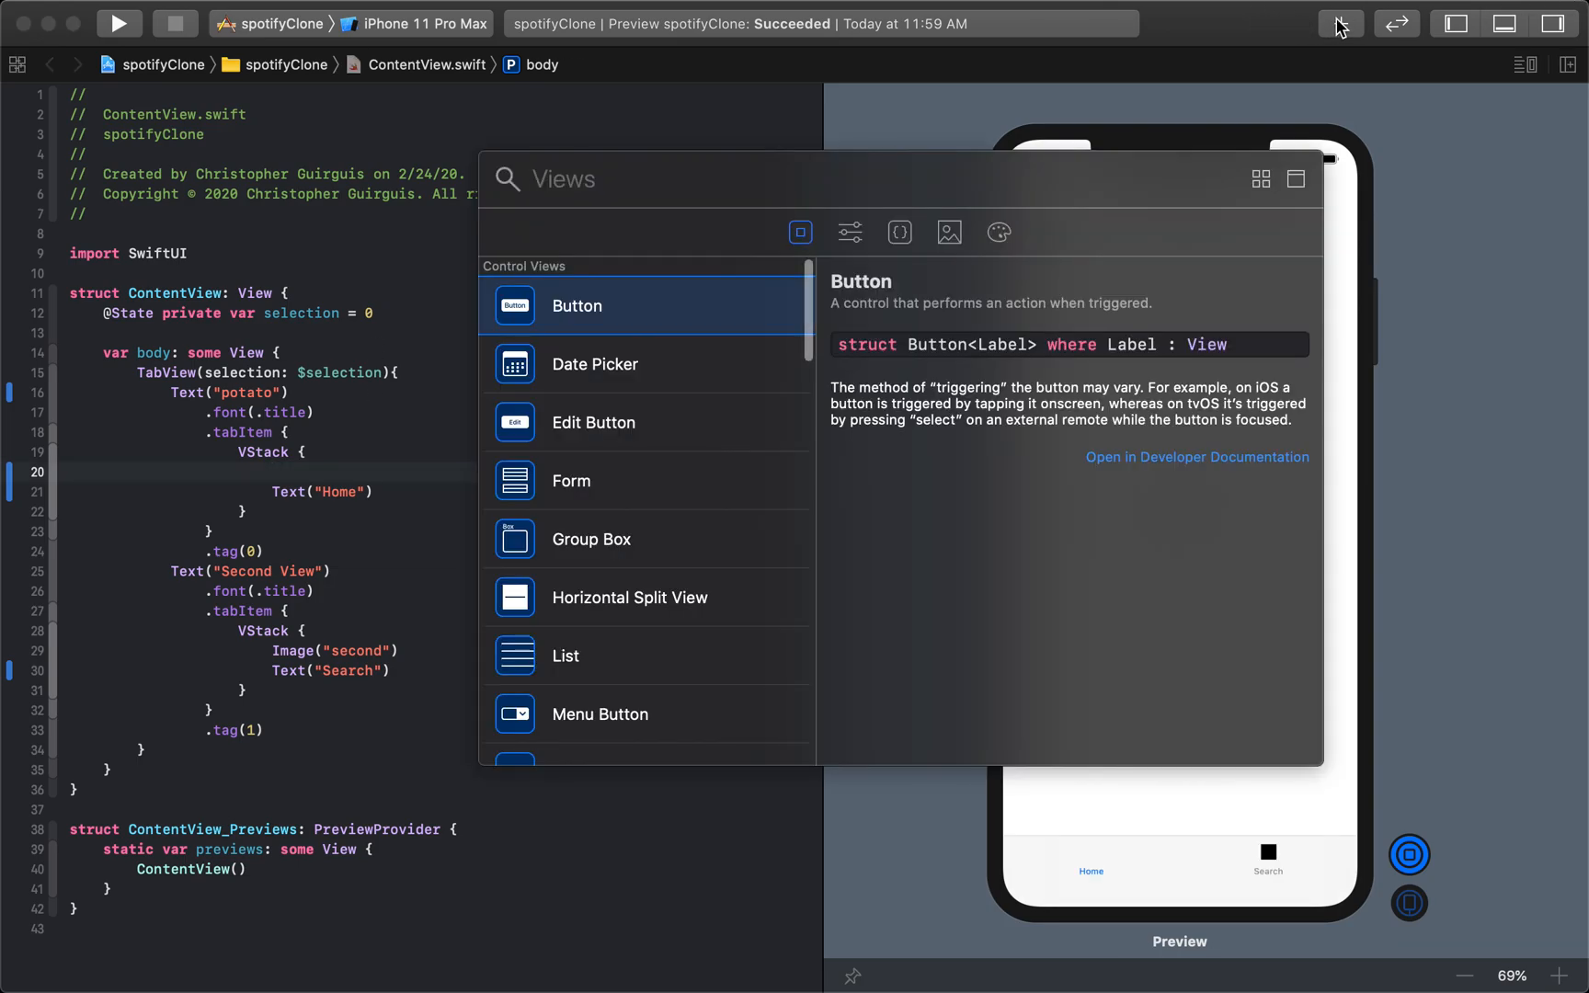
text(image)
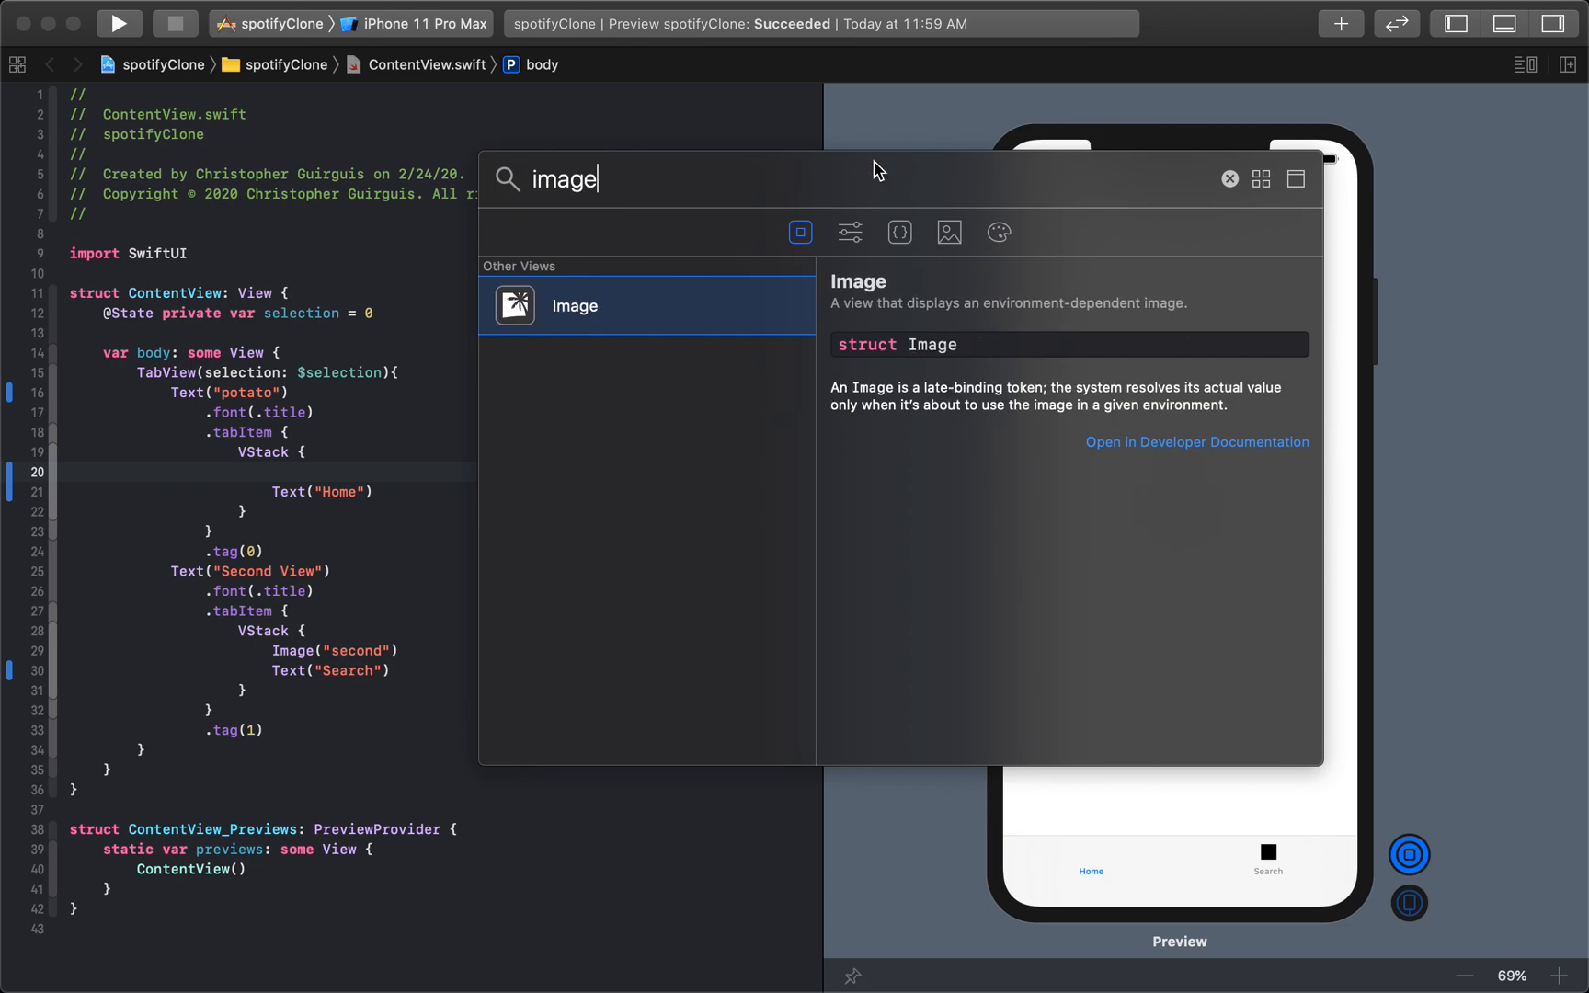
mouse_move(624, 347)
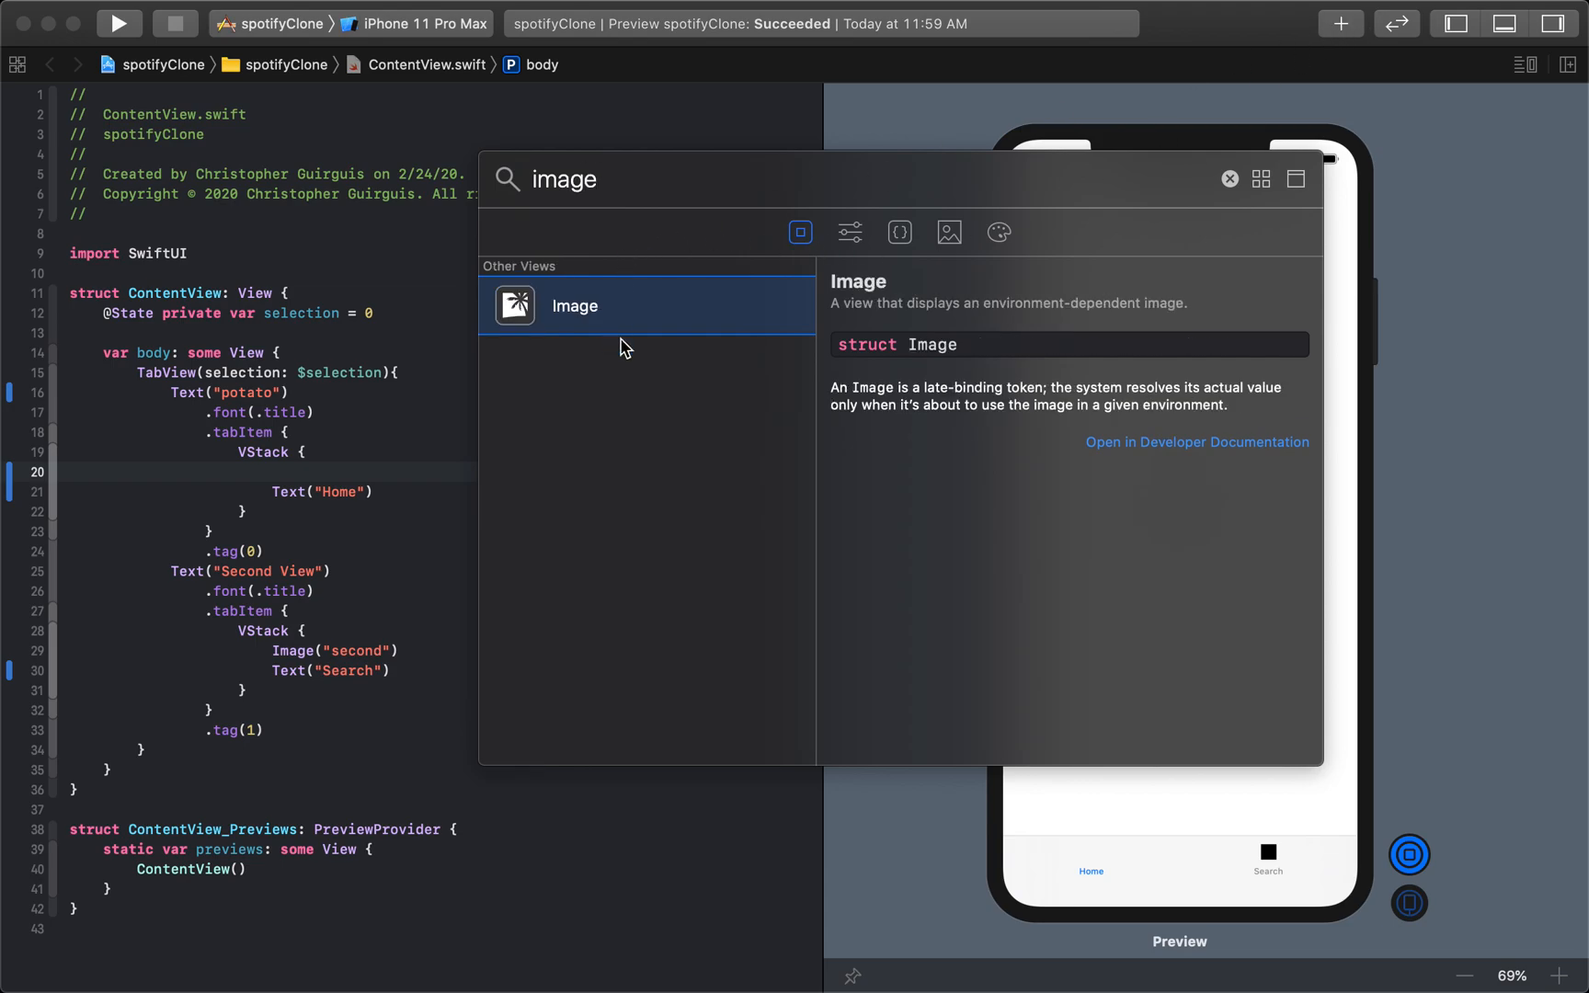
drag(574, 305, 350, 372)
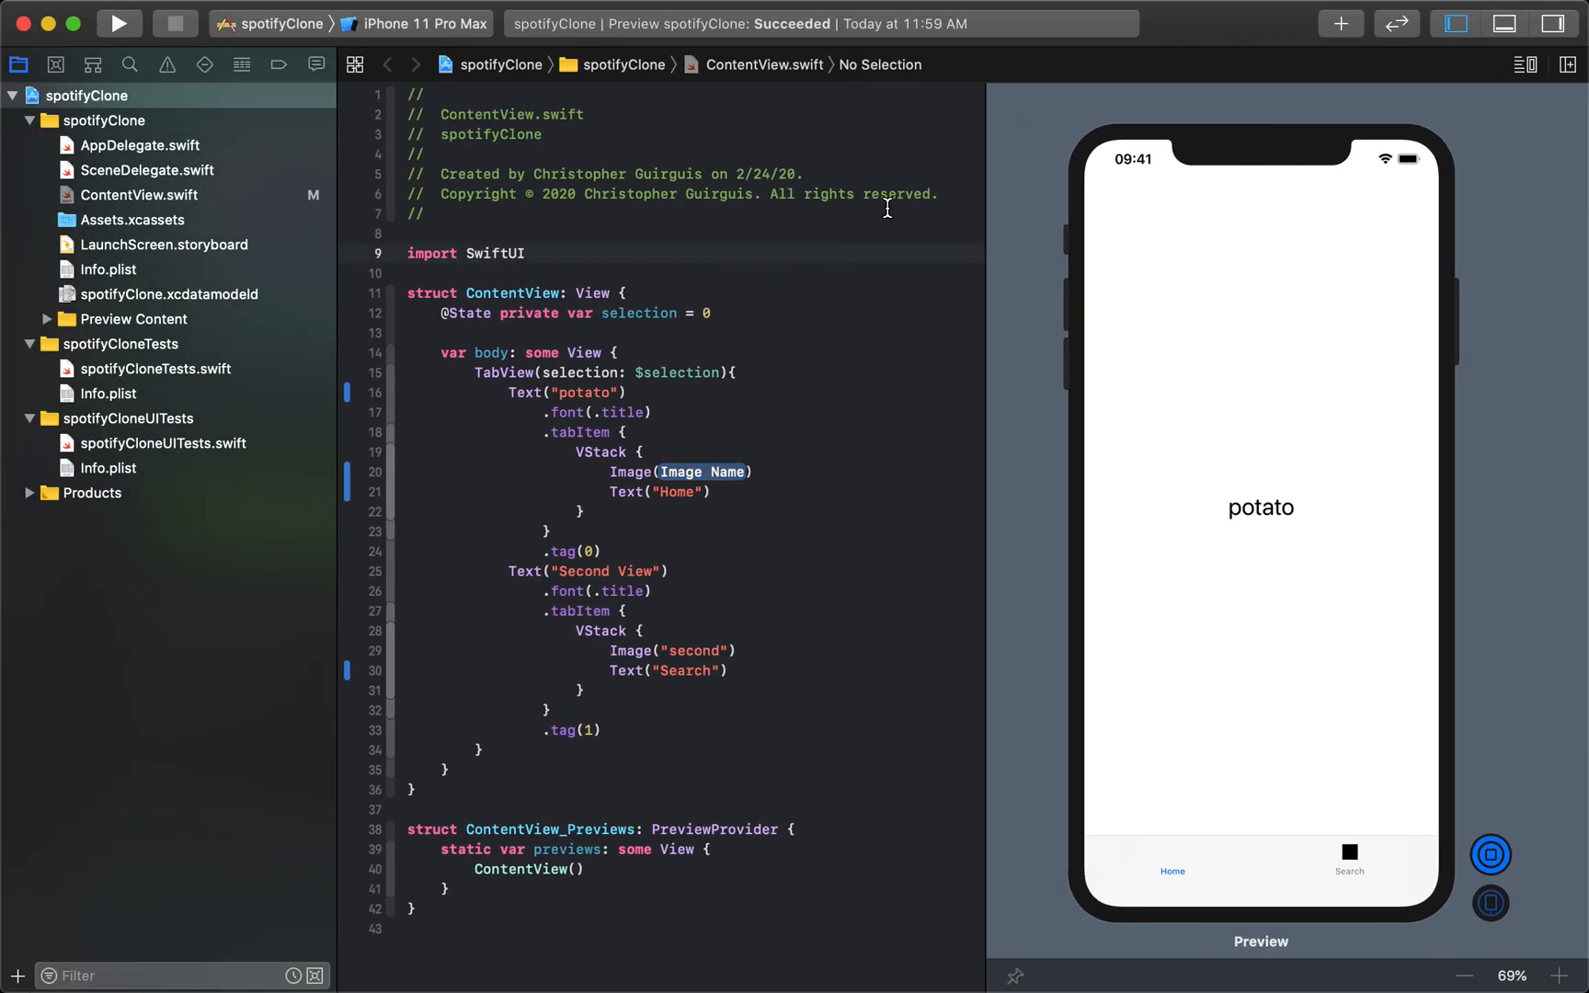
Step: Drag the red heart PNG from the Trash into Assets.xcassets and rename the image set
click(130, 220)
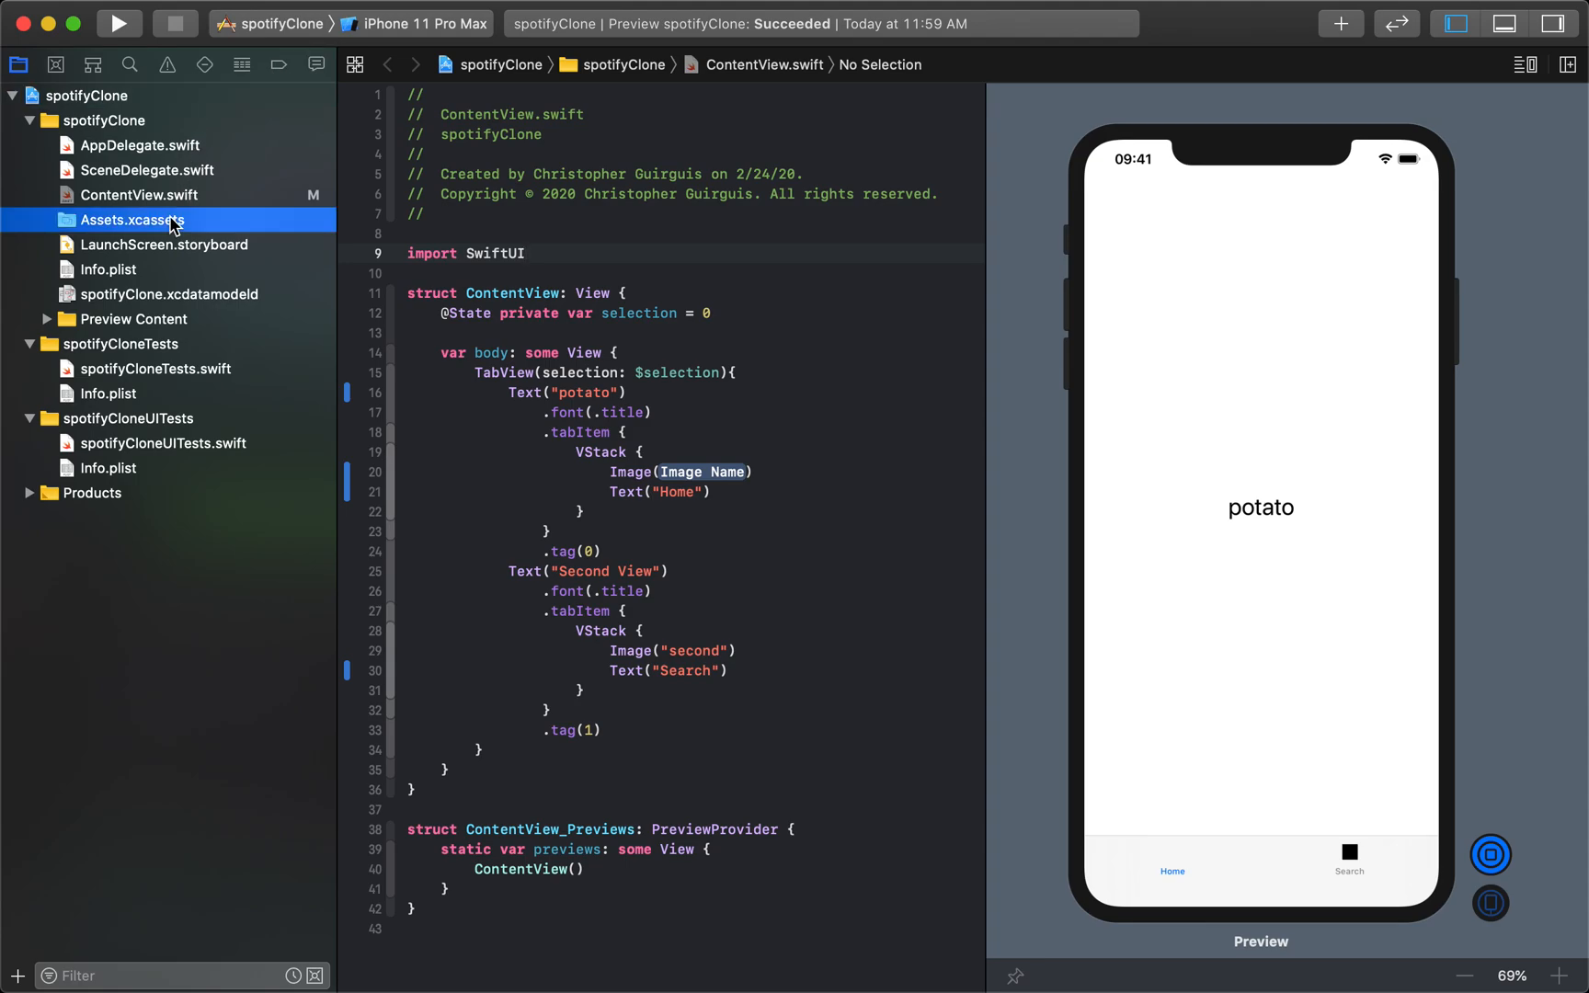
click(131, 219)
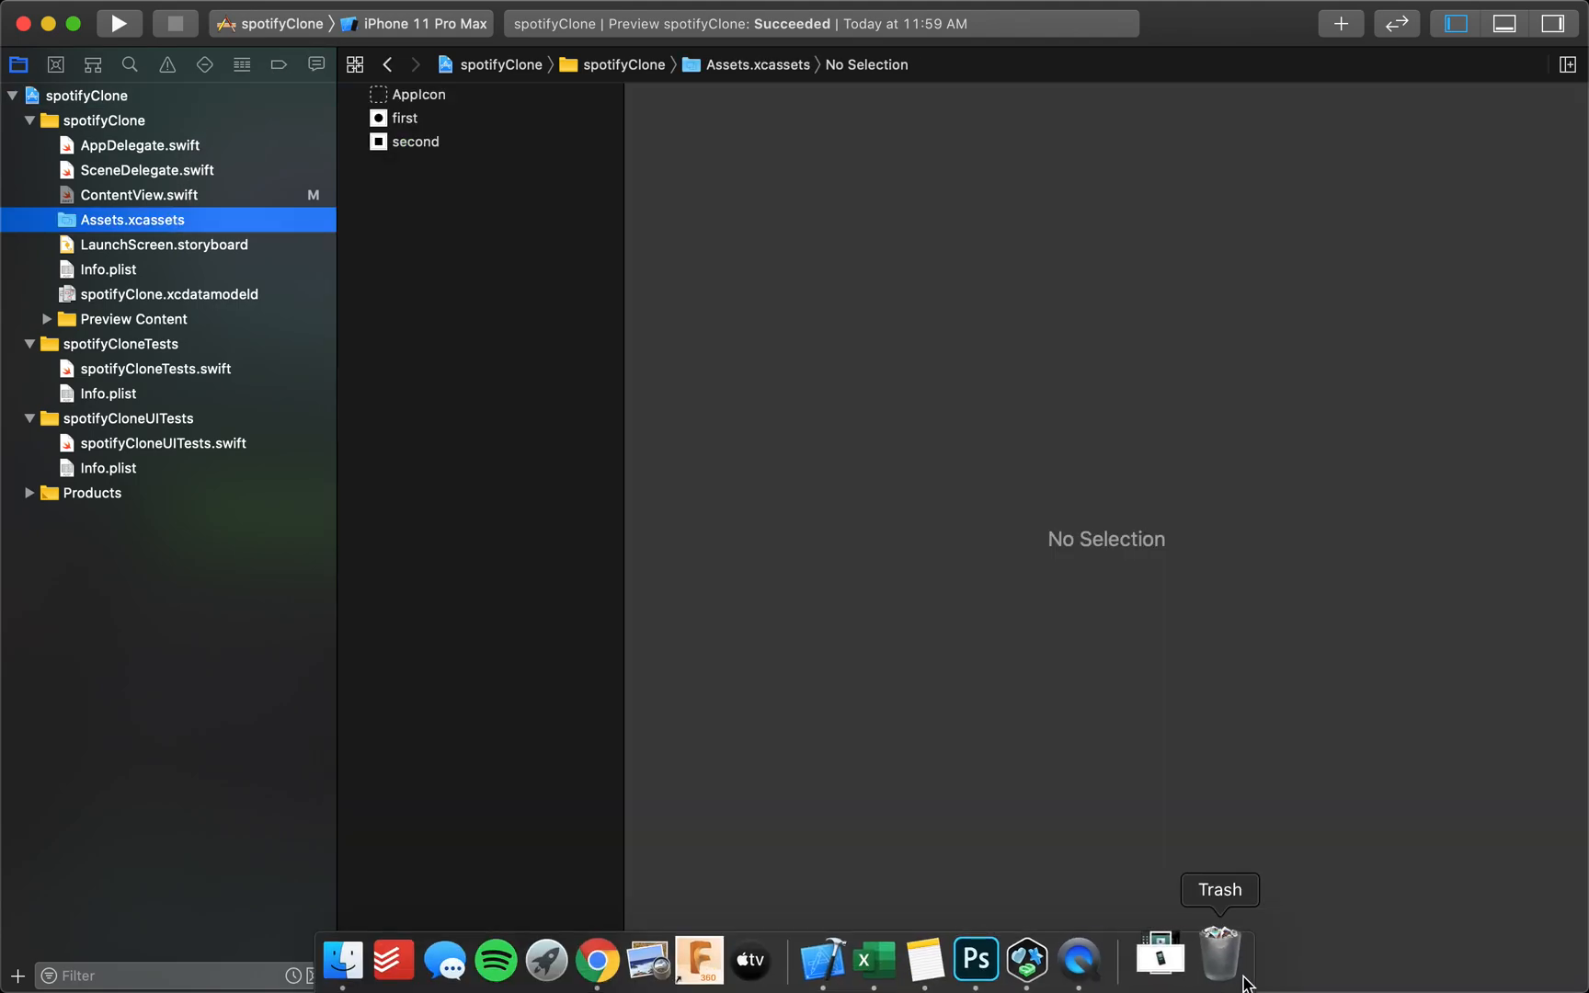
click(1219, 951)
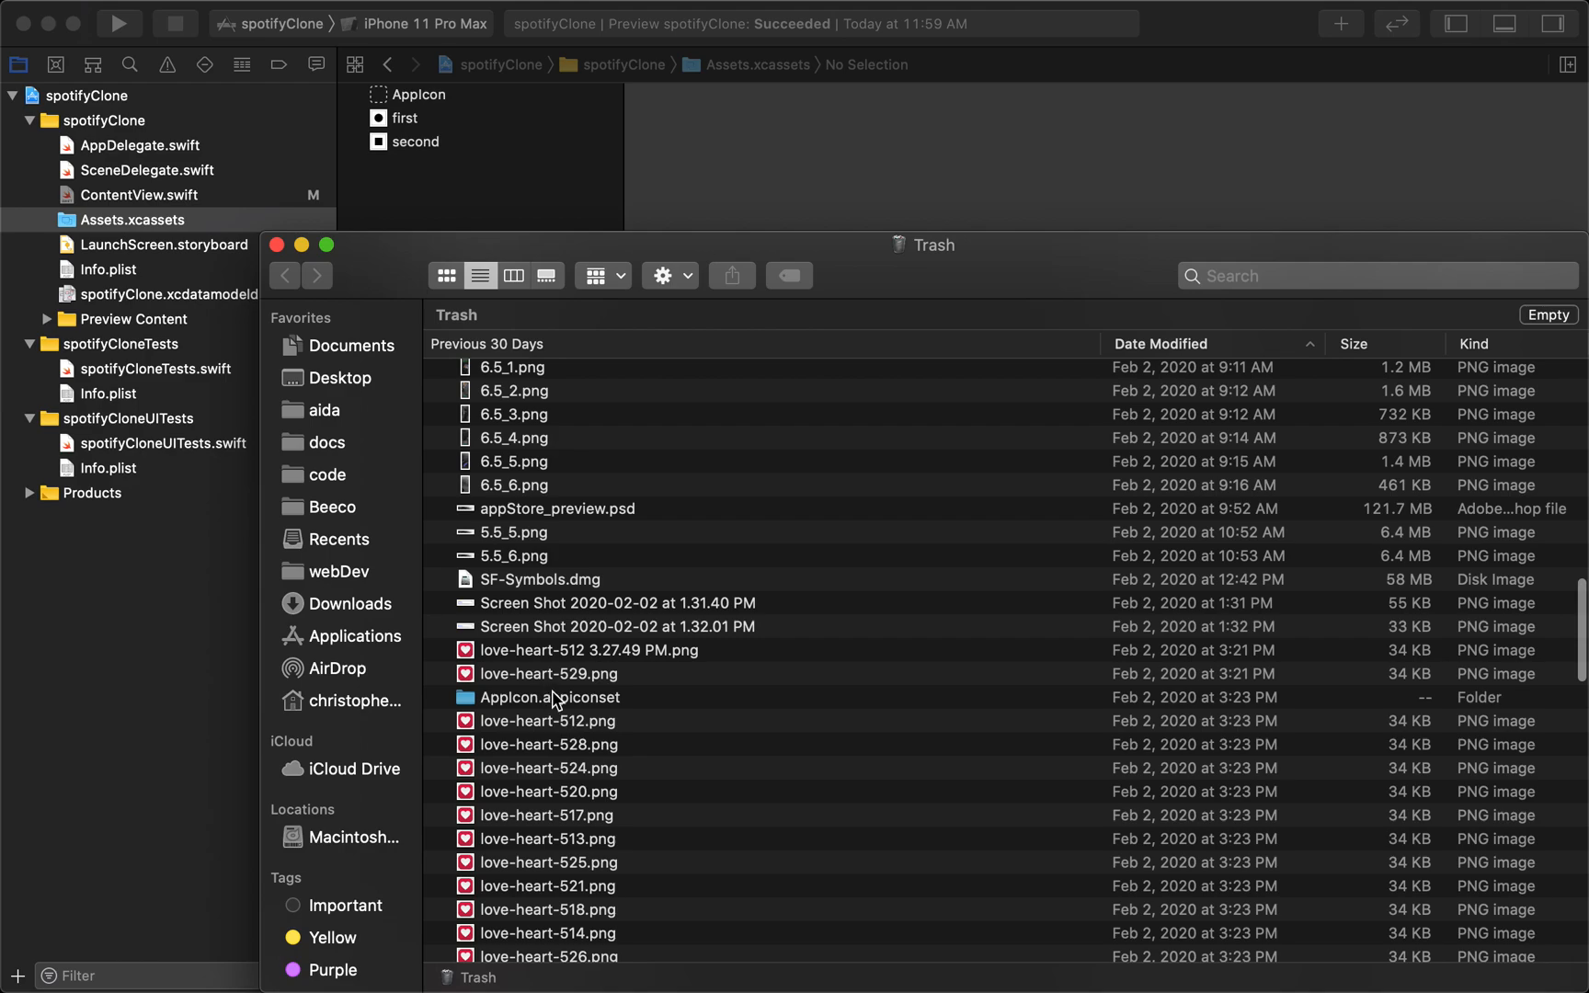
scroll(down, 3)
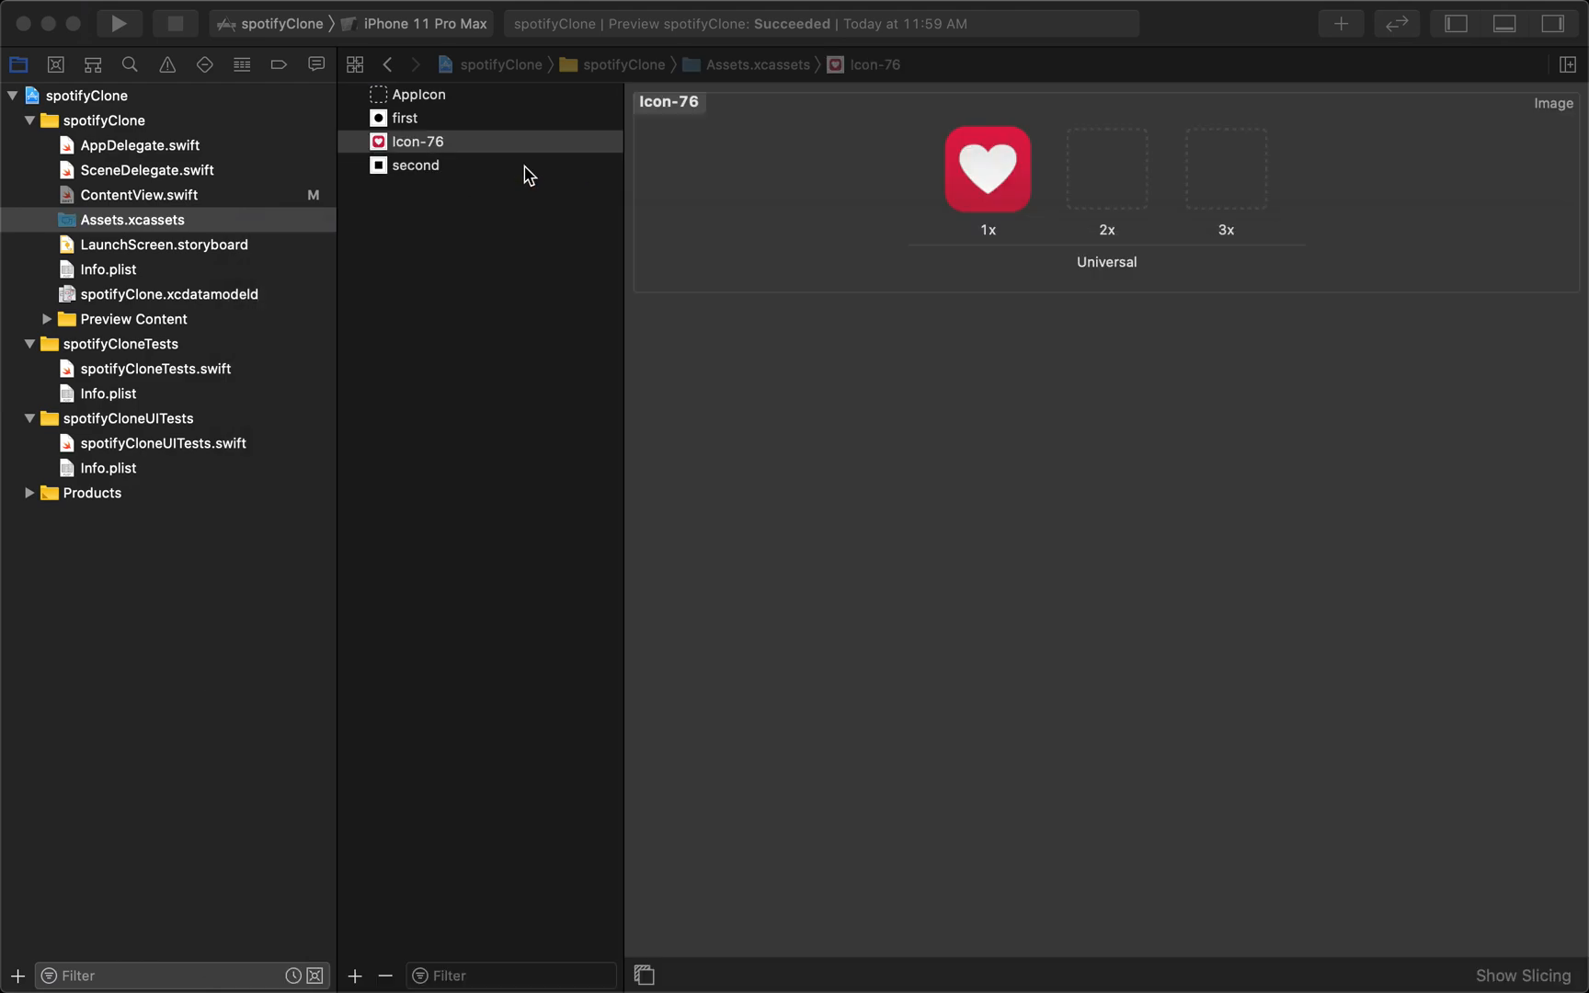
text(hea)
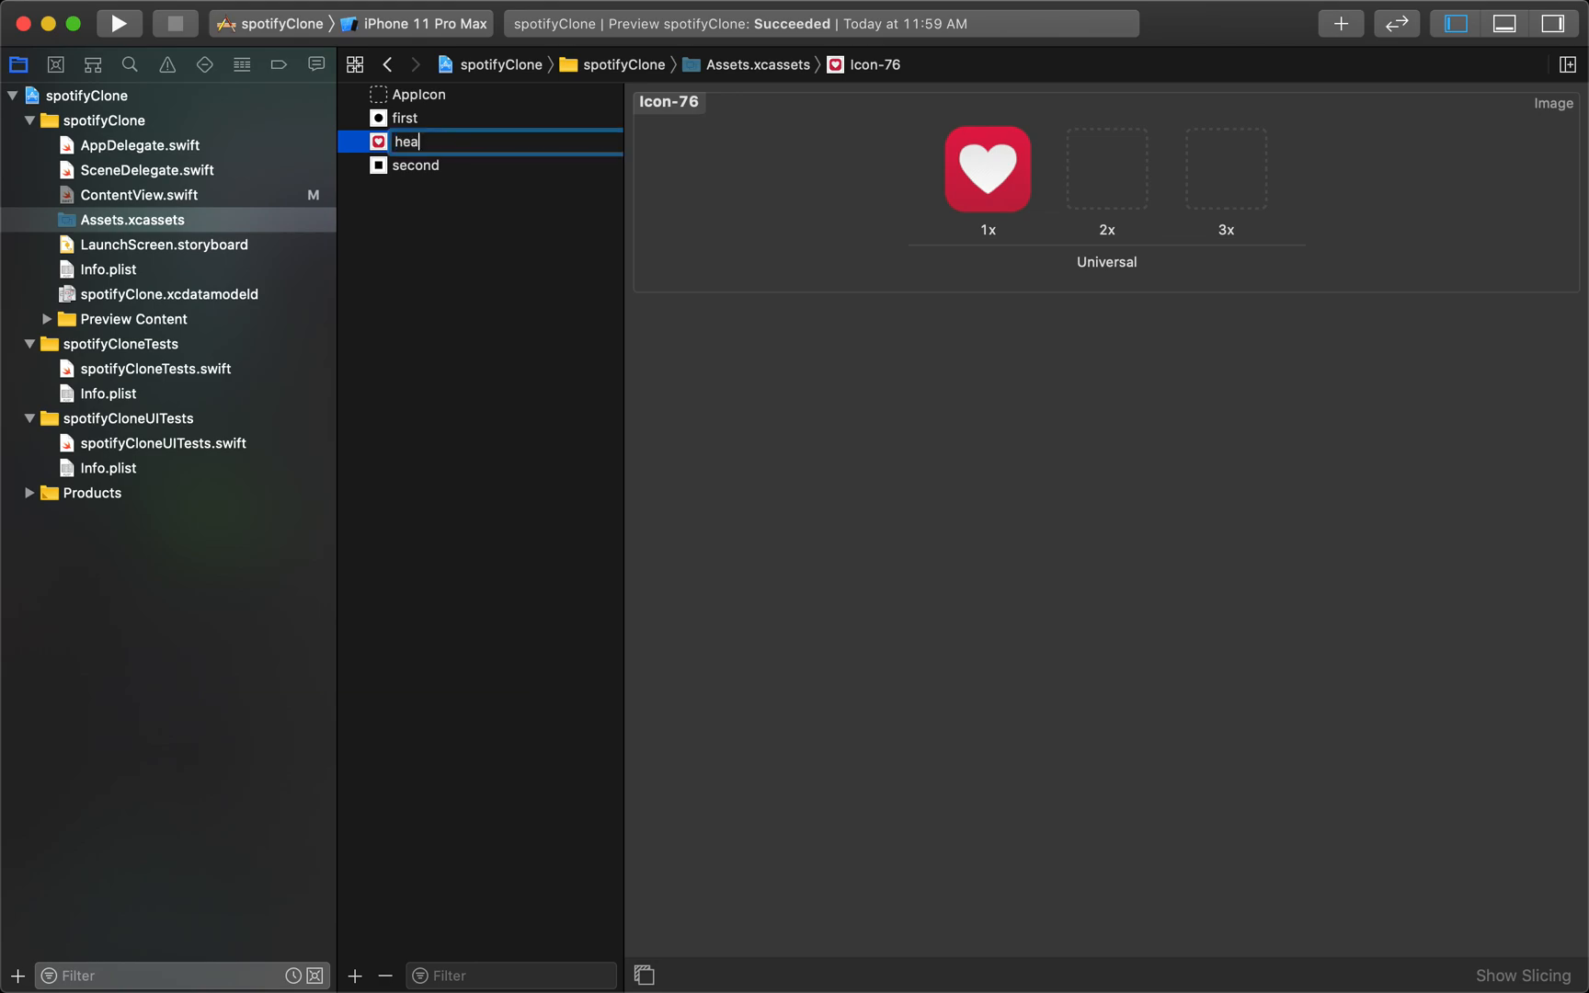
click(389, 65)
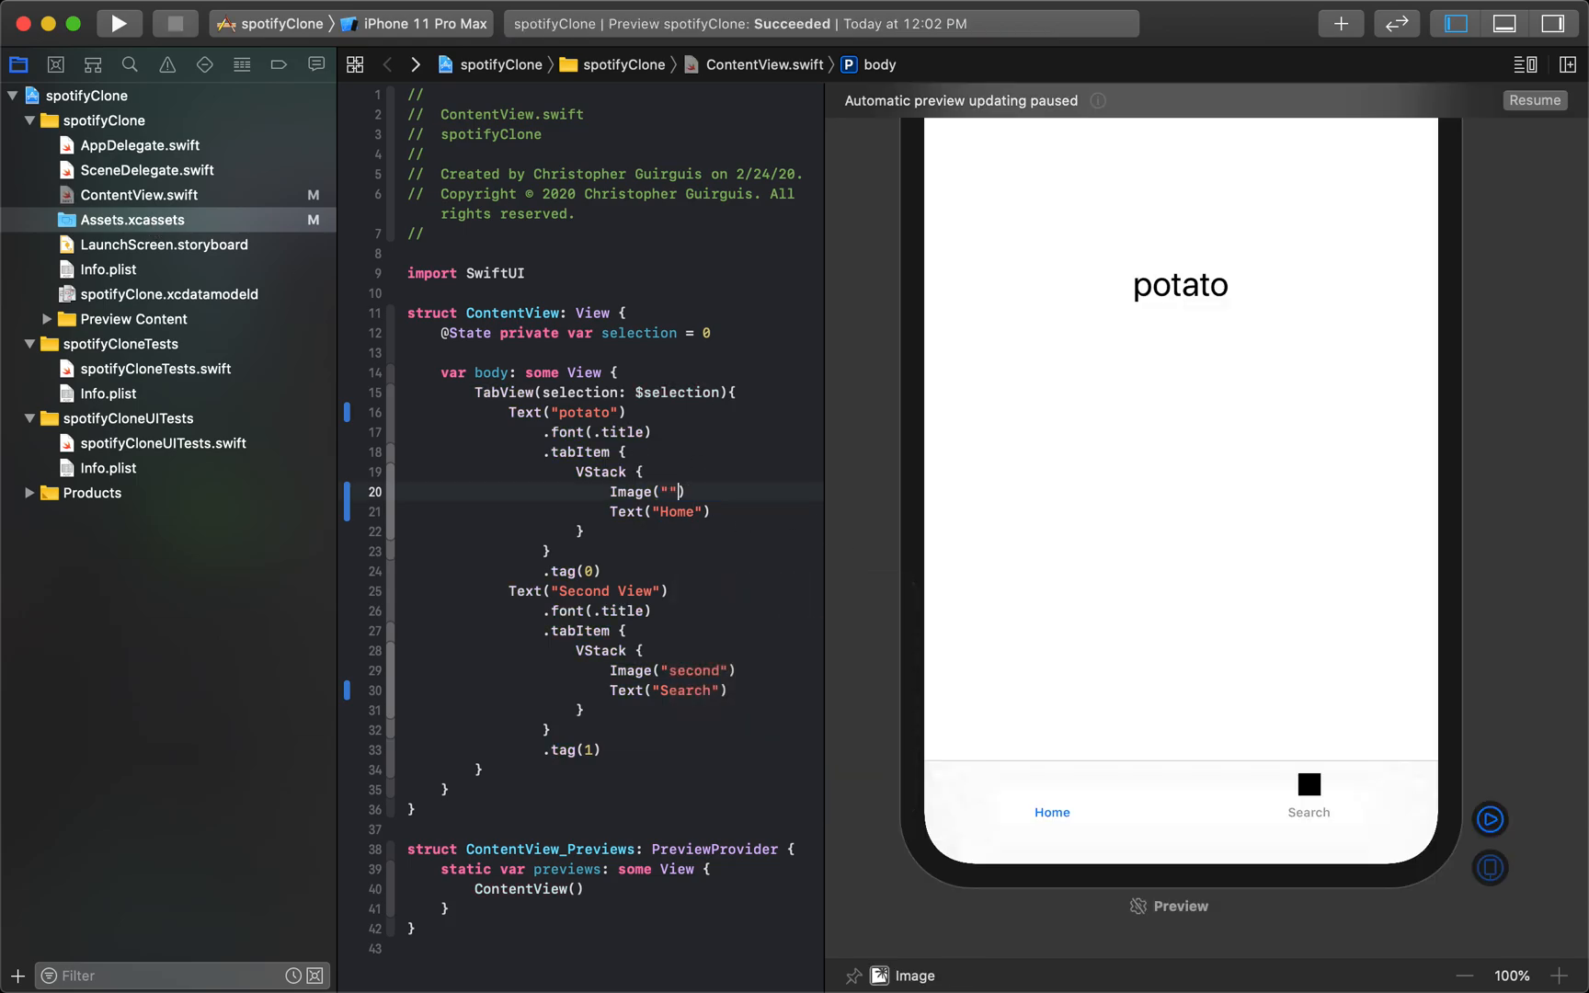
Step: Set the first tab's image to Image("heart") and resume the live preview
text(heart)
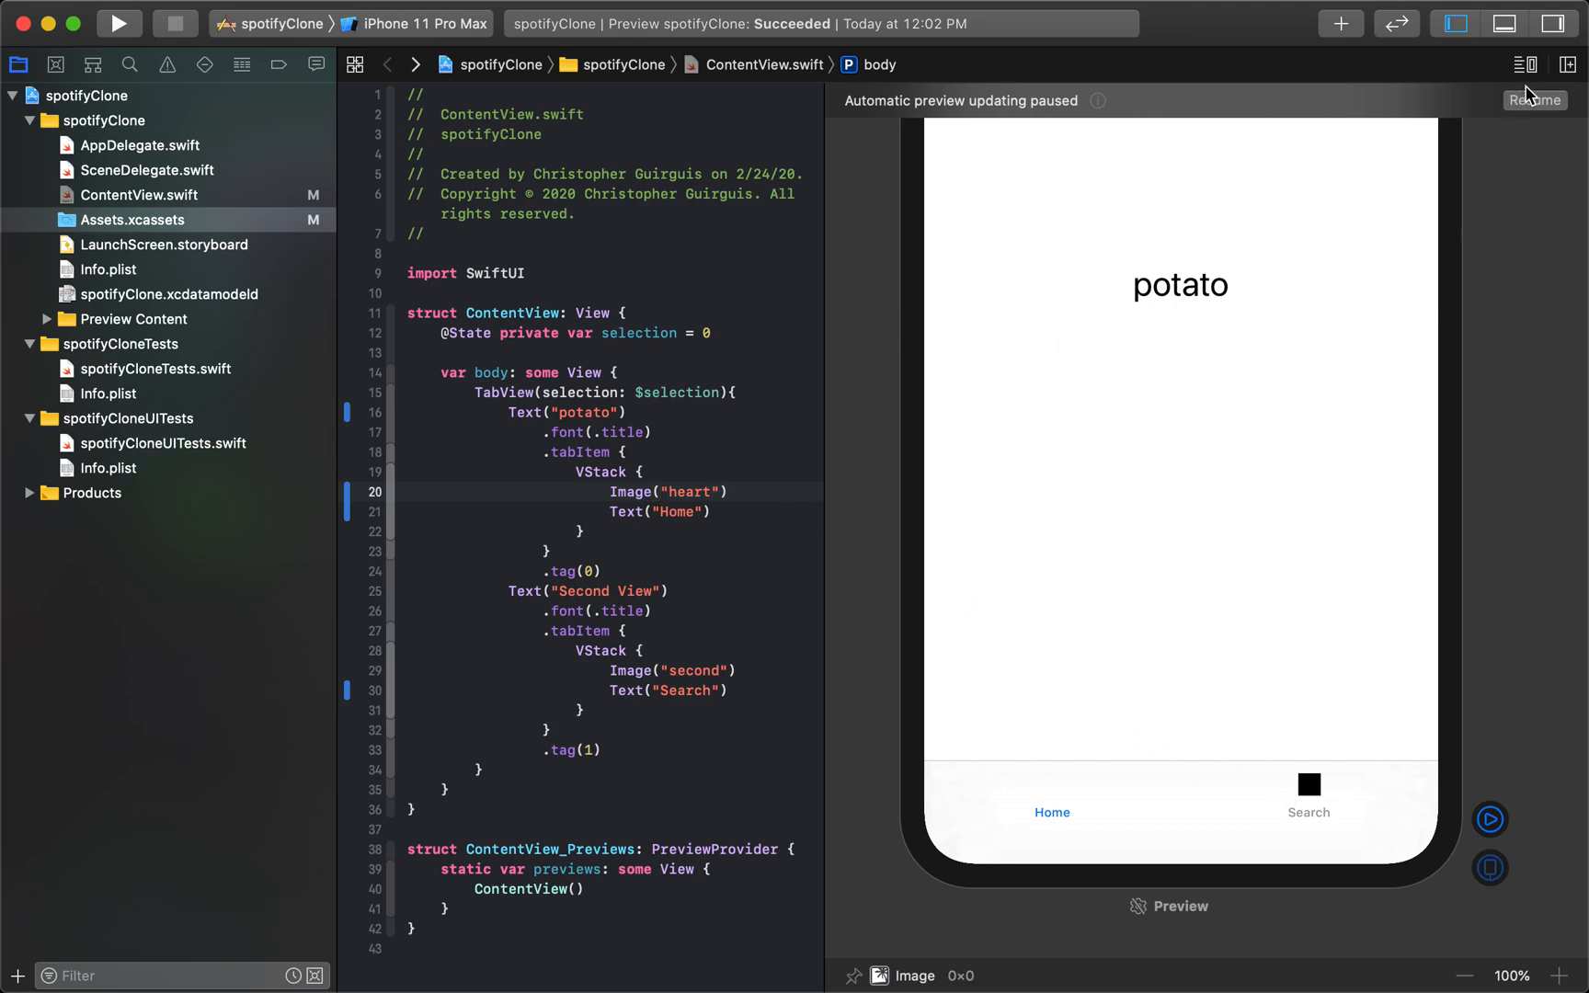
click(1533, 100)
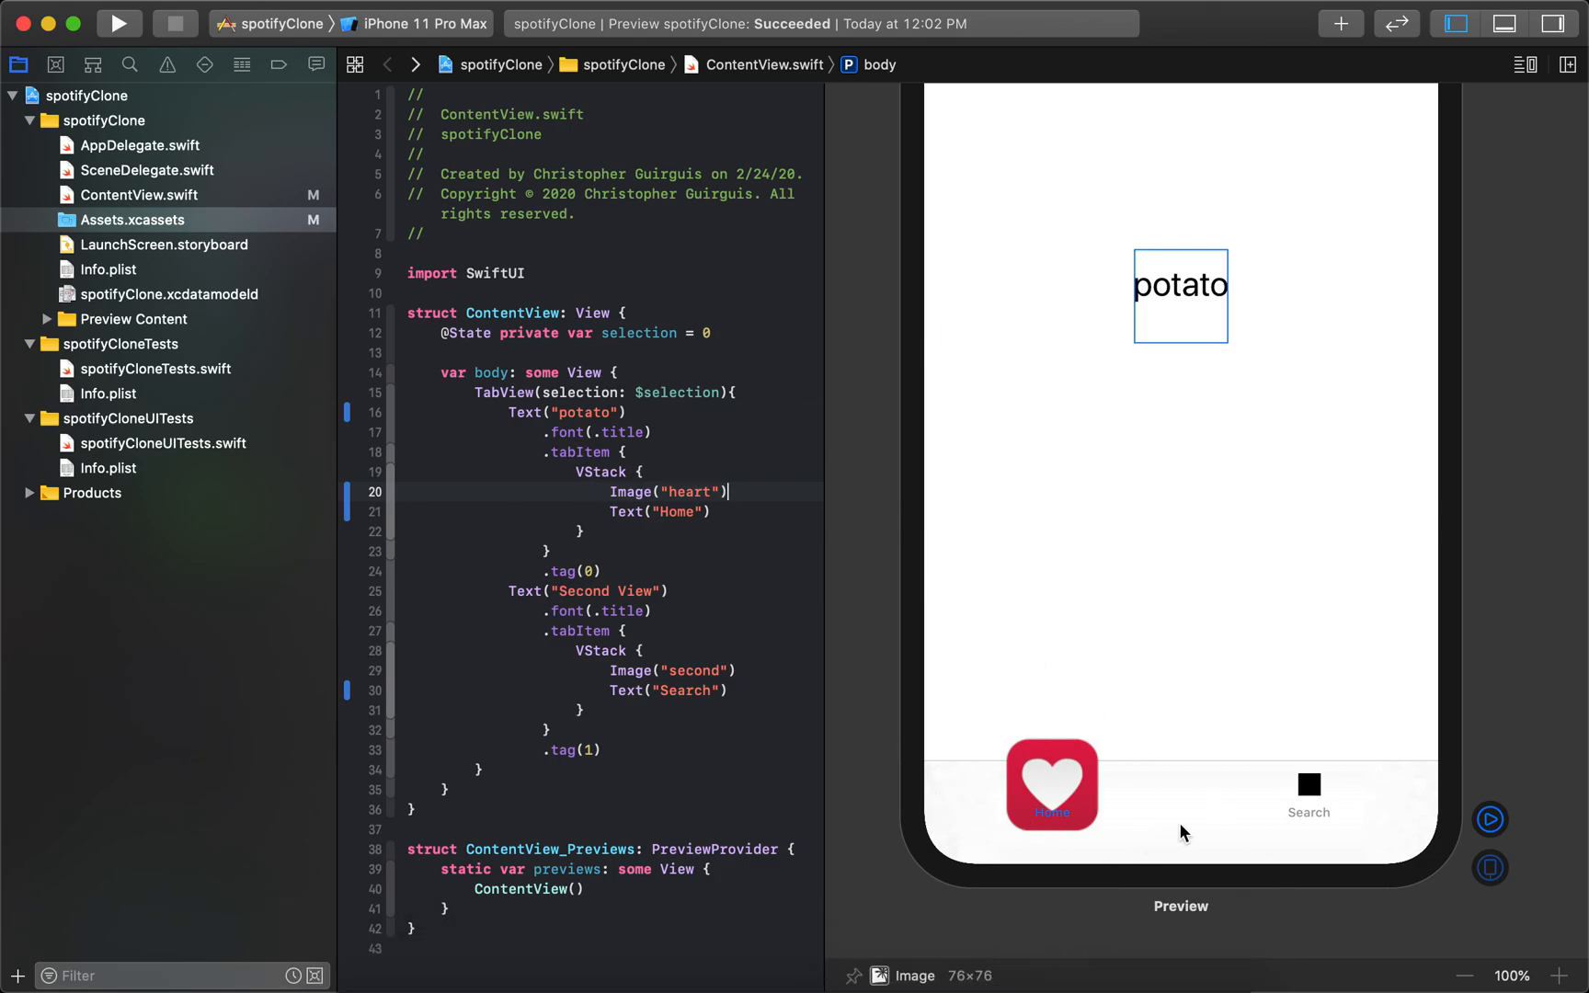
mouse_move(81, 268)
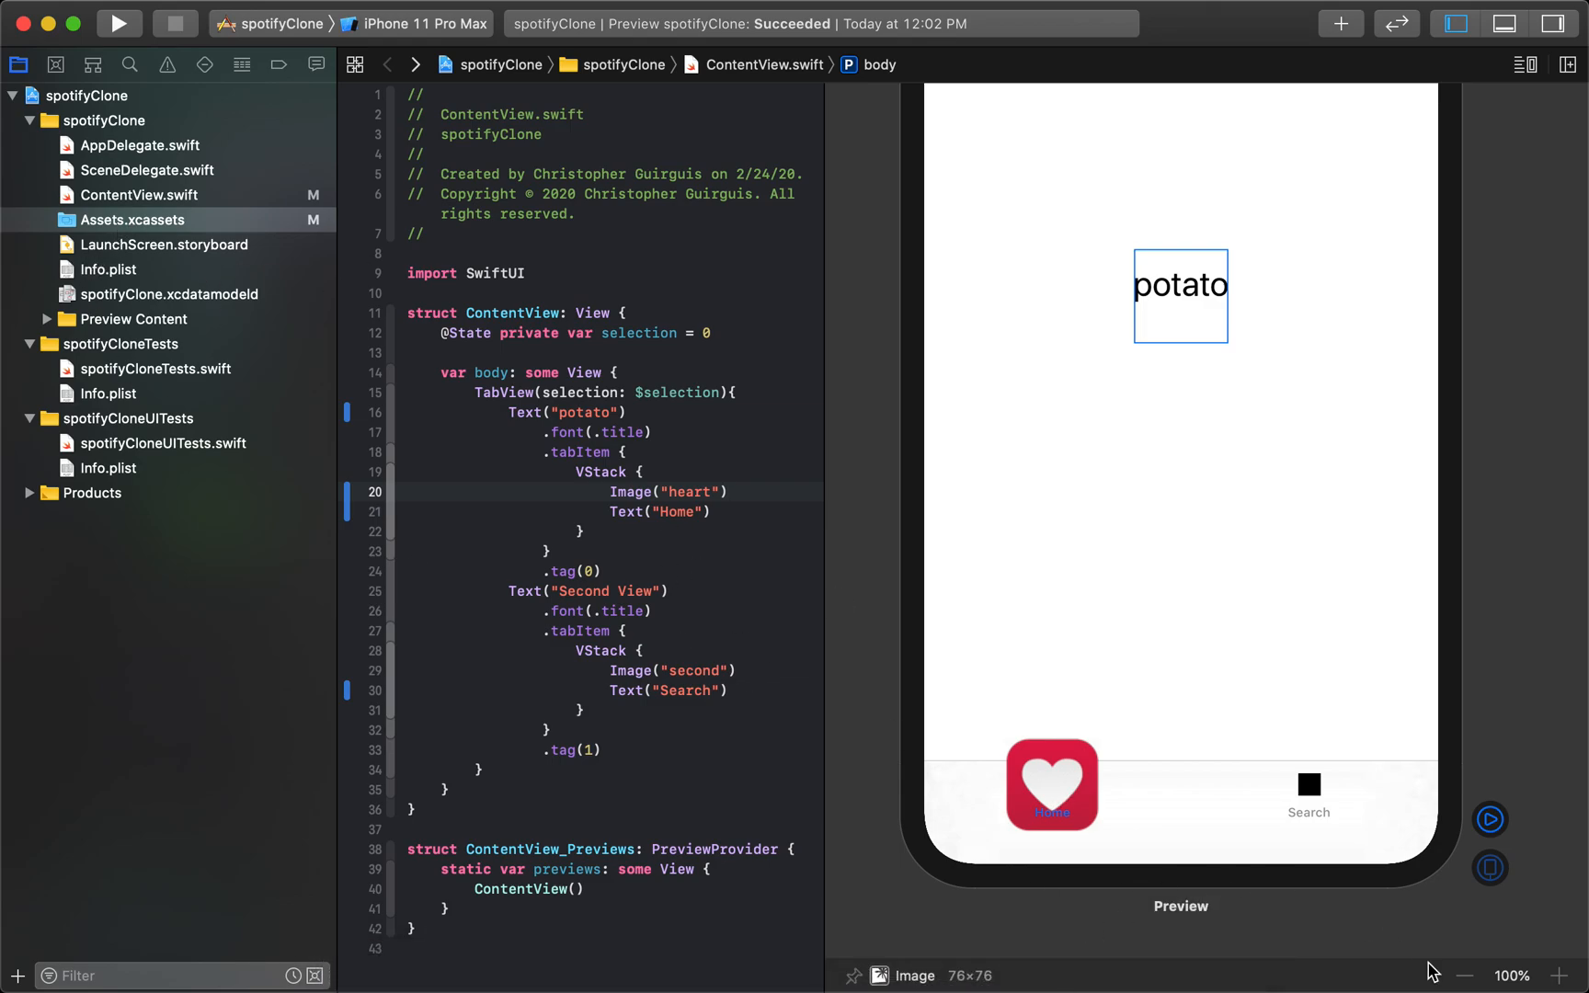
mouse_move(755, 470)
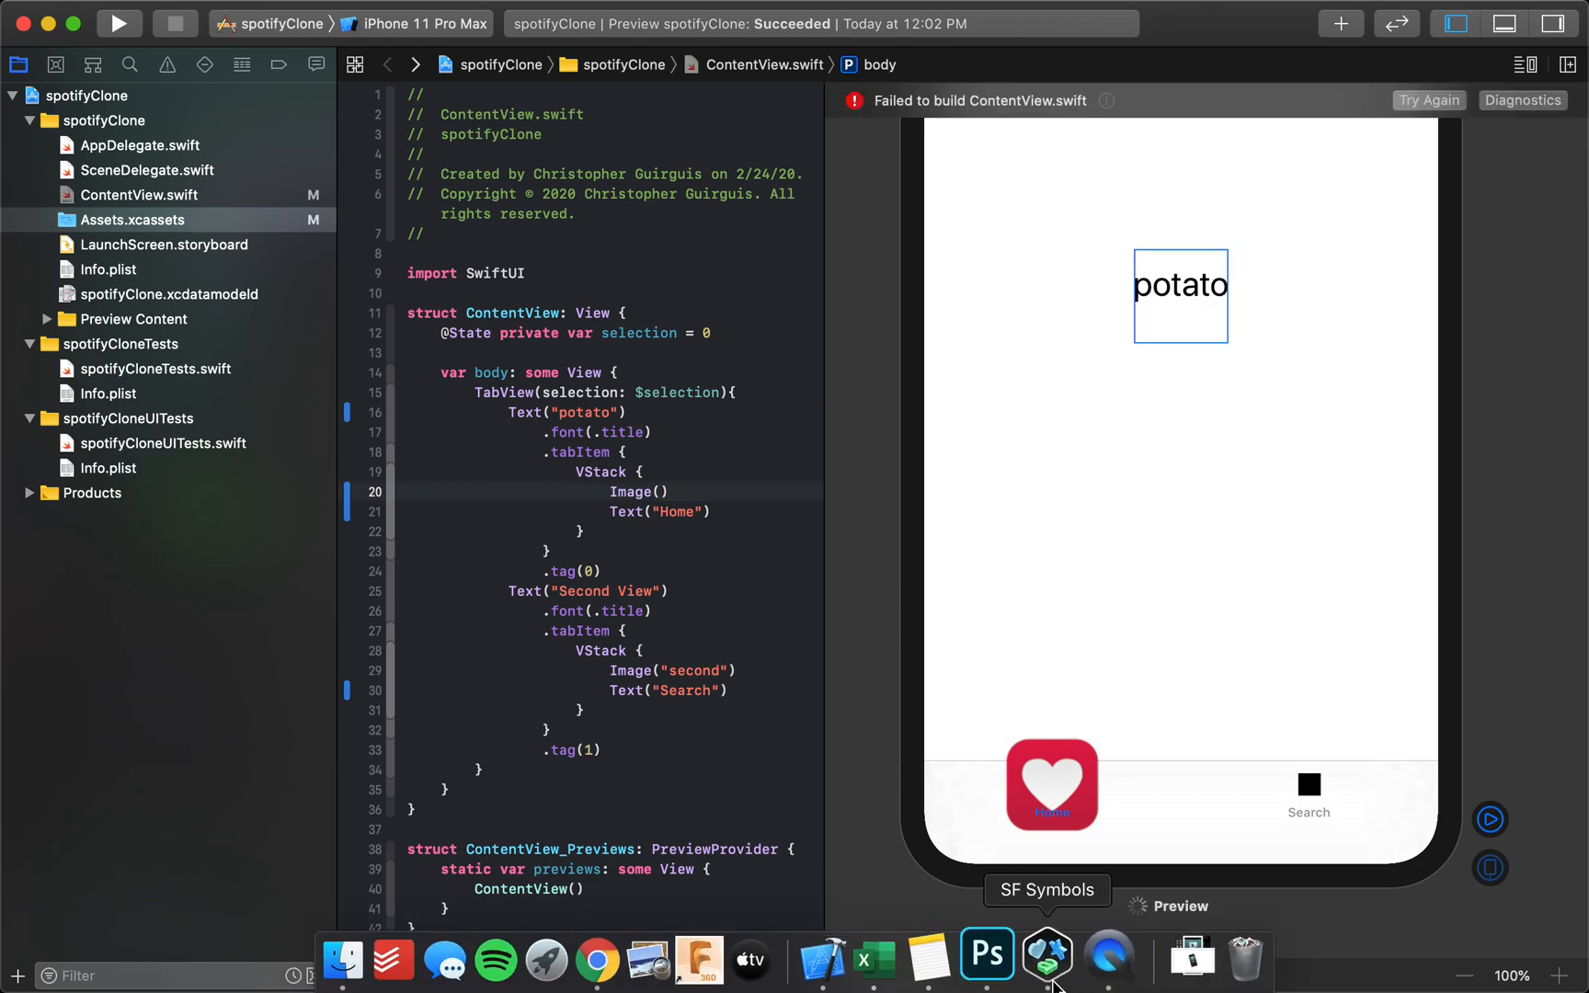
Step: Open SF Symbols, scroll through all symbols, and try searches "one" and "ho"
click(1049, 952)
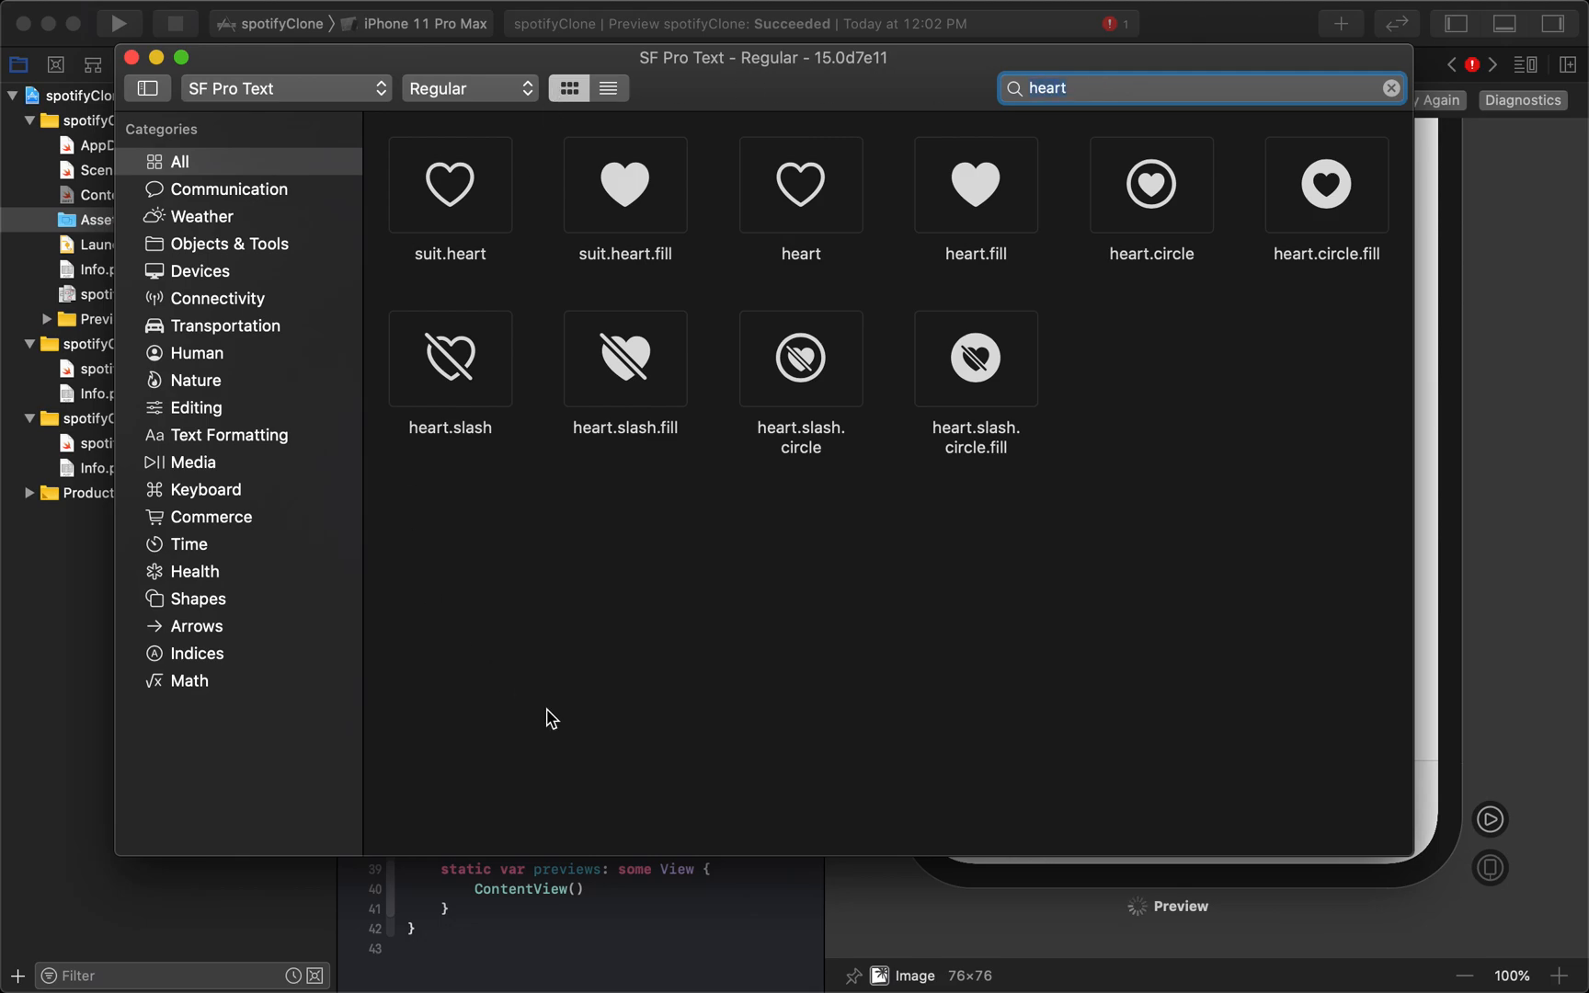
click(1389, 88)
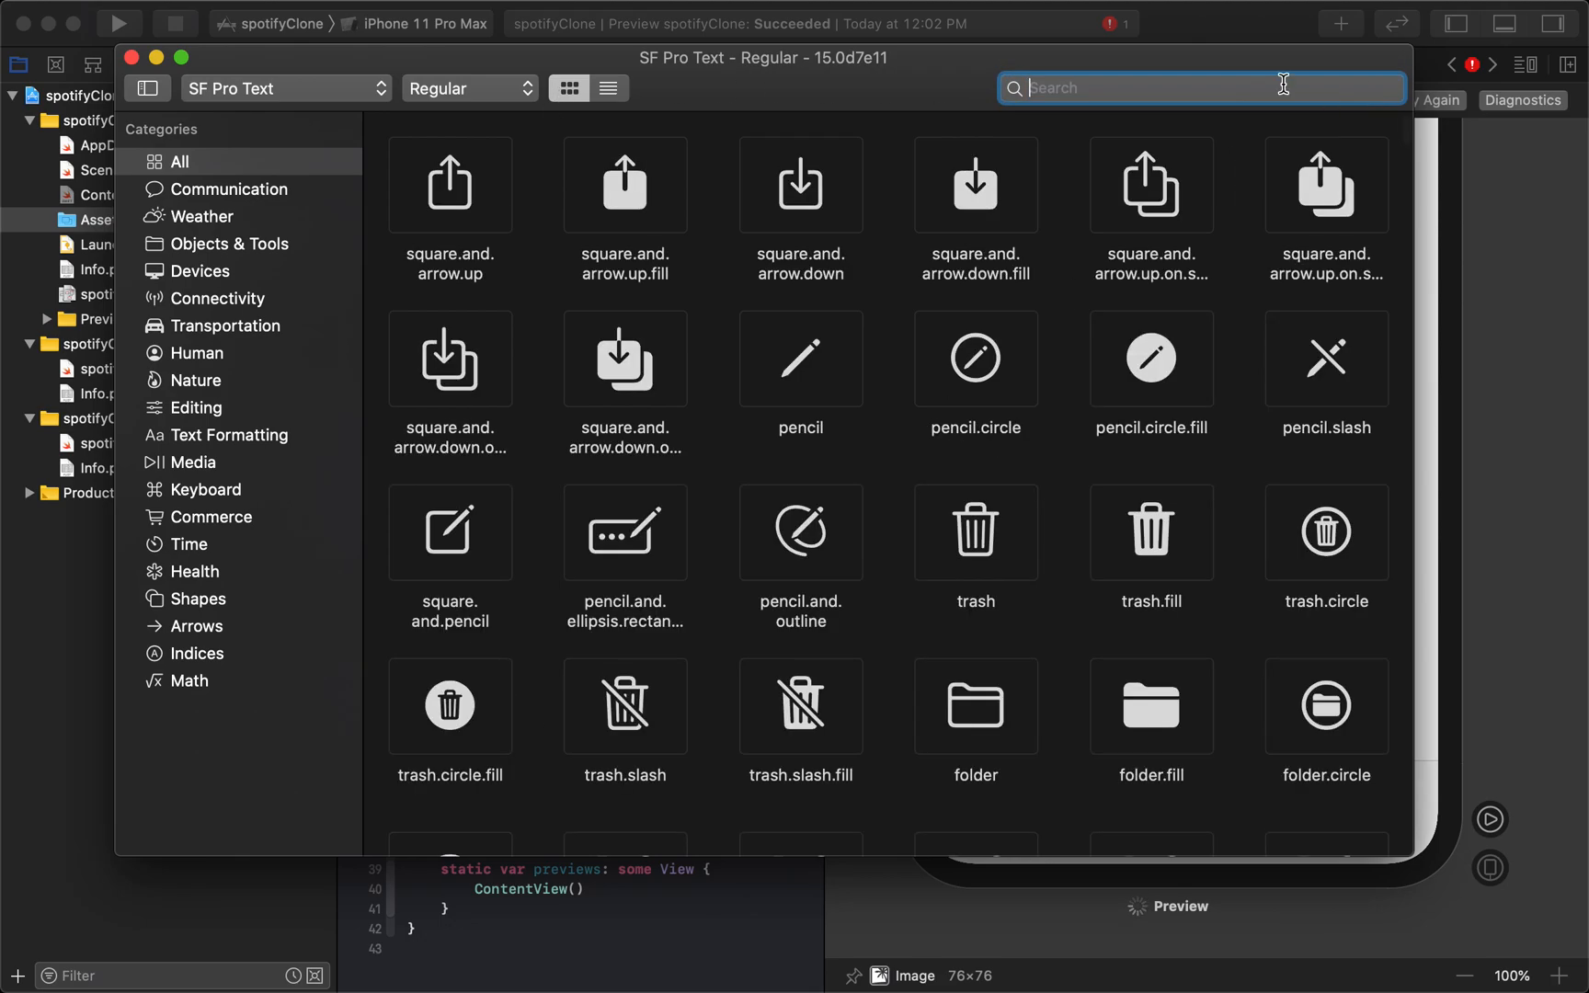
scroll(down, 3)
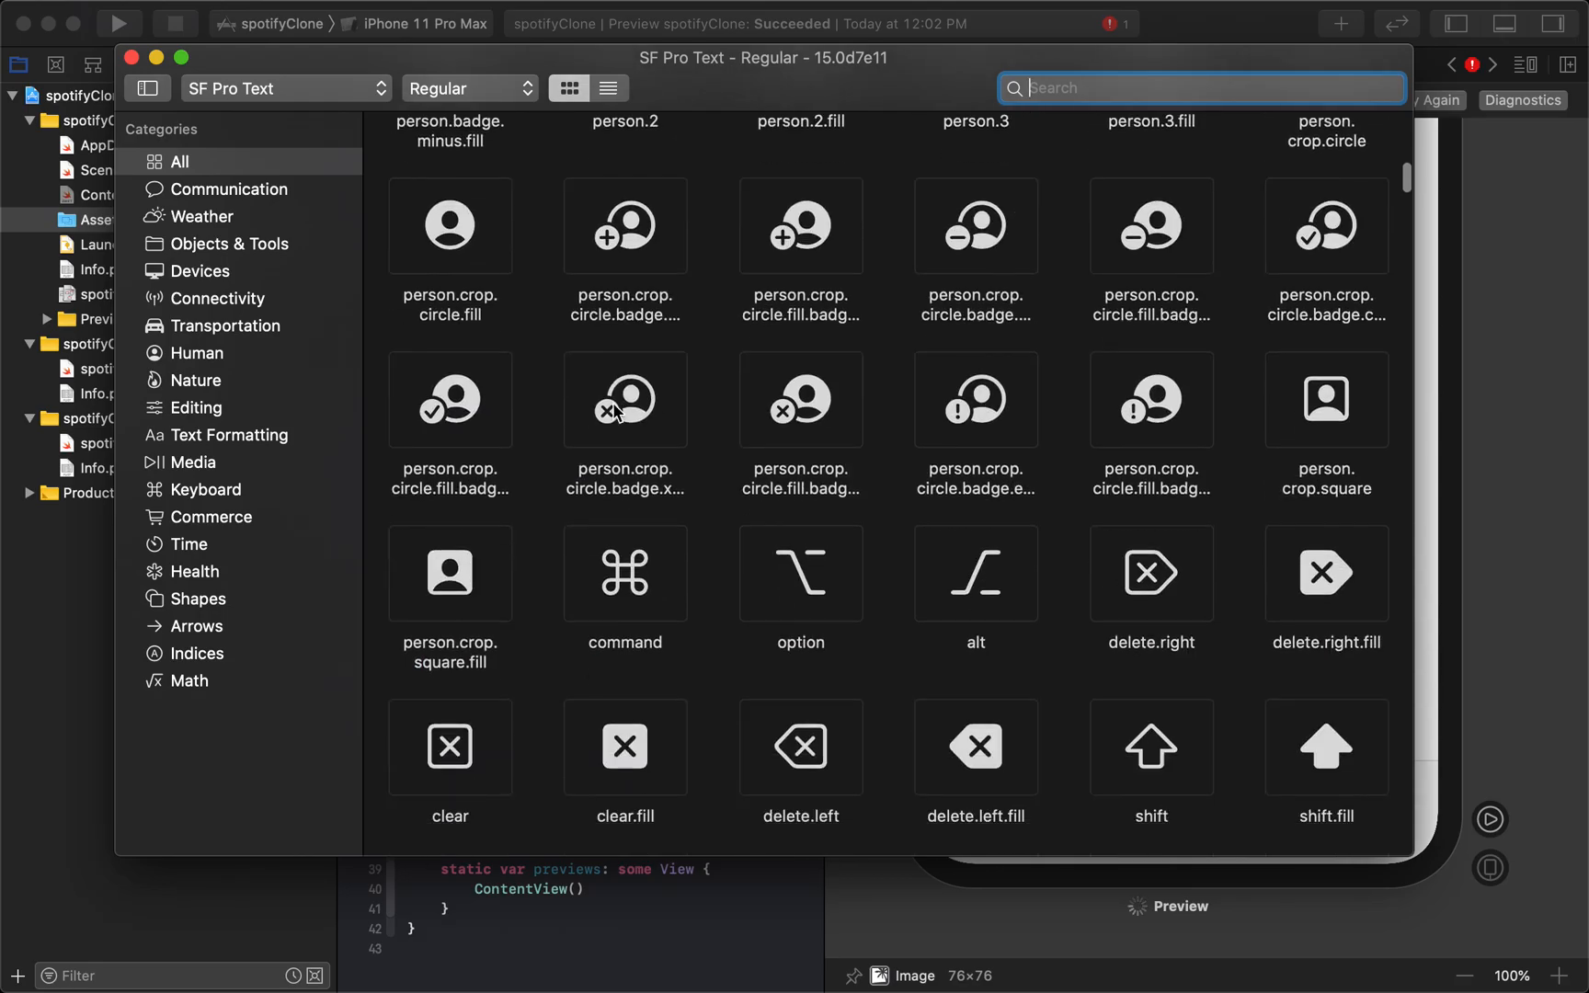
scroll(down, 3)
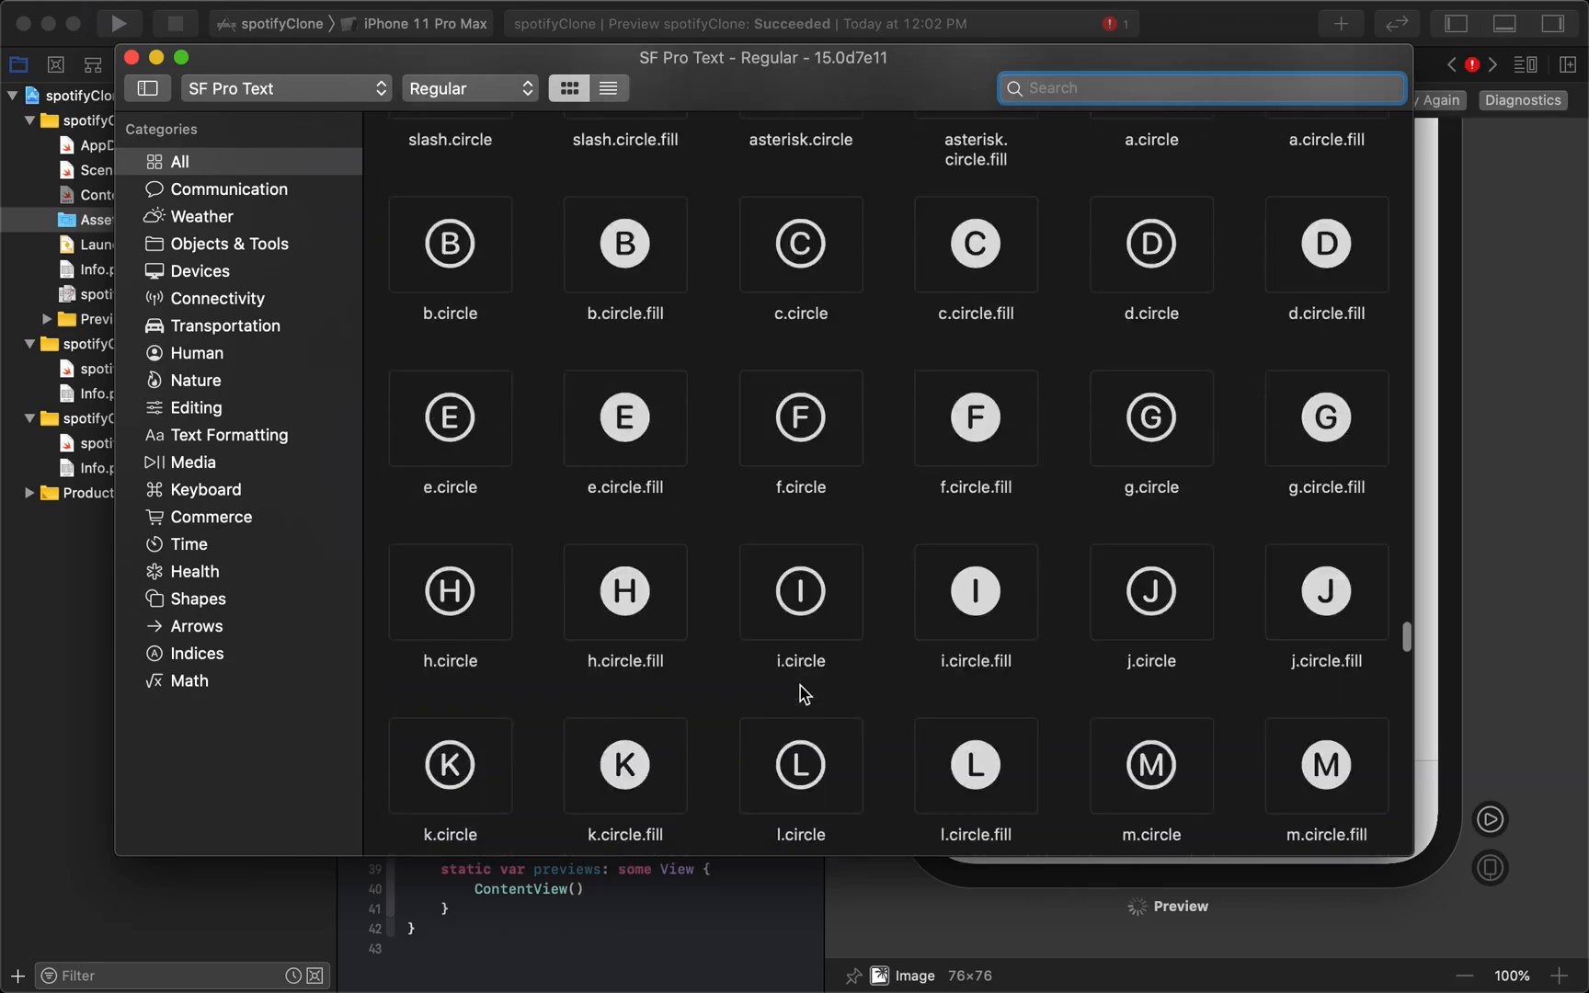
scroll(down, 3)
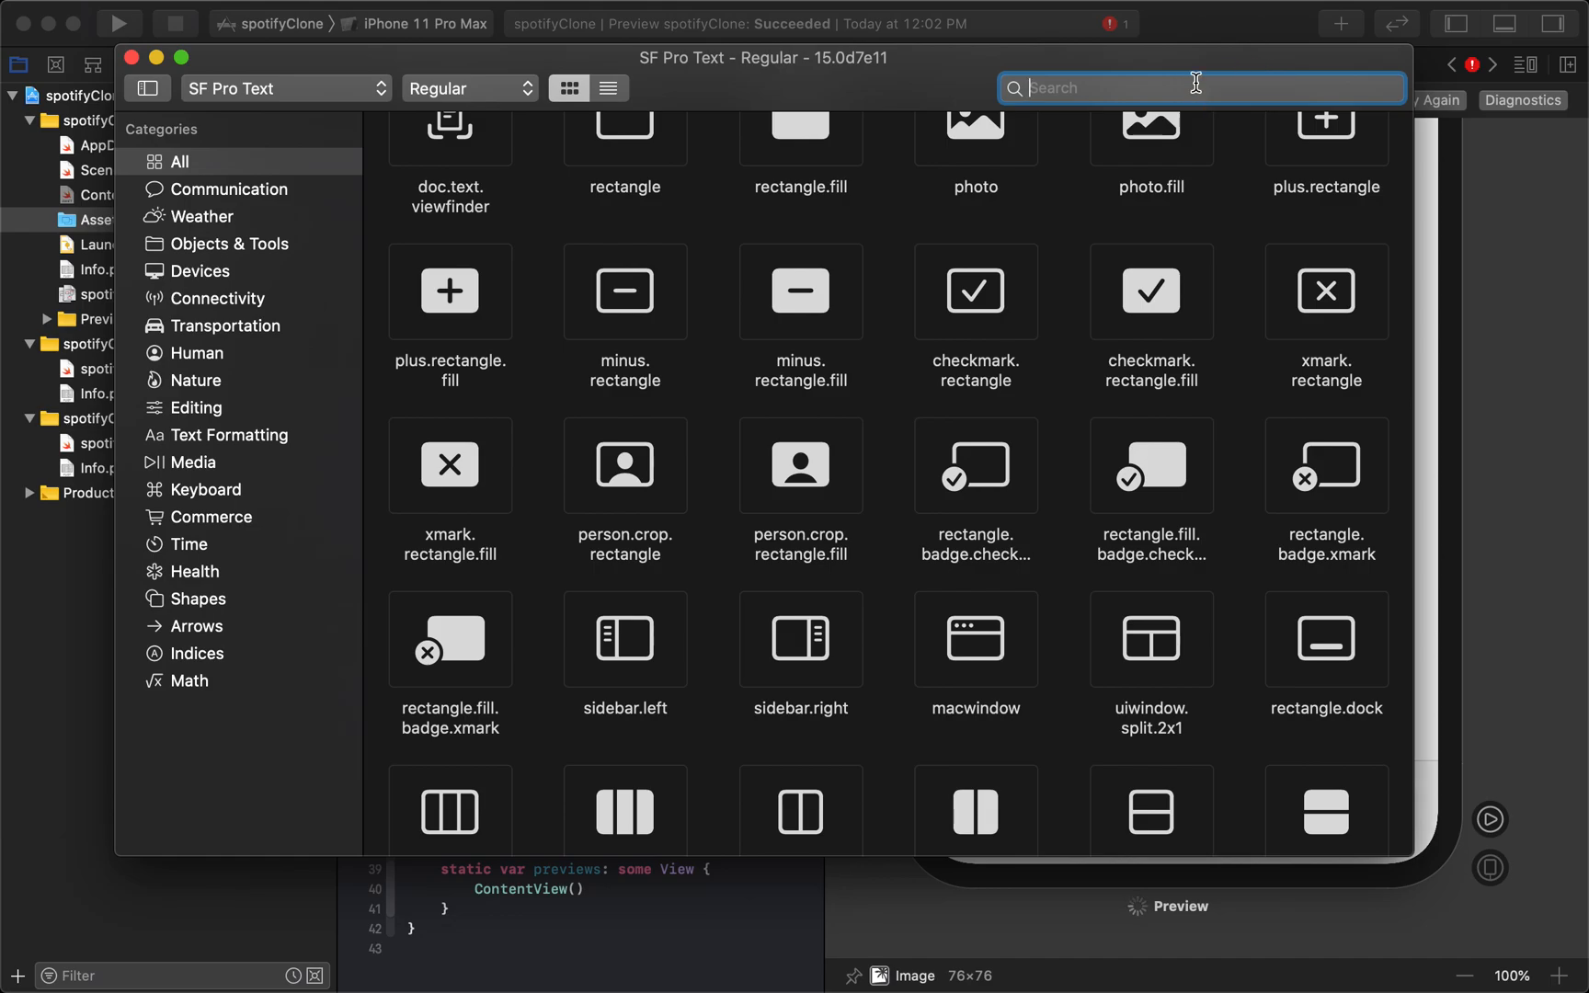
scroll(down, 3)
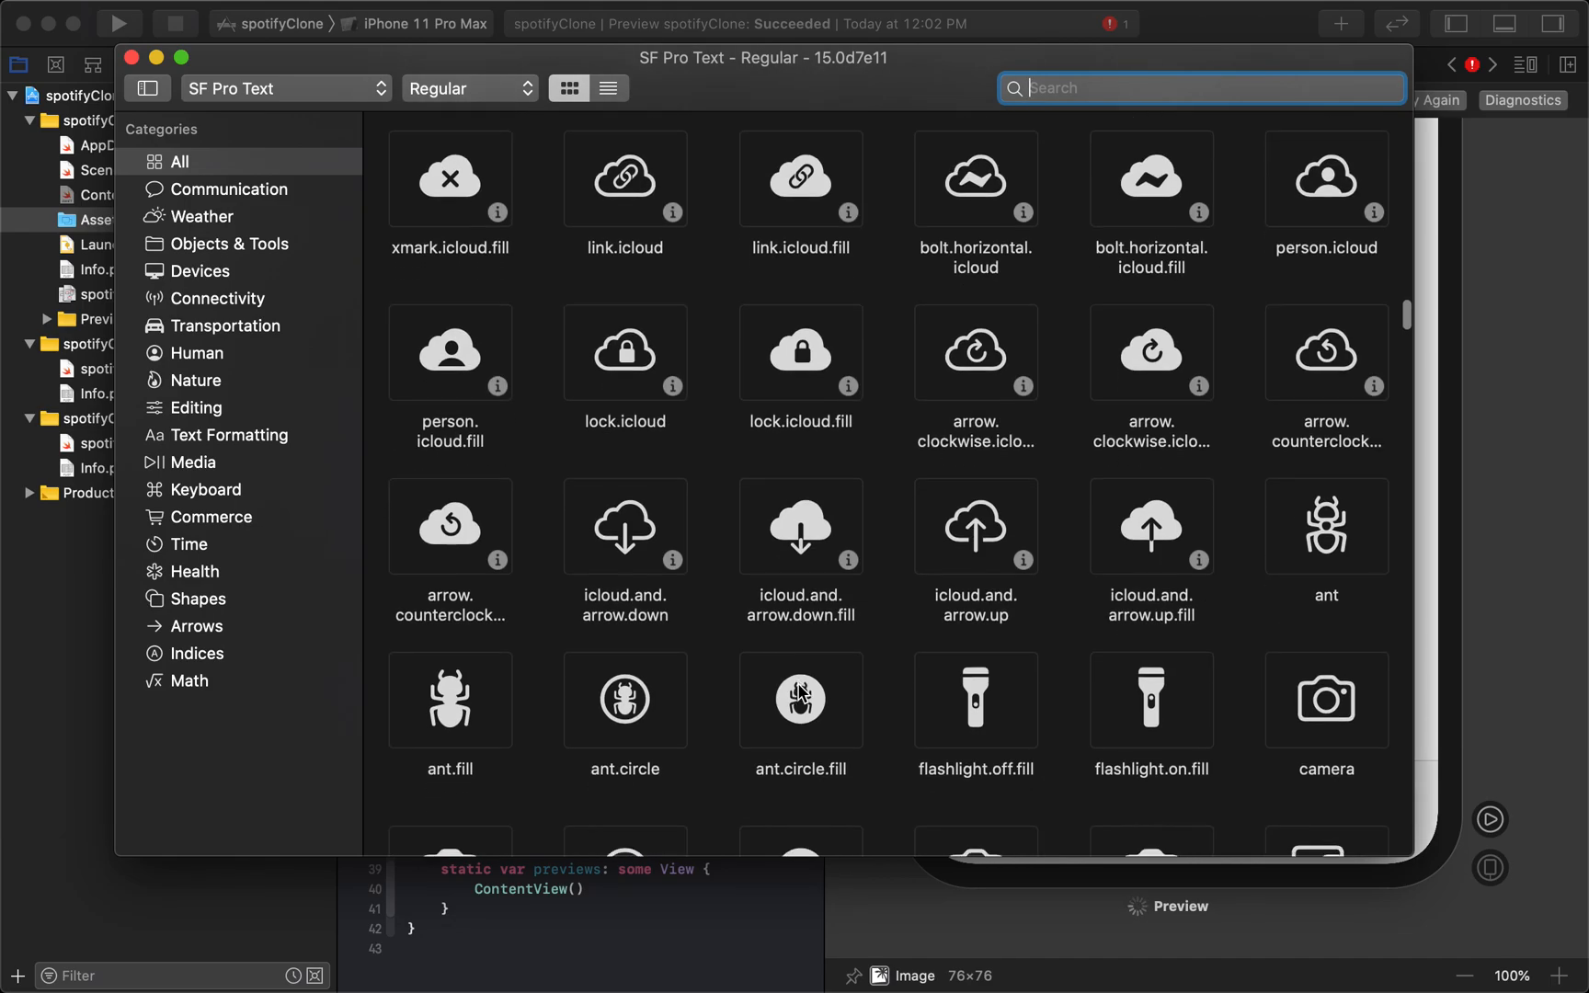
scroll(down, 3)
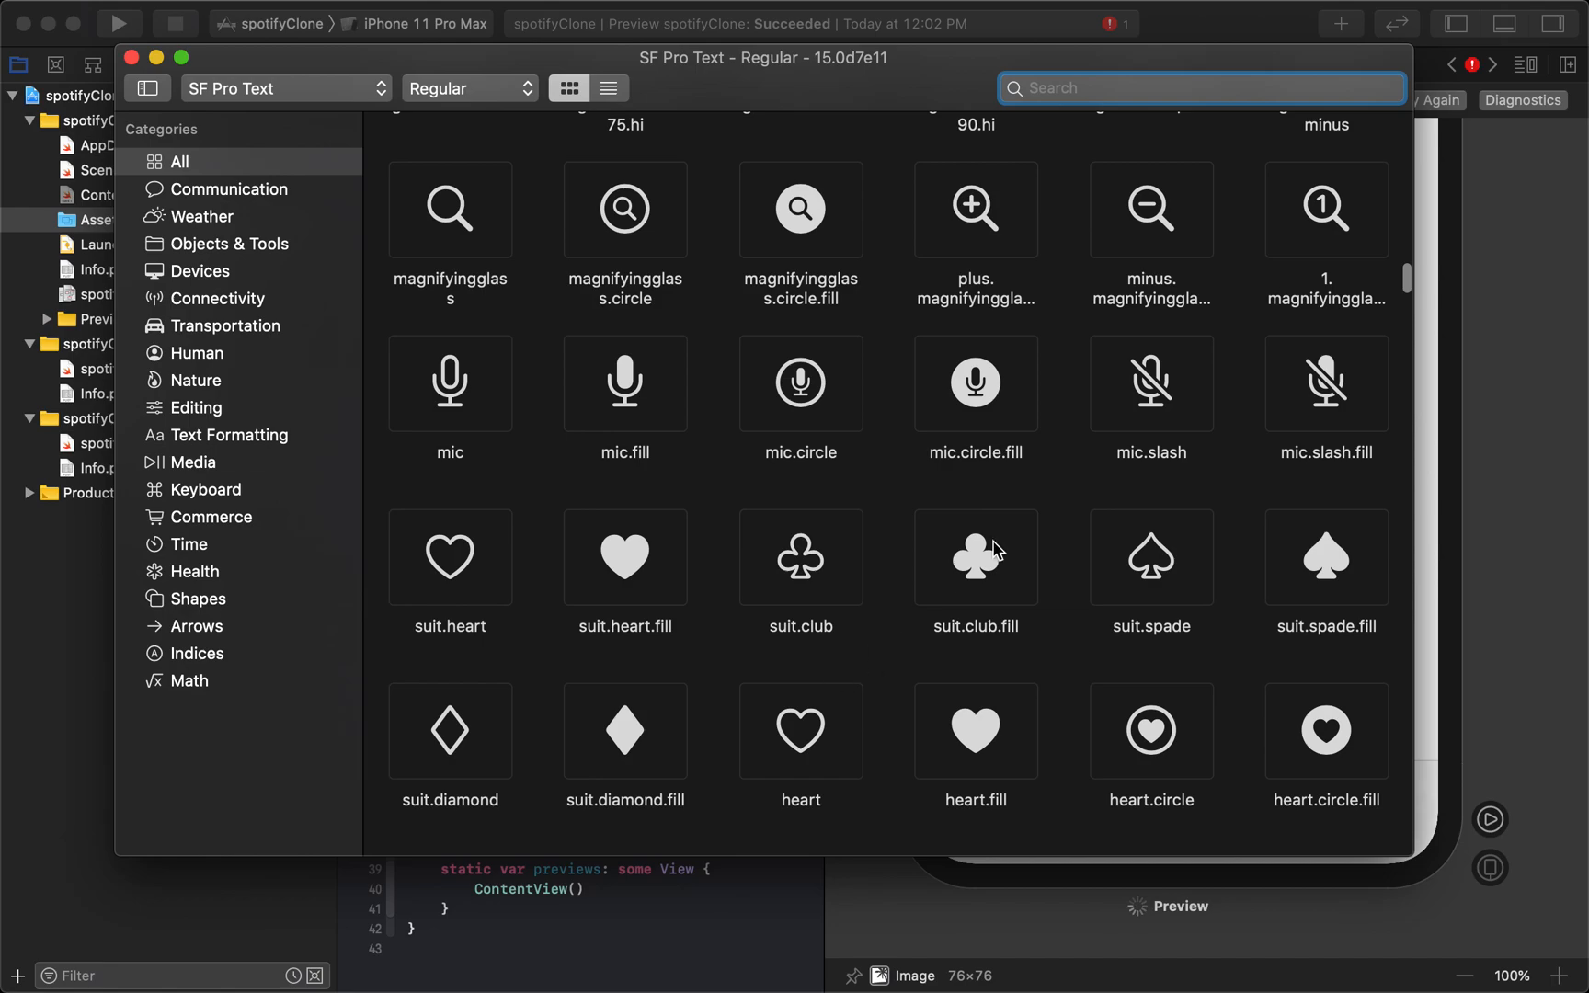
text(one)
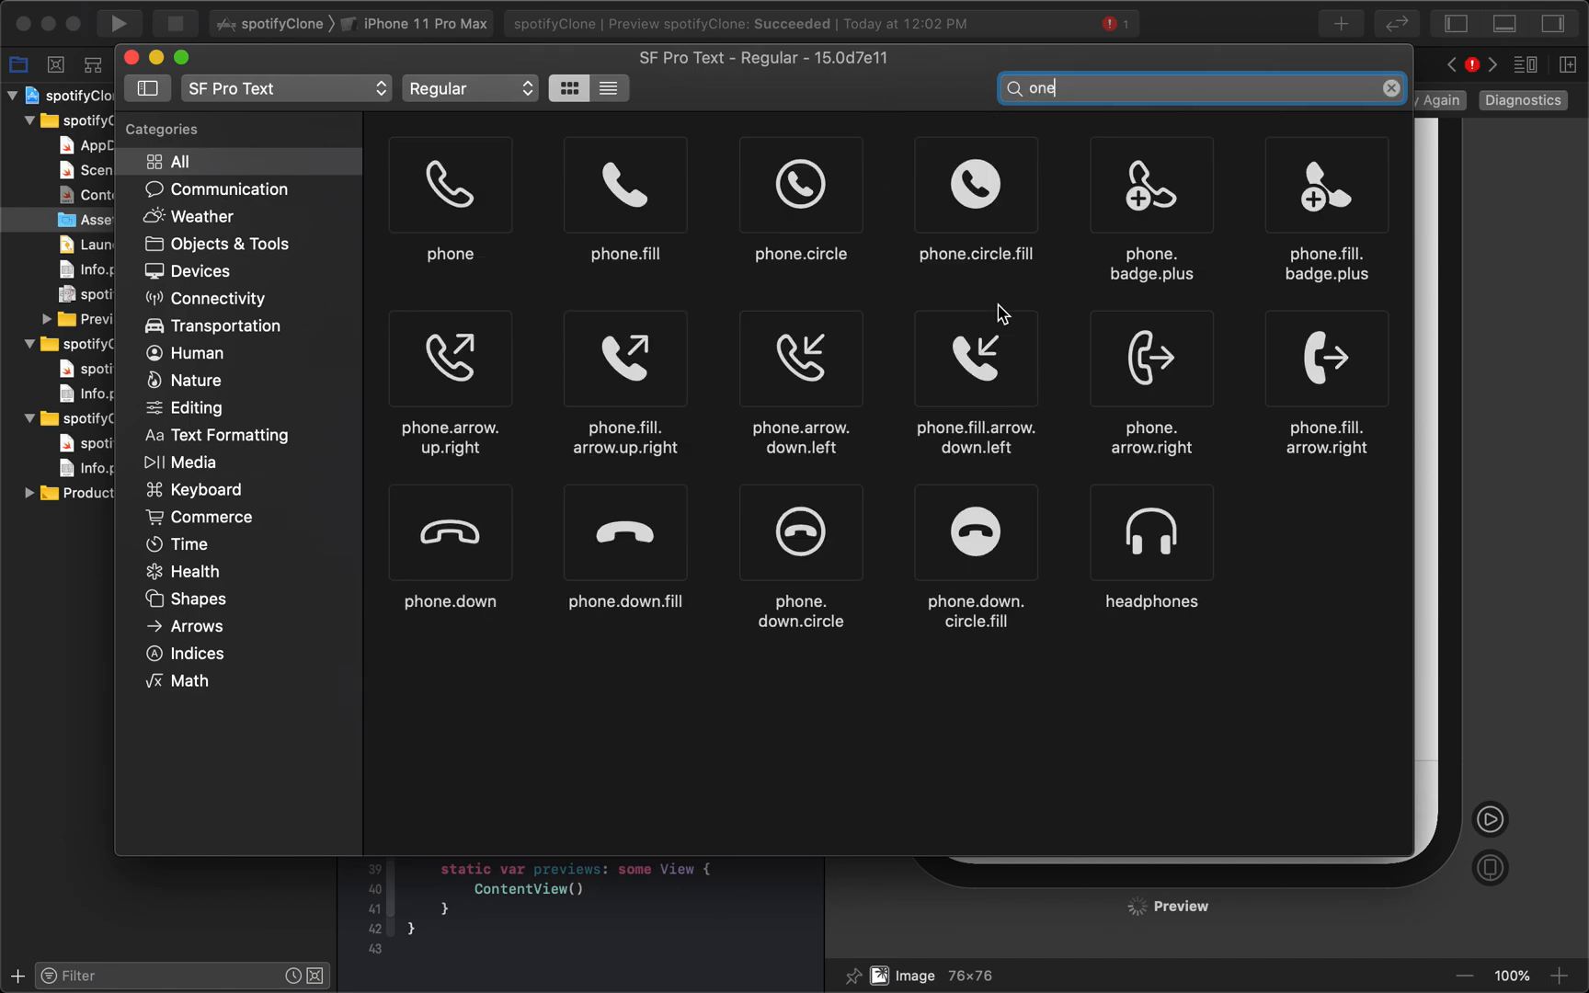
text(ho)
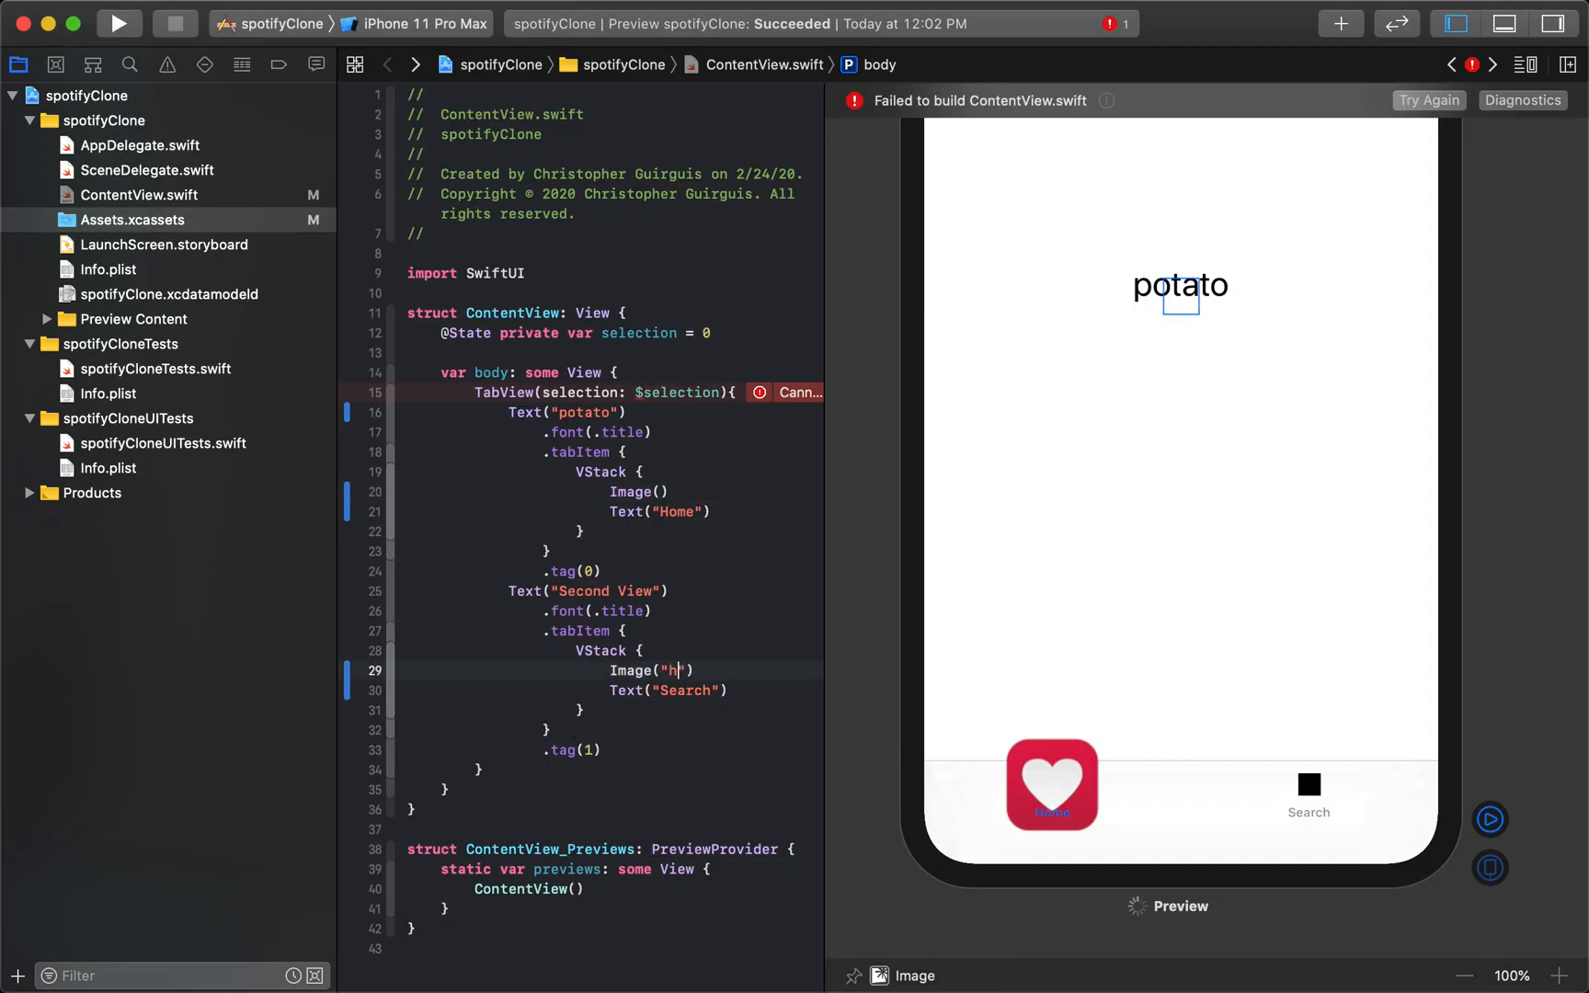
text(ouse)
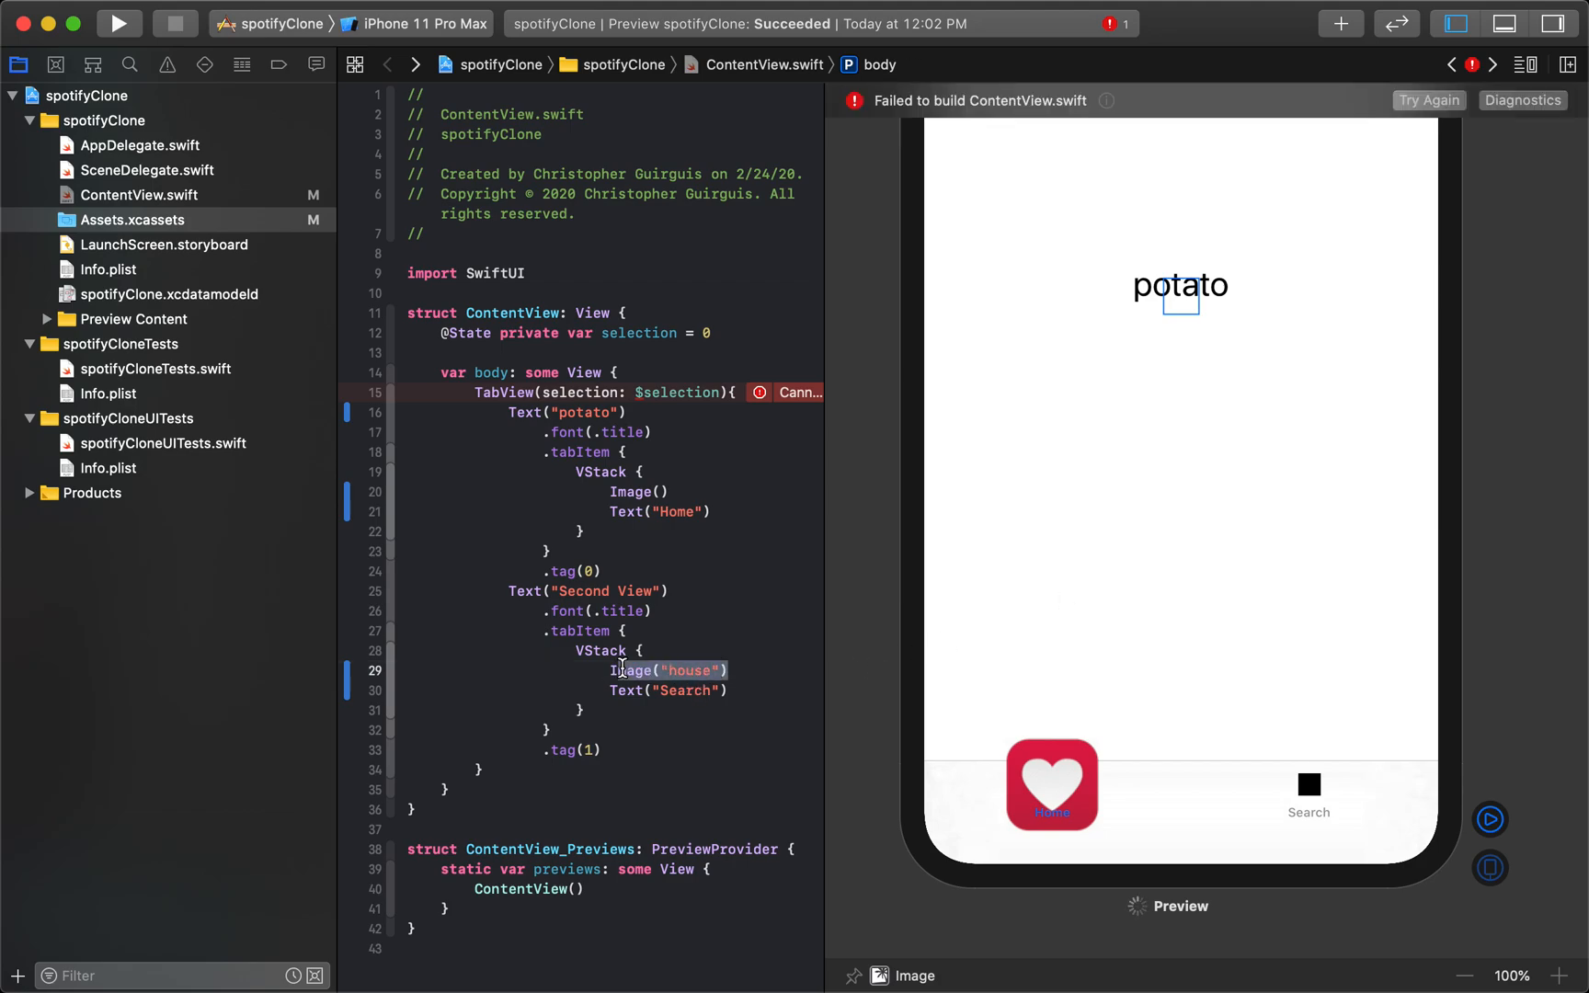
click(130, 219)
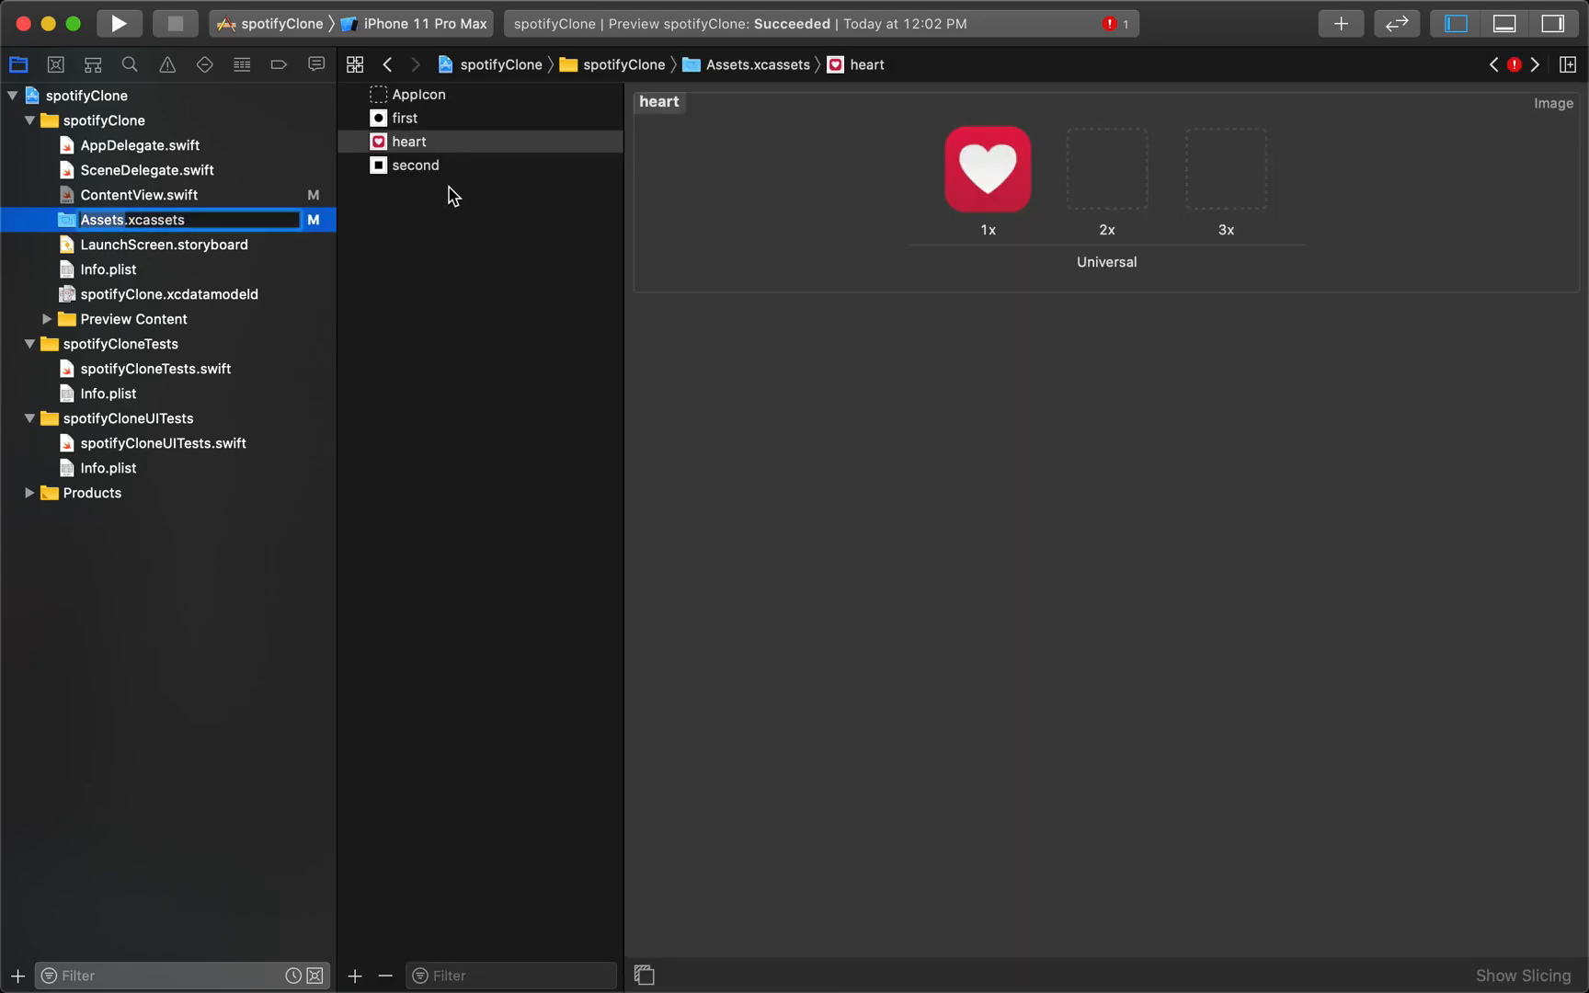
mouse_move(401, 126)
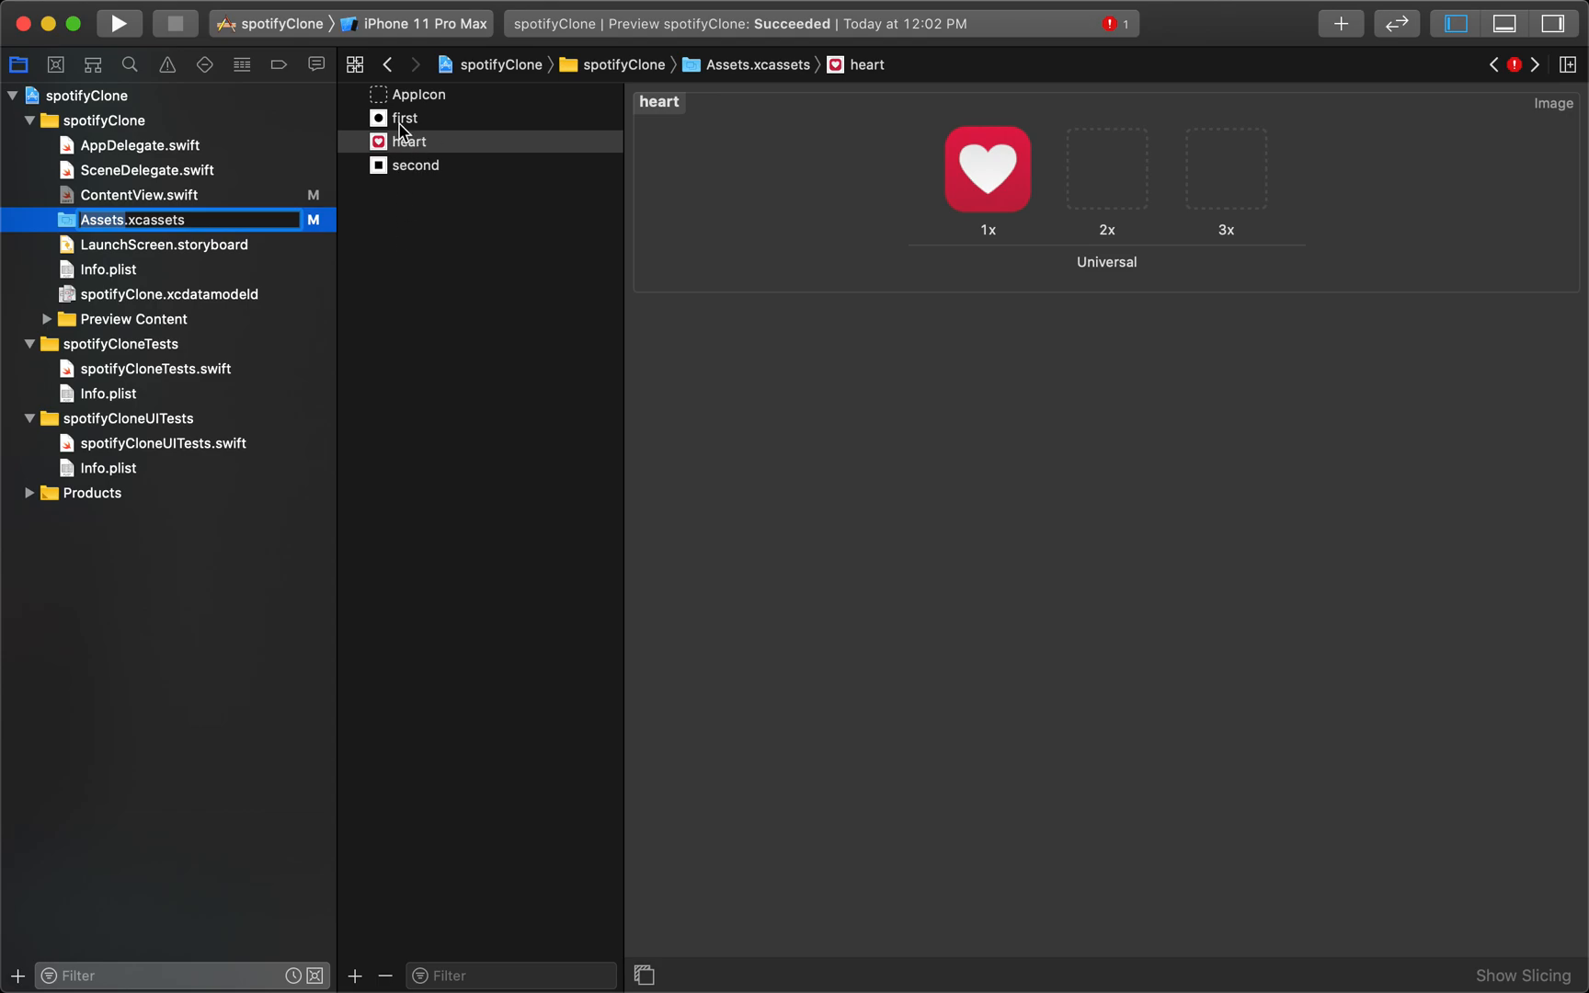
mouse_move(423, 179)
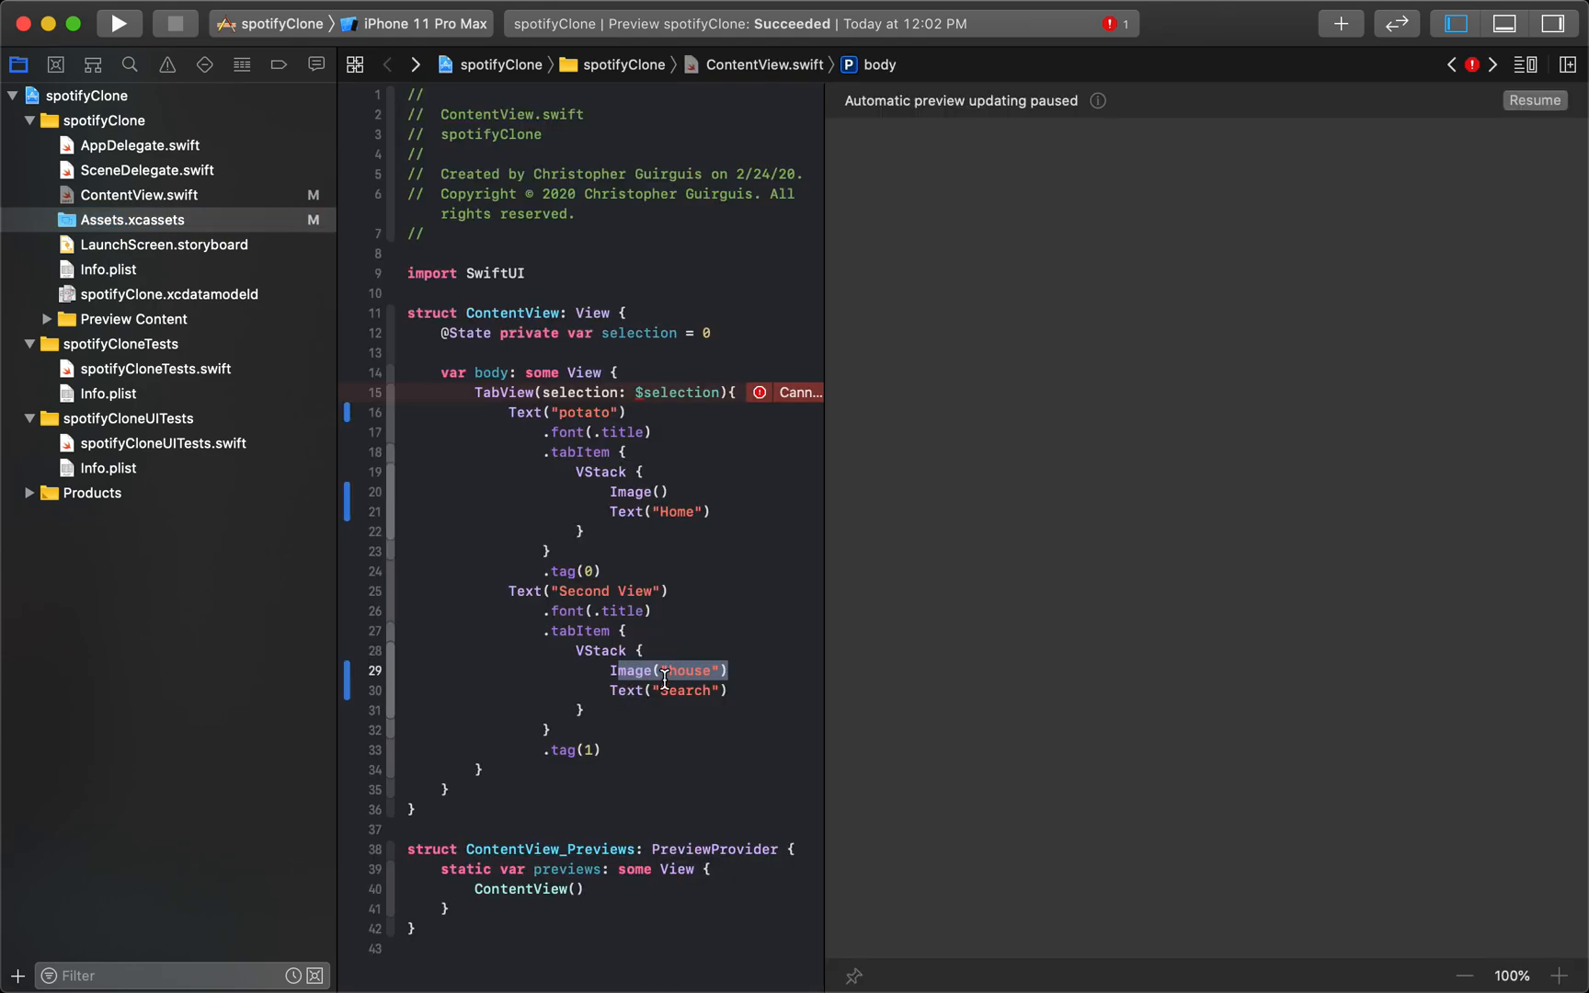
click(664, 669)
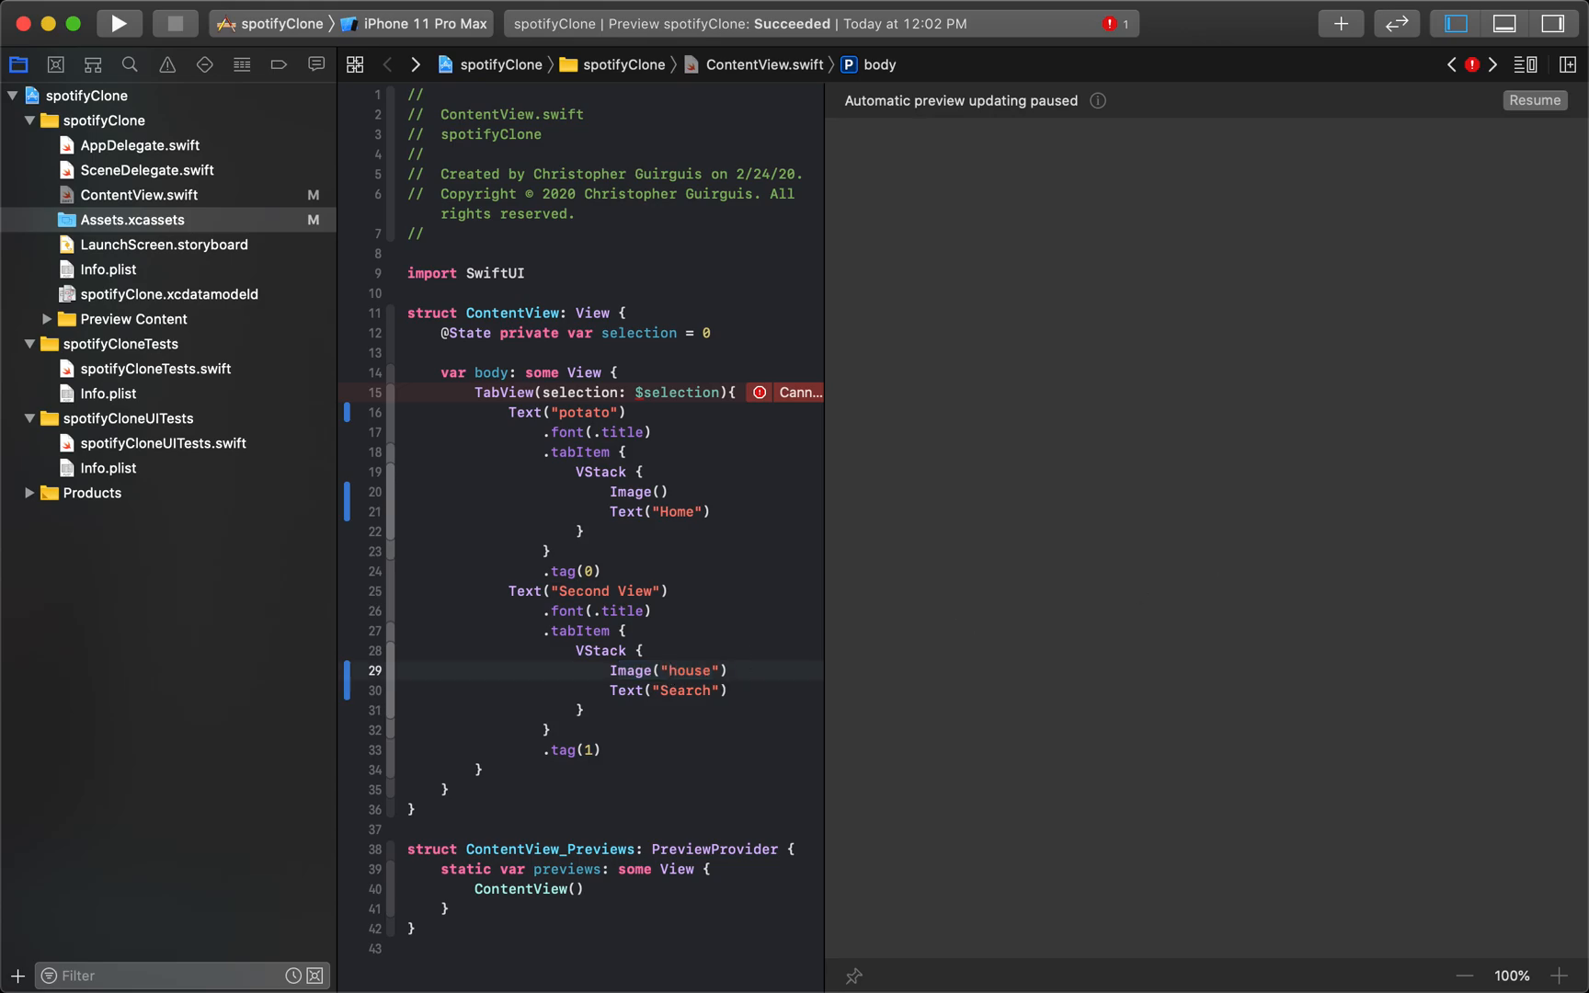
text(systemName:)
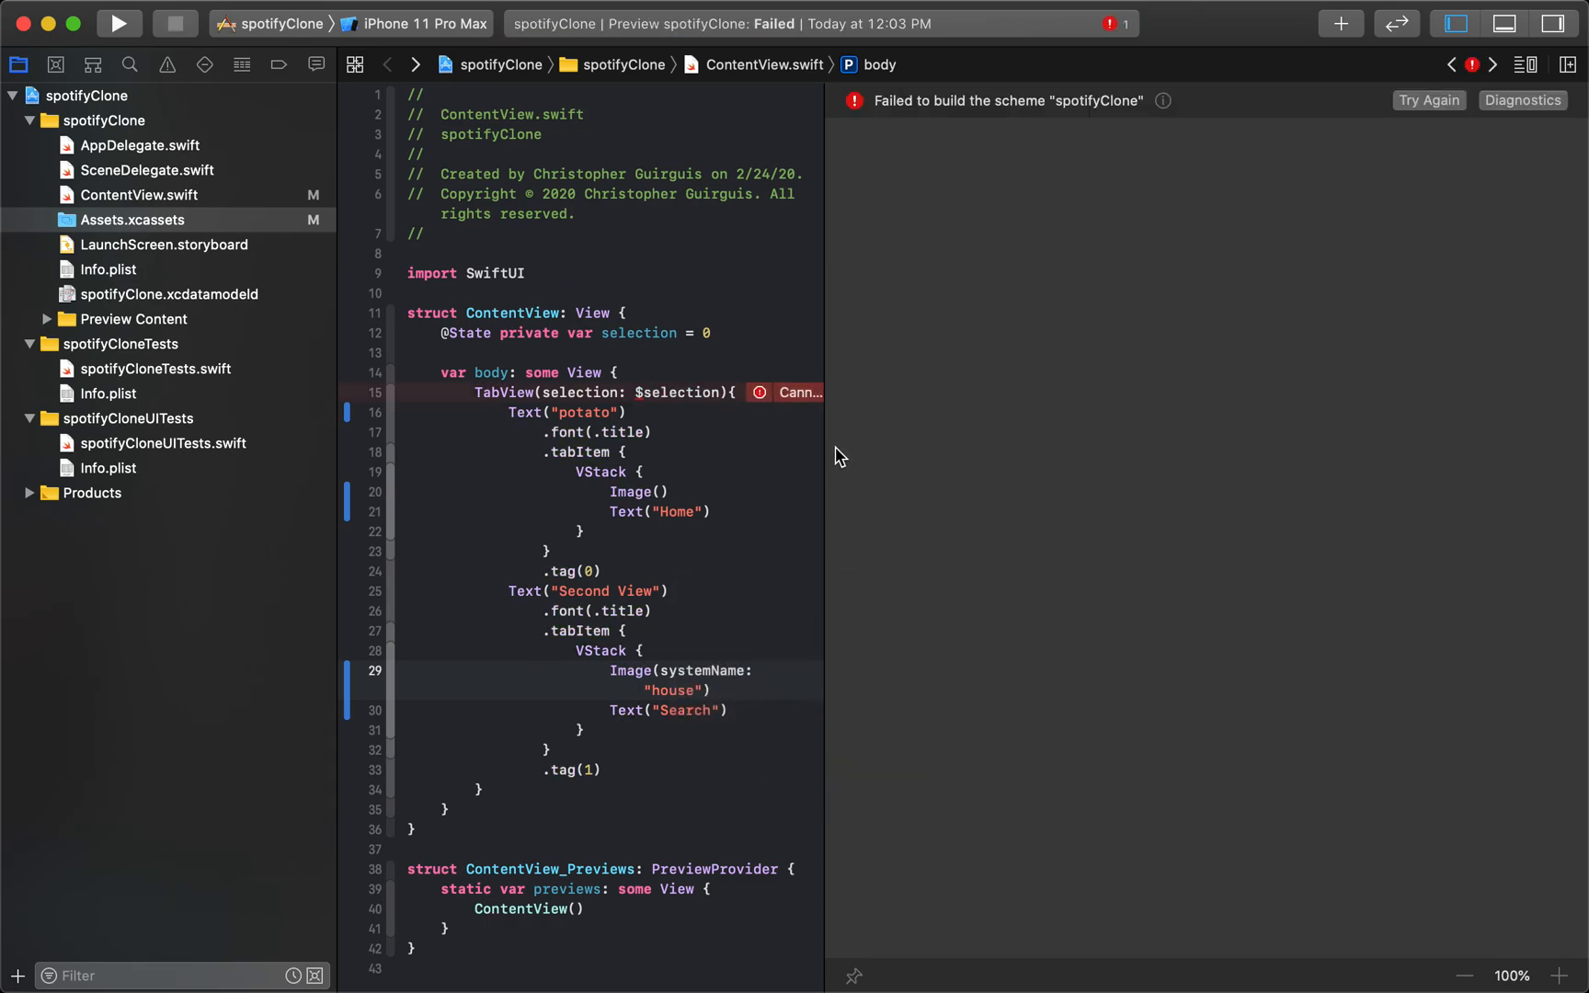
mouse_move(826, 449)
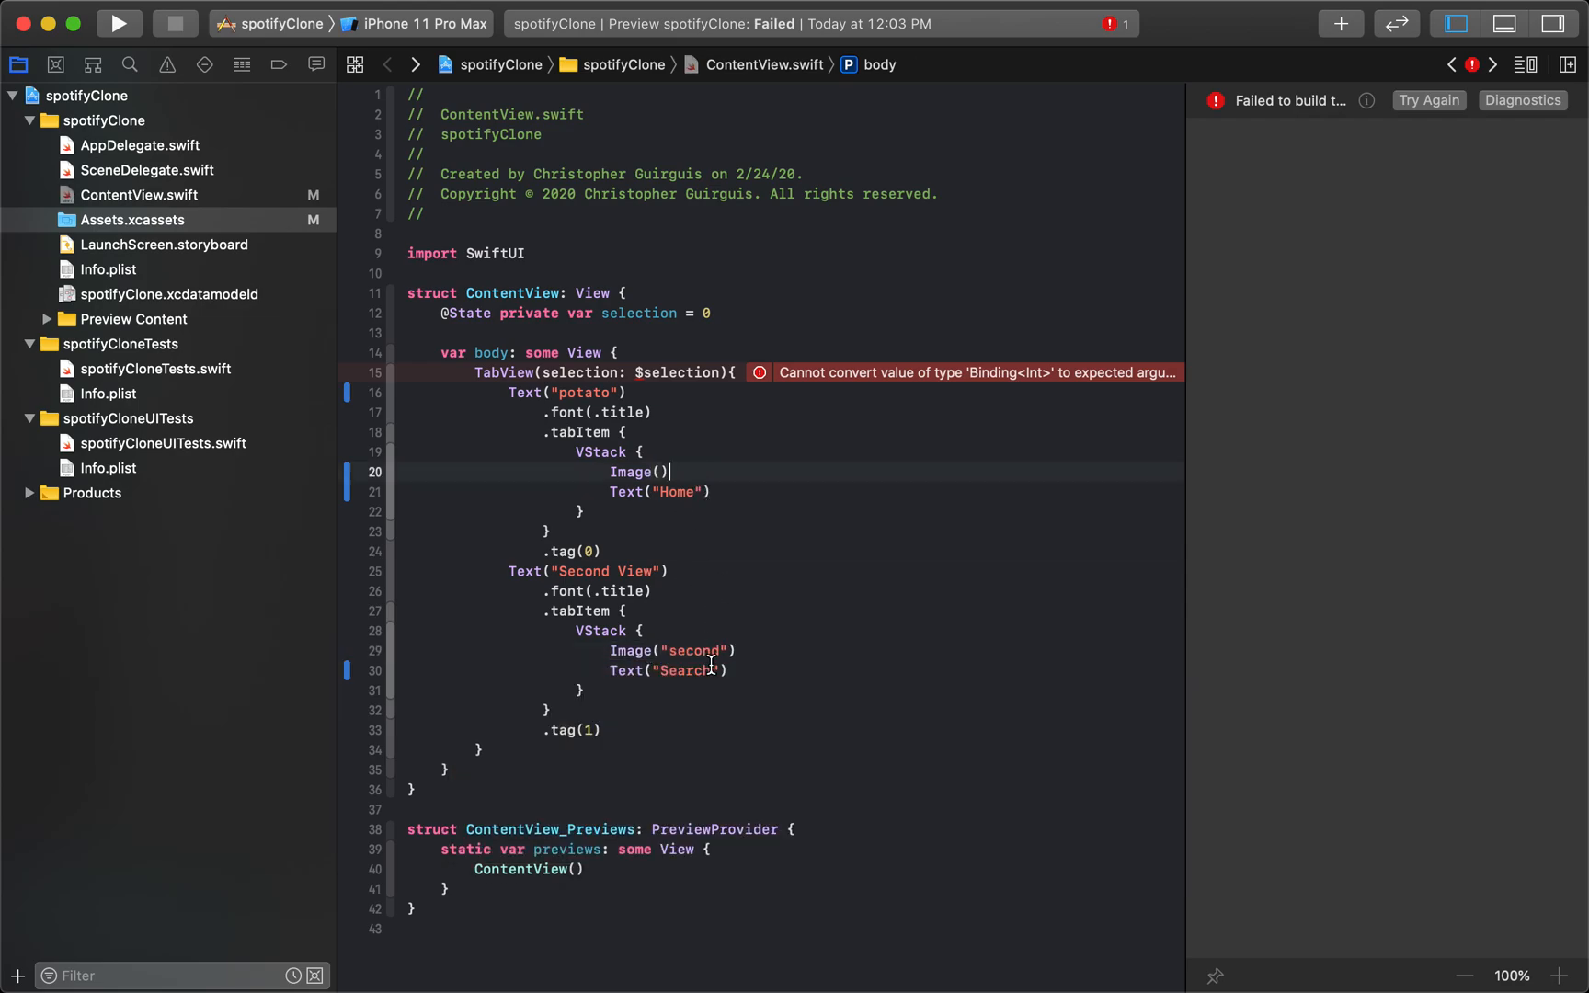
Step: Change line 20's Image() to Image(systemName: "house") using autocomplete
double_click(638, 471)
text(systemName: )
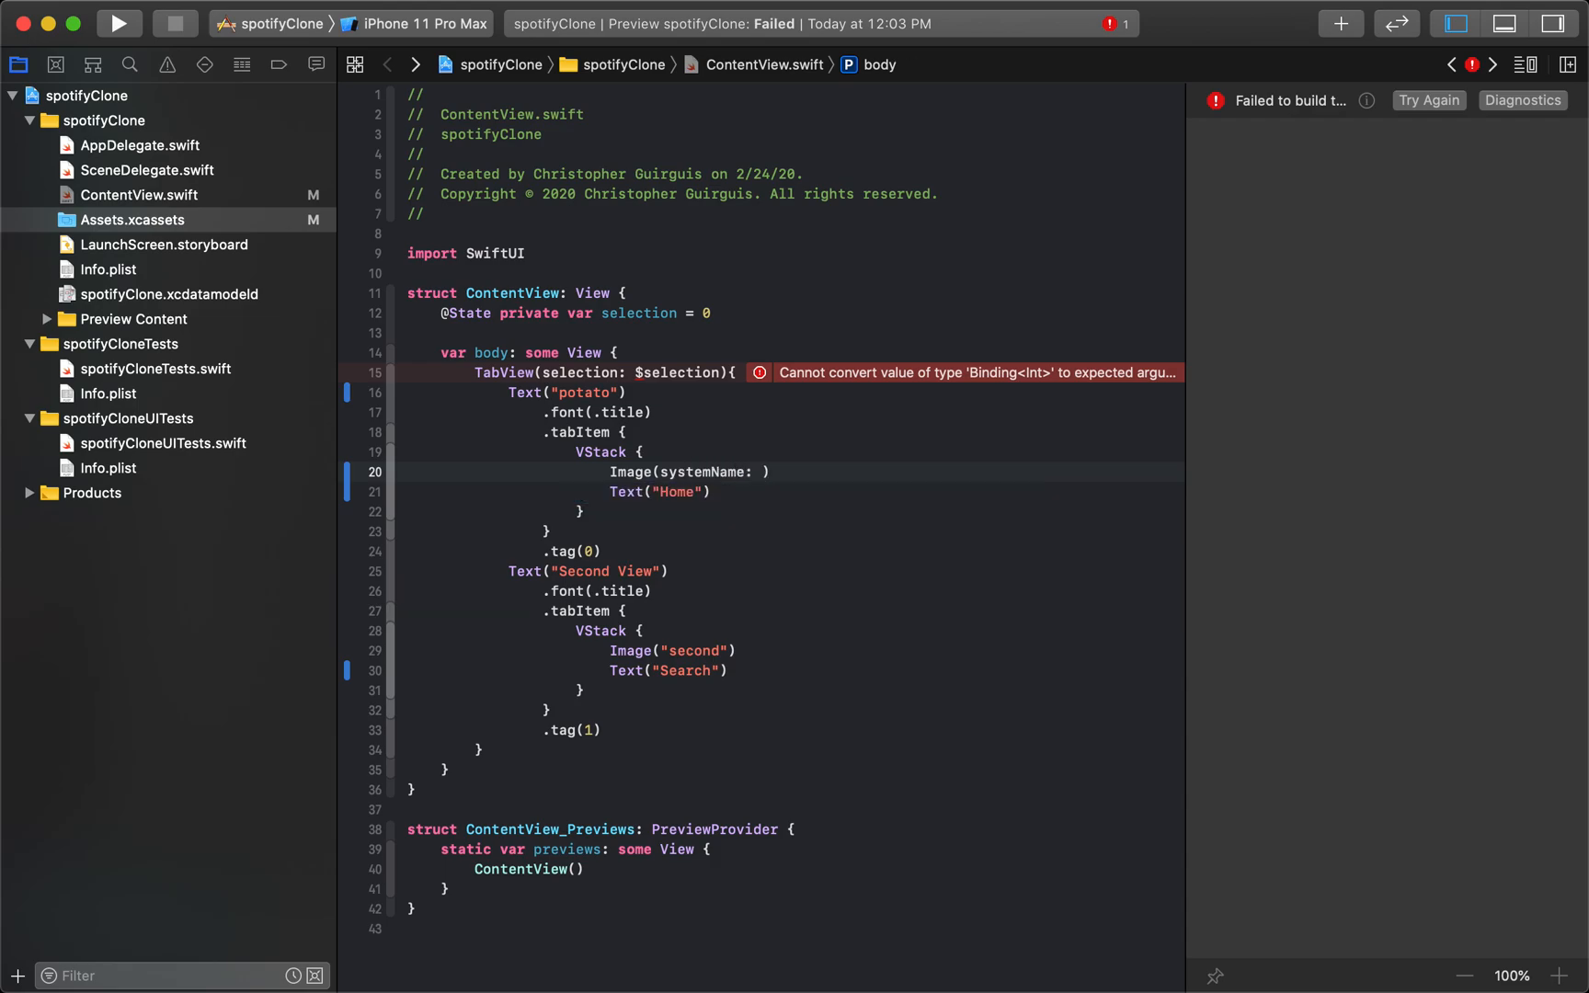
text("")
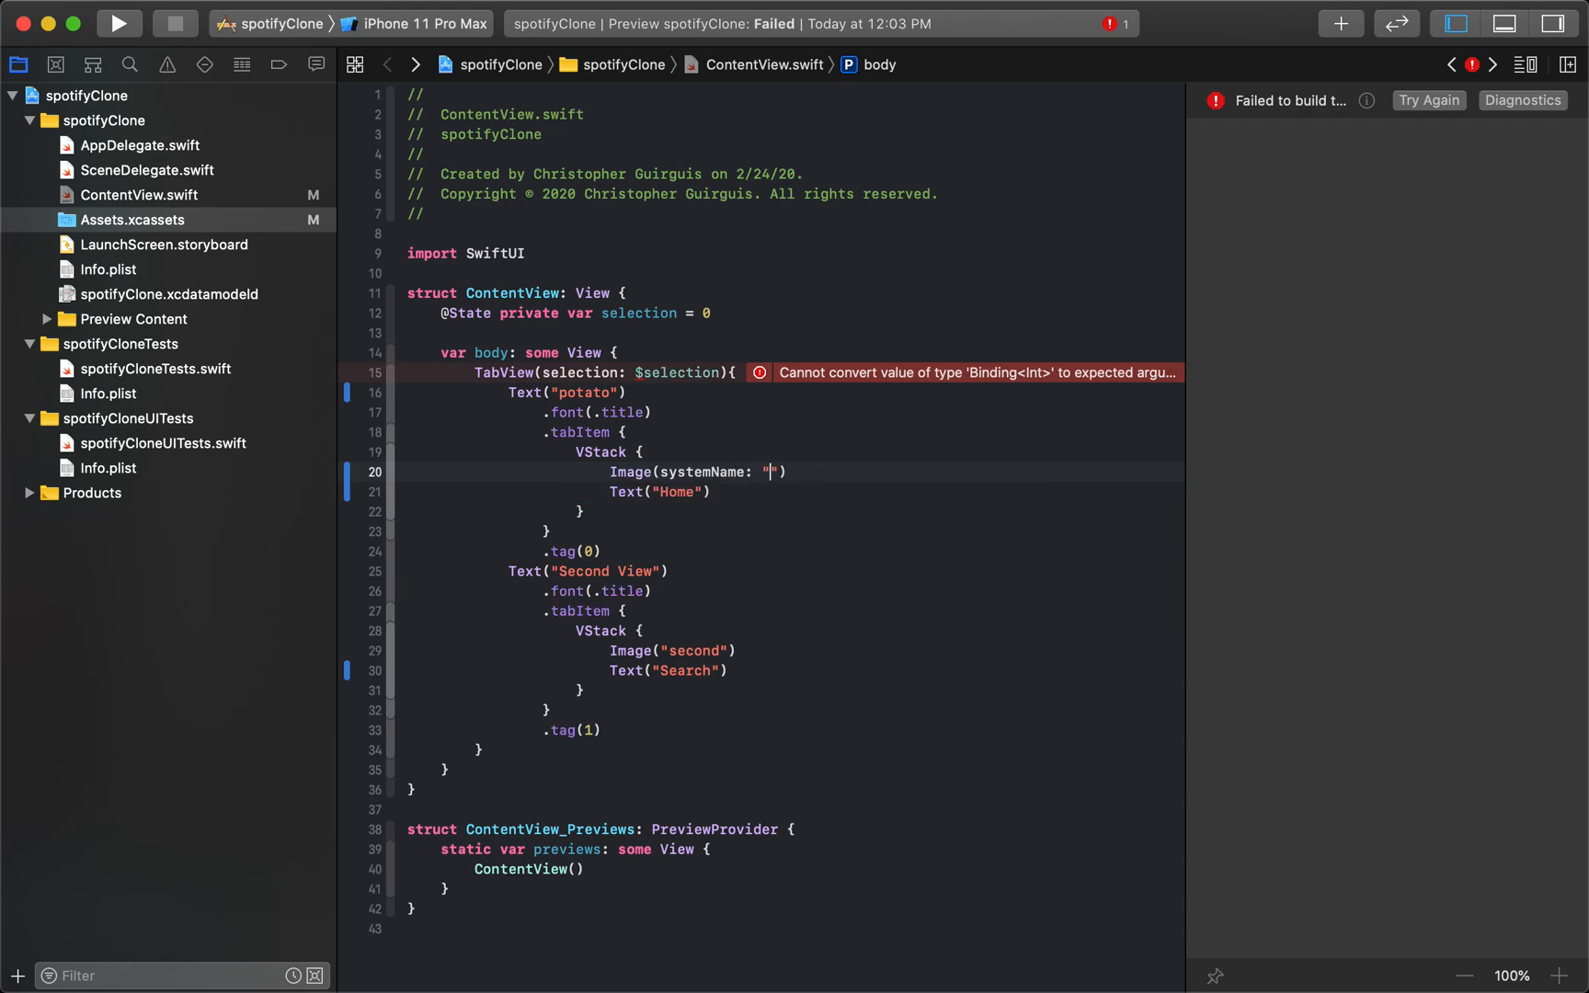
text(house)
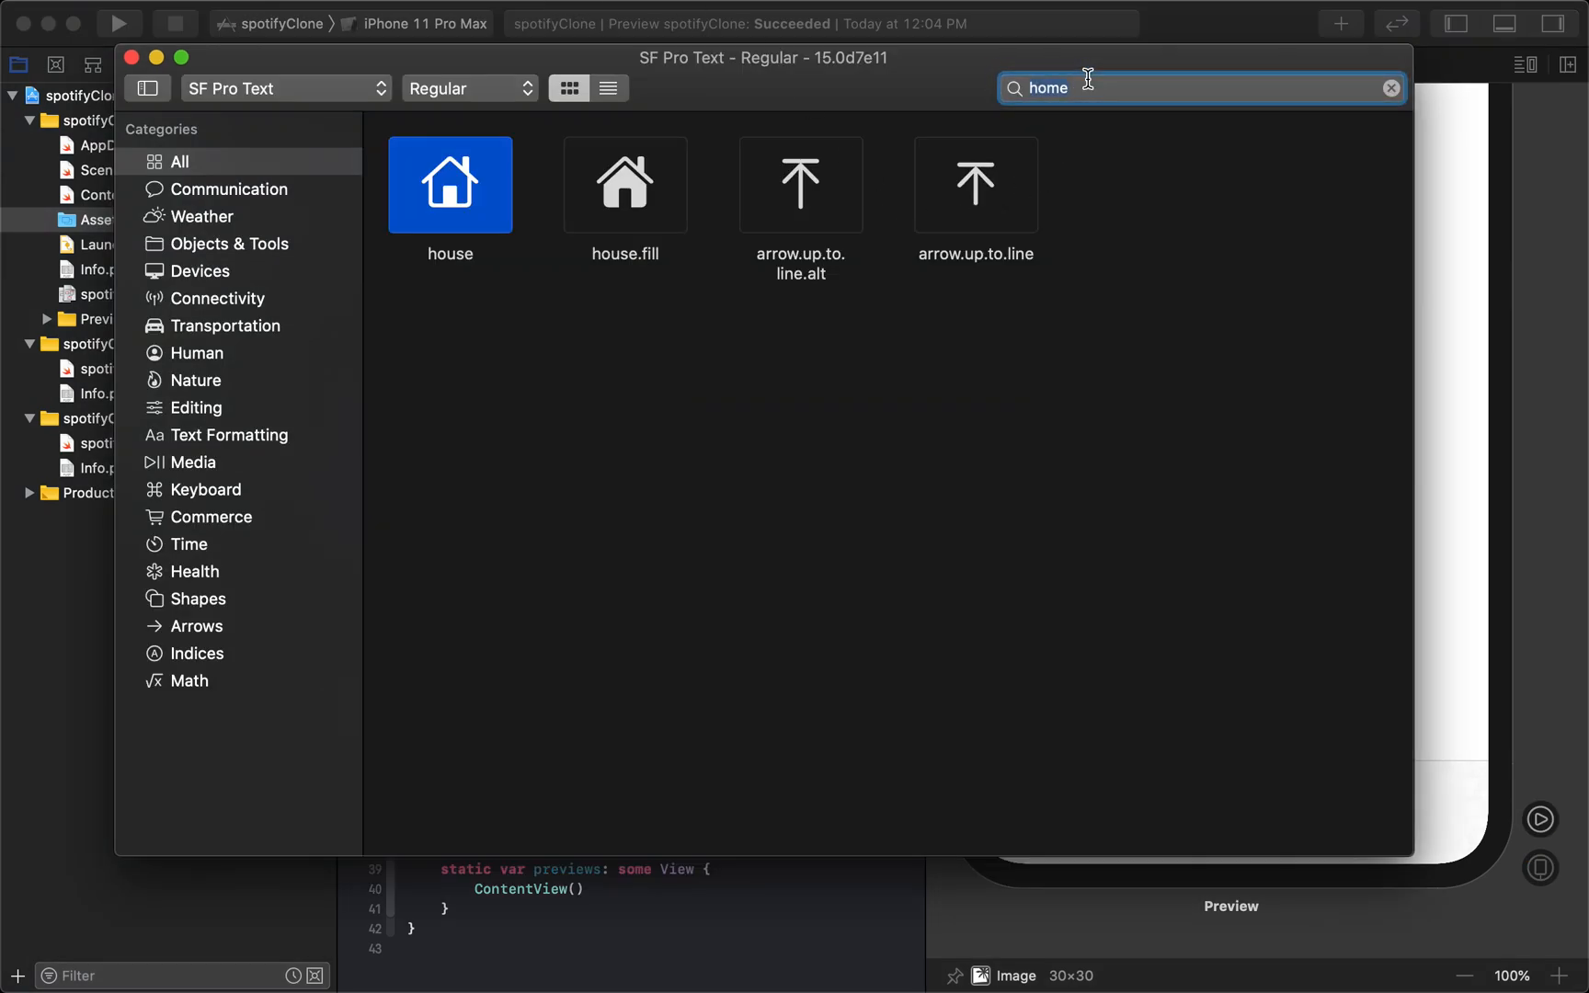
Step: Find magnifyingglass in SF Symbols and set line 29 to Image(systemName: "magnifyingglass")
text(search)
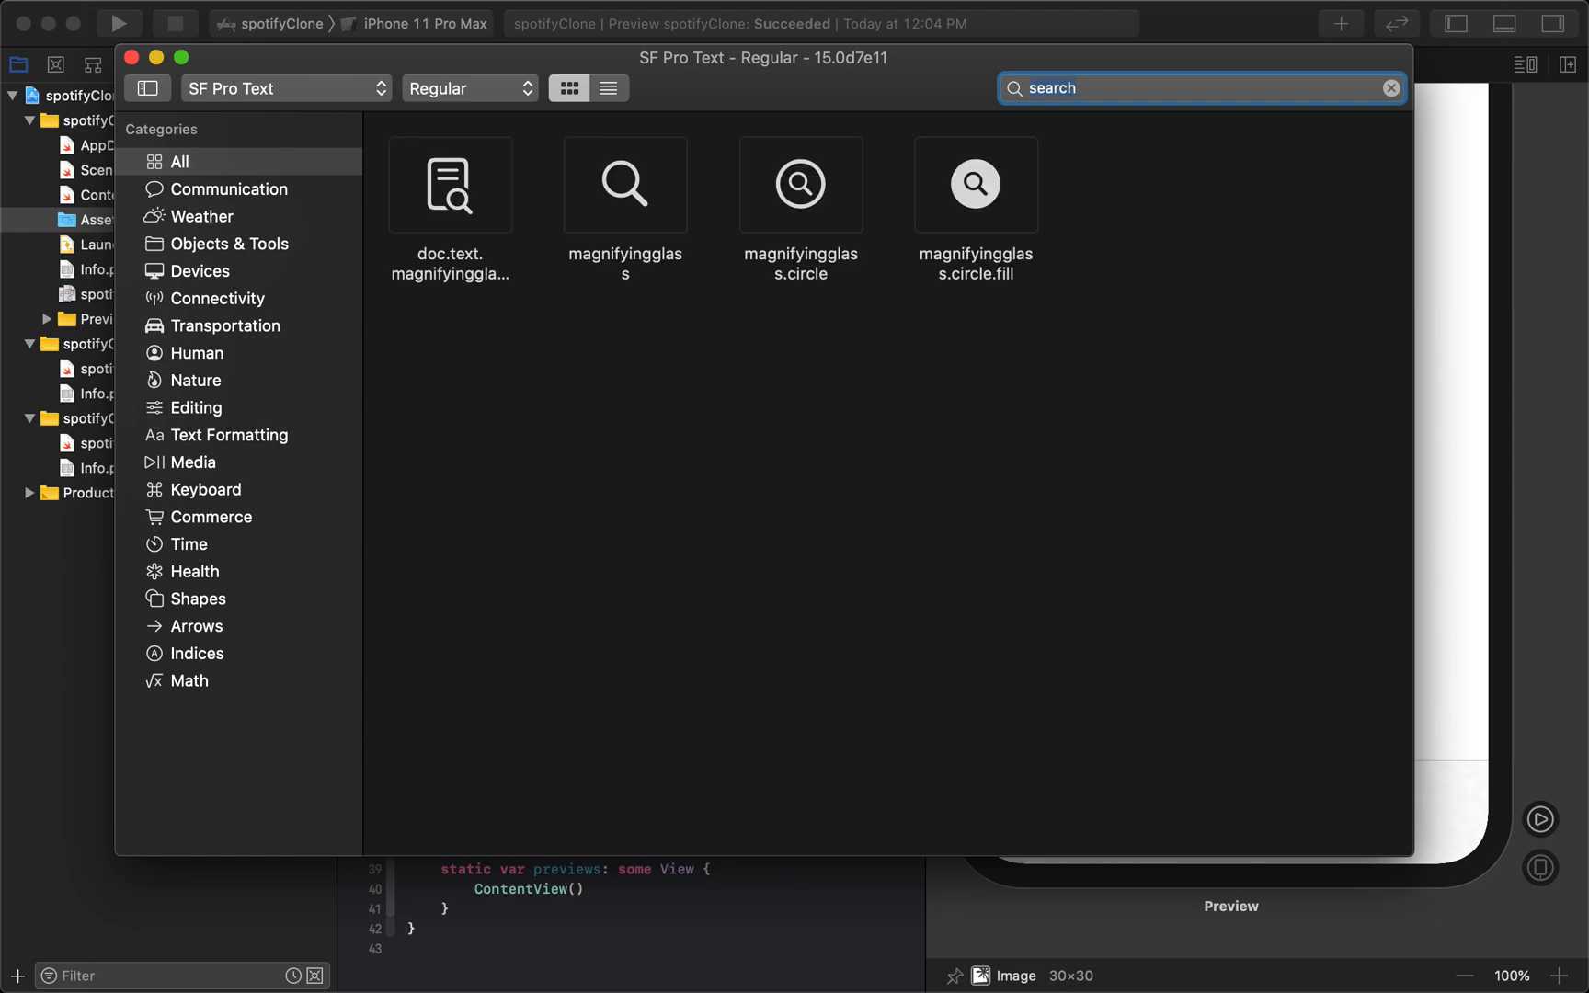
mouse_move(564, 225)
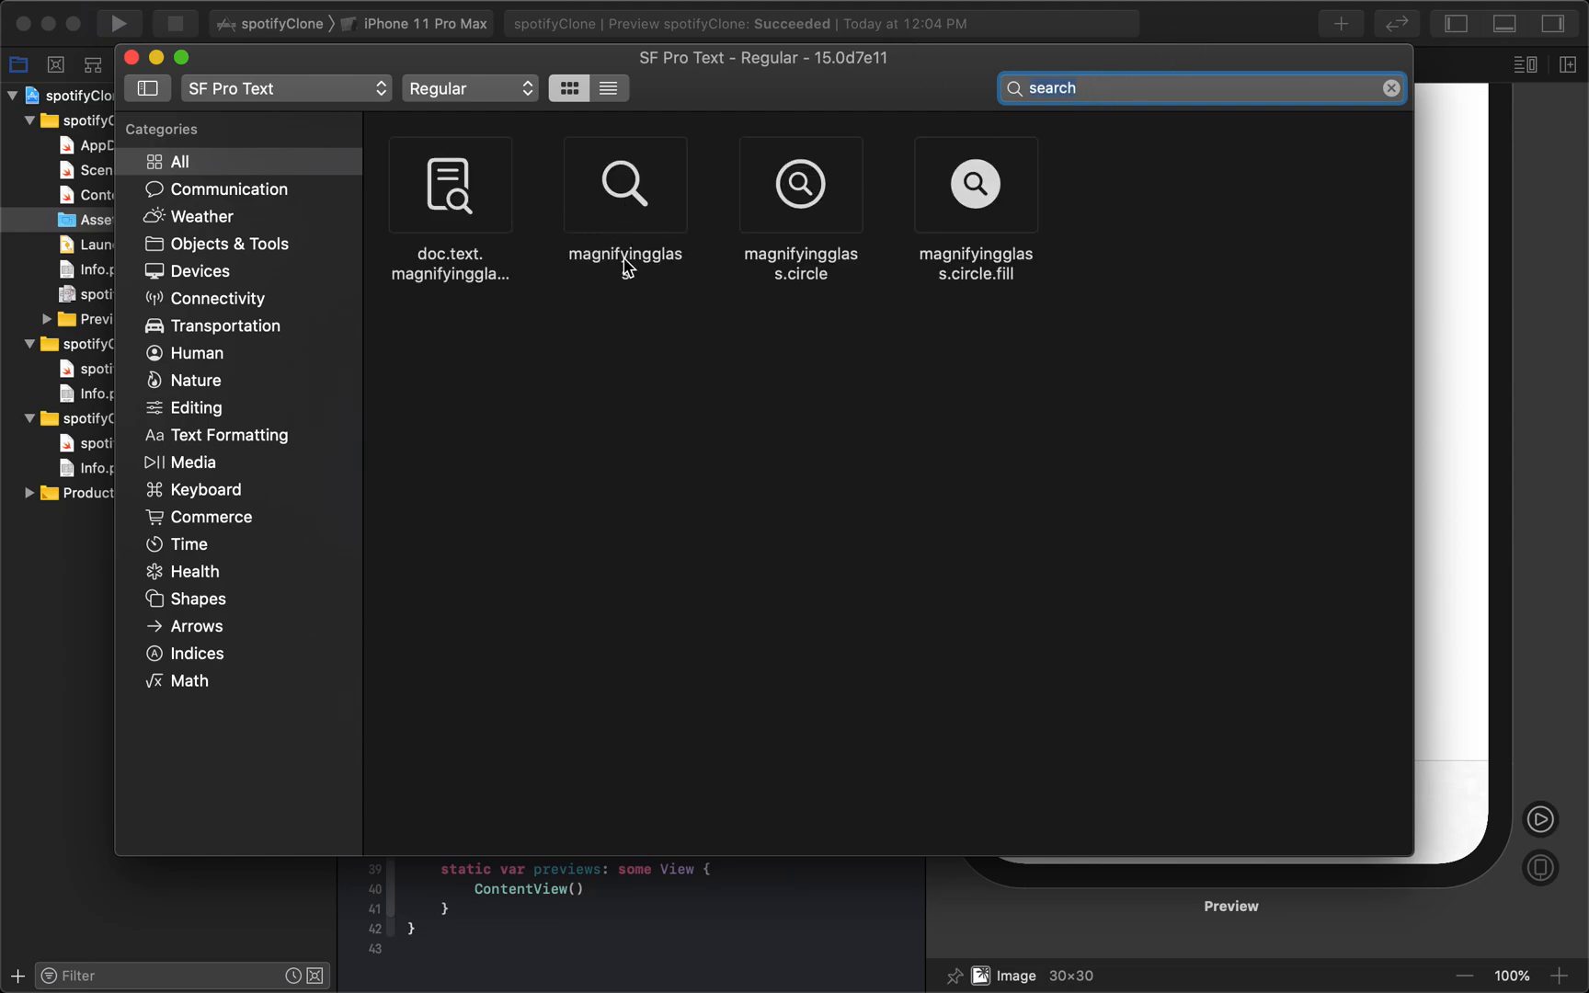
click(624, 185)
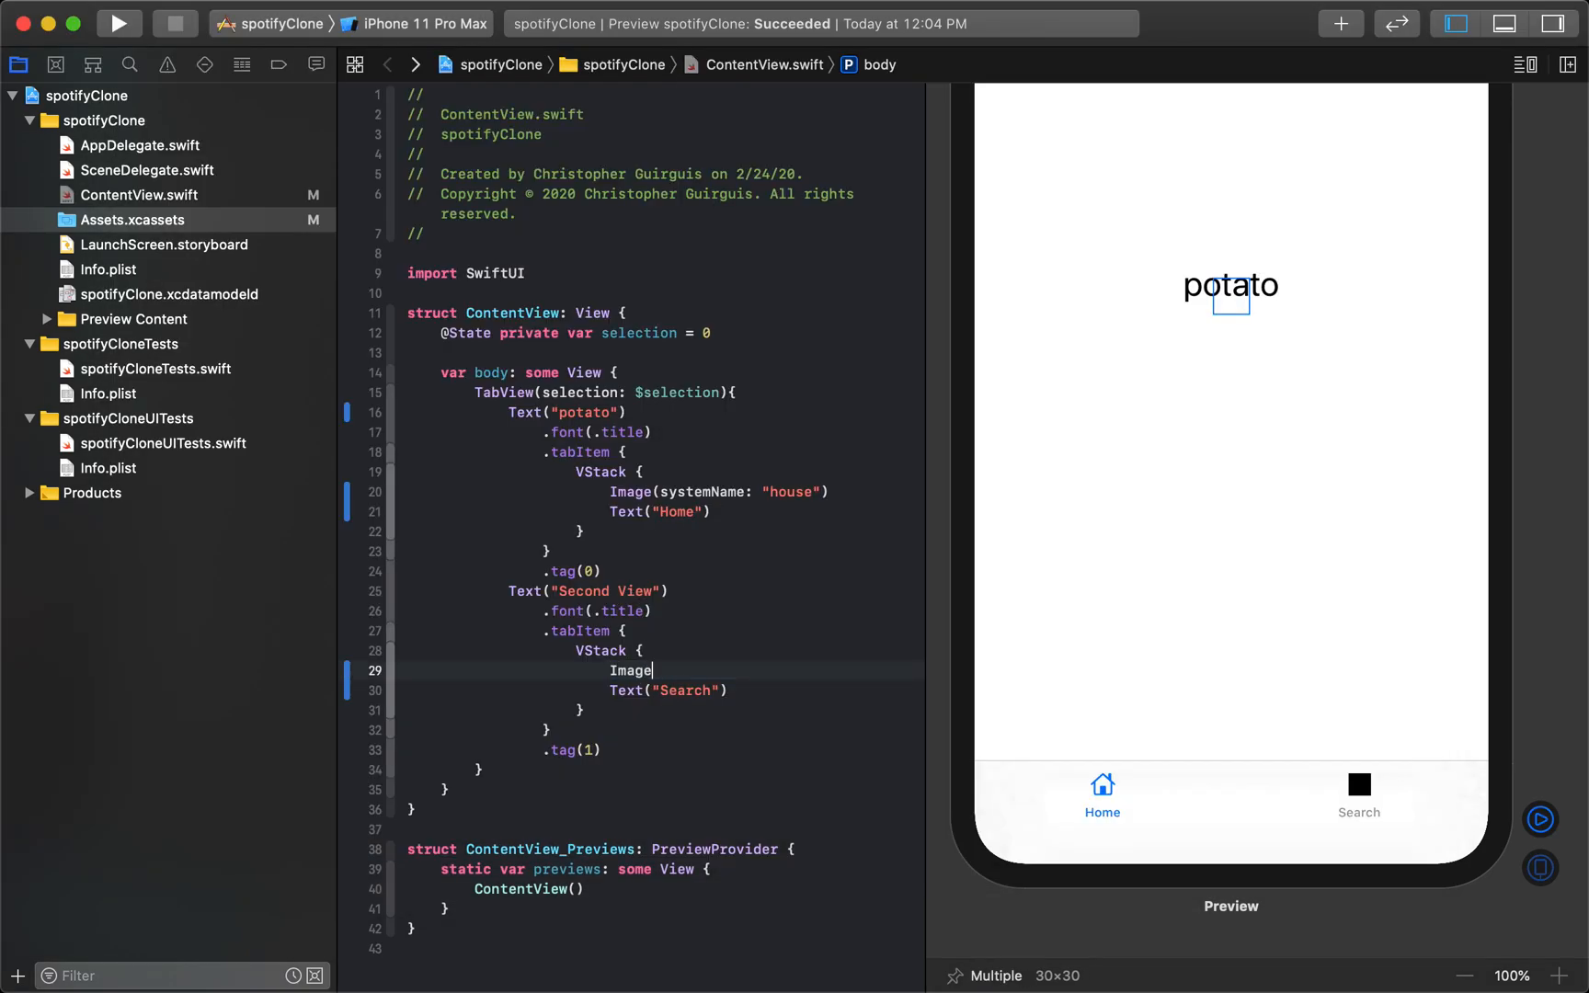
text((systemName: ")
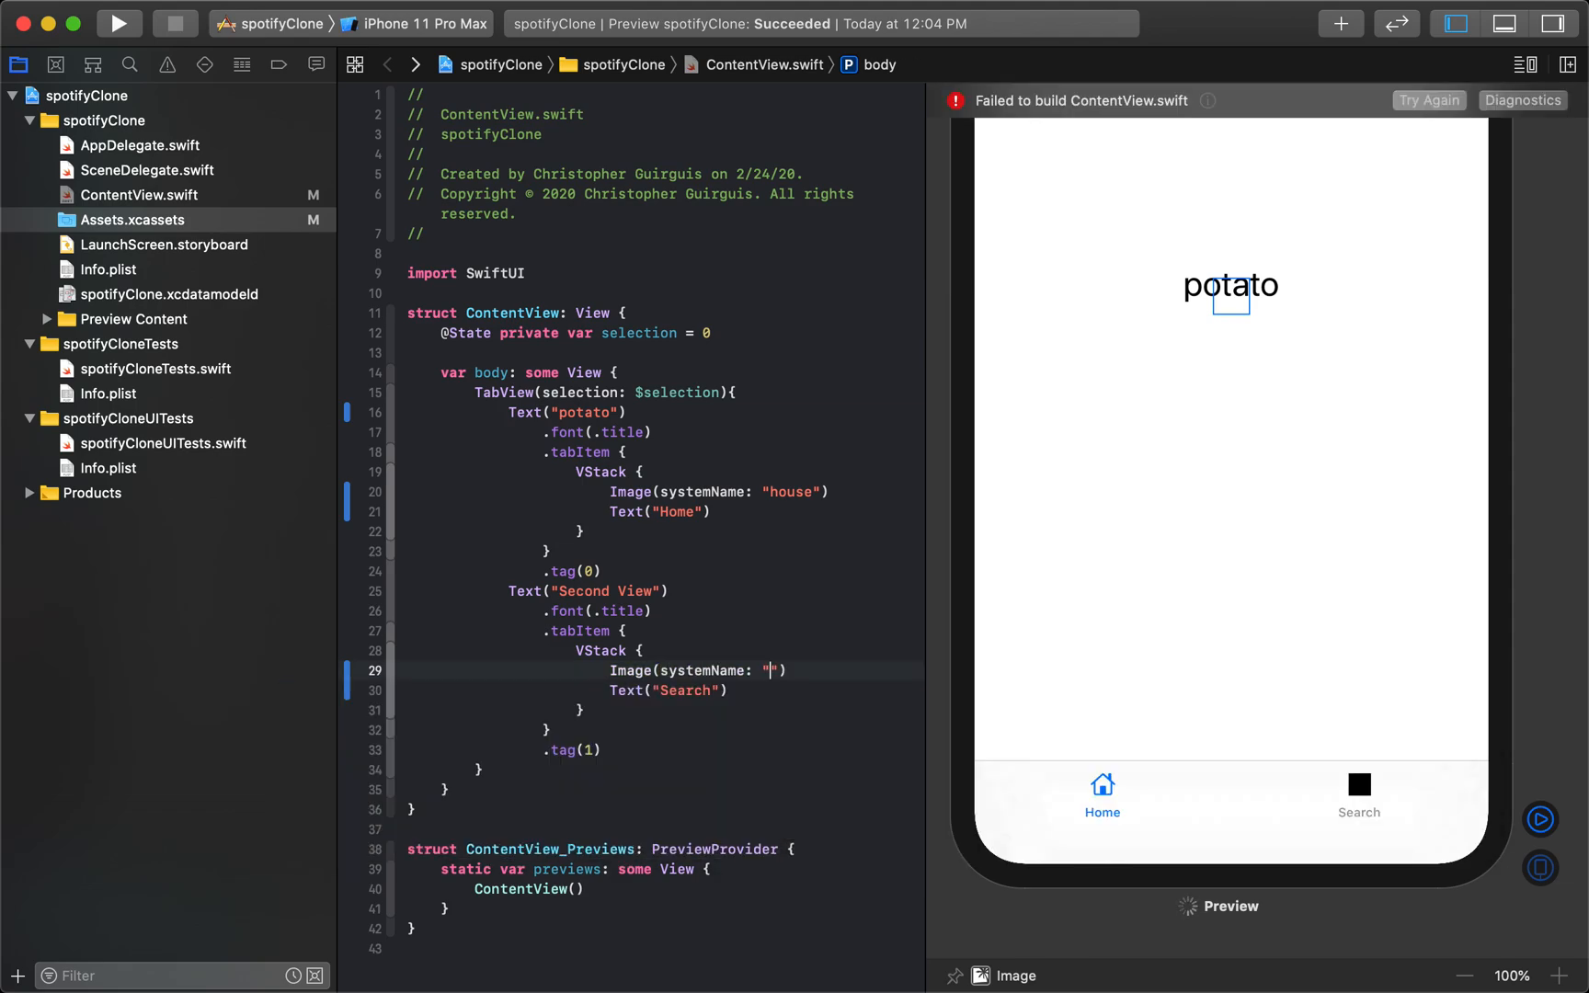
text(ma)
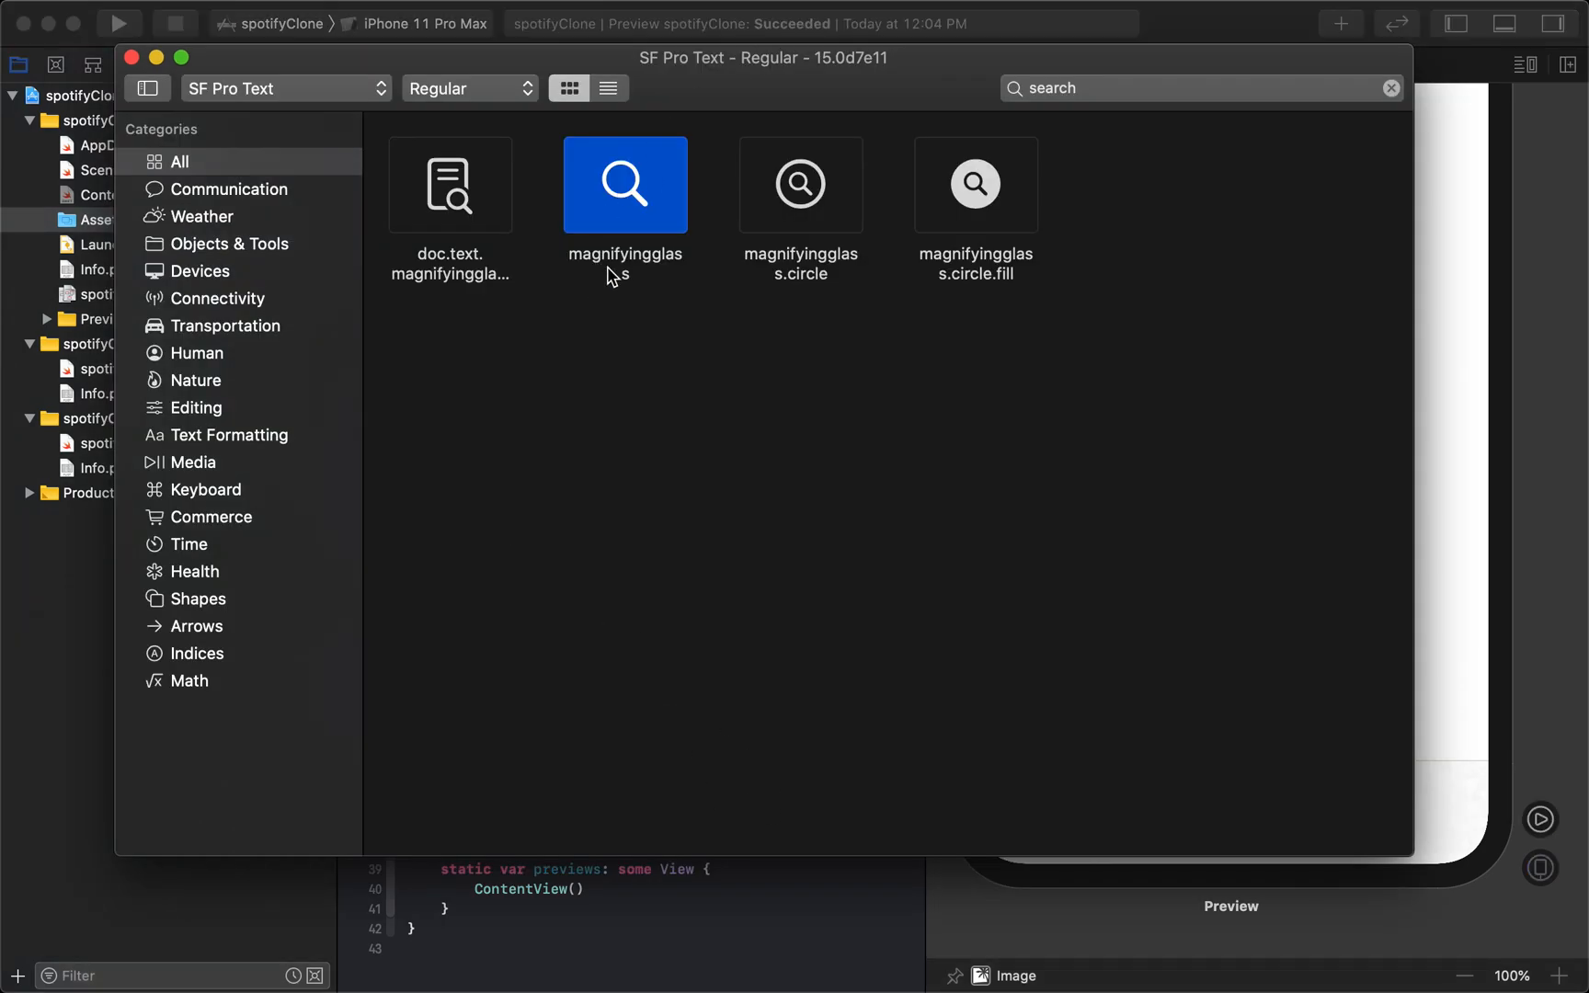
mouse_move(932, 164)
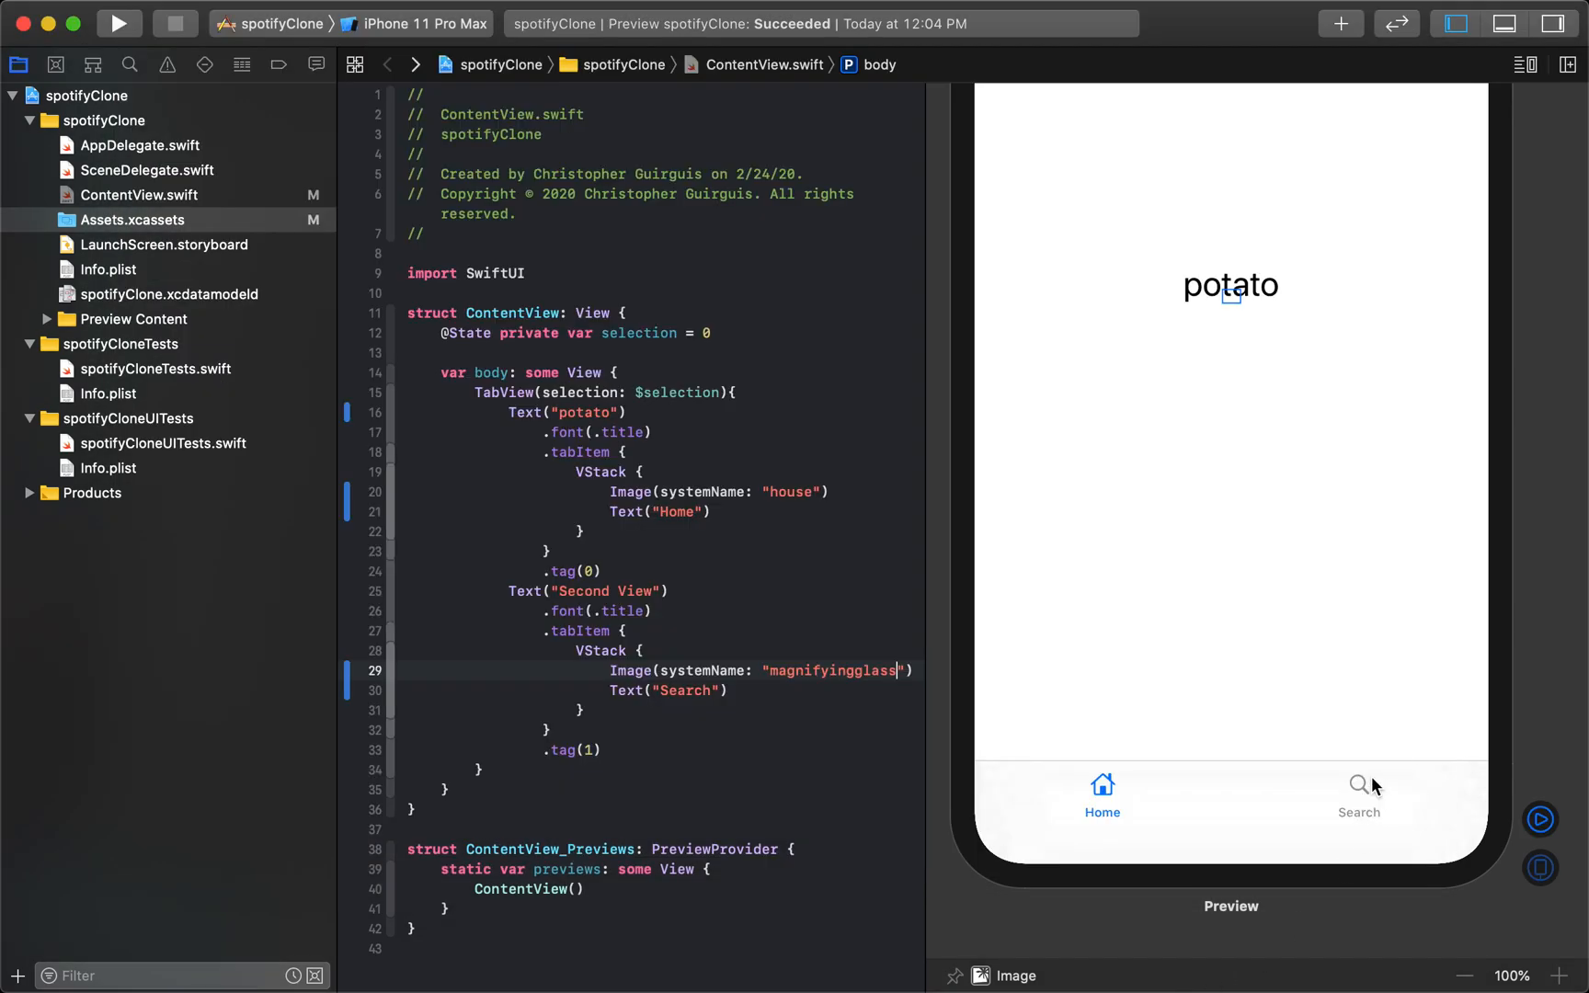
mouse_move(1374, 824)
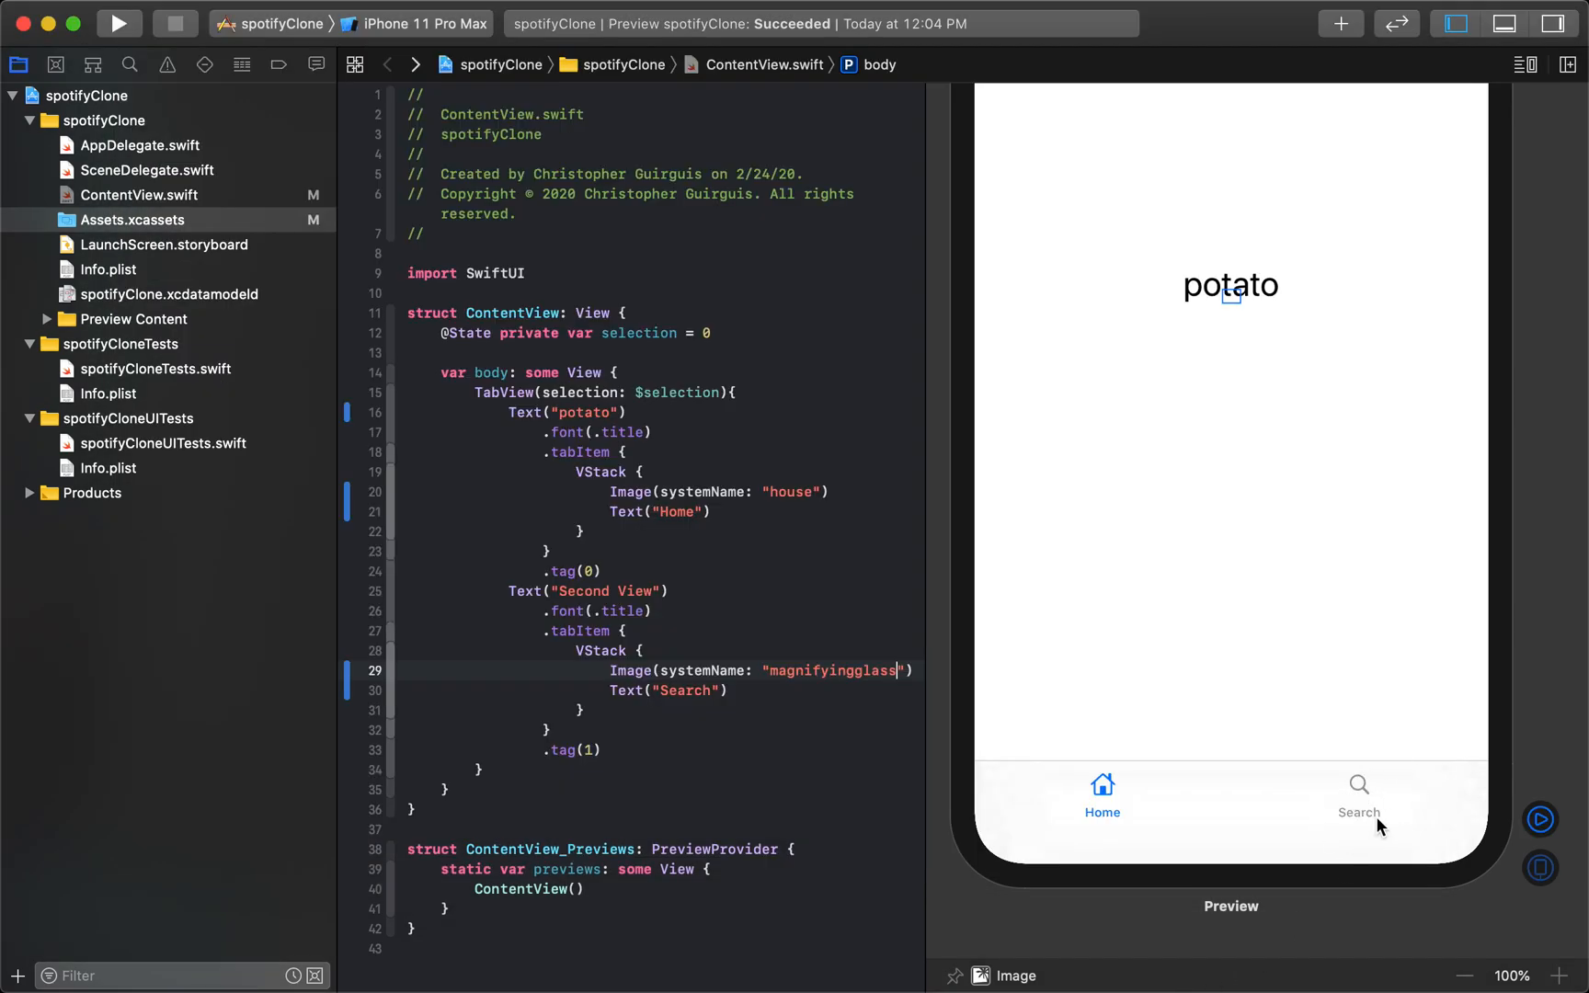
mouse_move(1304, 862)
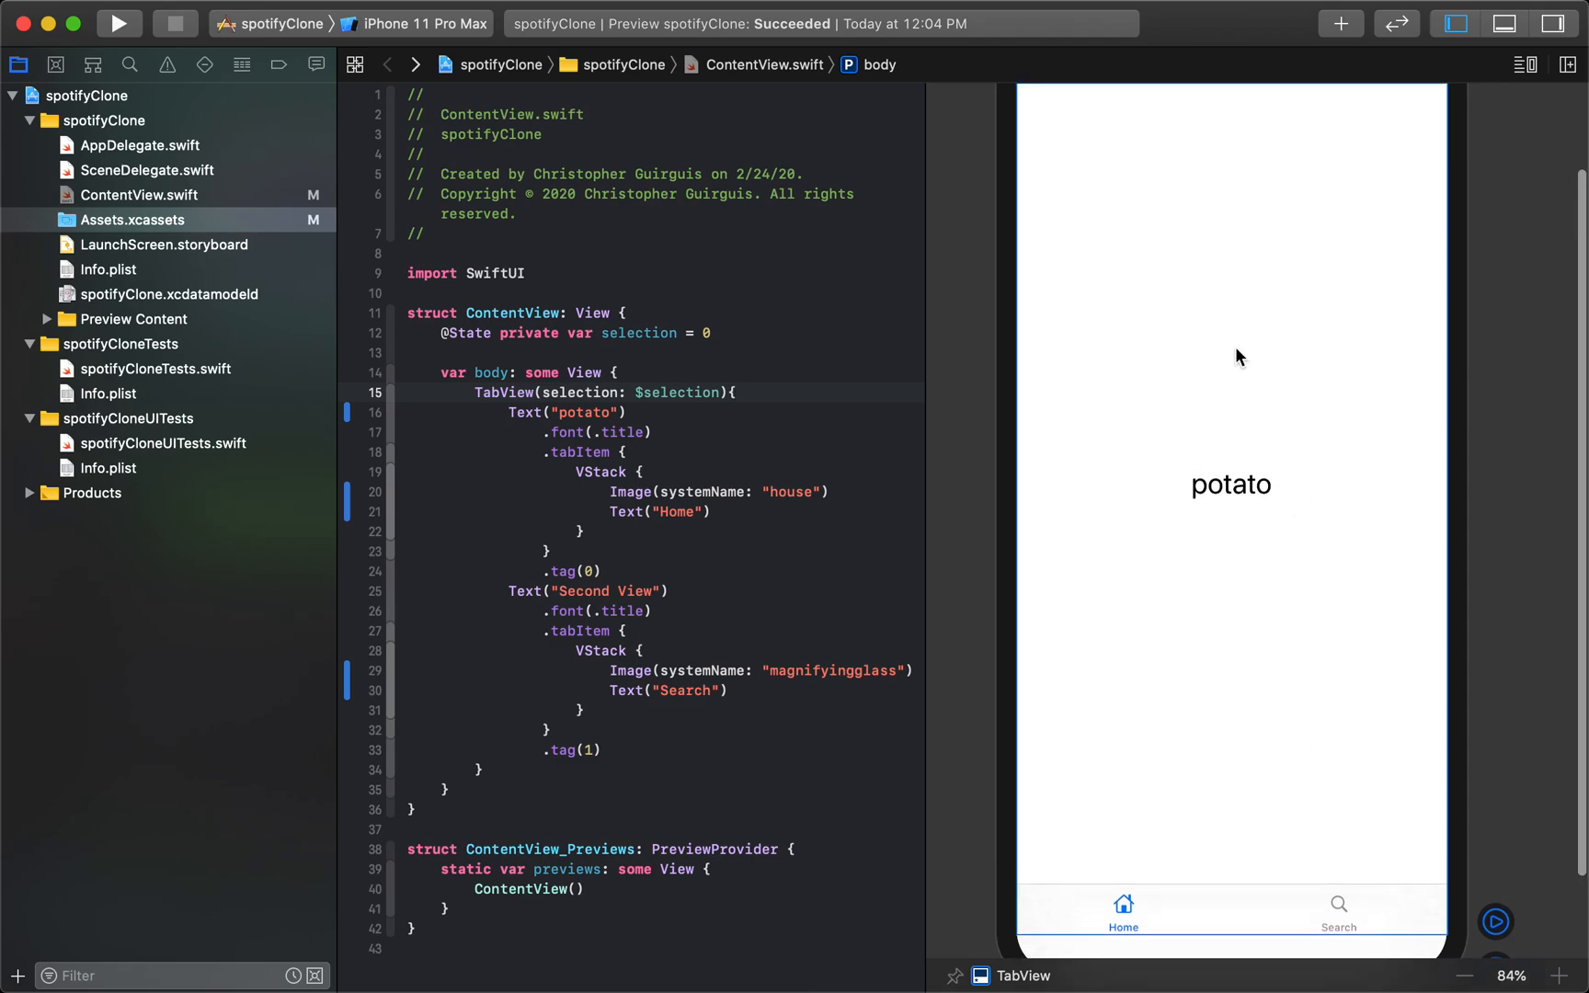
click(628, 413)
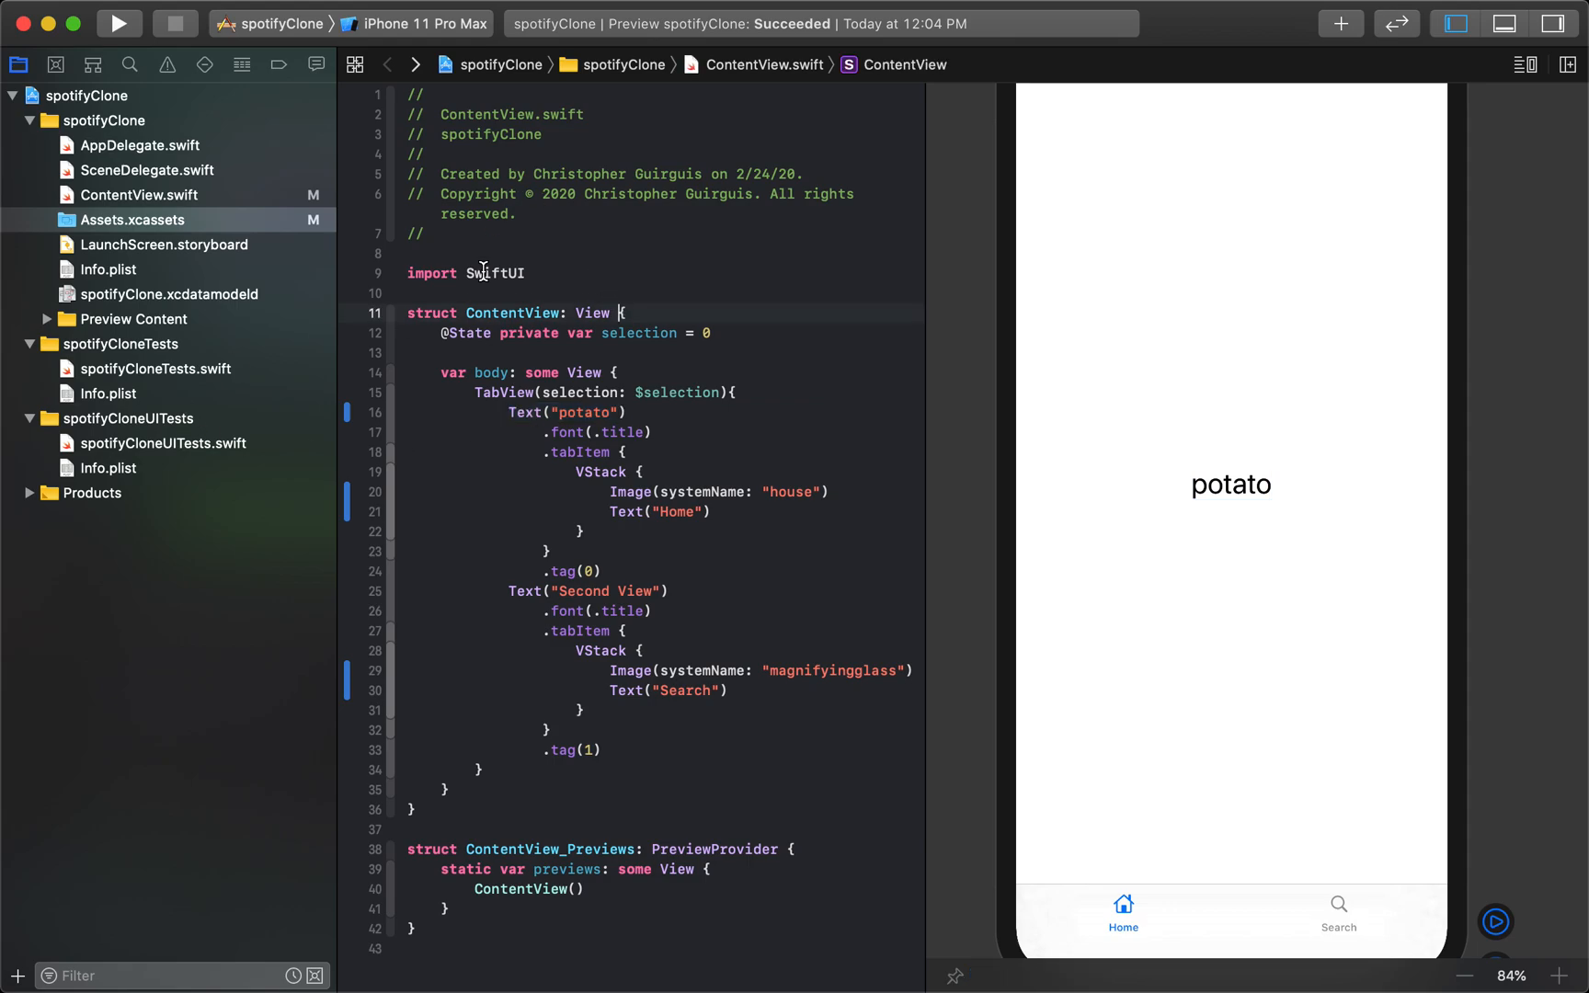
click(583, 411)
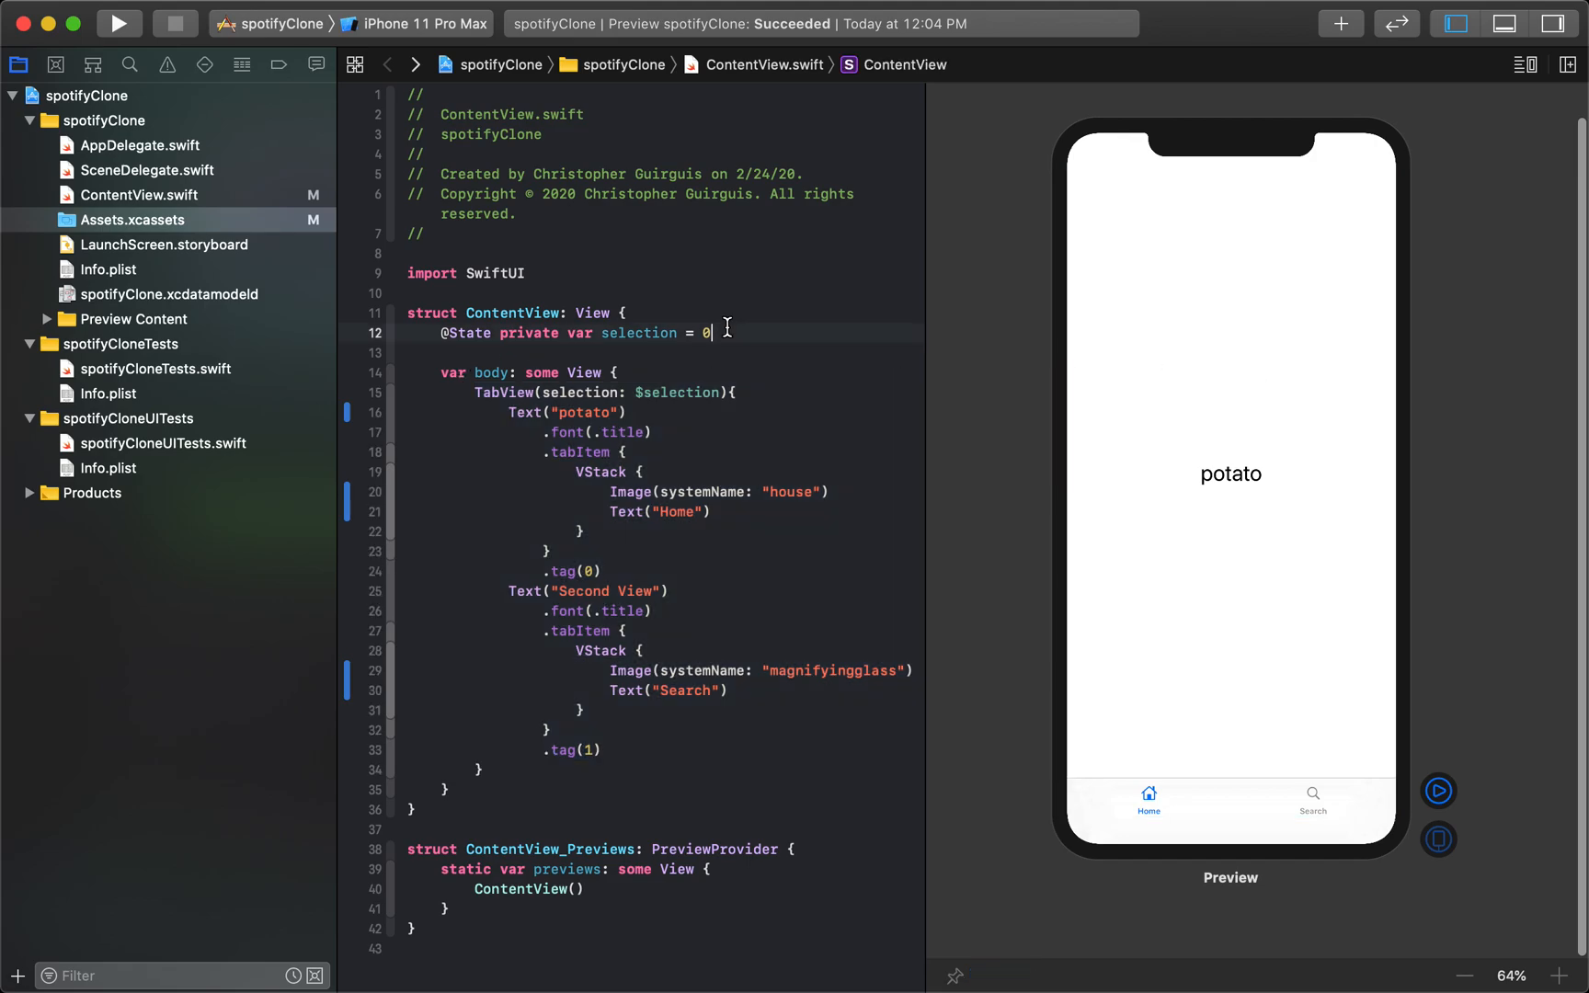
click(158, 13)
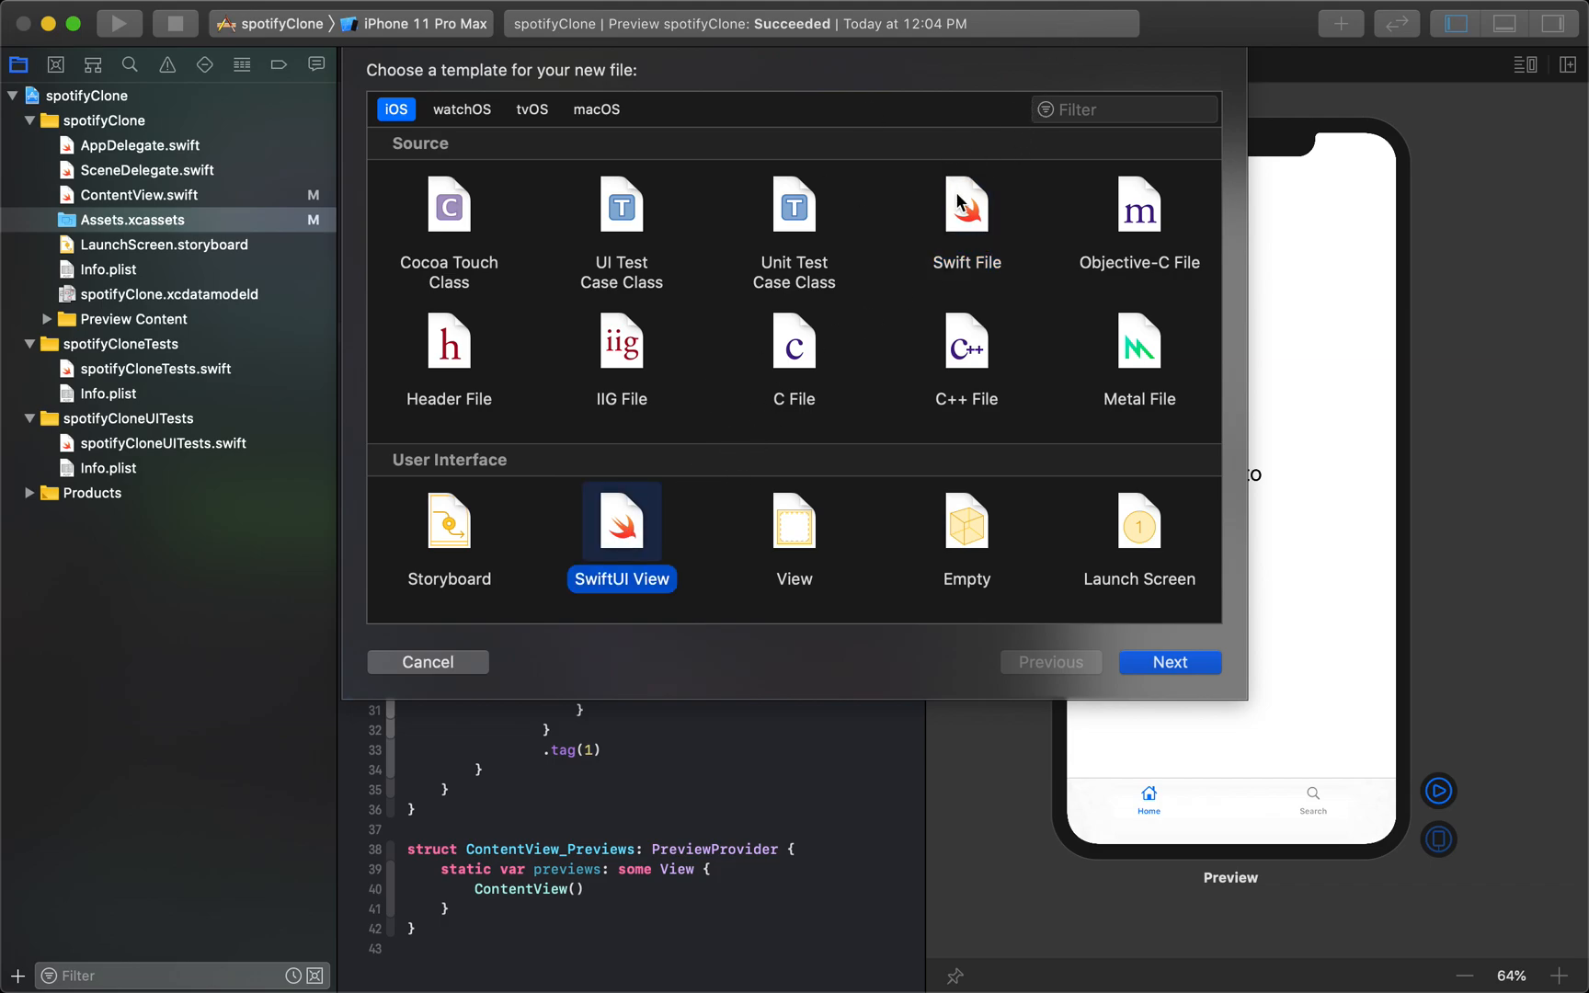
mouse_move(1031, 198)
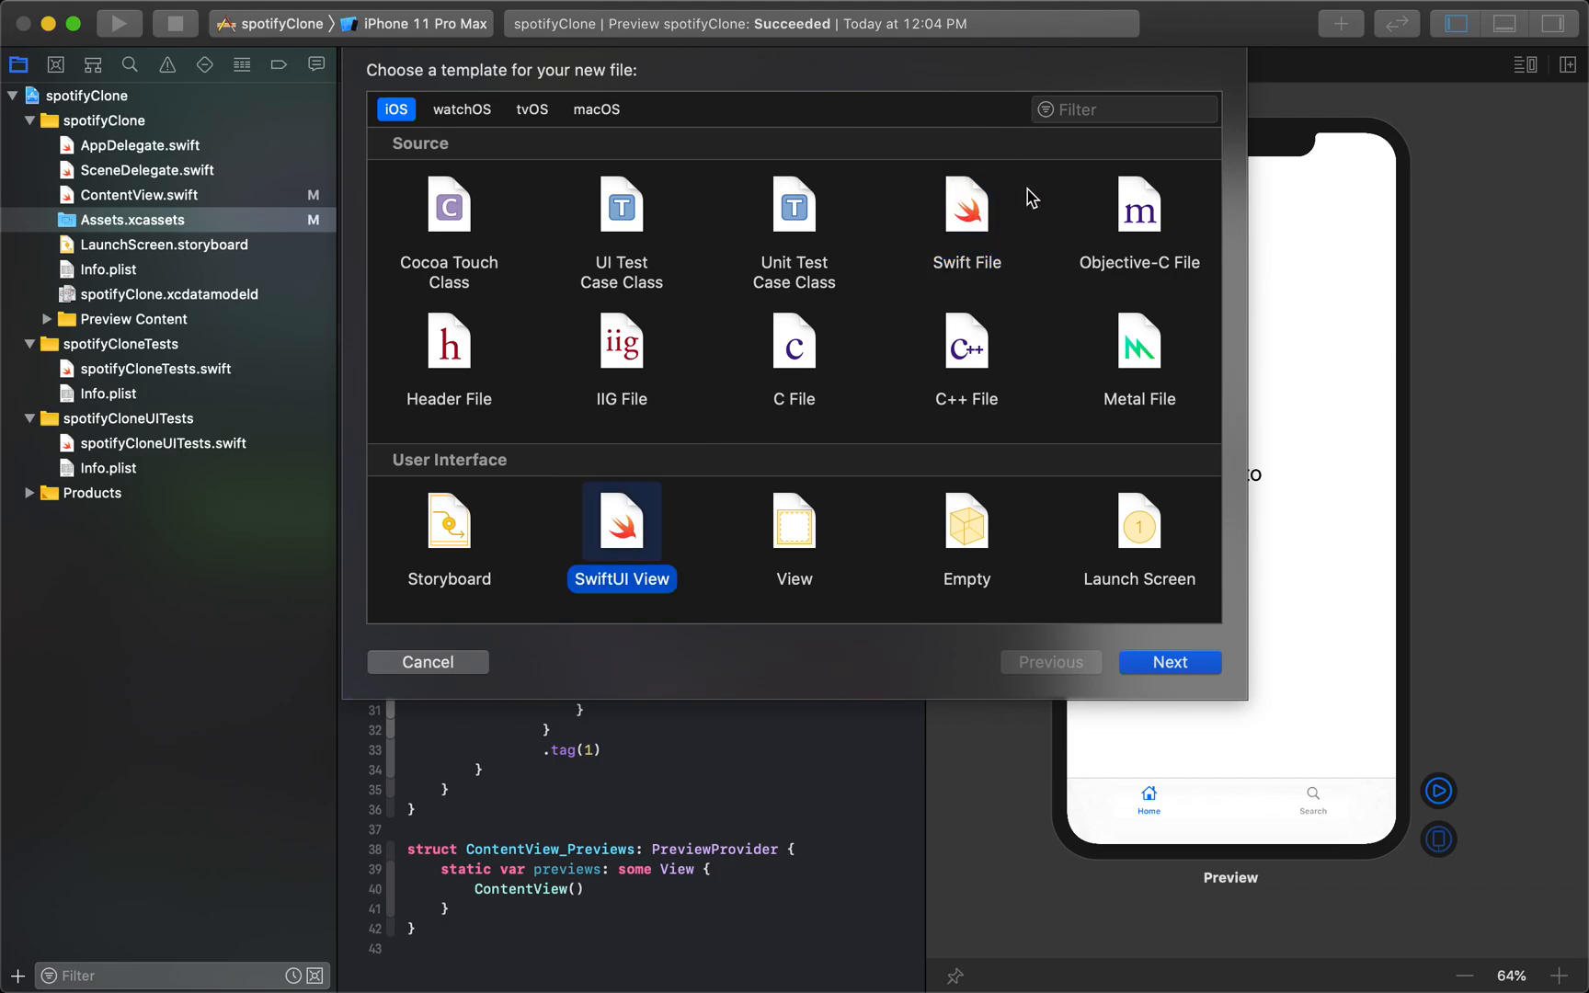
mouse_move(963, 198)
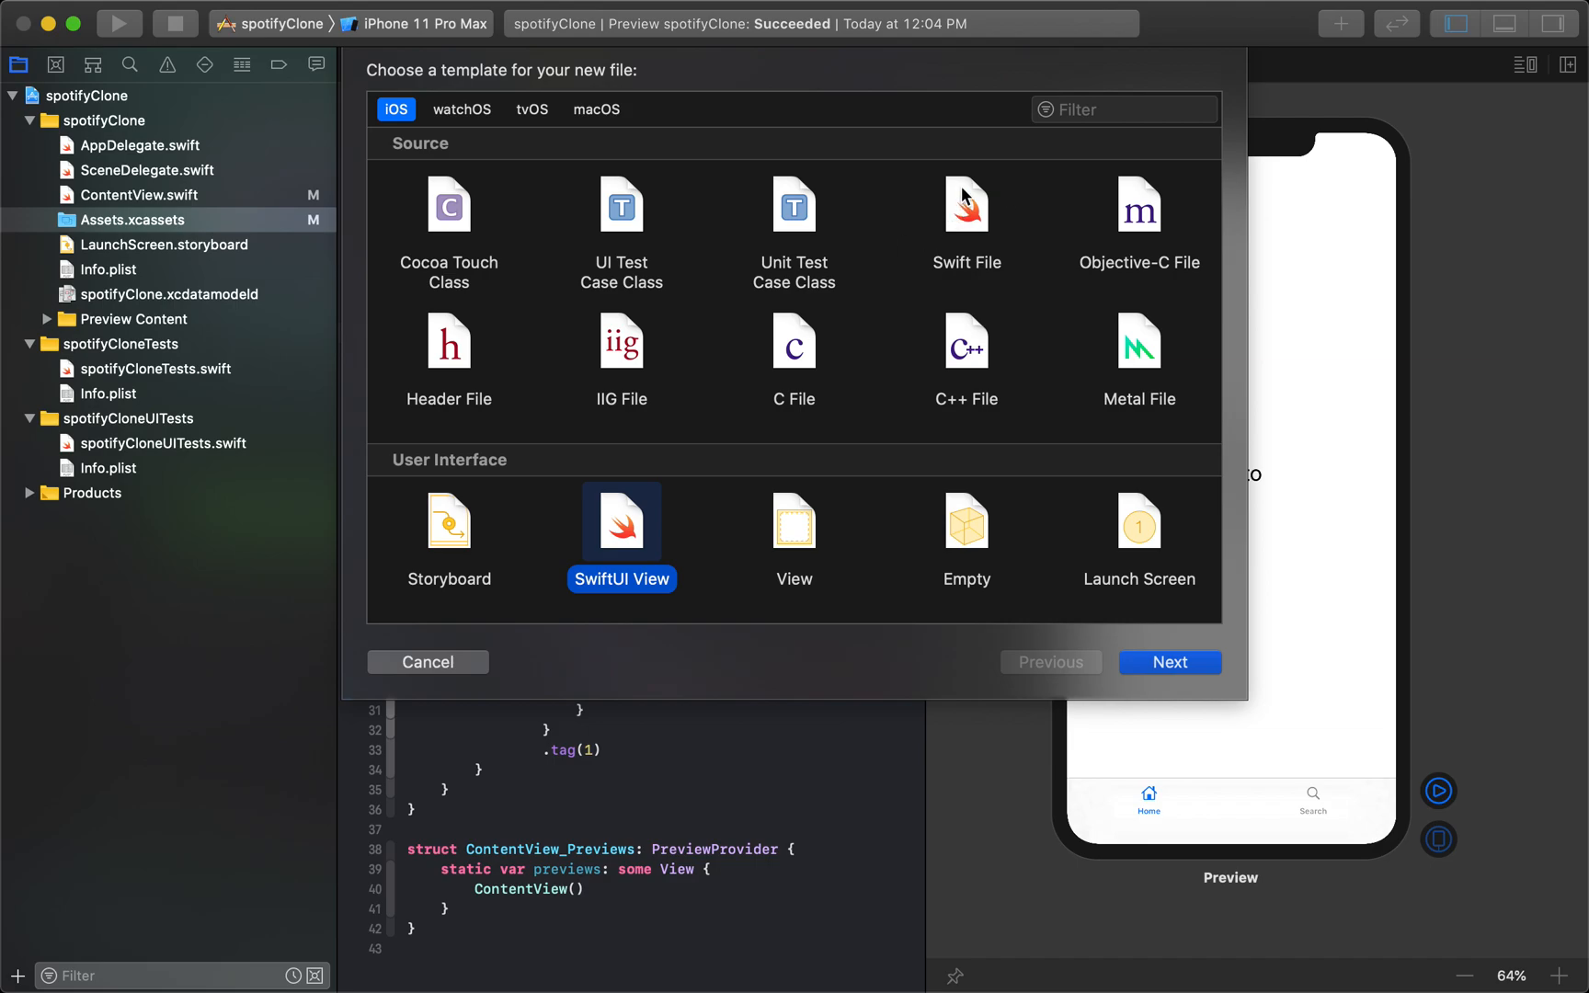
mouse_move(951, 146)
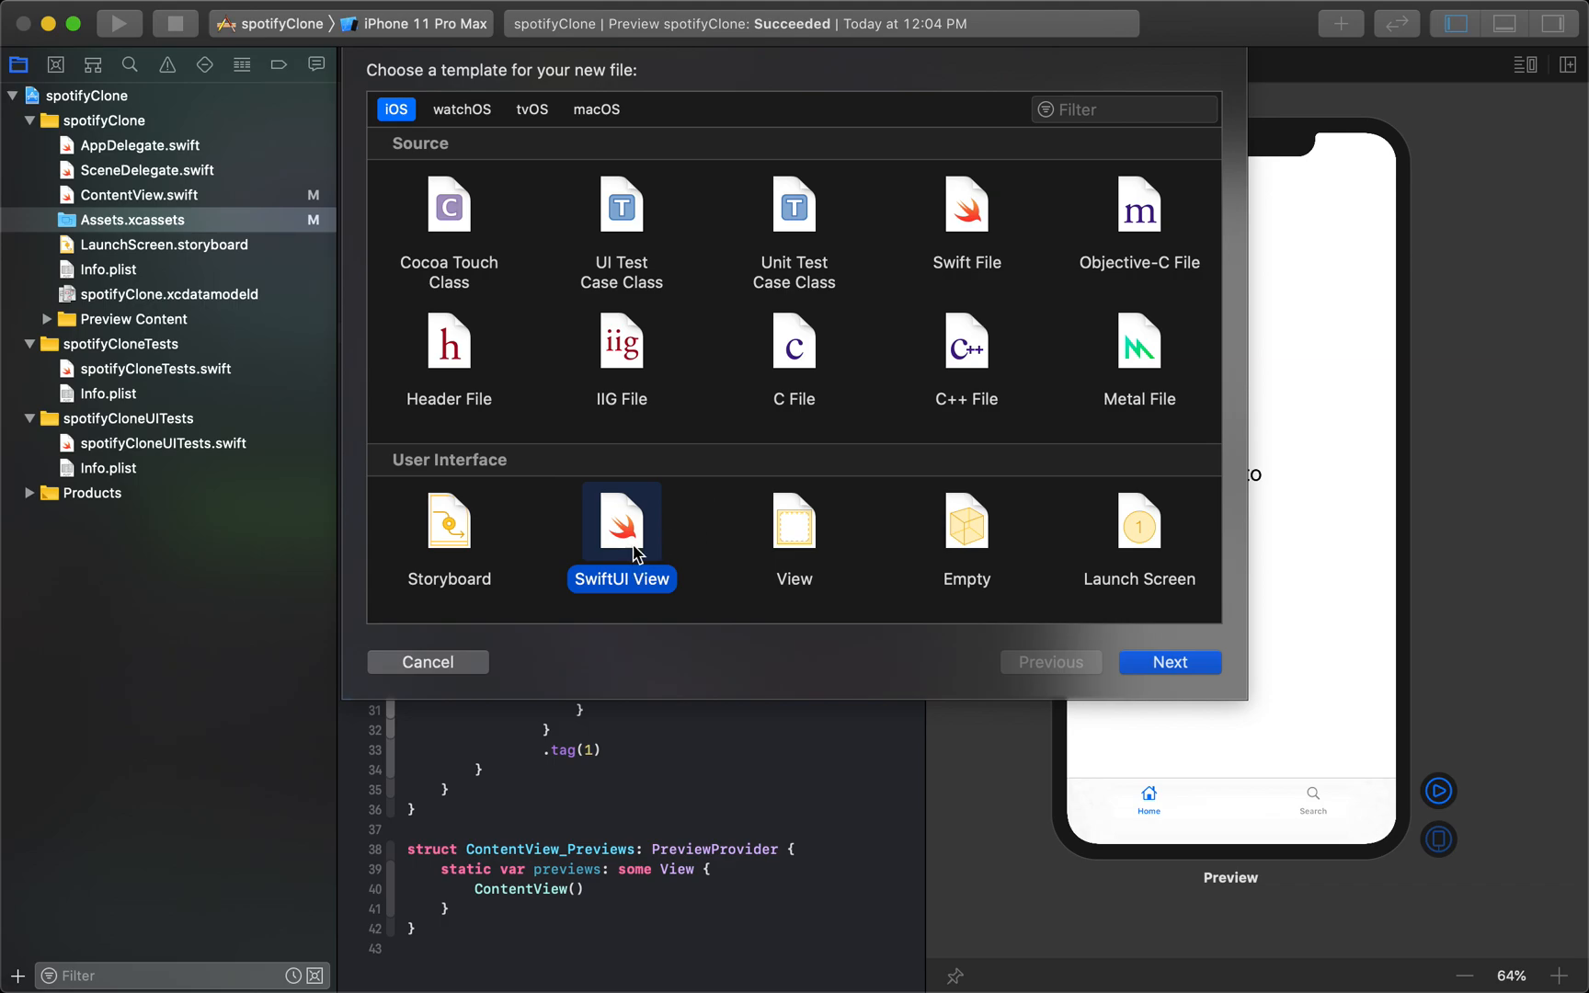
Step: Choose the SwiftUI View template, name it HomePage, and create HomePage.swift
click(1168, 662)
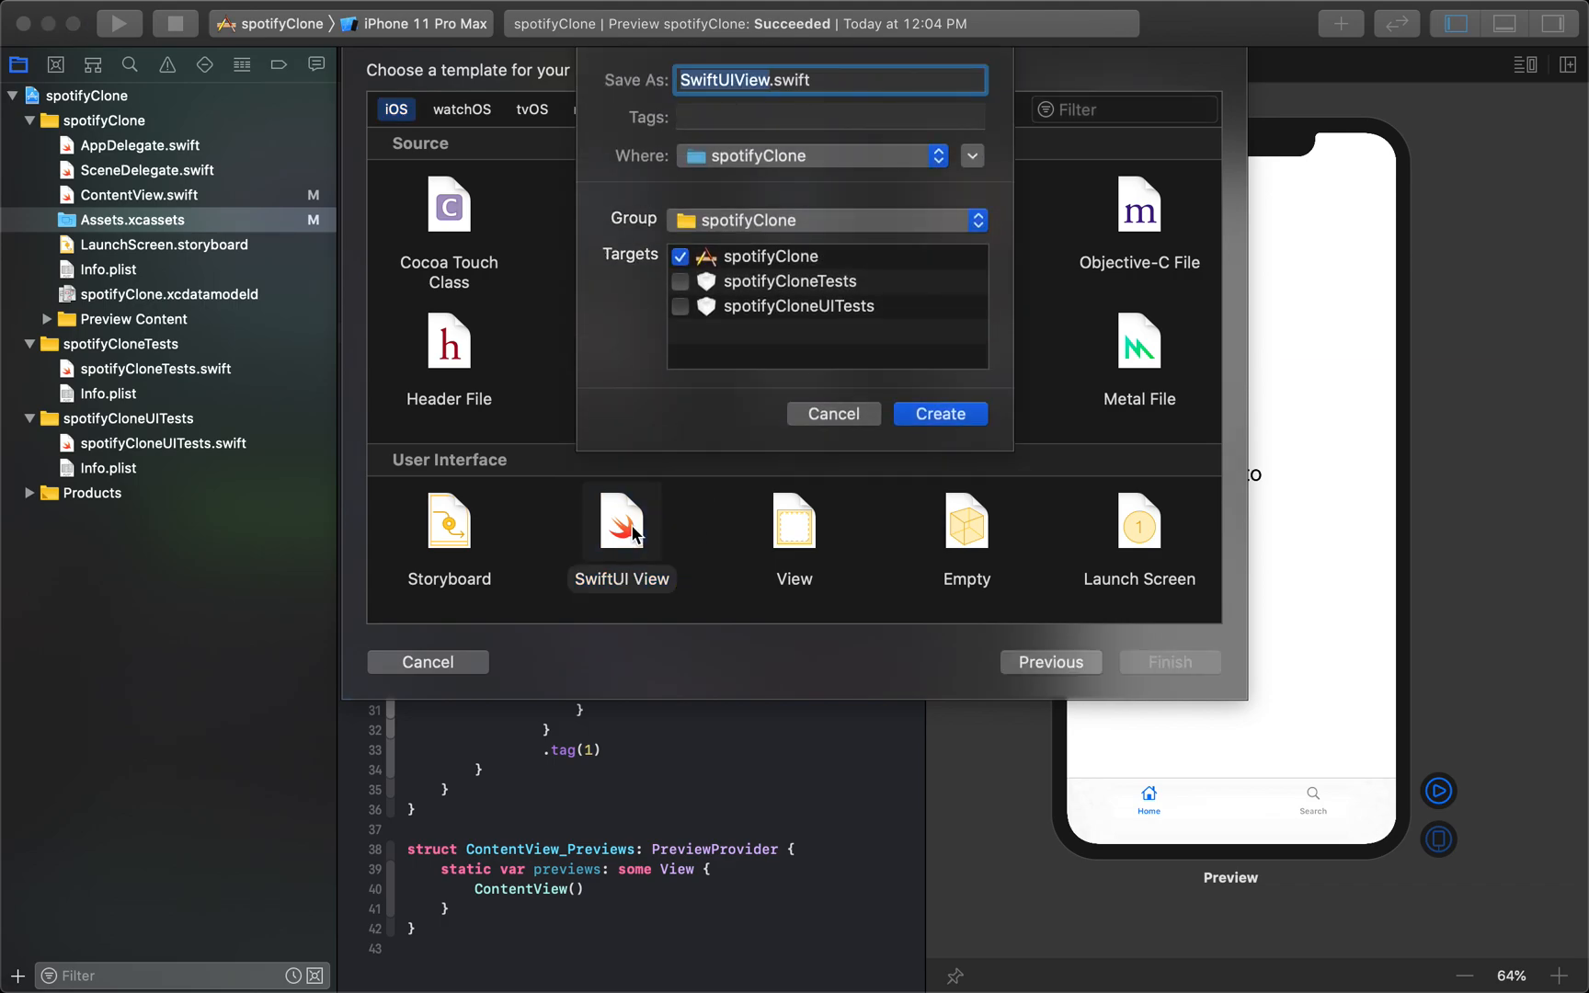
text(HomePage.swift)
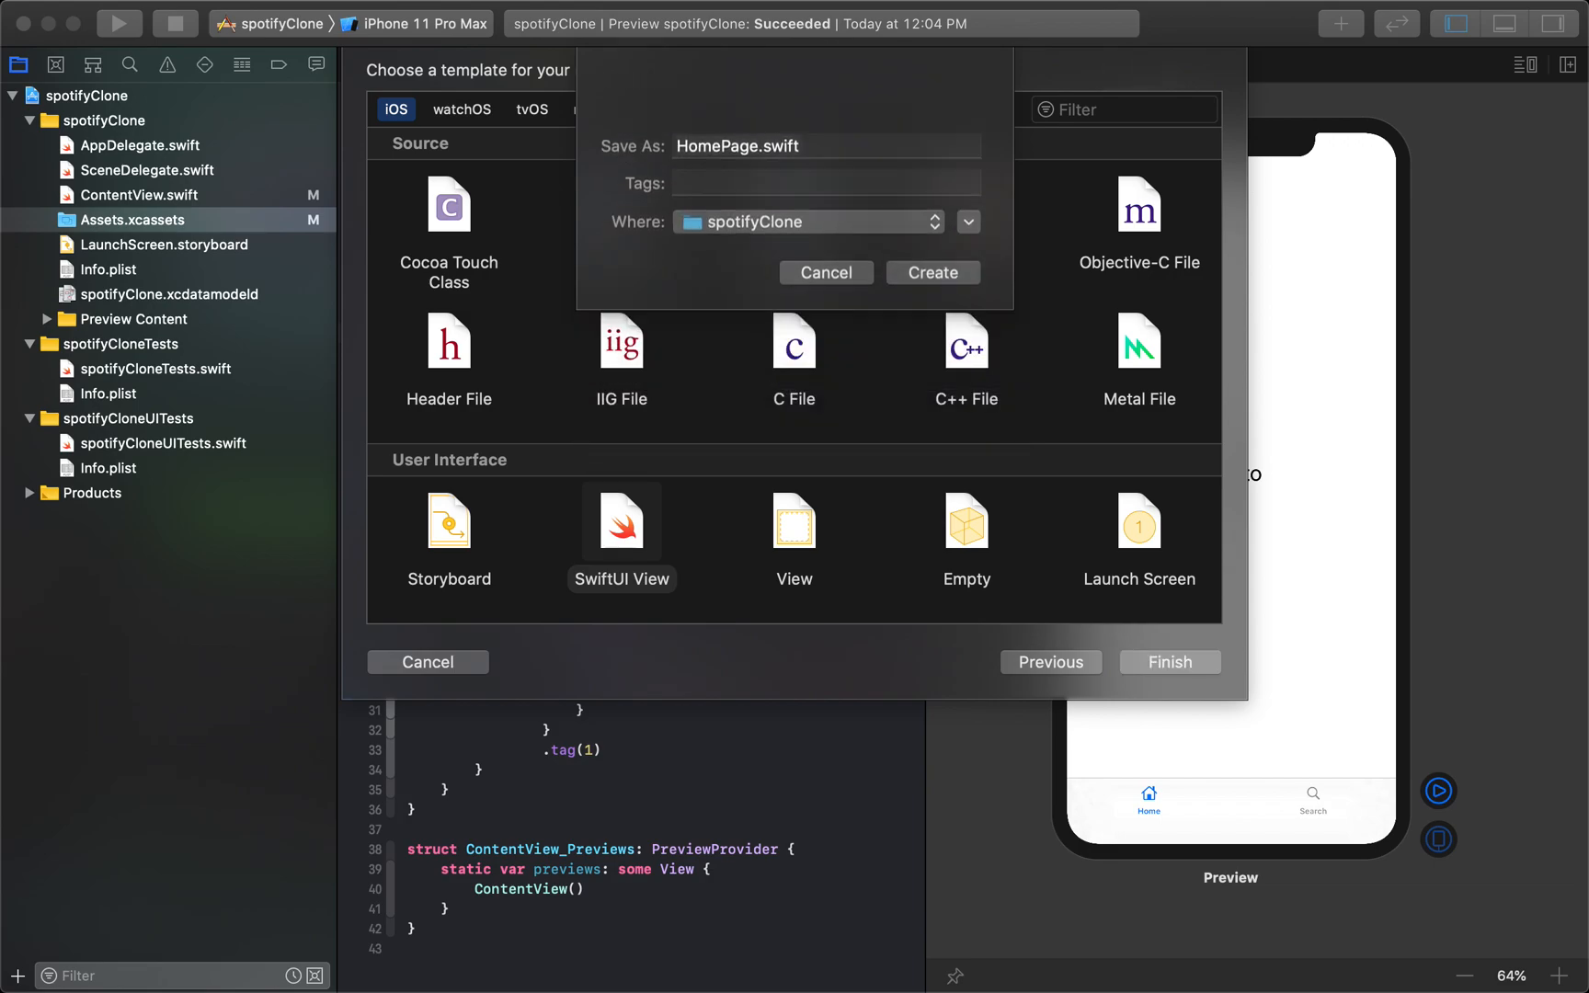
click(931, 271)
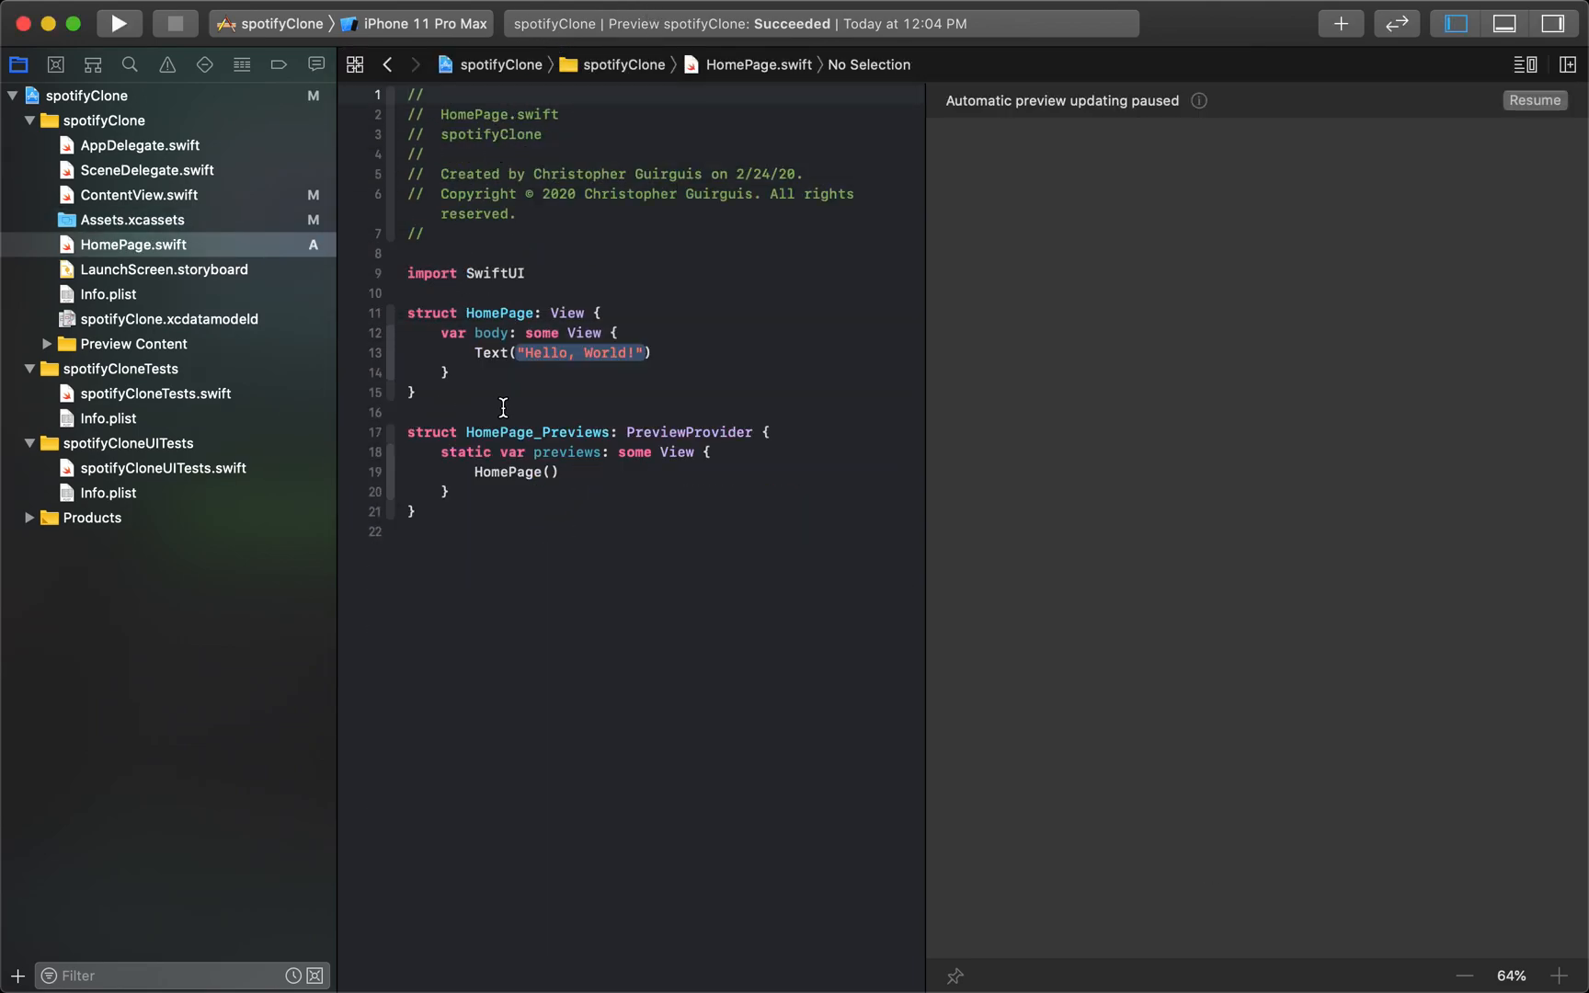
Step: Resume the HomePage preview, then reopen ContentView.swift and resume its tabbed preview
click(1533, 100)
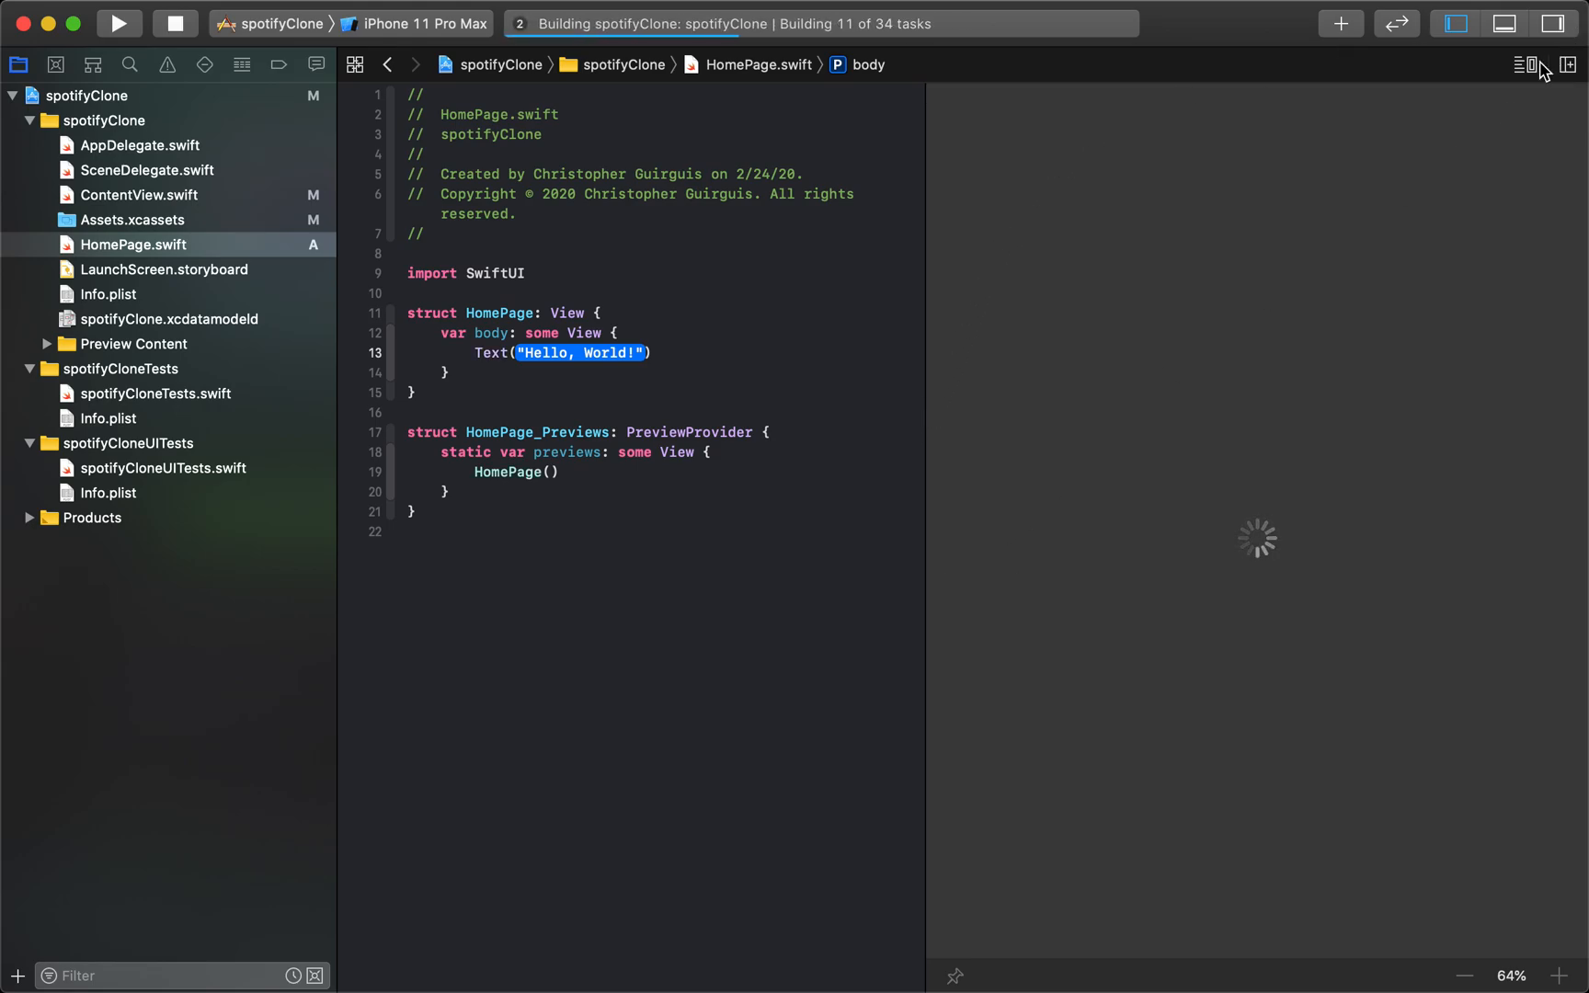
mouse_move(1447, 126)
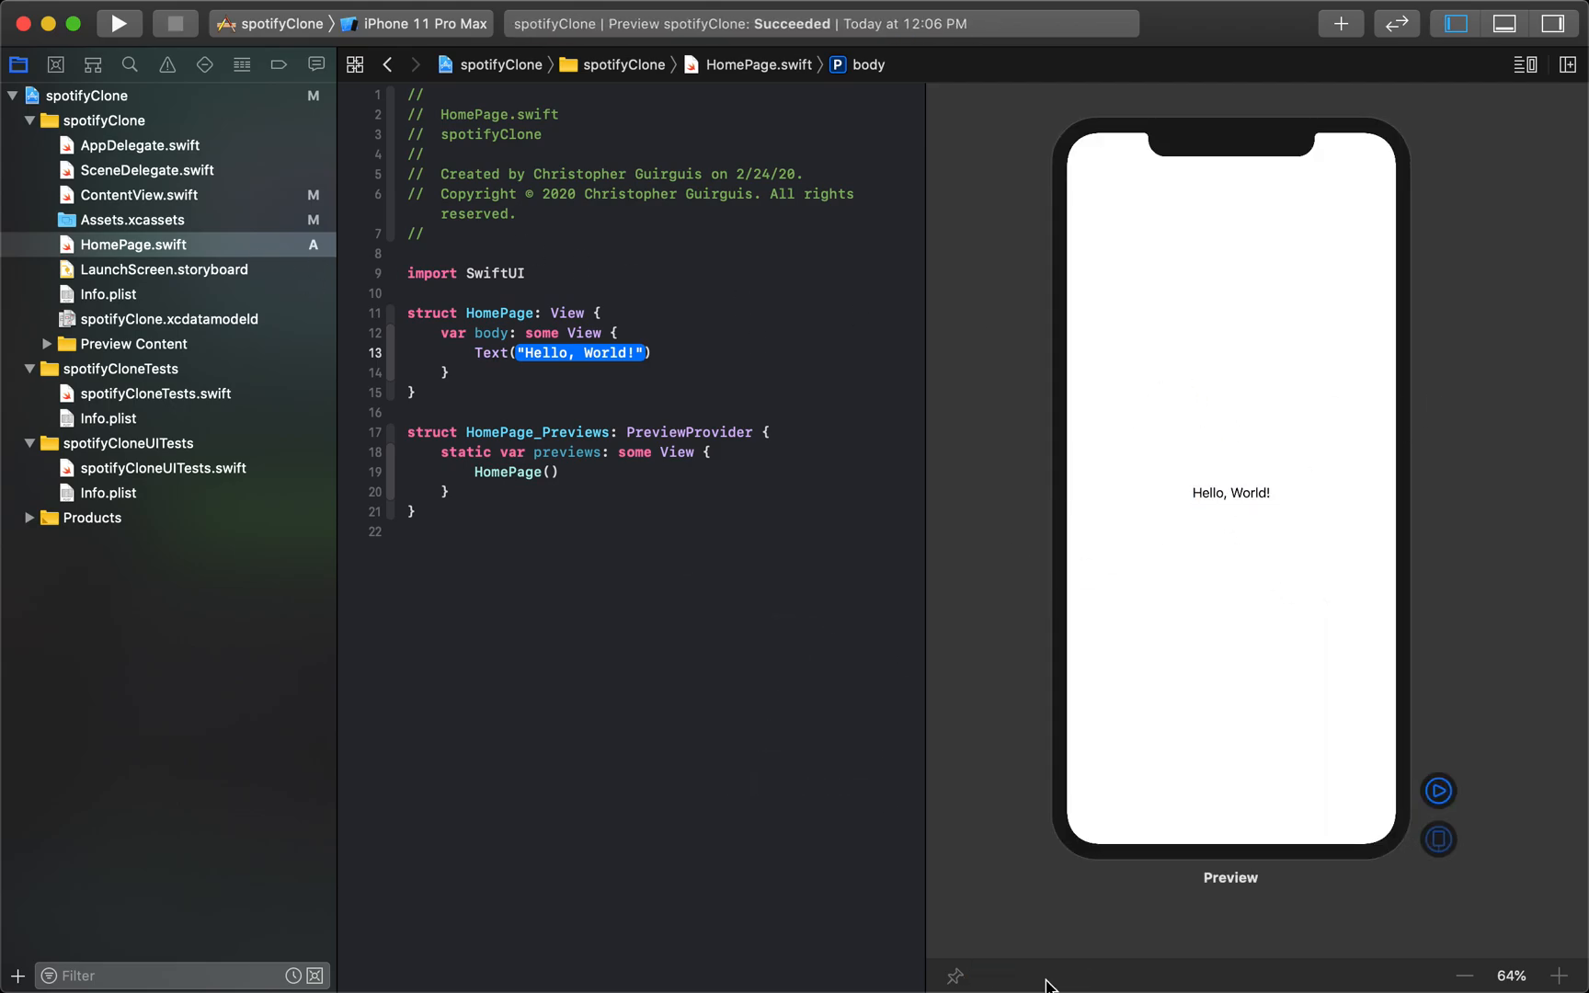
click(142, 194)
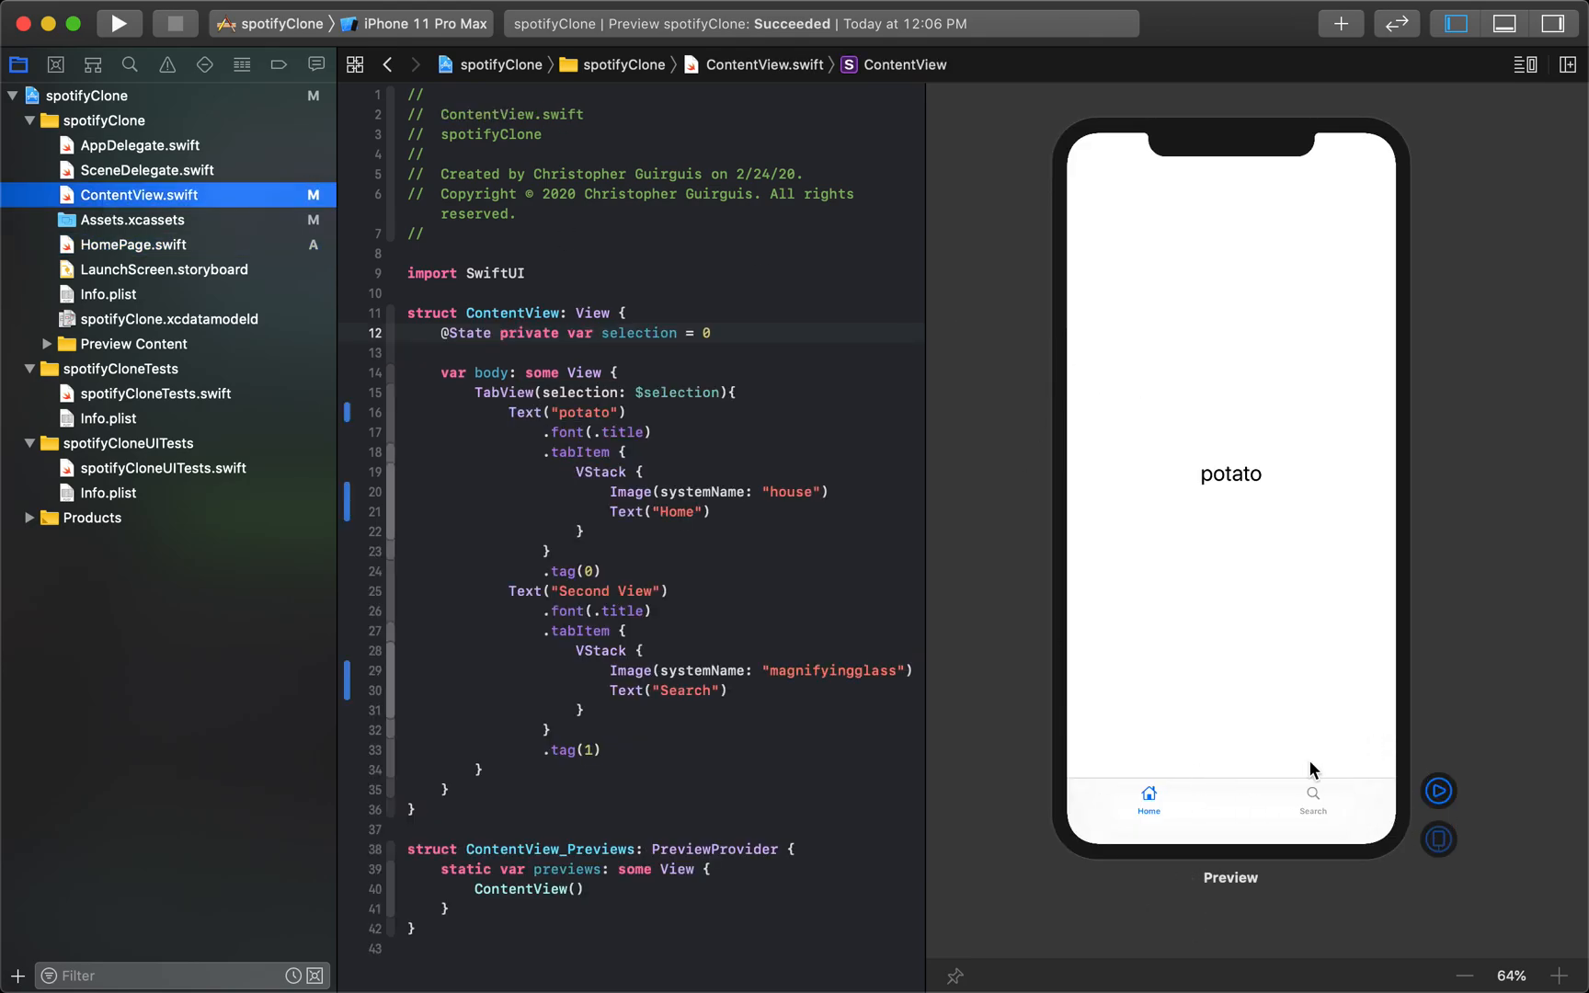
mouse_move(707, 552)
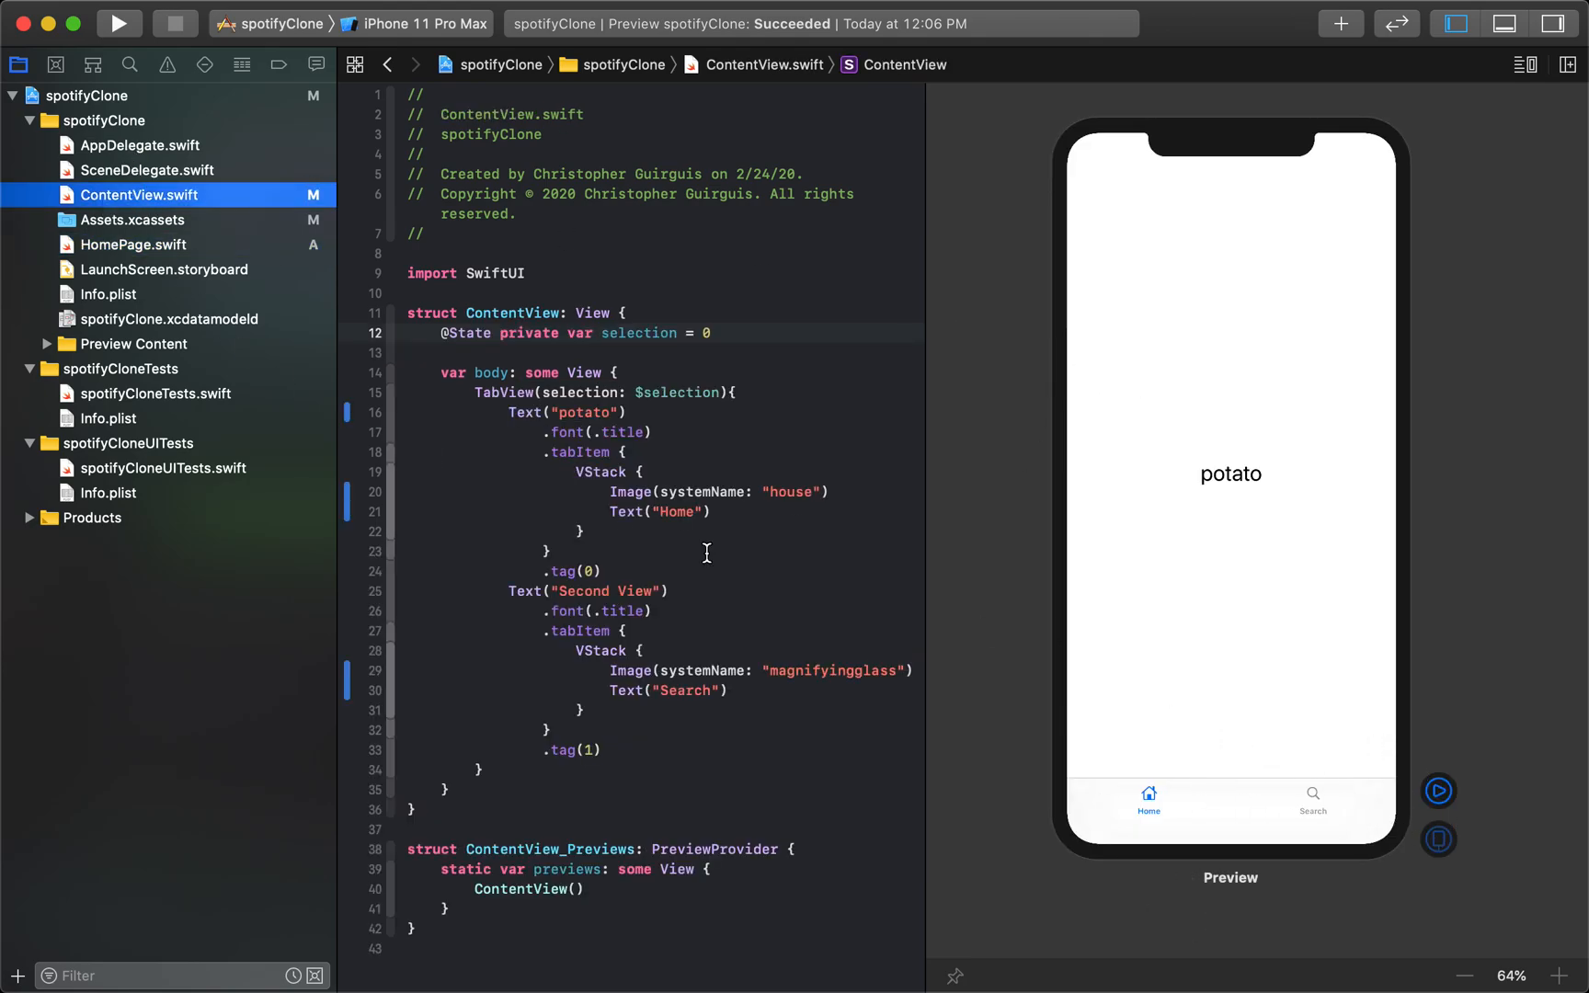
click(131, 245)
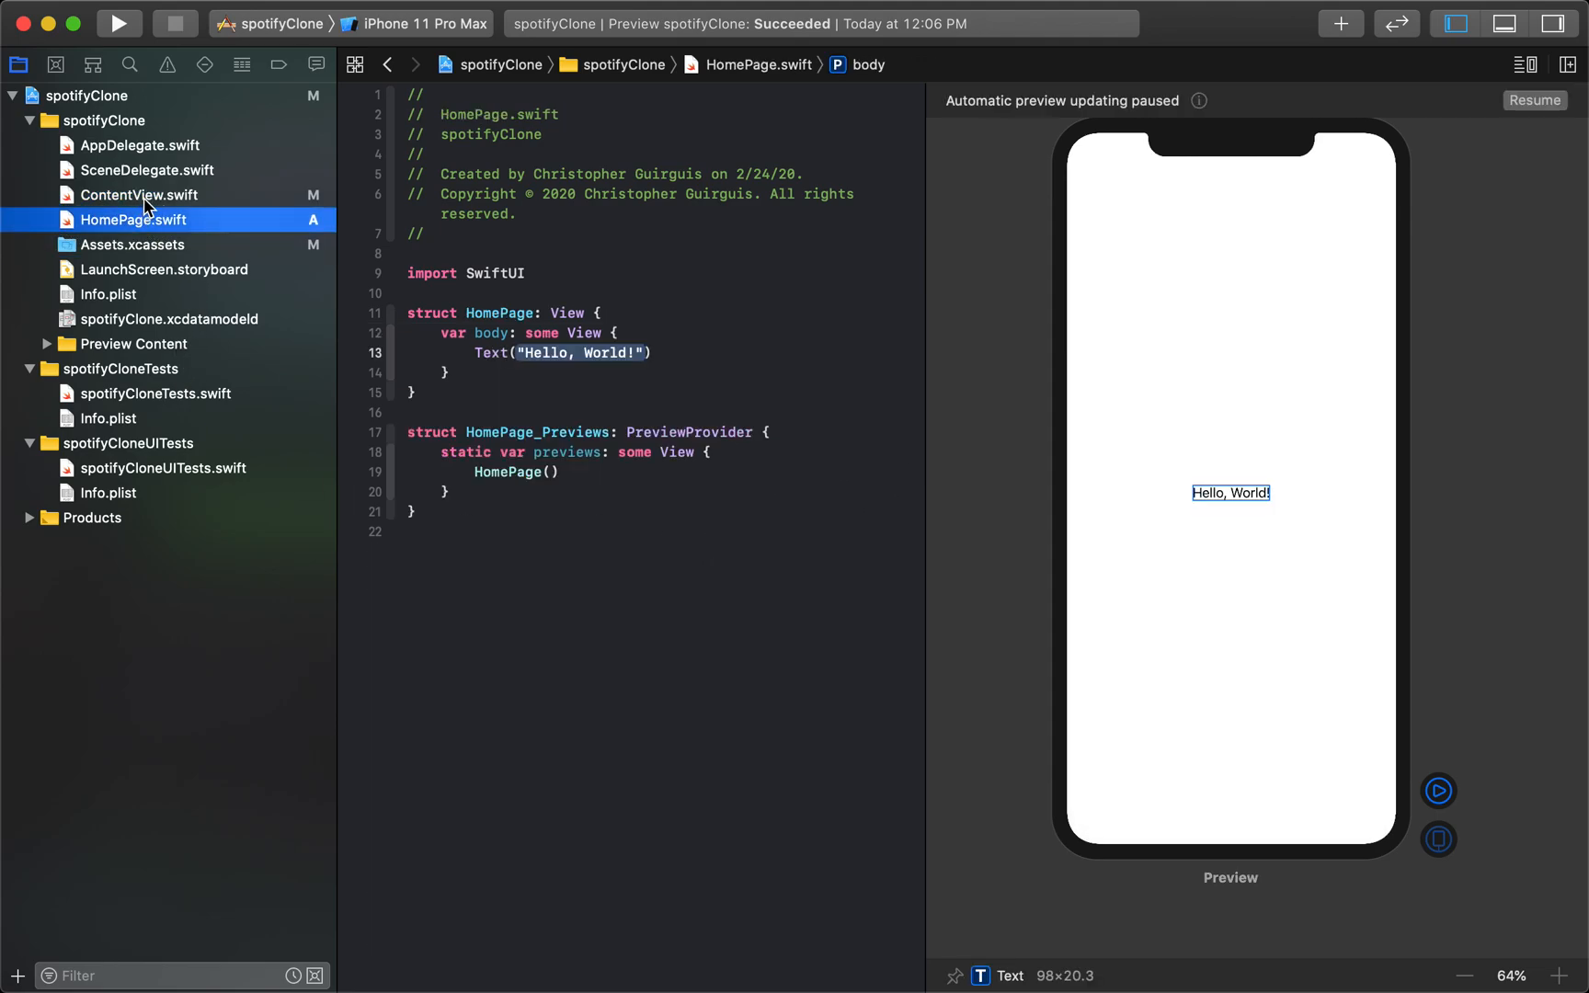
click(140, 195)
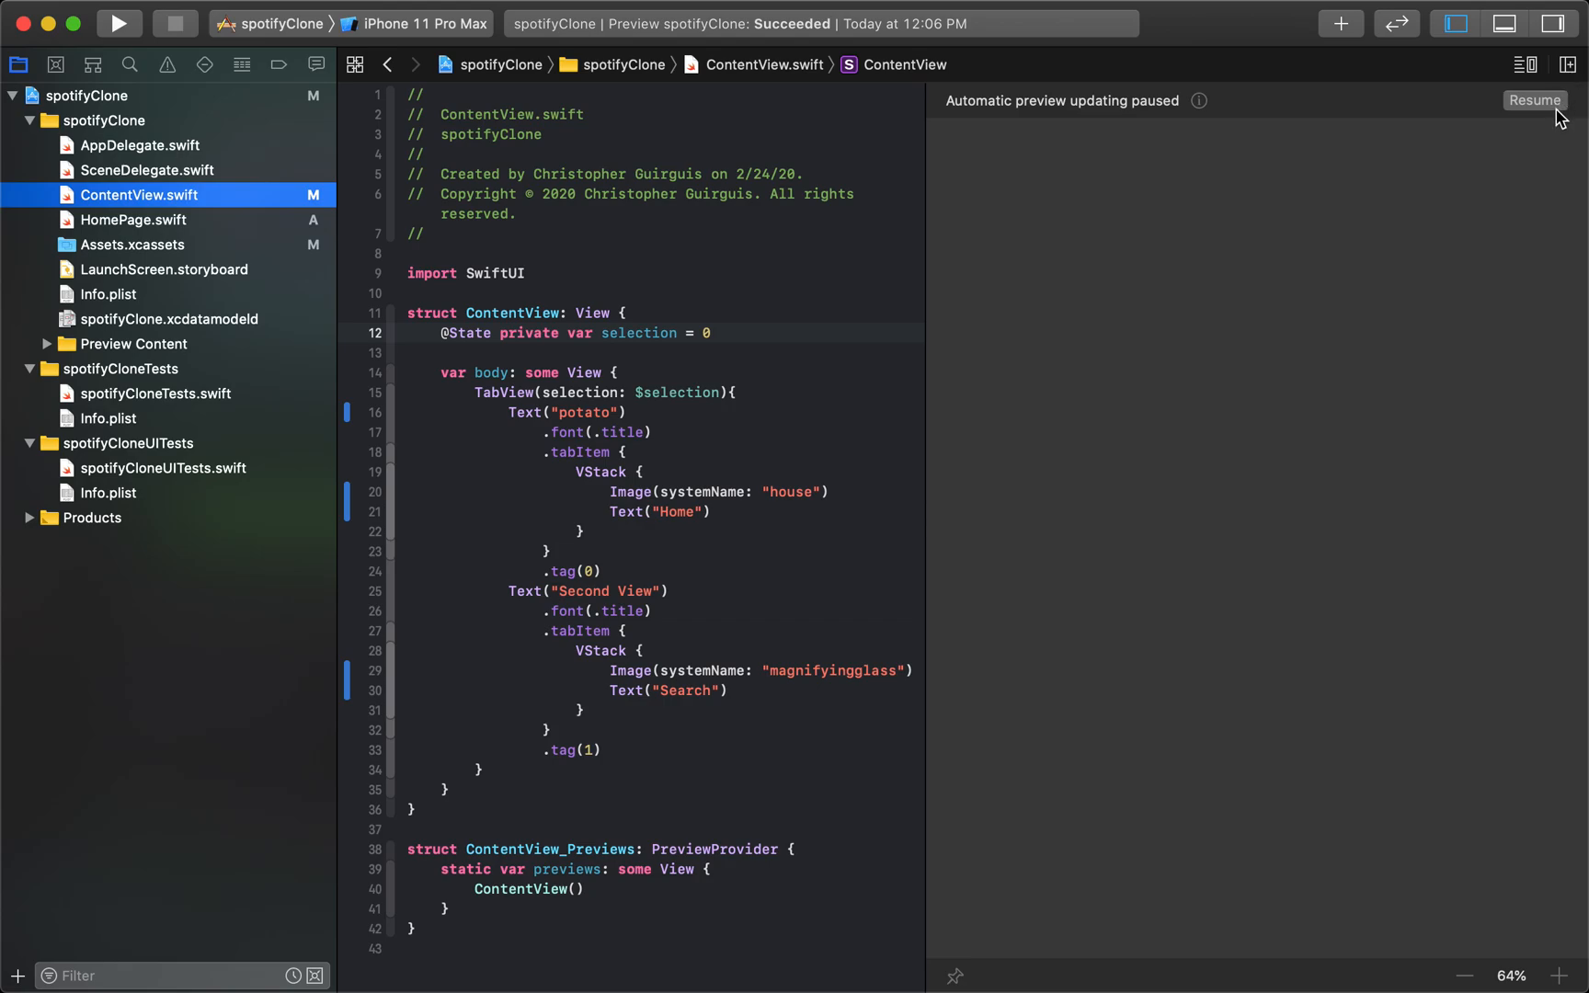
click(1534, 100)
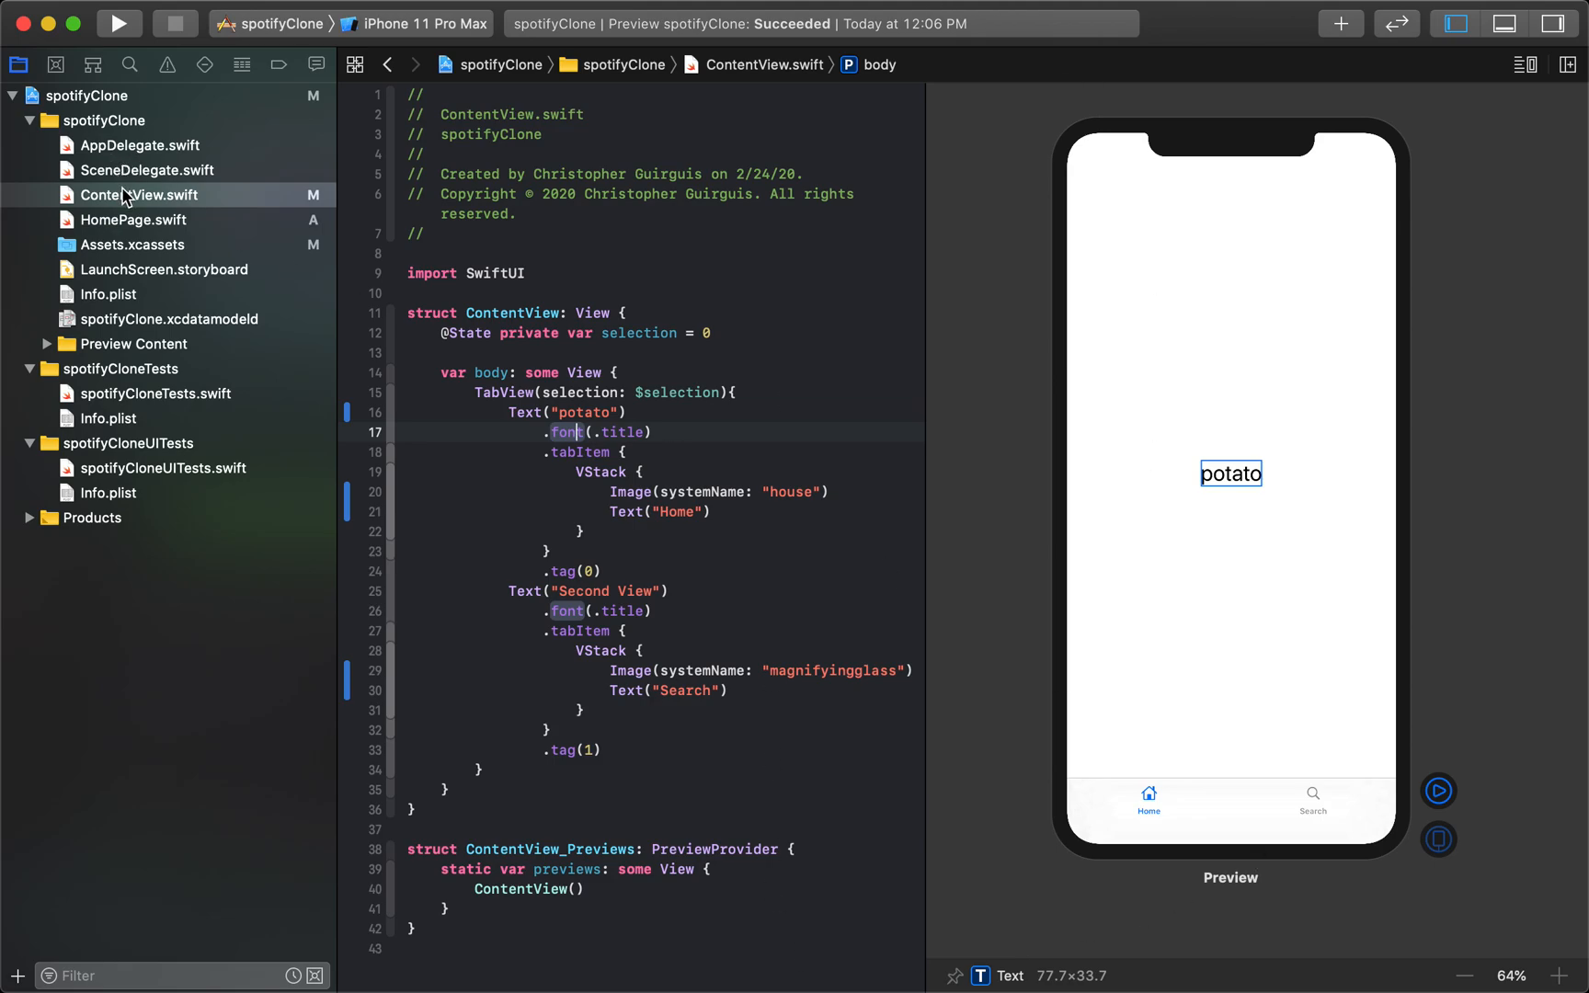
click(142, 194)
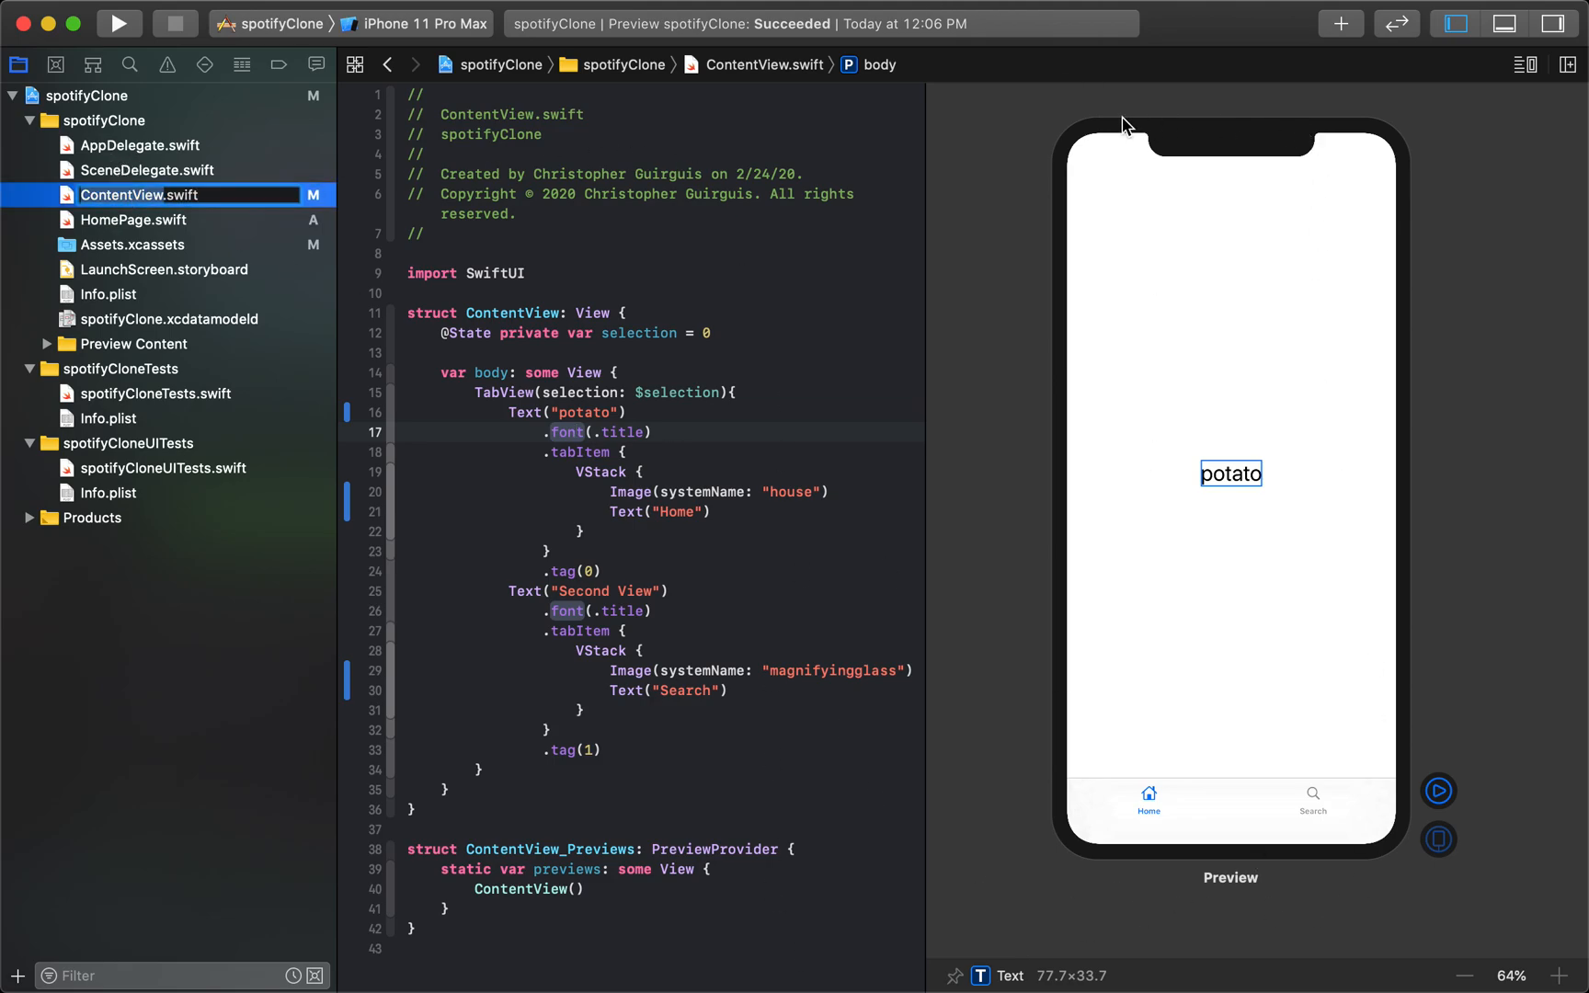
mouse_move(1257, 834)
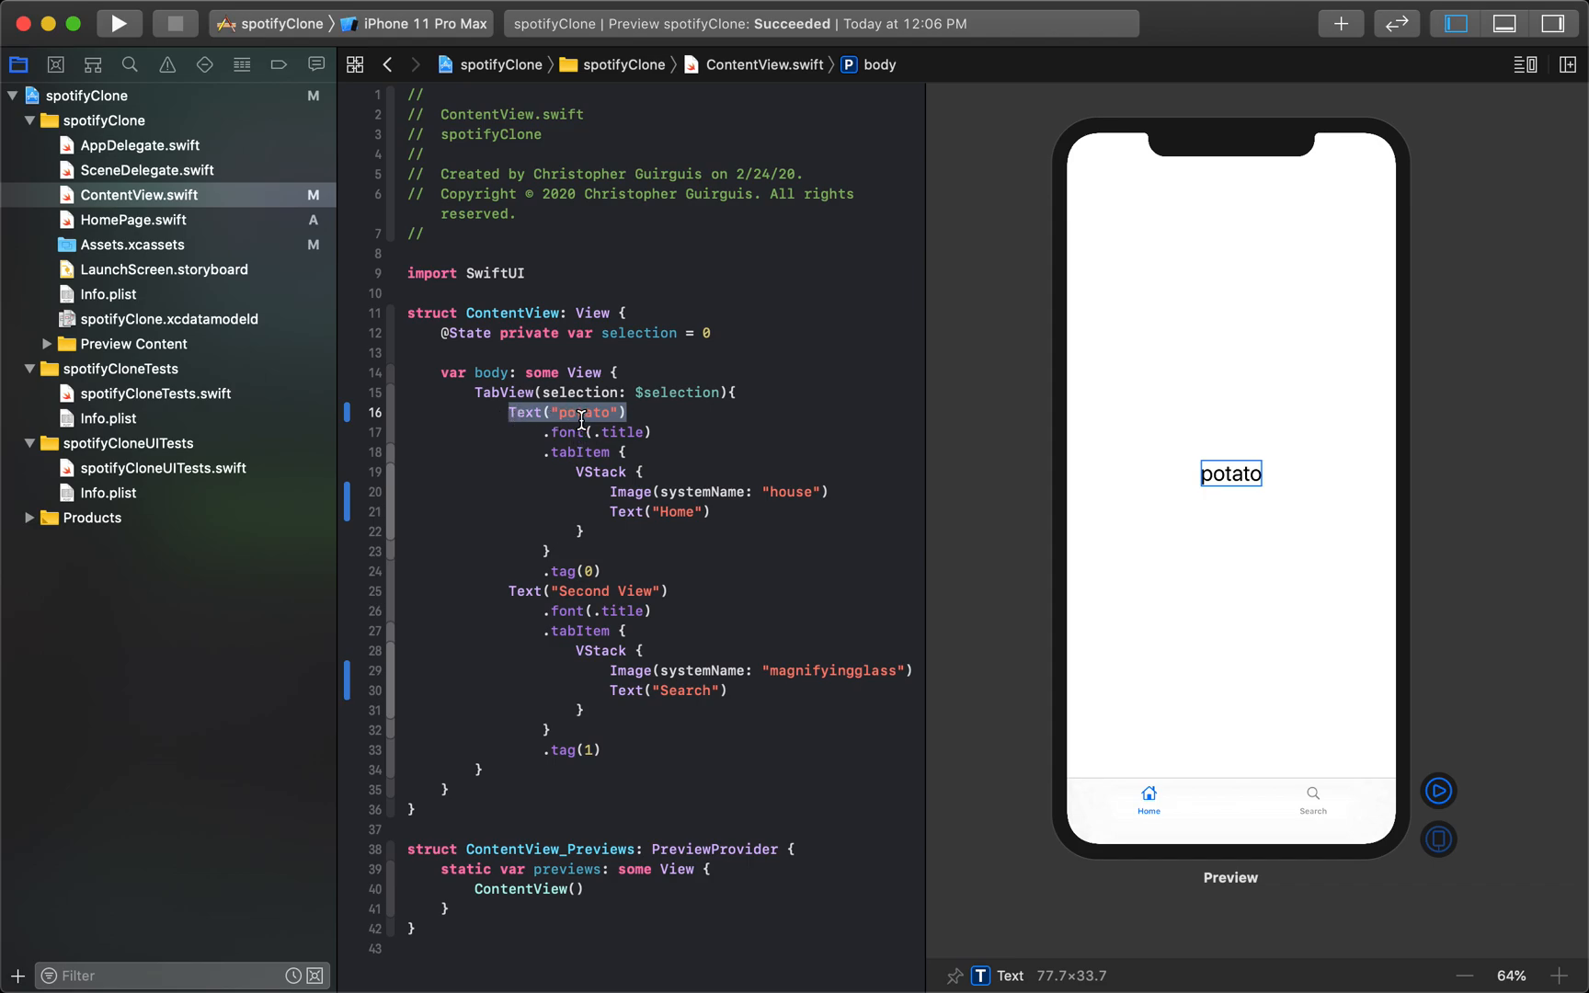
mouse_move(576, 395)
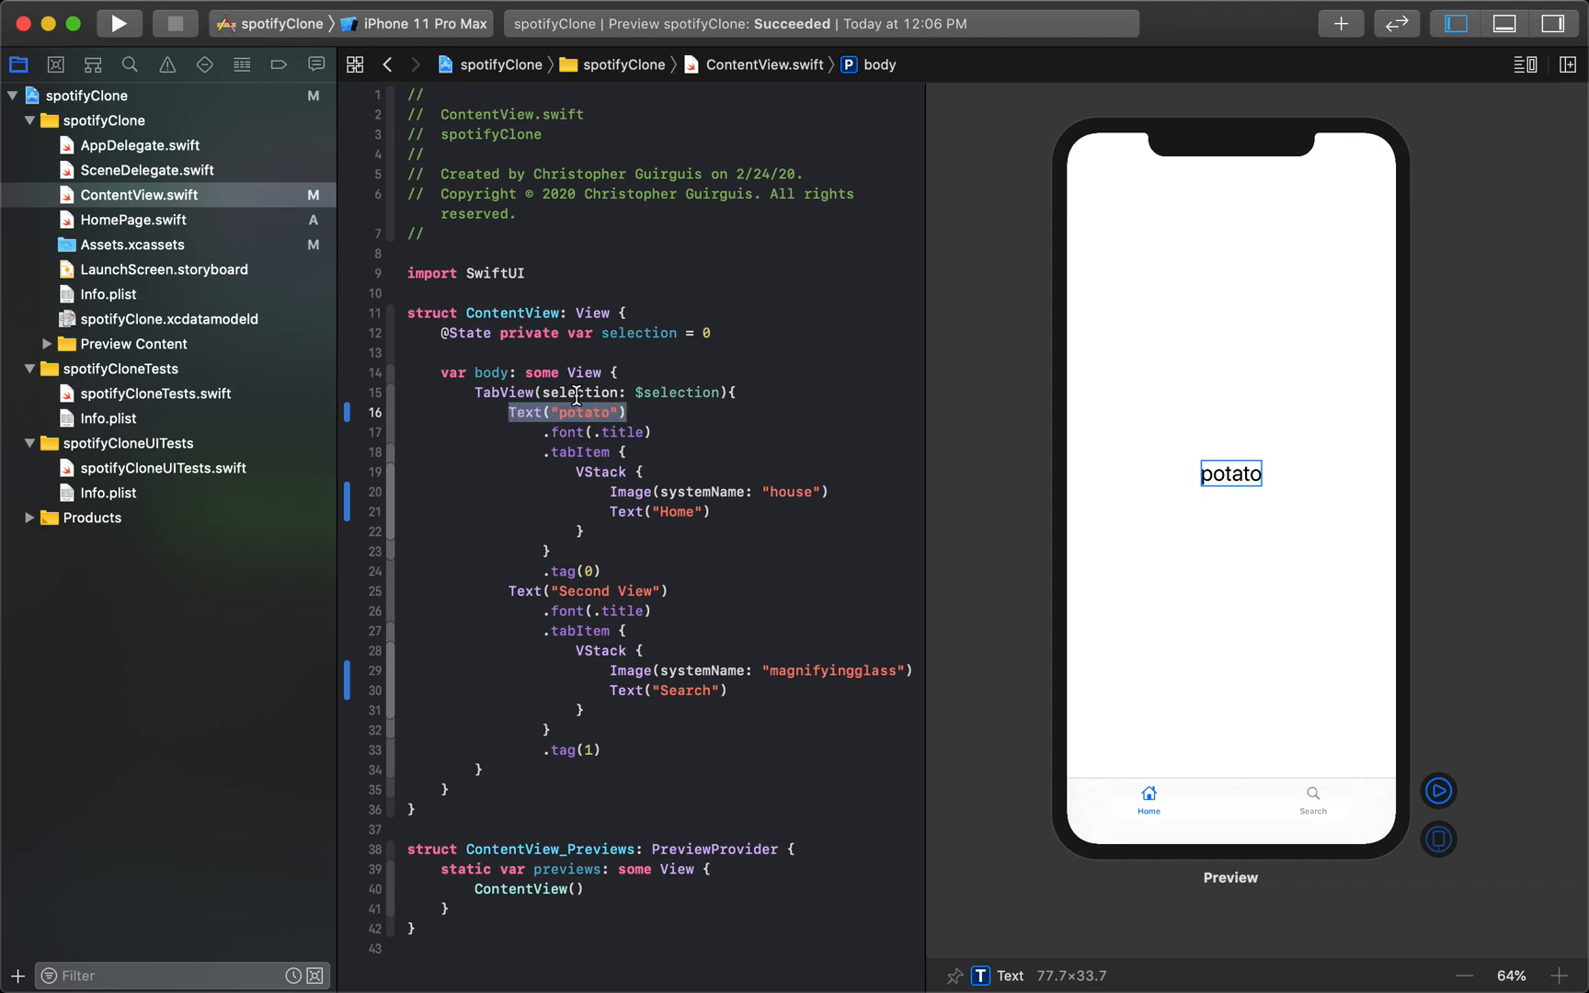
mouse_move(931, 545)
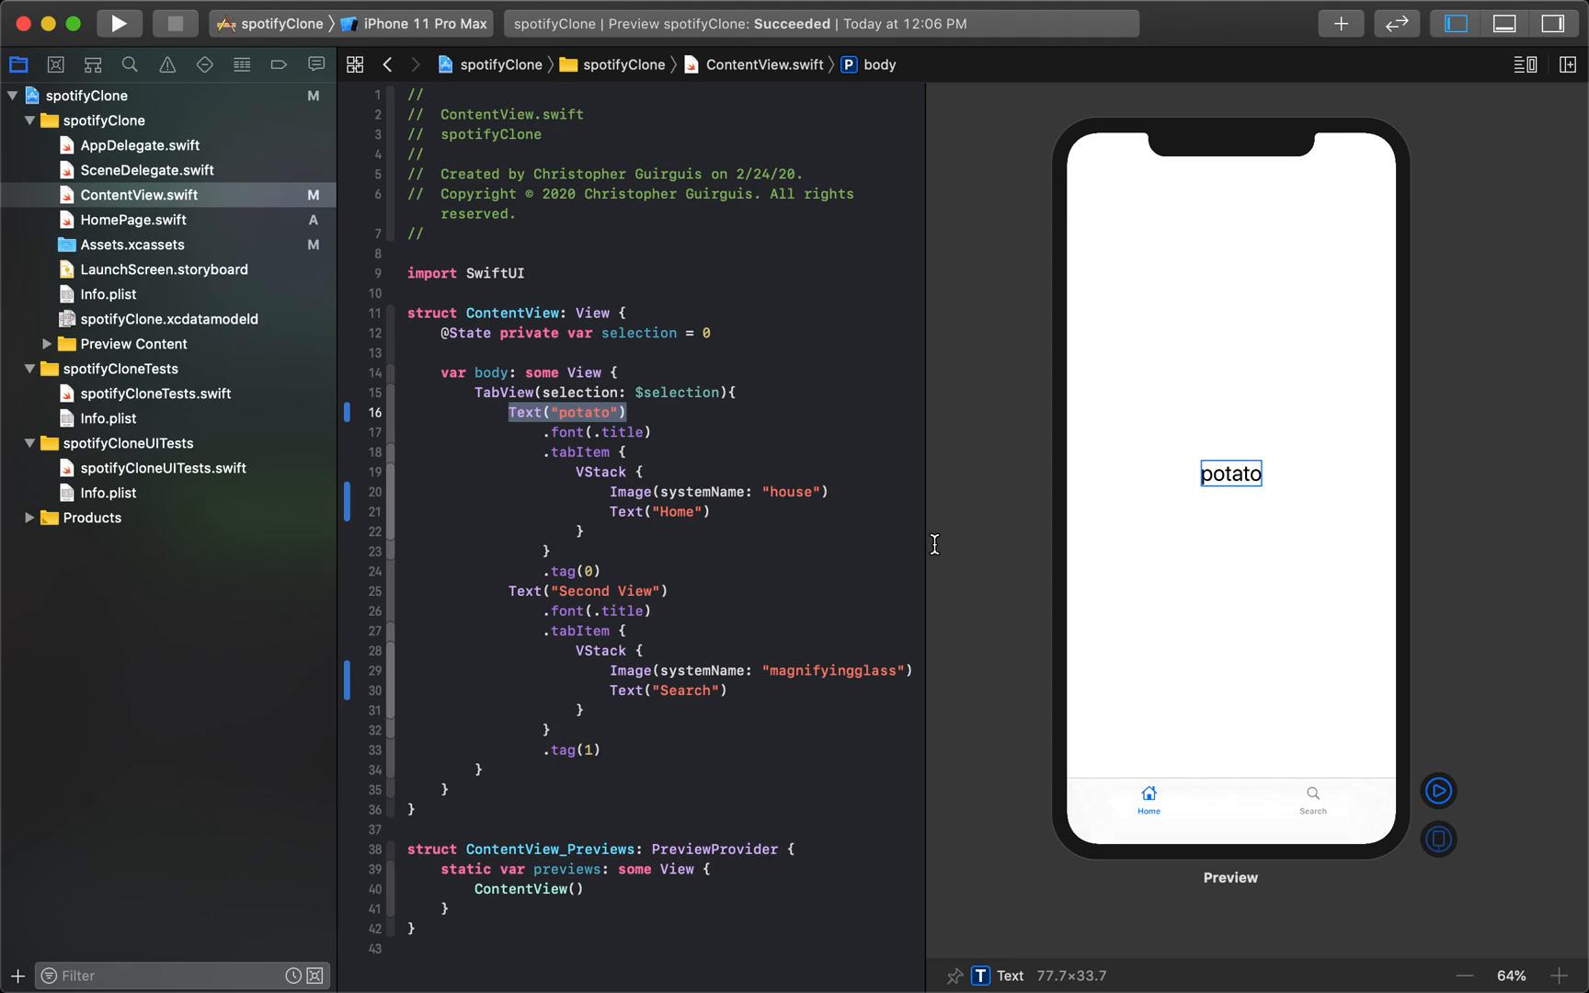
mouse_move(698, 410)
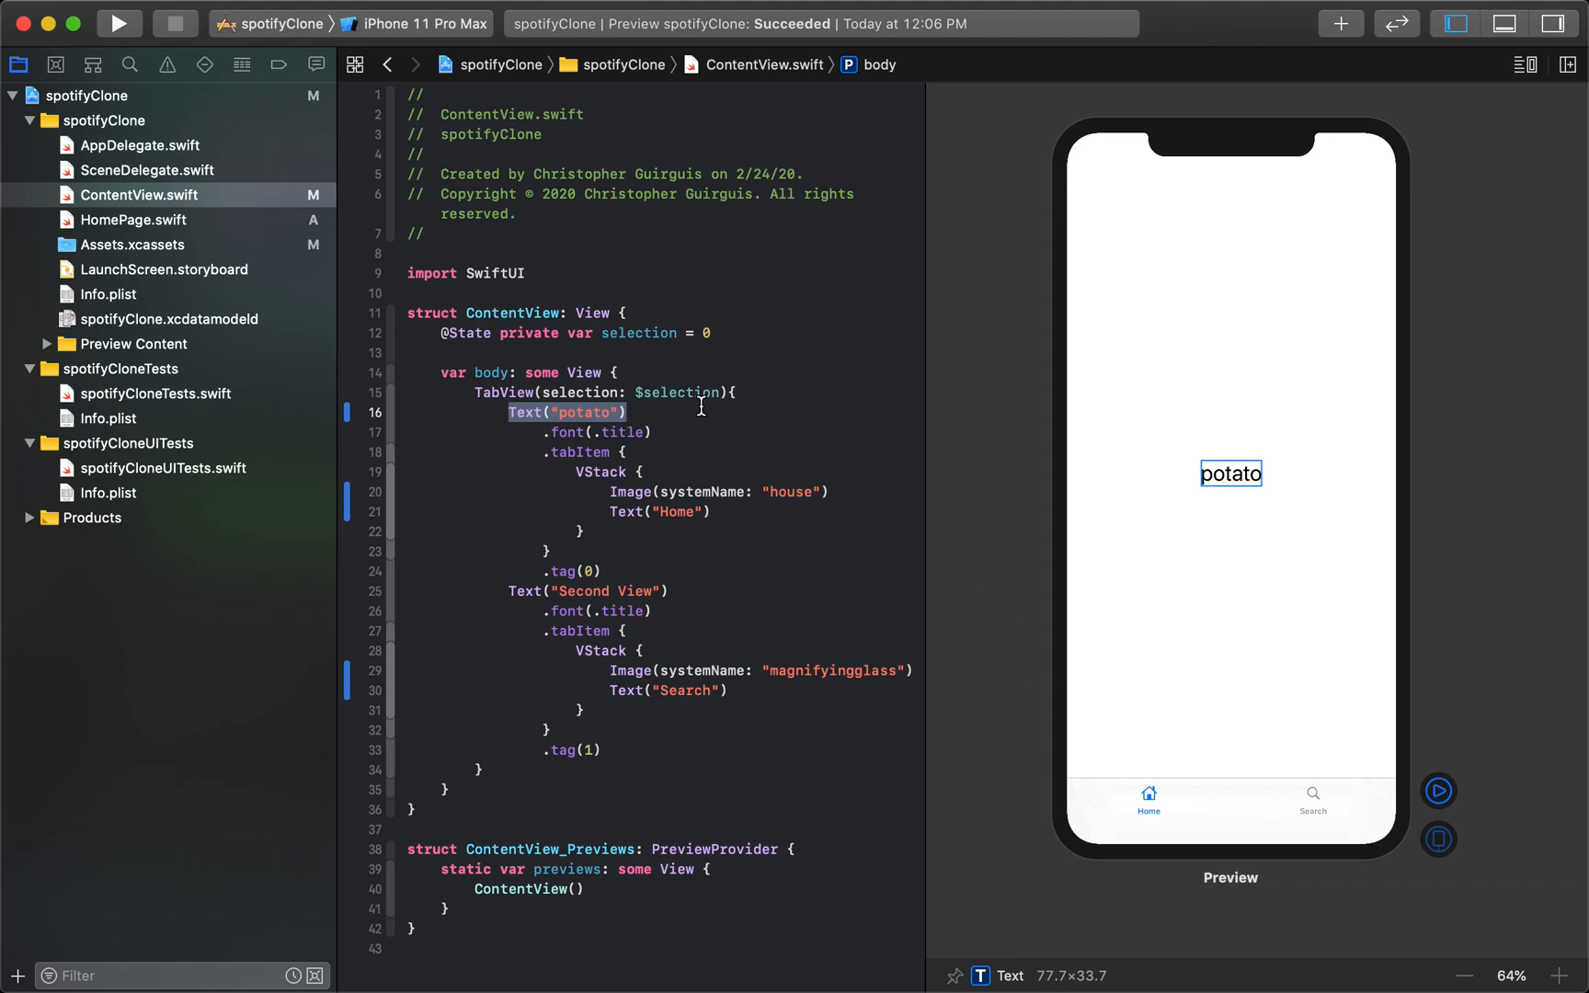
Step: In ContentView, replace Text("potato") with HomePage()
click(133, 219)
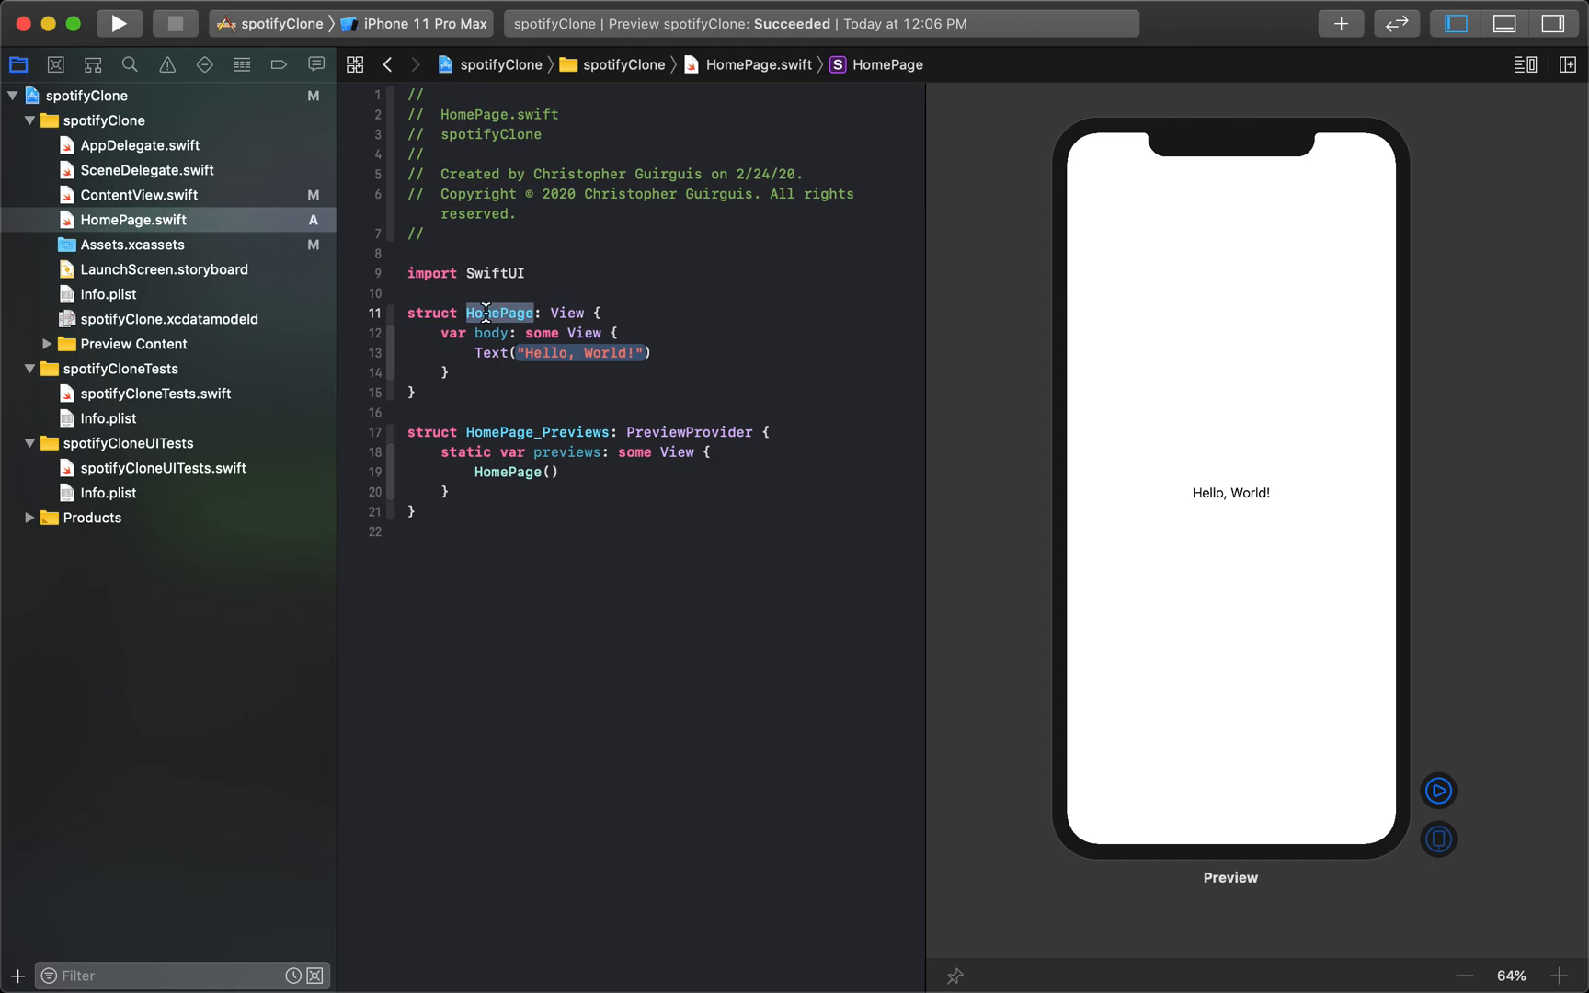
click(141, 195)
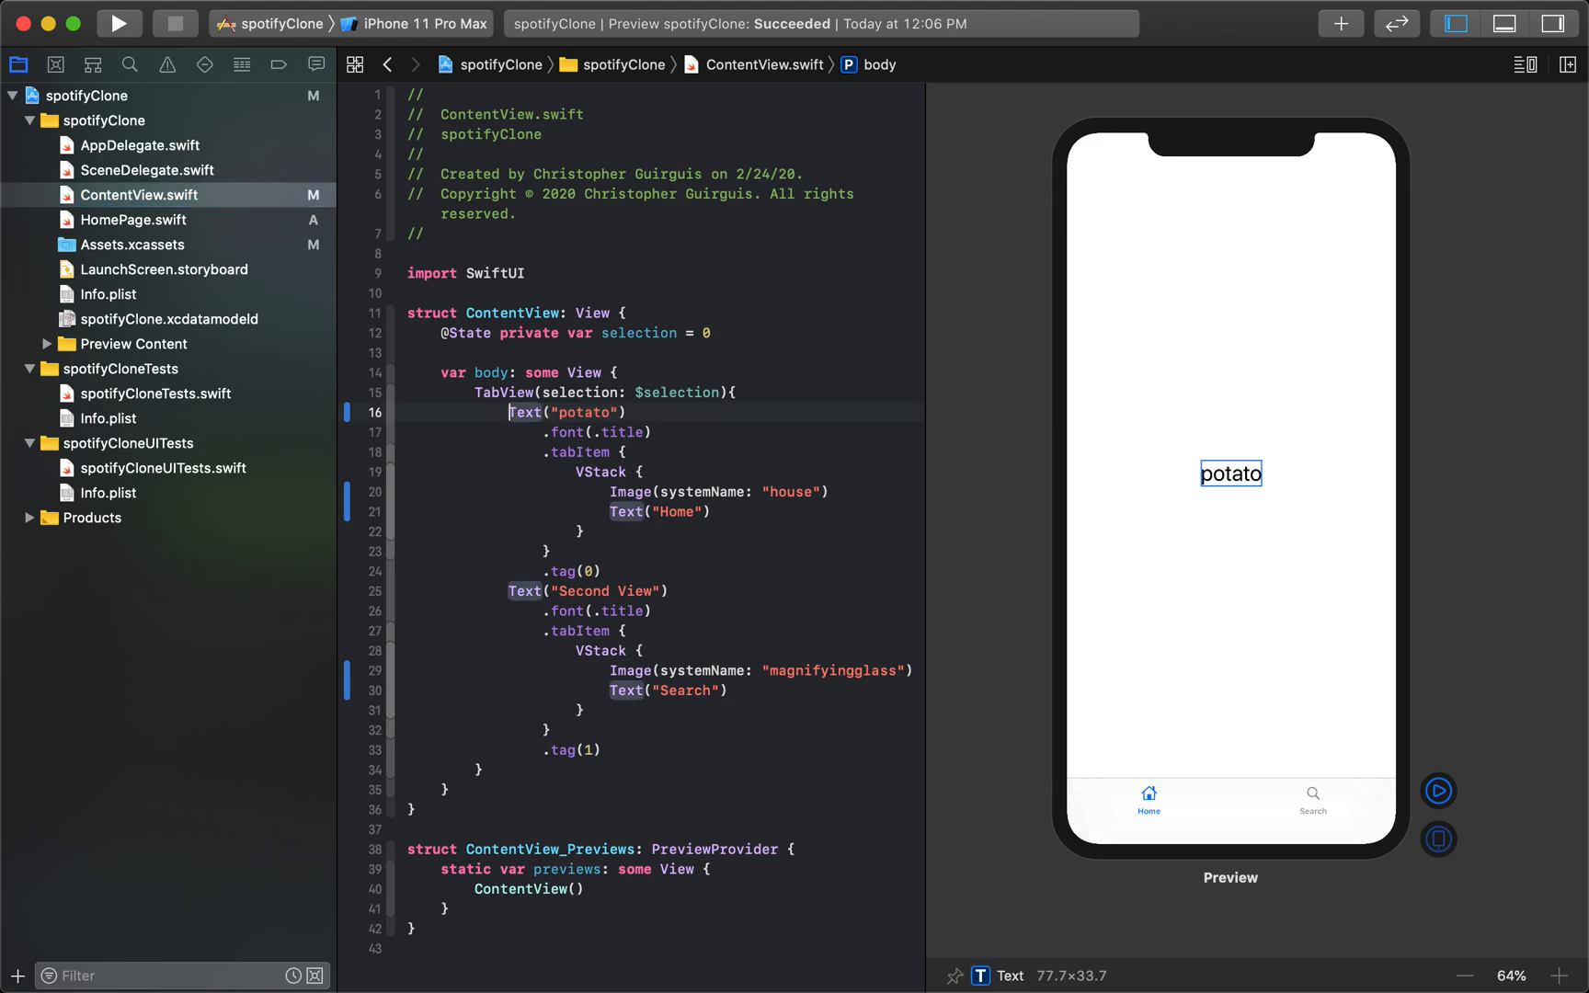
text(HomePage)
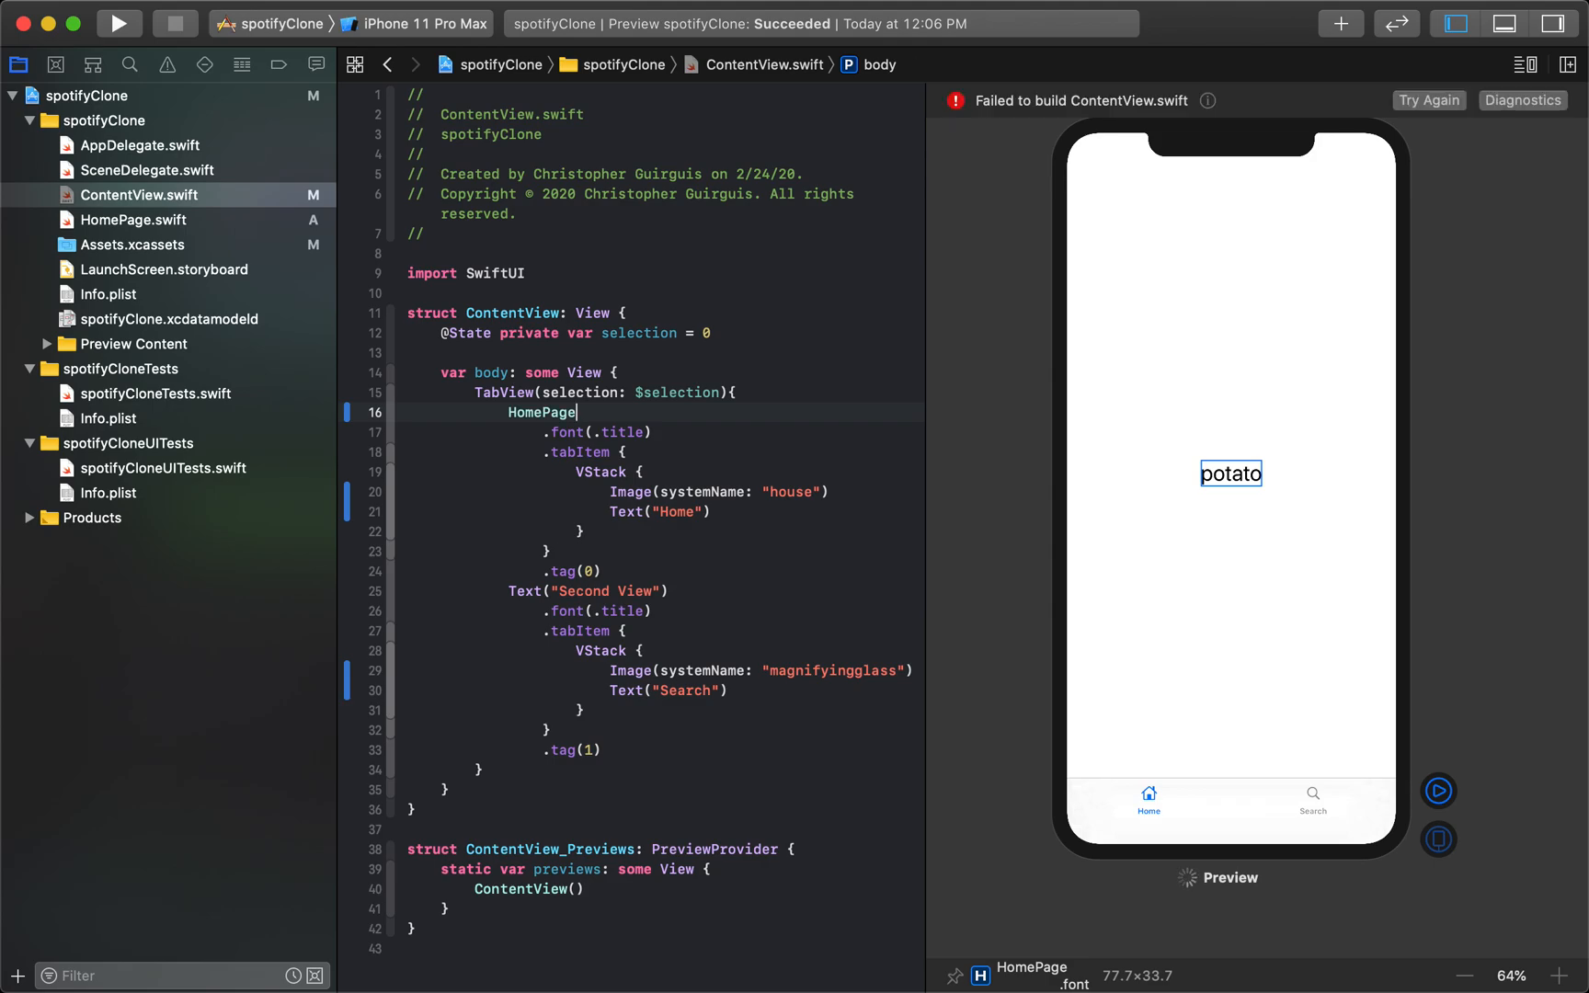
text(()
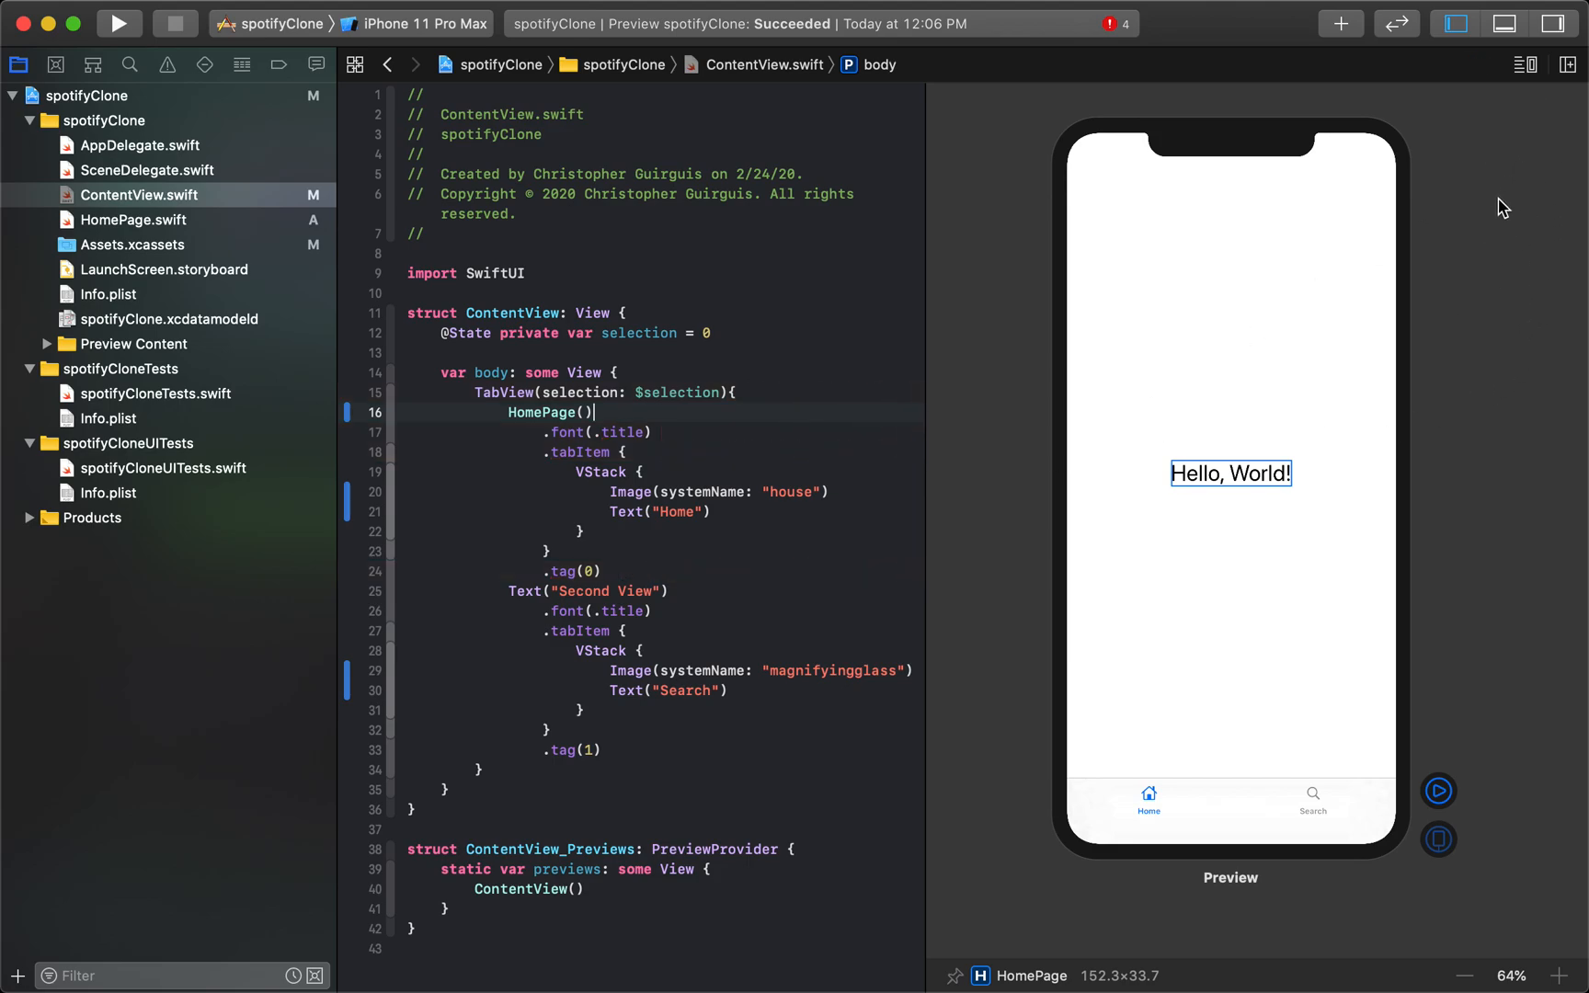
mouse_move(685, 419)
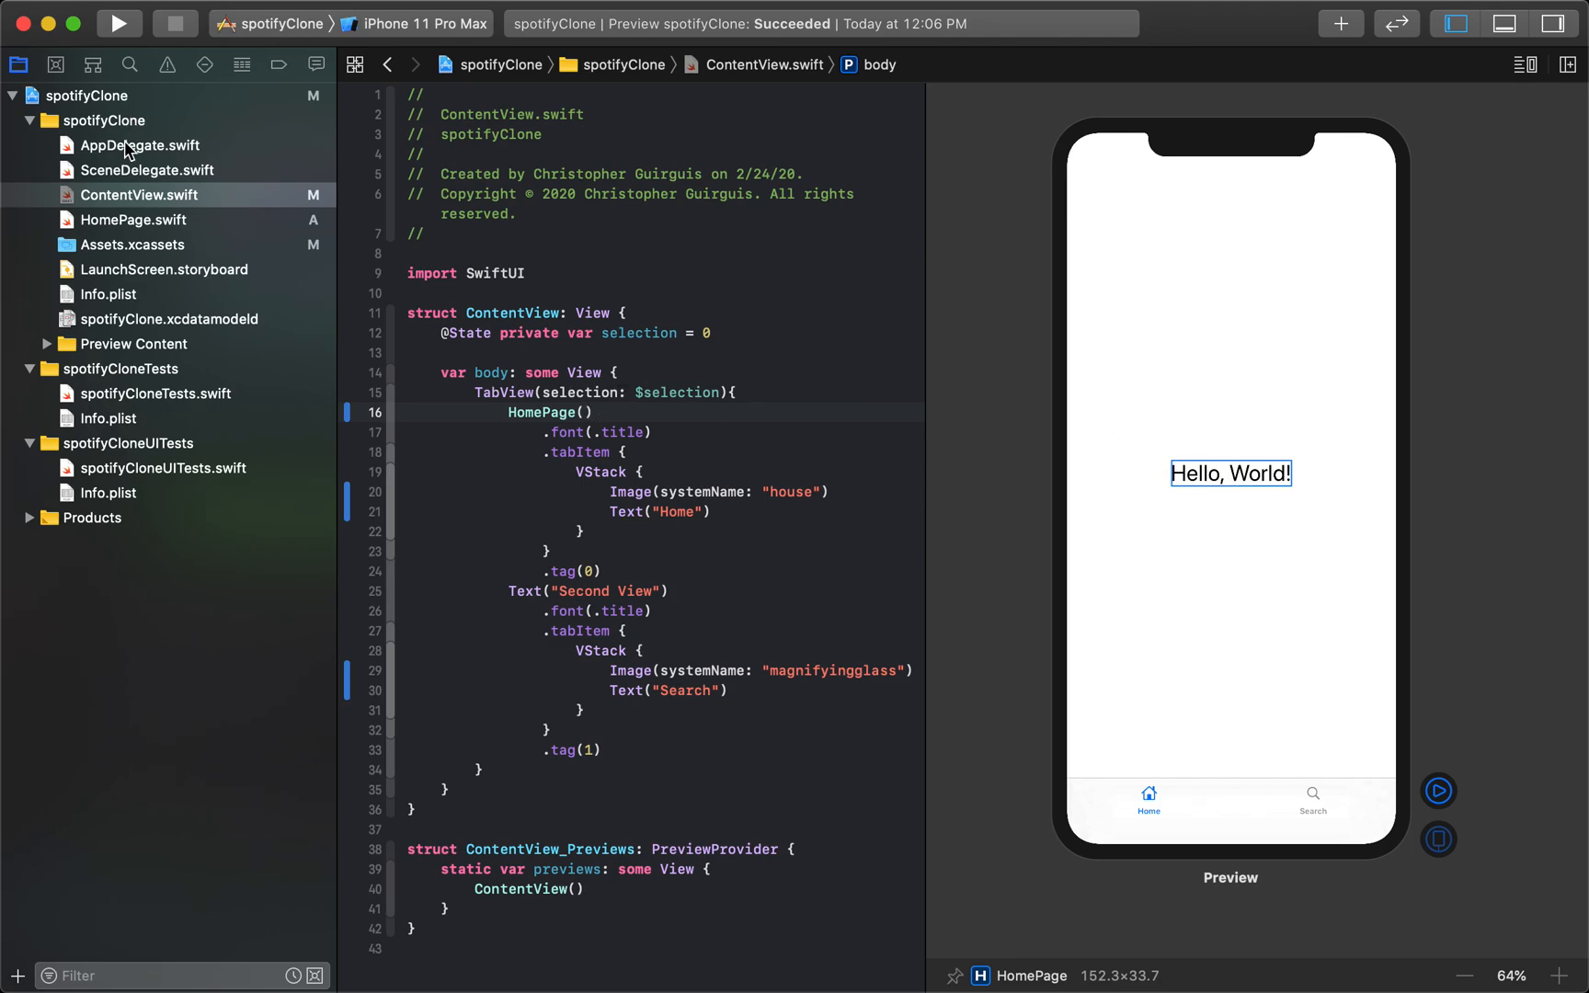
Step: Change HomePage's text to "This is home" and return to ContentView
click(132, 220)
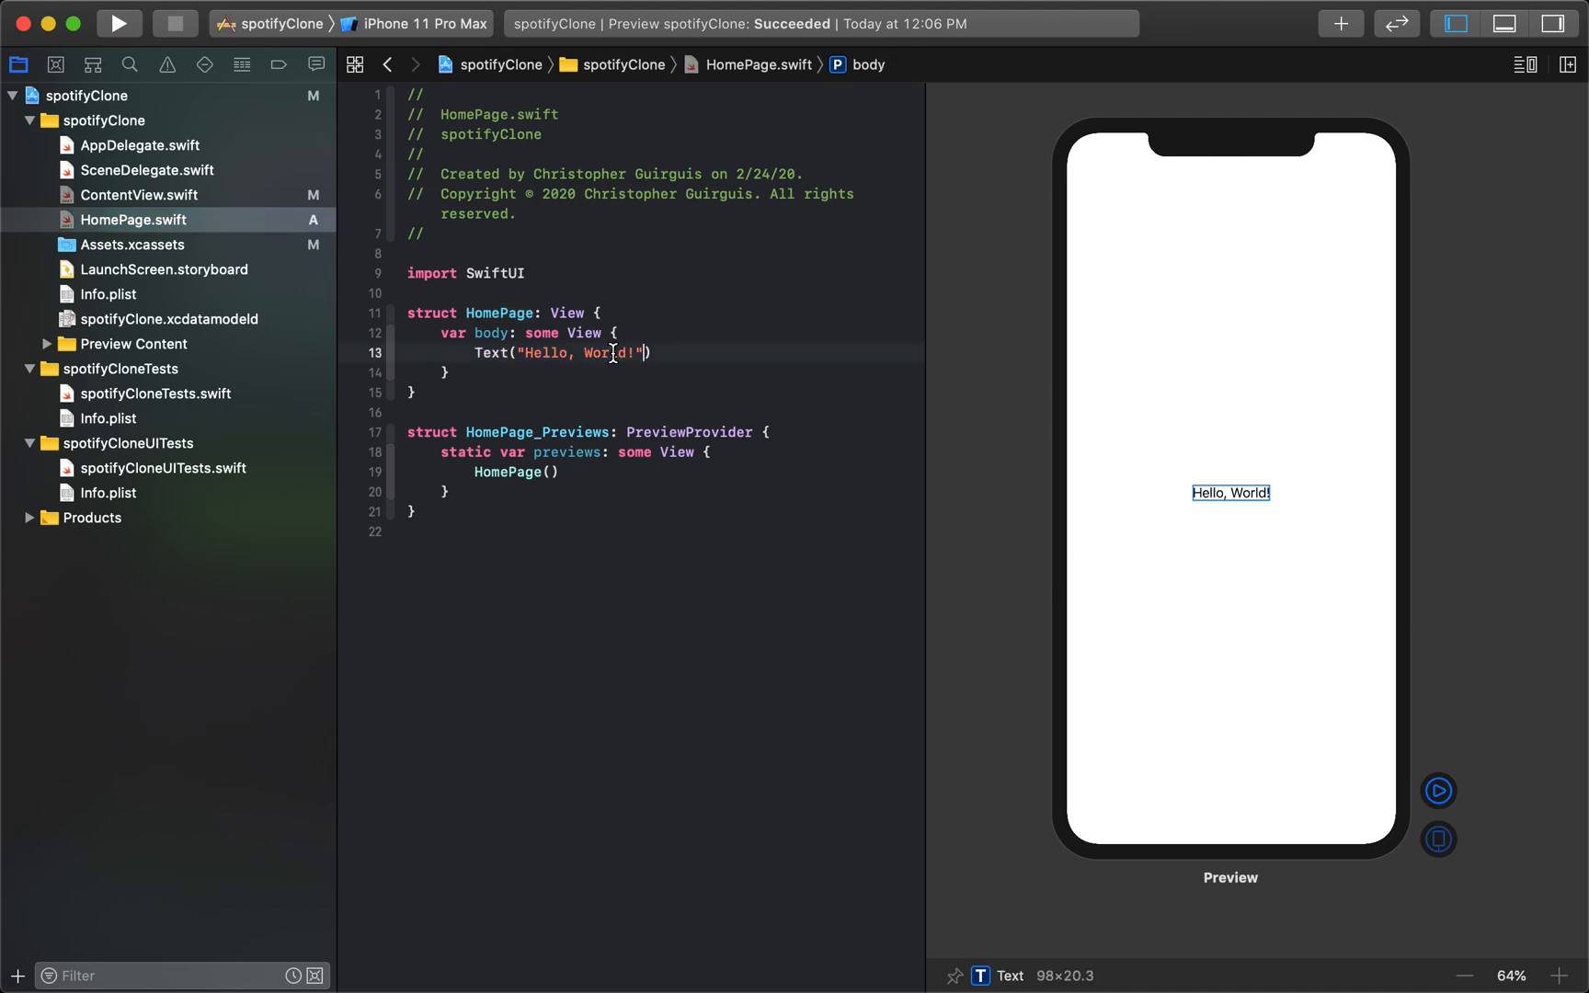
mouse_move(1115, 454)
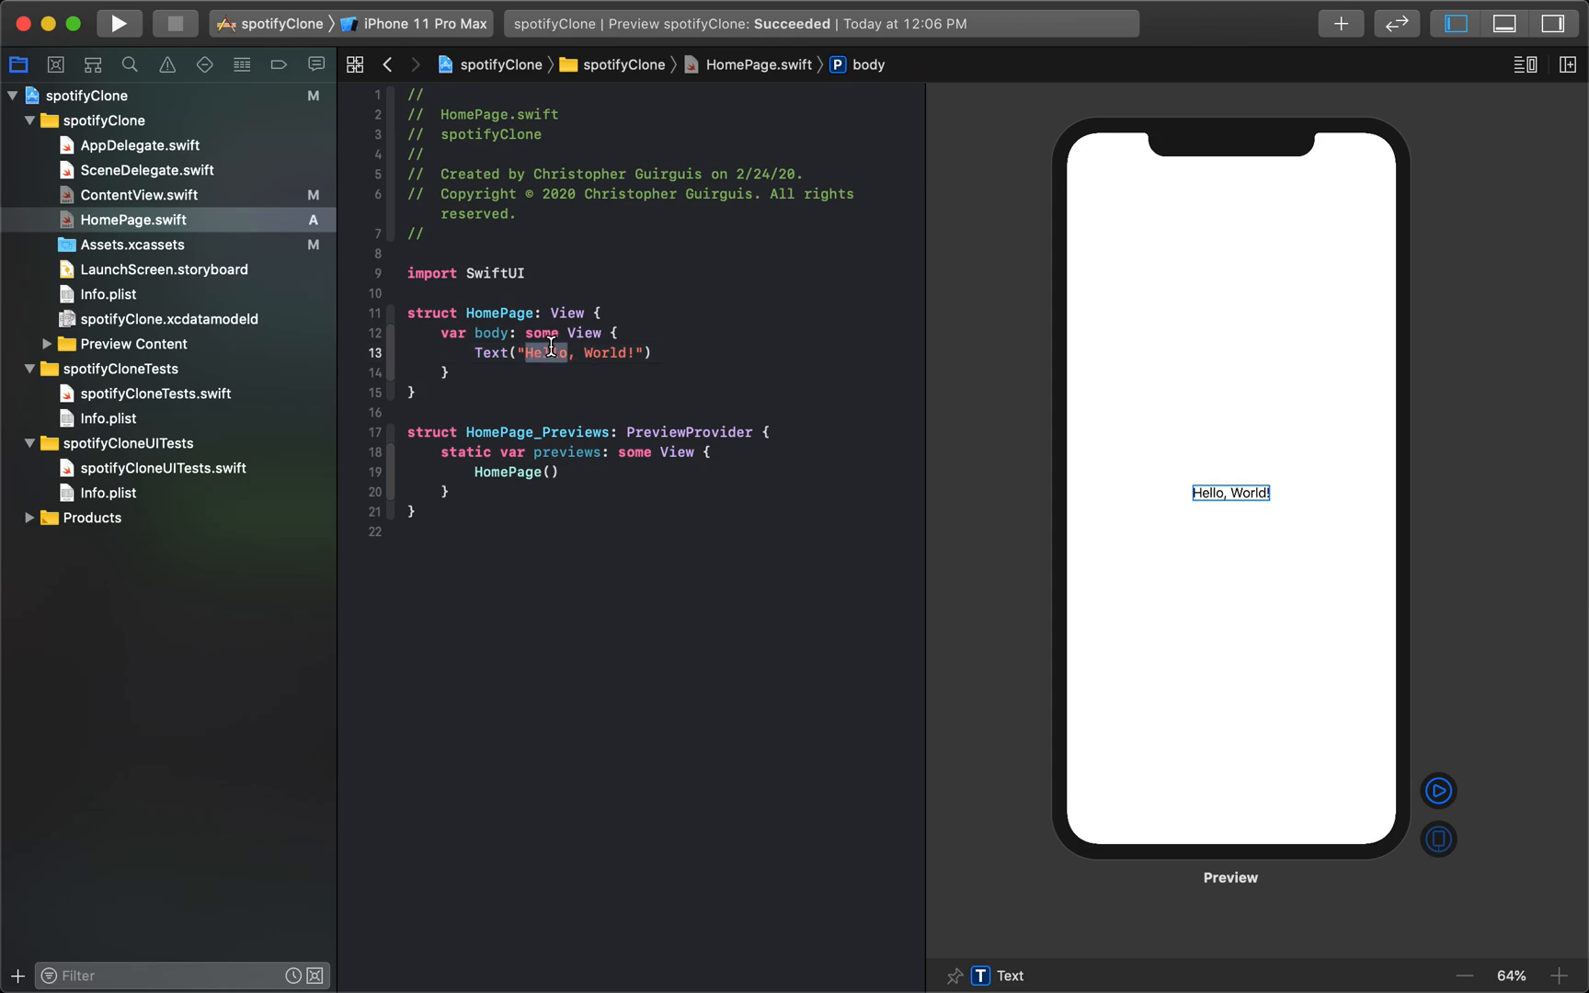
text(This is home"))
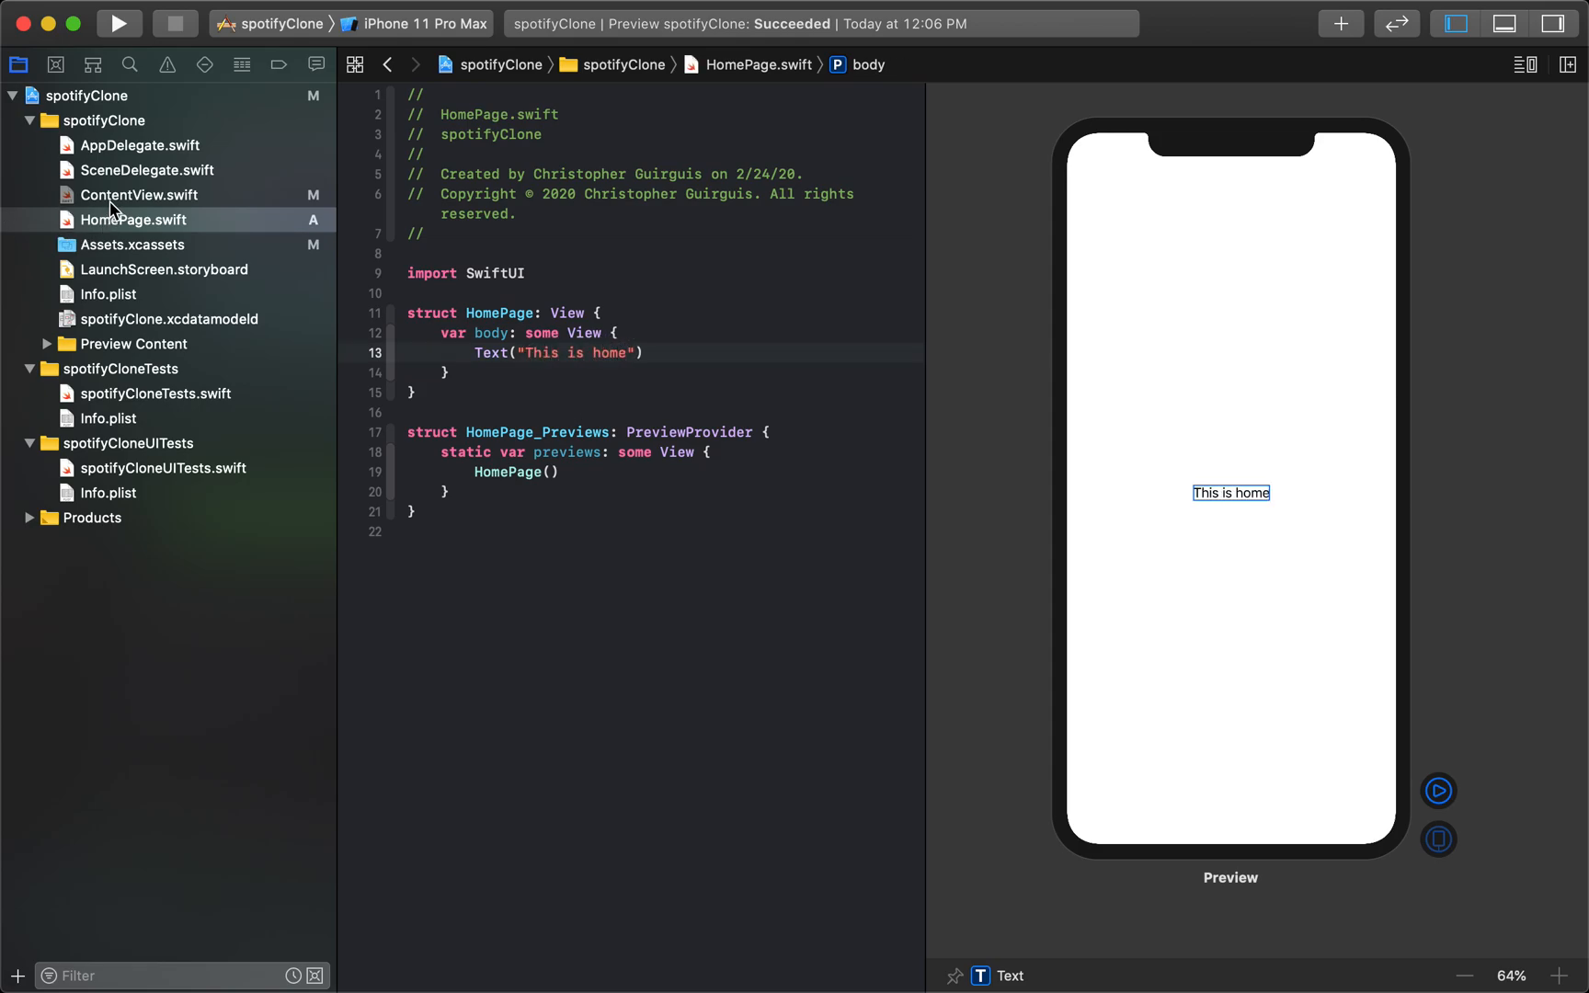
click(140, 195)
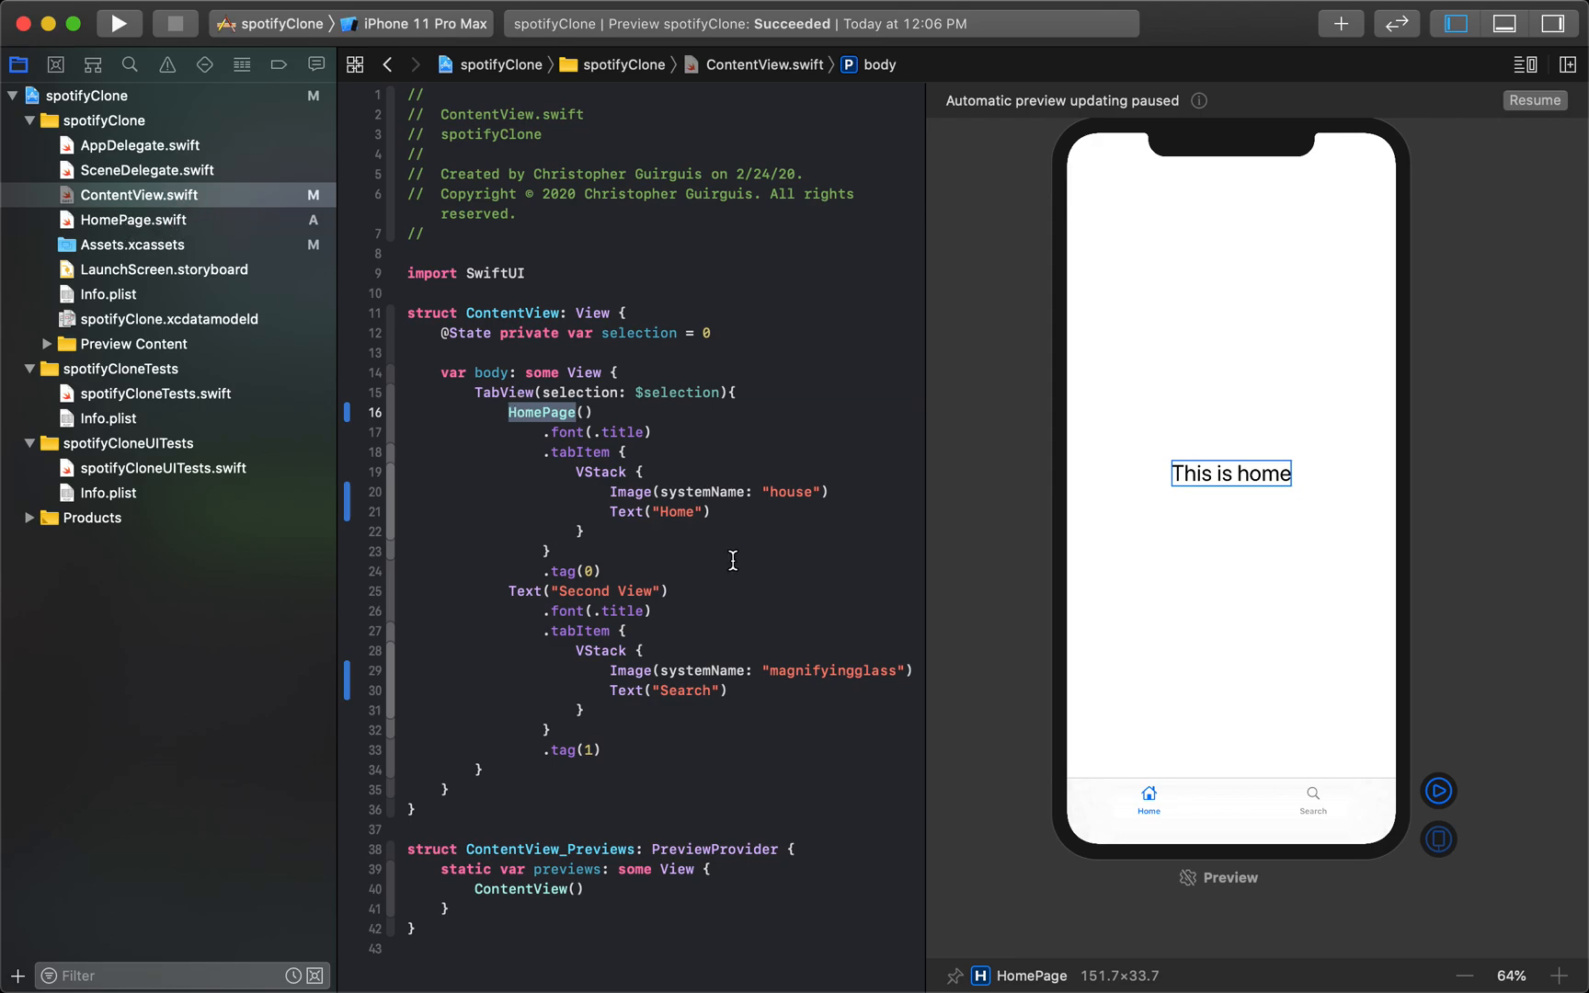
mouse_move(1148, 811)
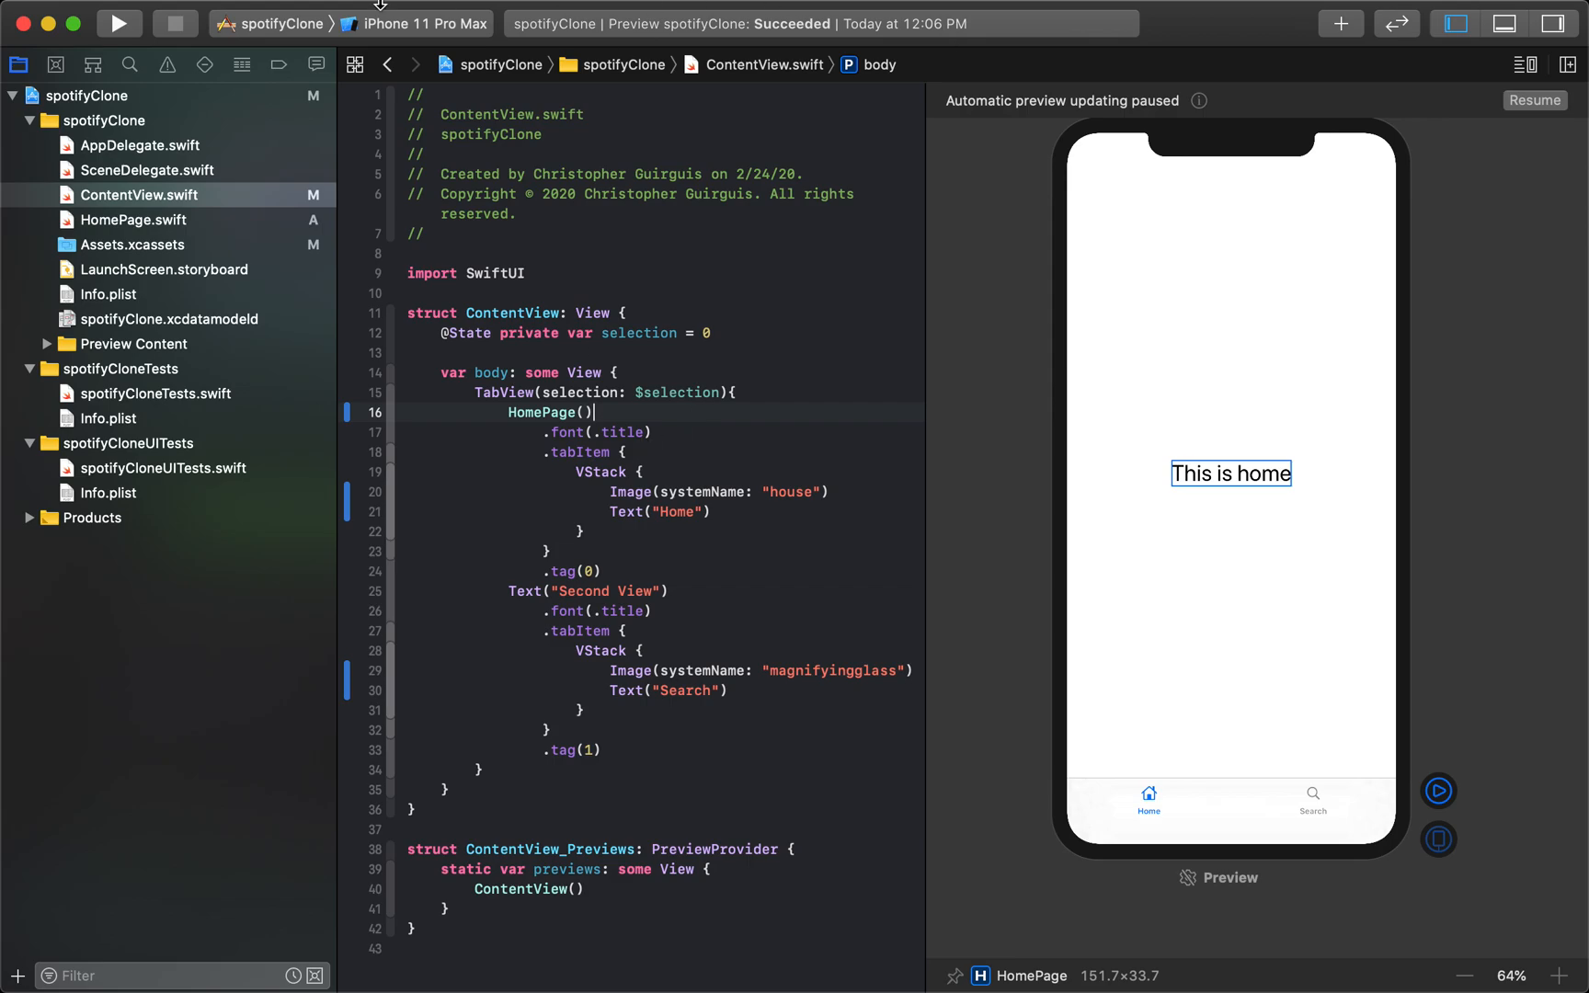
Step: Create a new SwiftUI View file named SearchPage.swift in the spotifyClone group
click(157, 14)
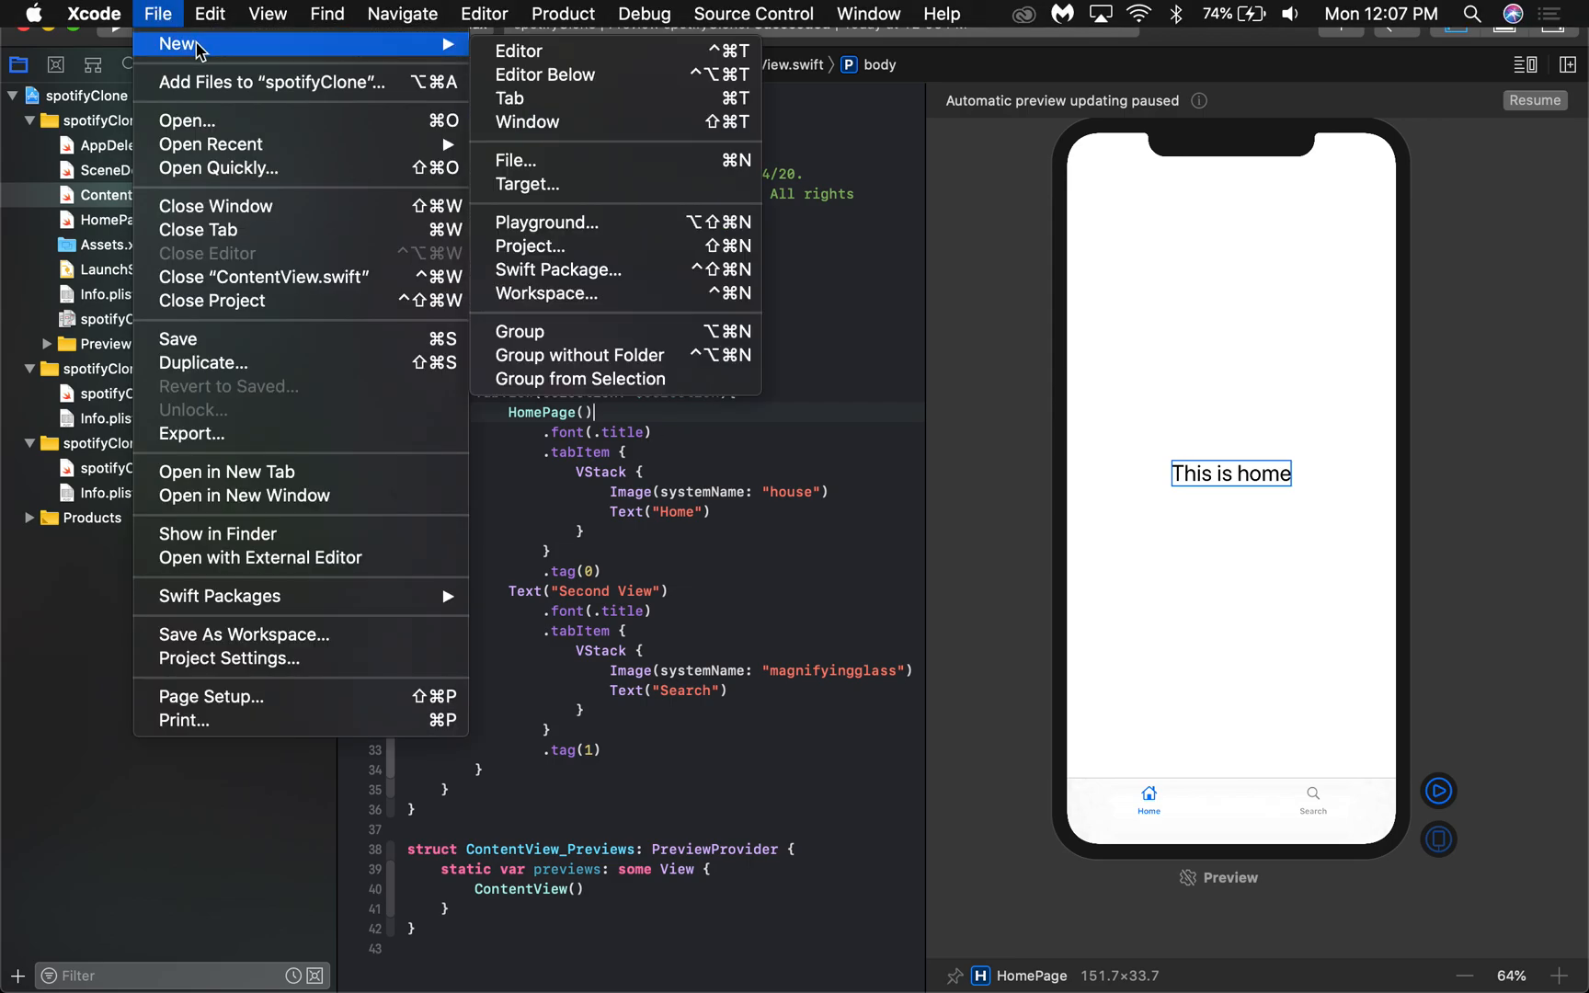
mouse_move(607, 160)
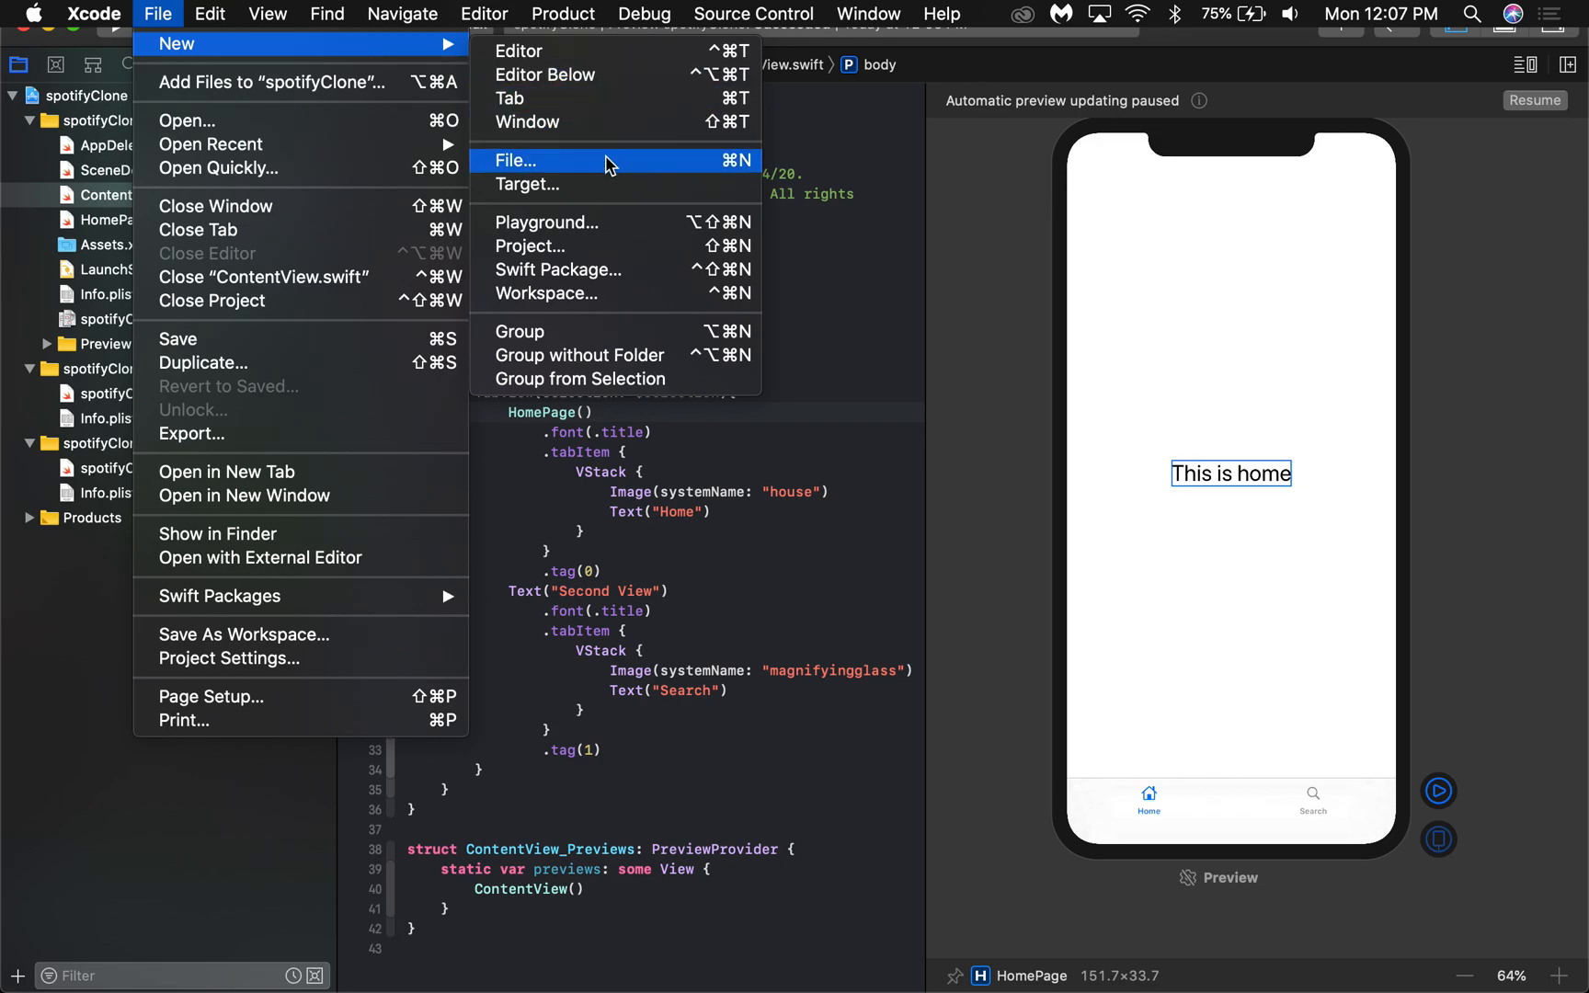
click(516, 160)
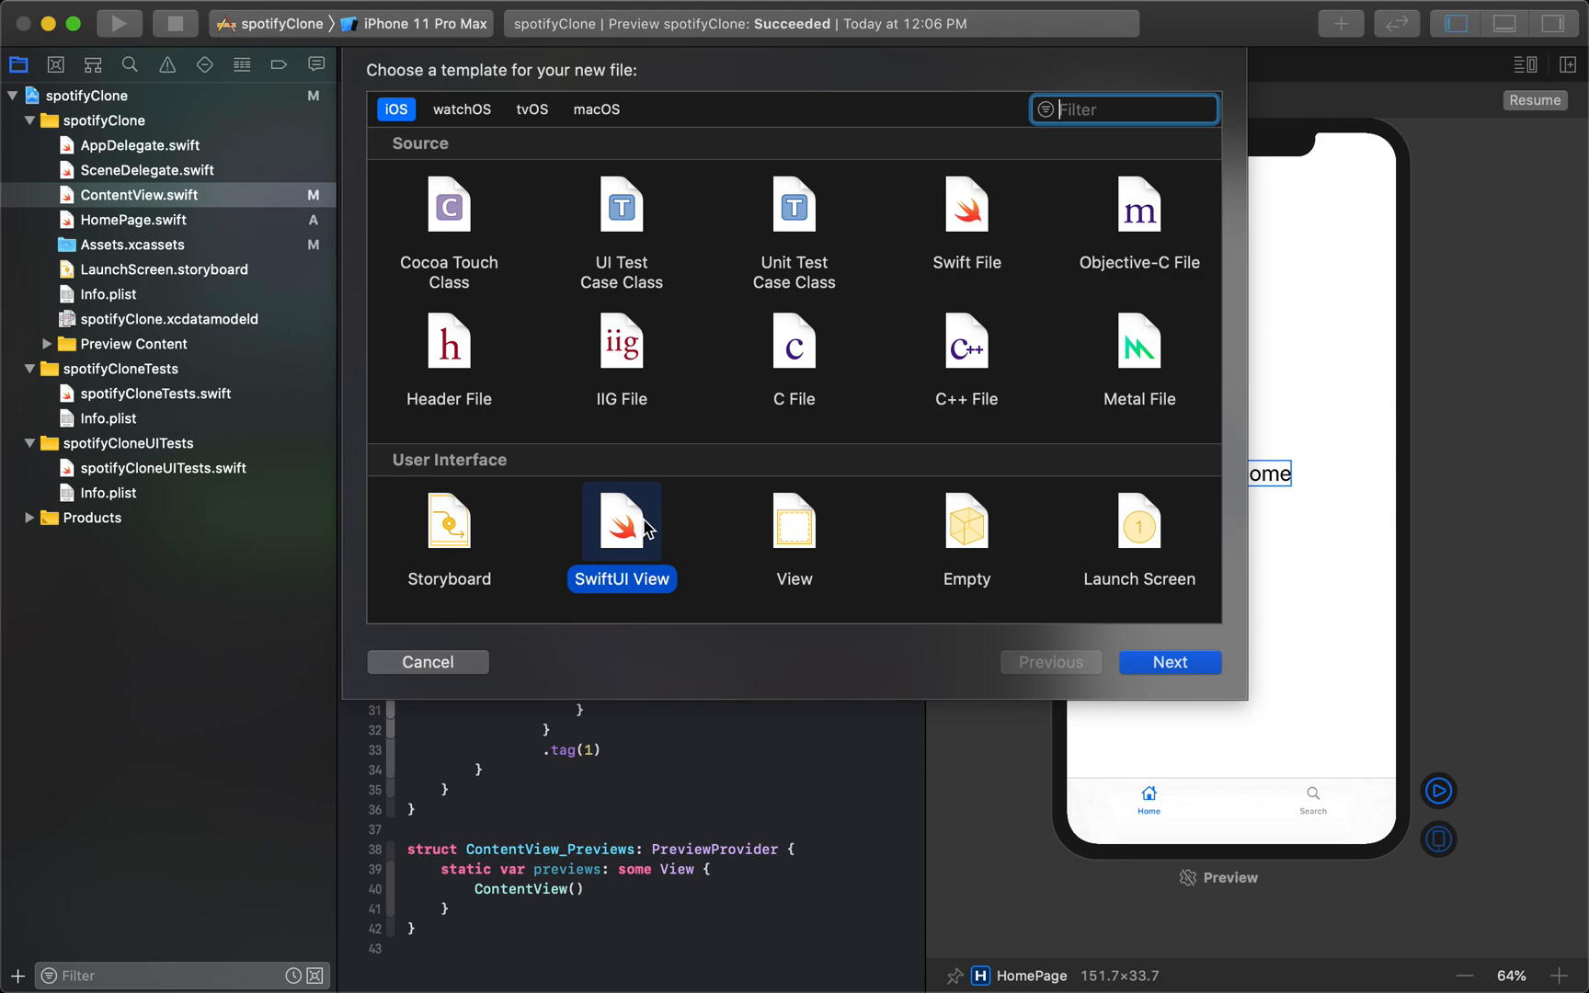
mouse_move(604, 565)
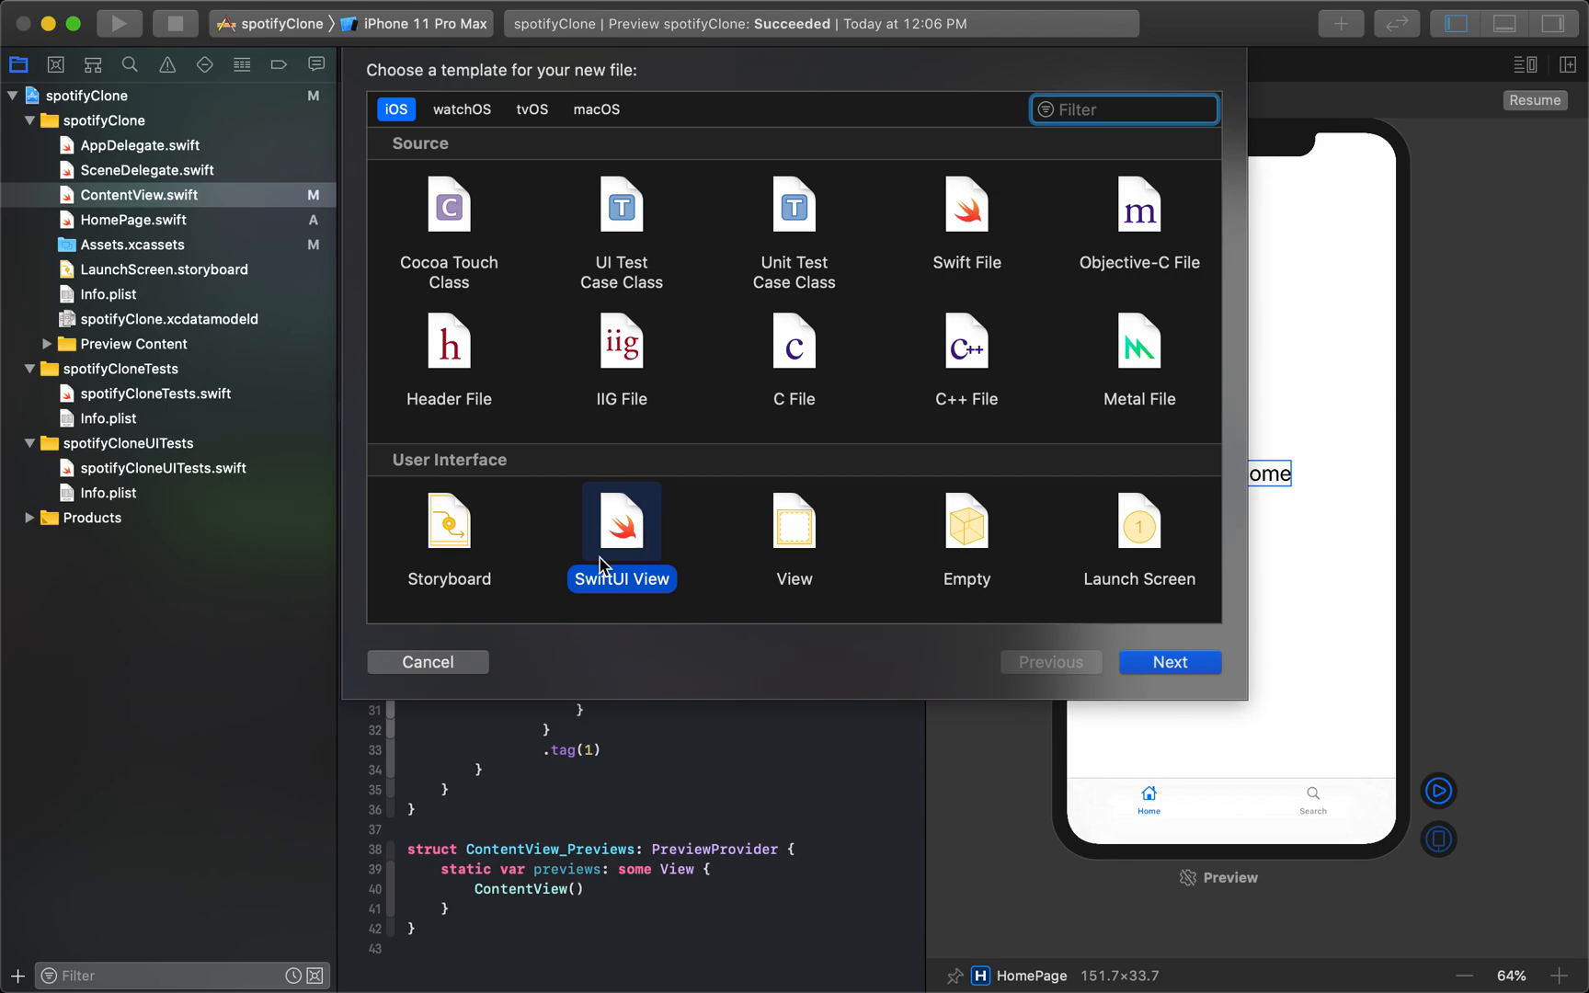
mouse_move(608, 534)
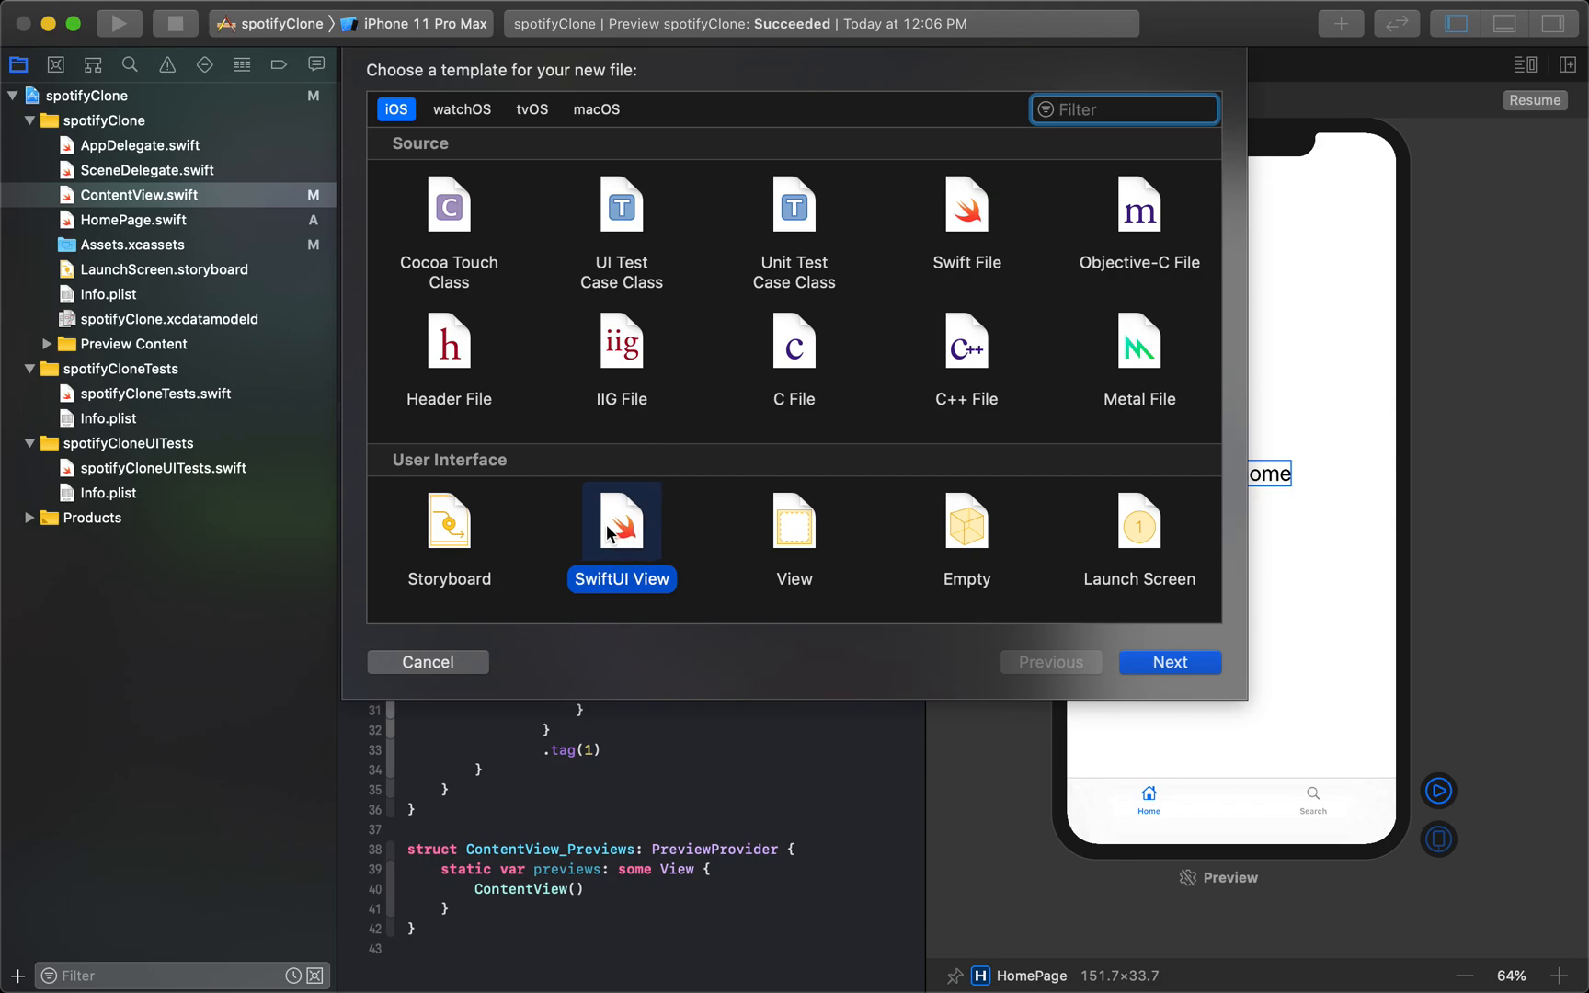
click(1167, 662)
text(SearchPage.swift)
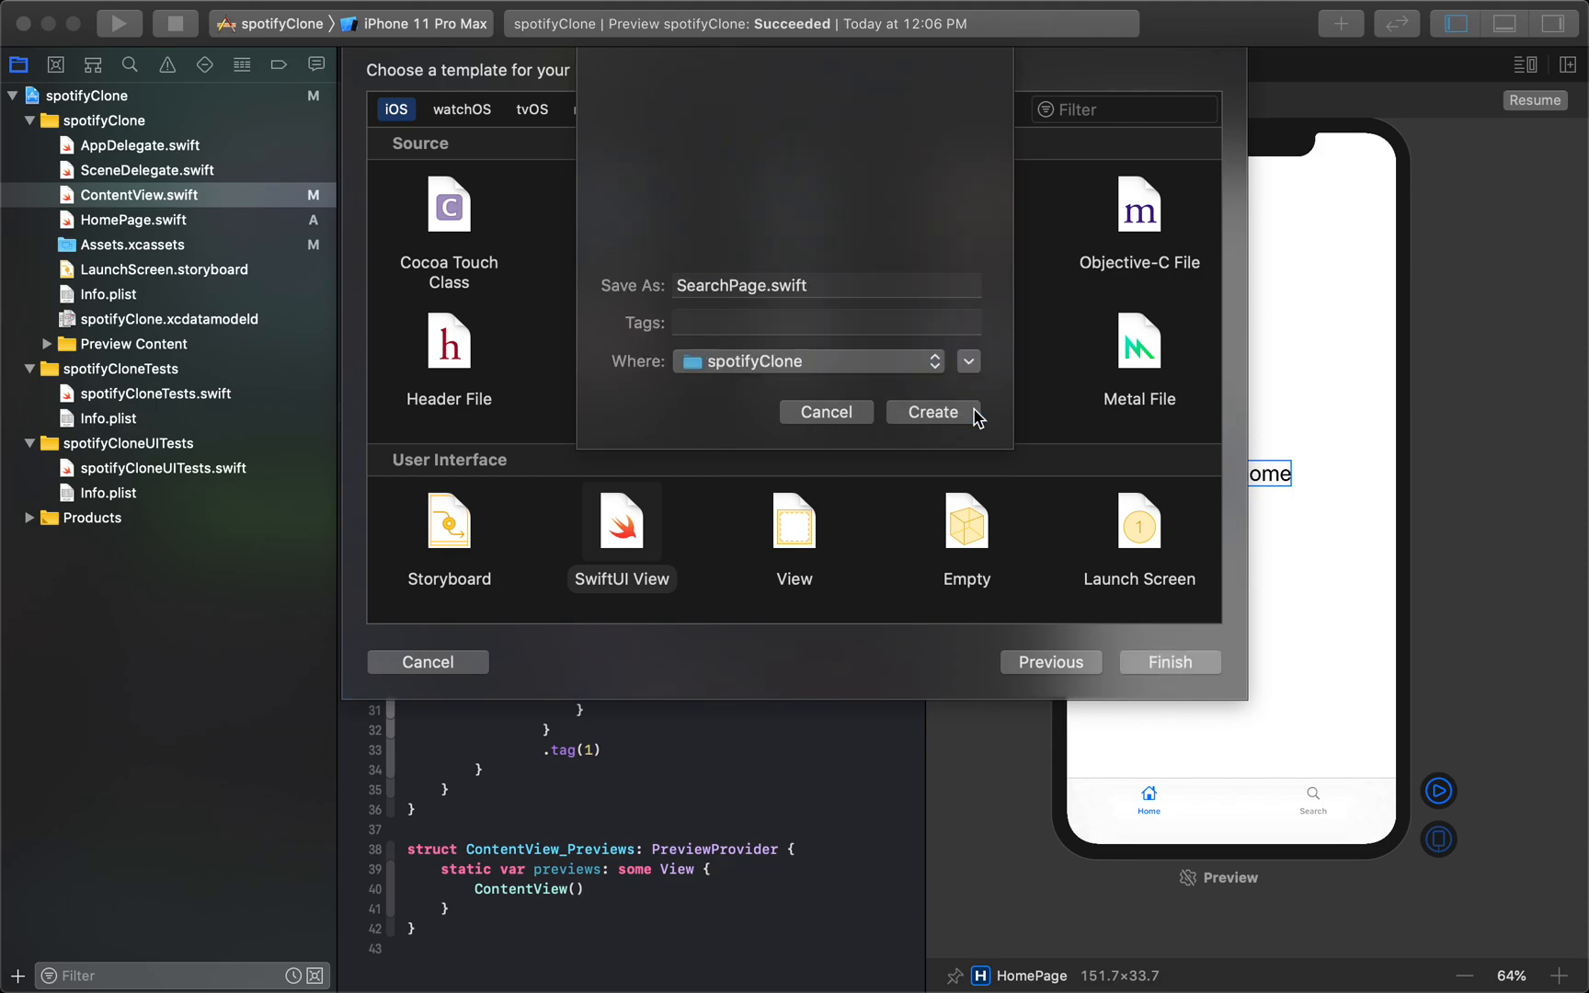
click(931, 411)
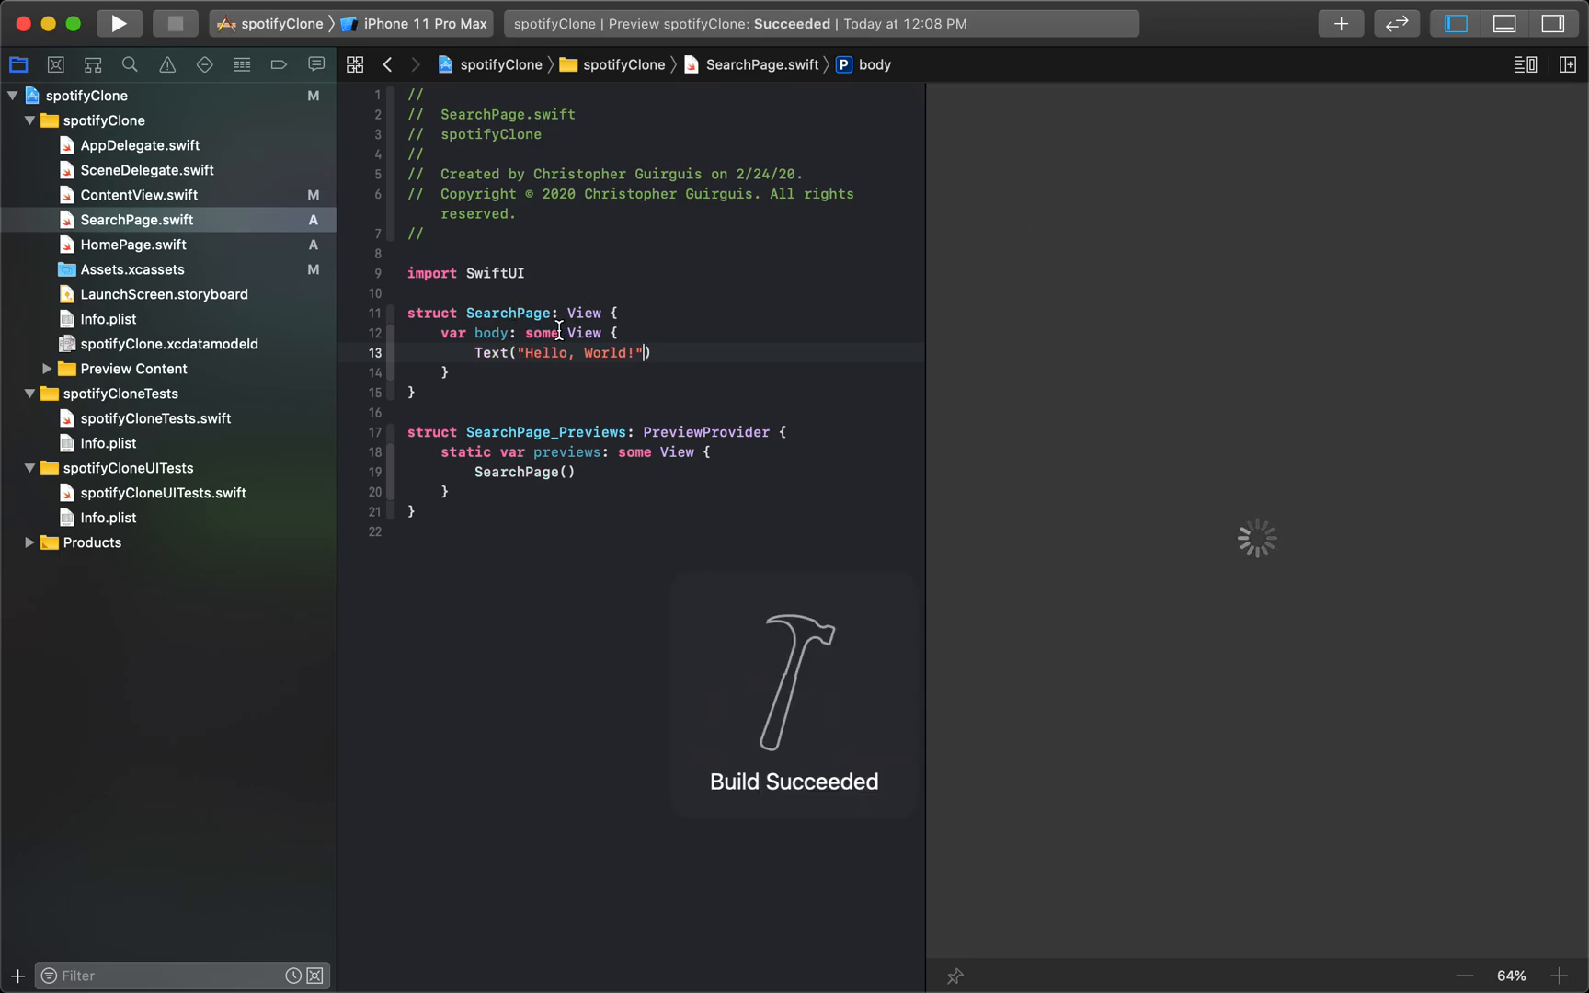
Step: Change SearchPage's text to "This is a search page!", resume its preview, then open ContentView
click(131, 219)
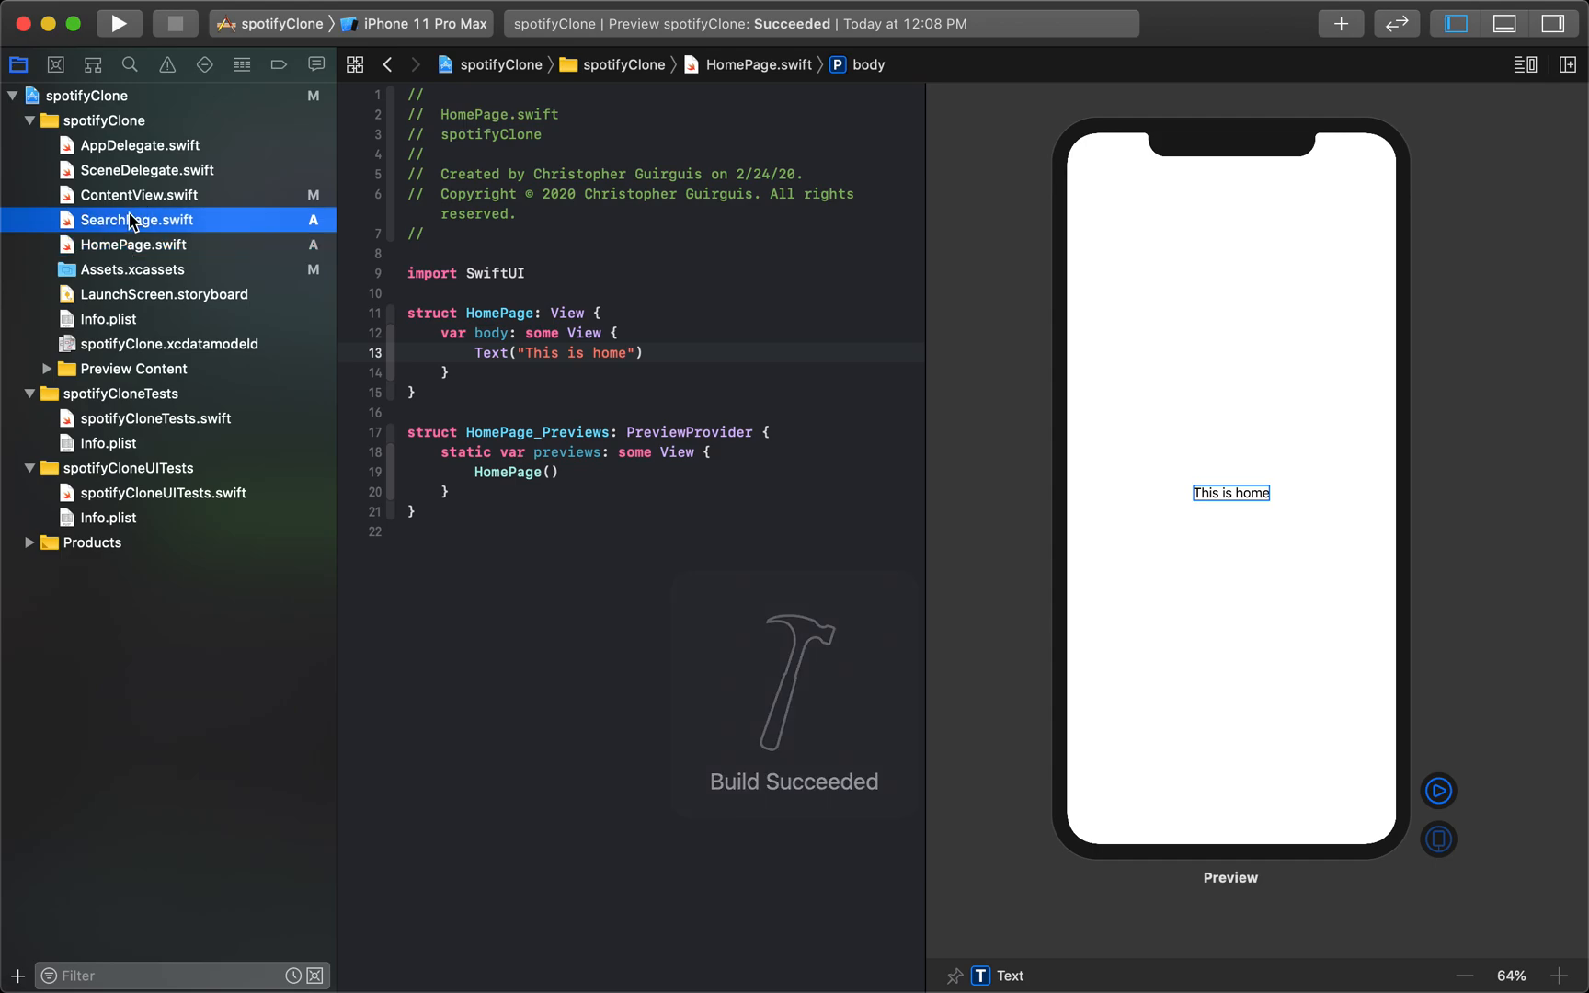
click(137, 244)
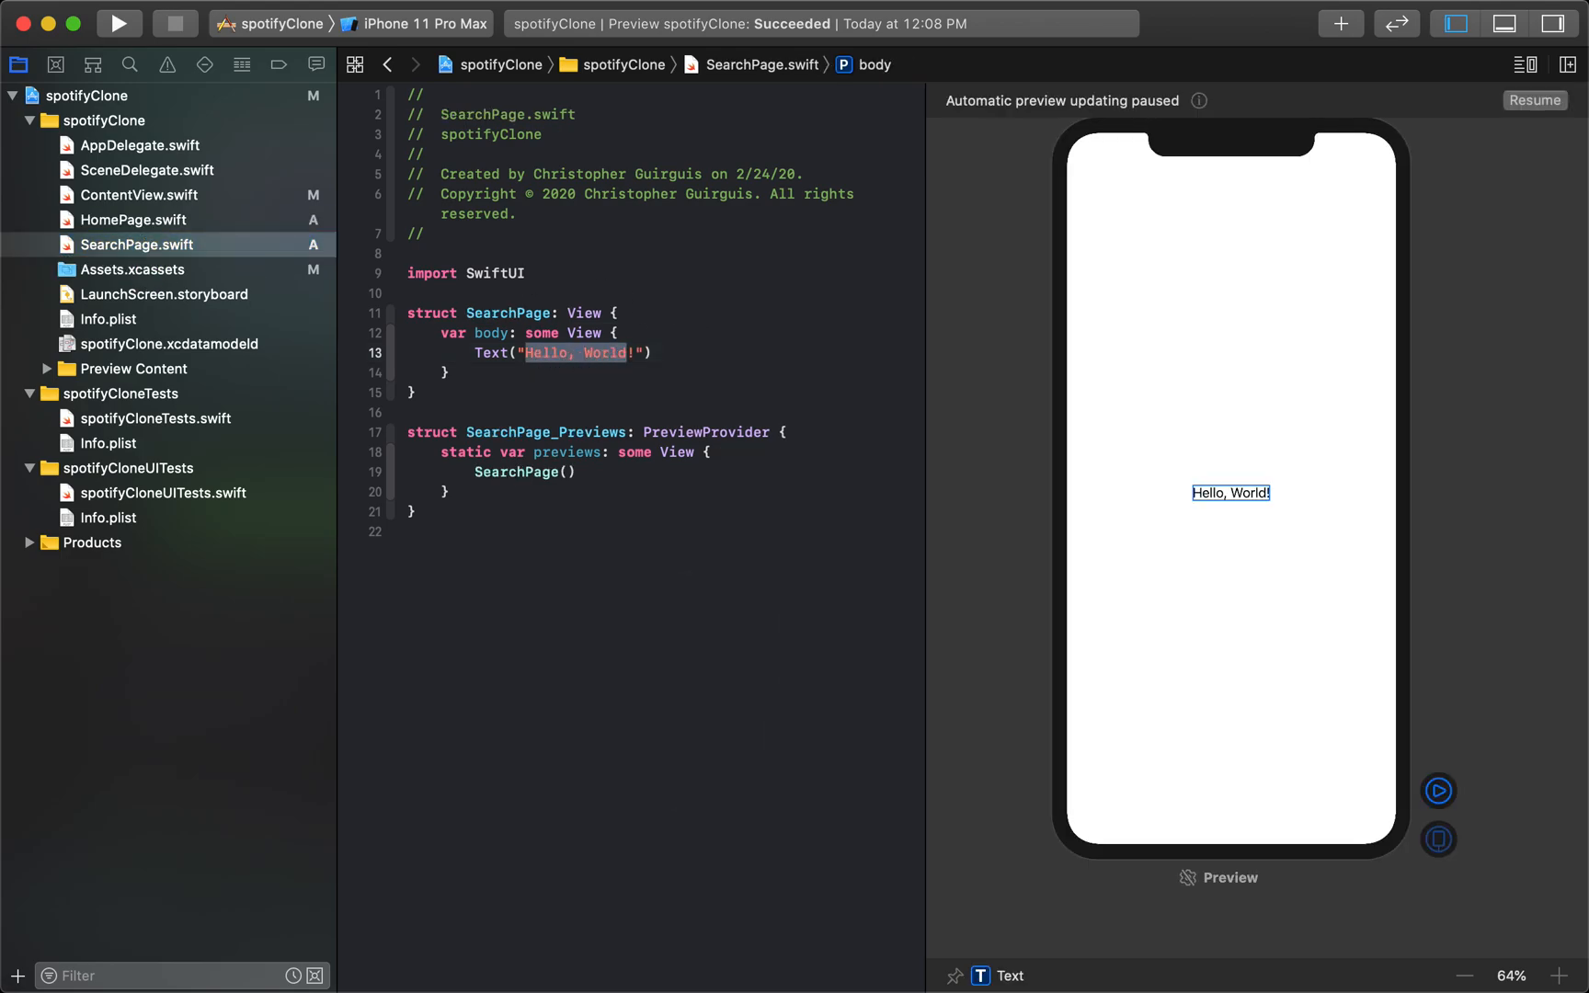
text(This is a search)
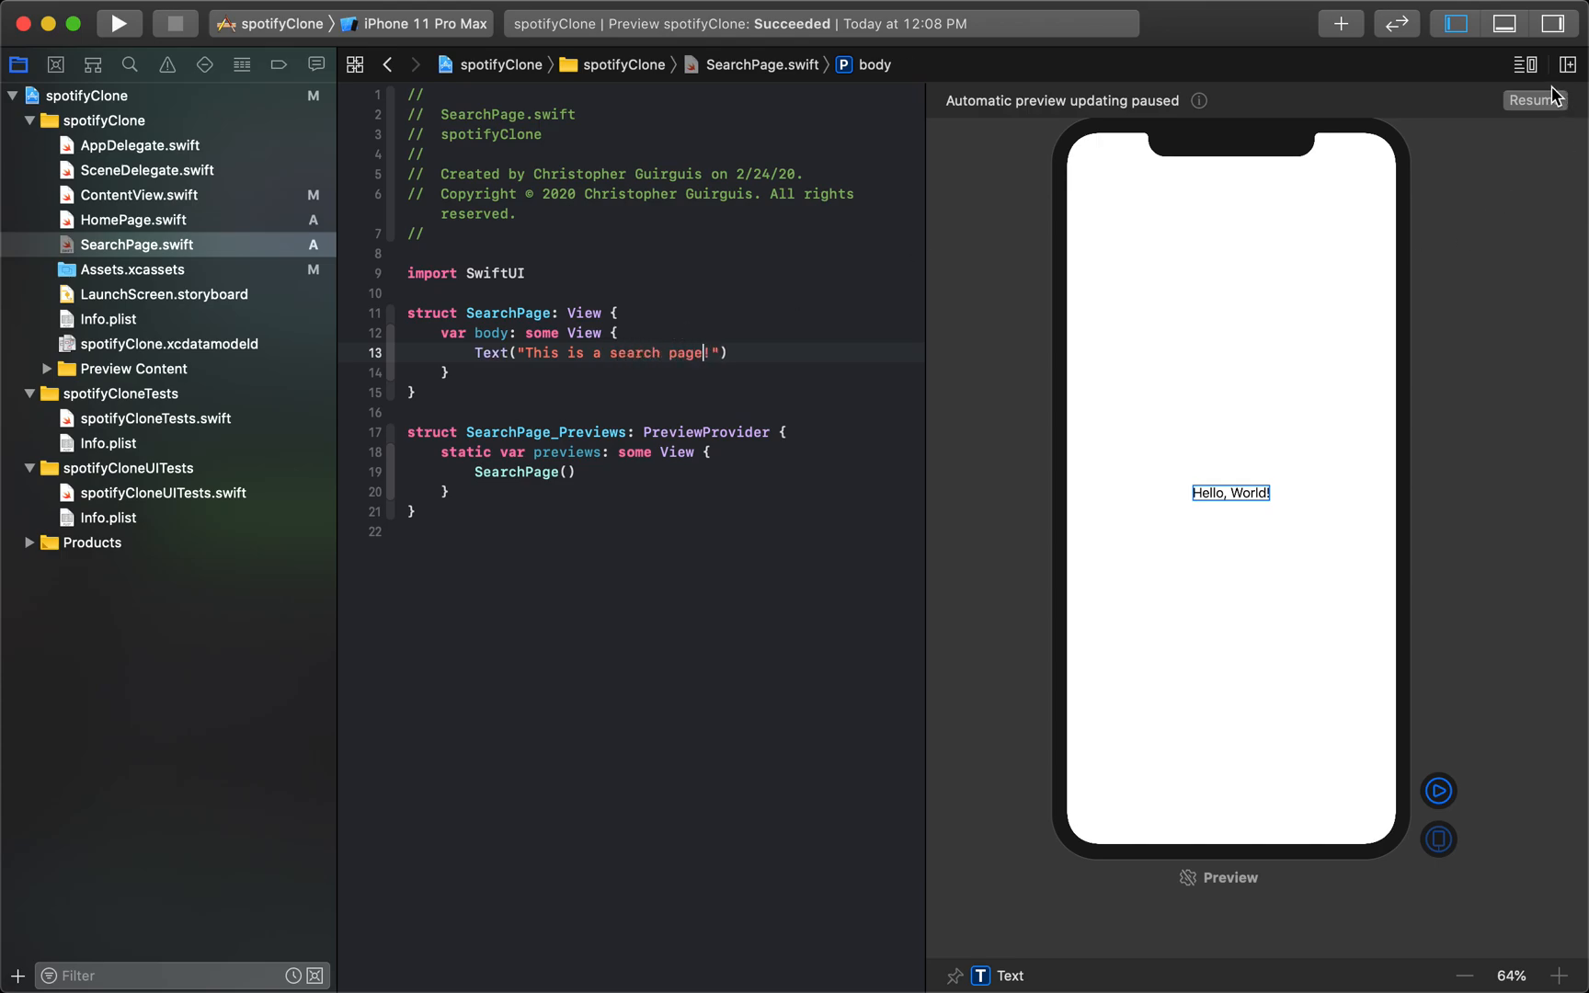
click(1536, 99)
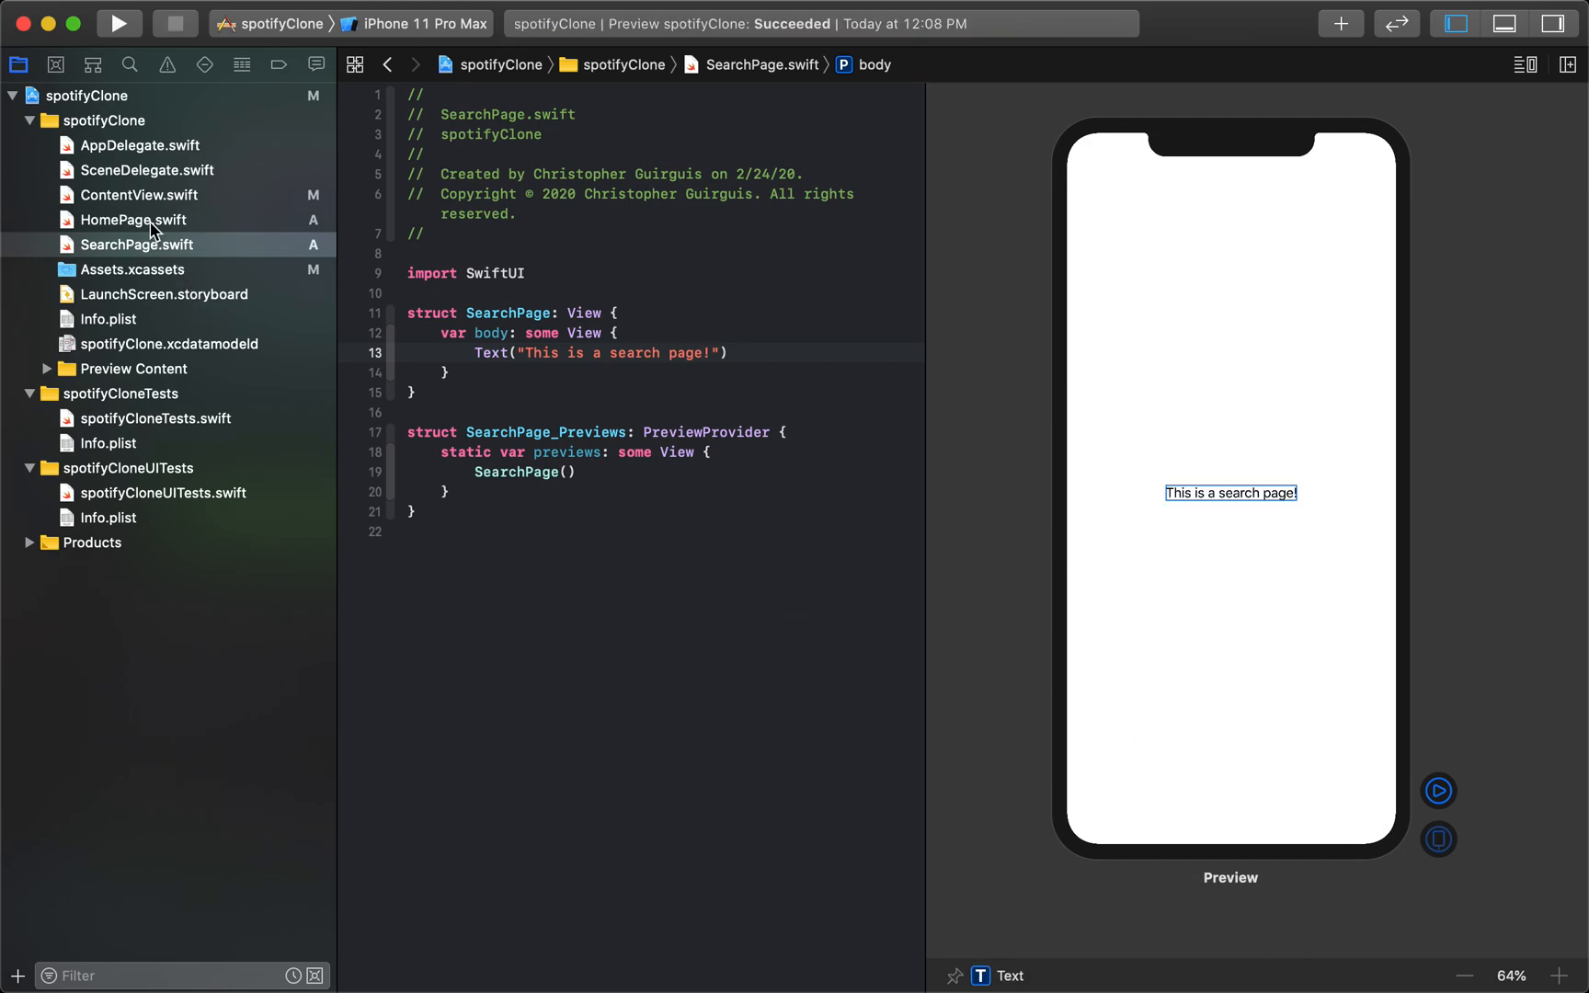
click(132, 219)
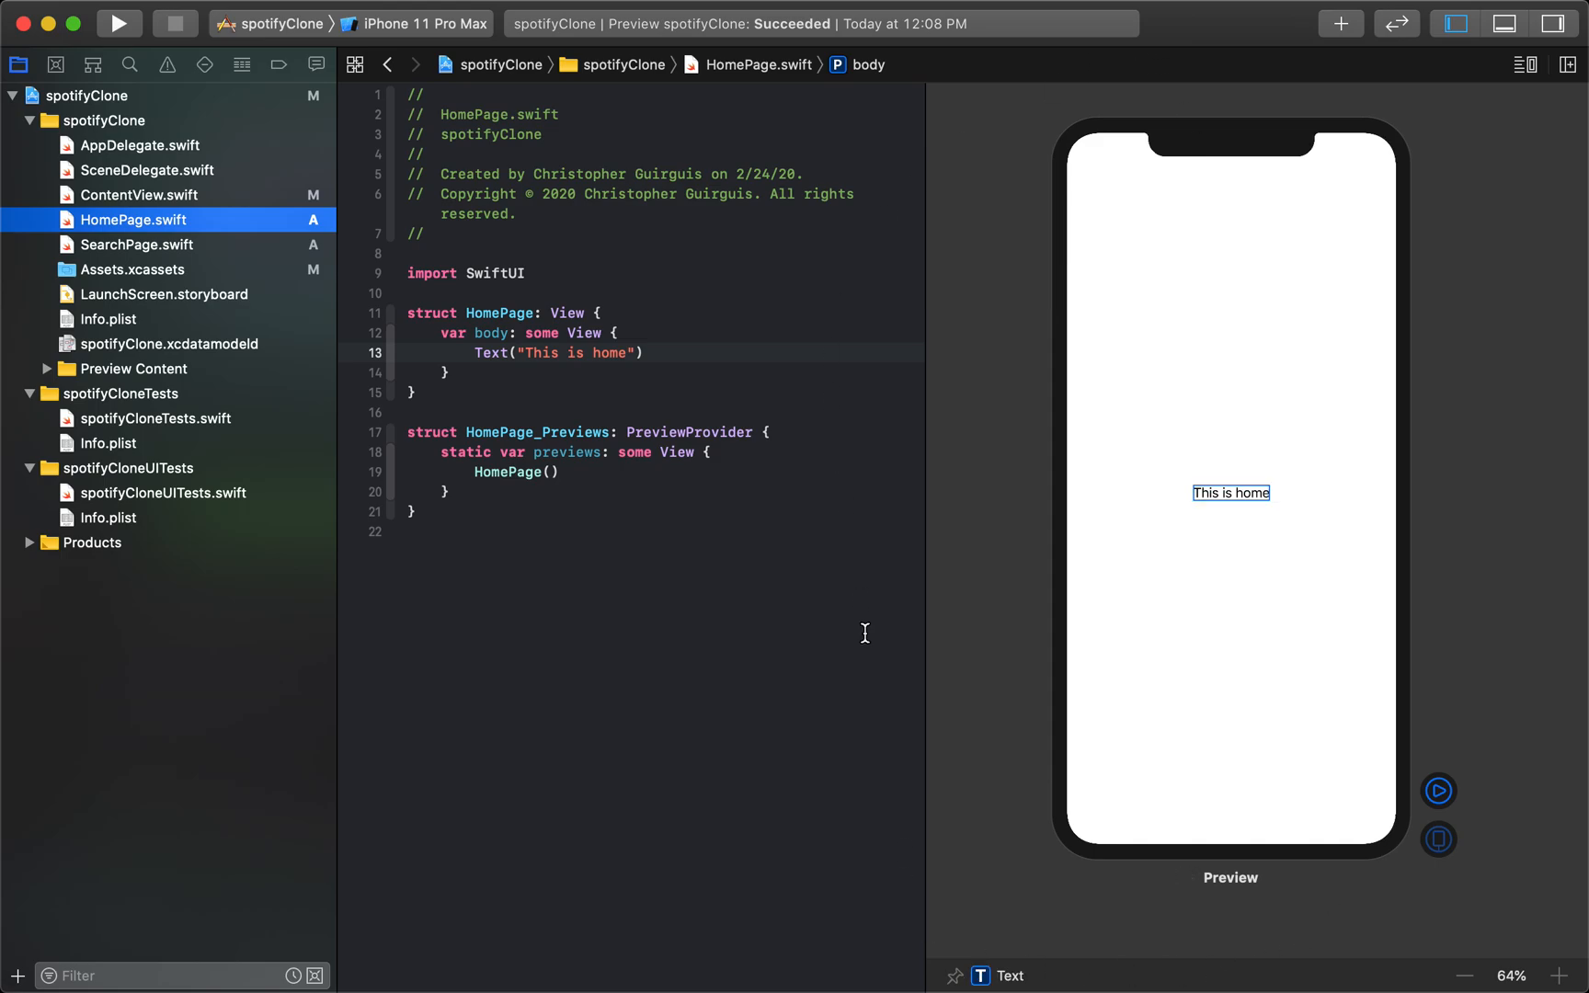
mouse_move(888, 792)
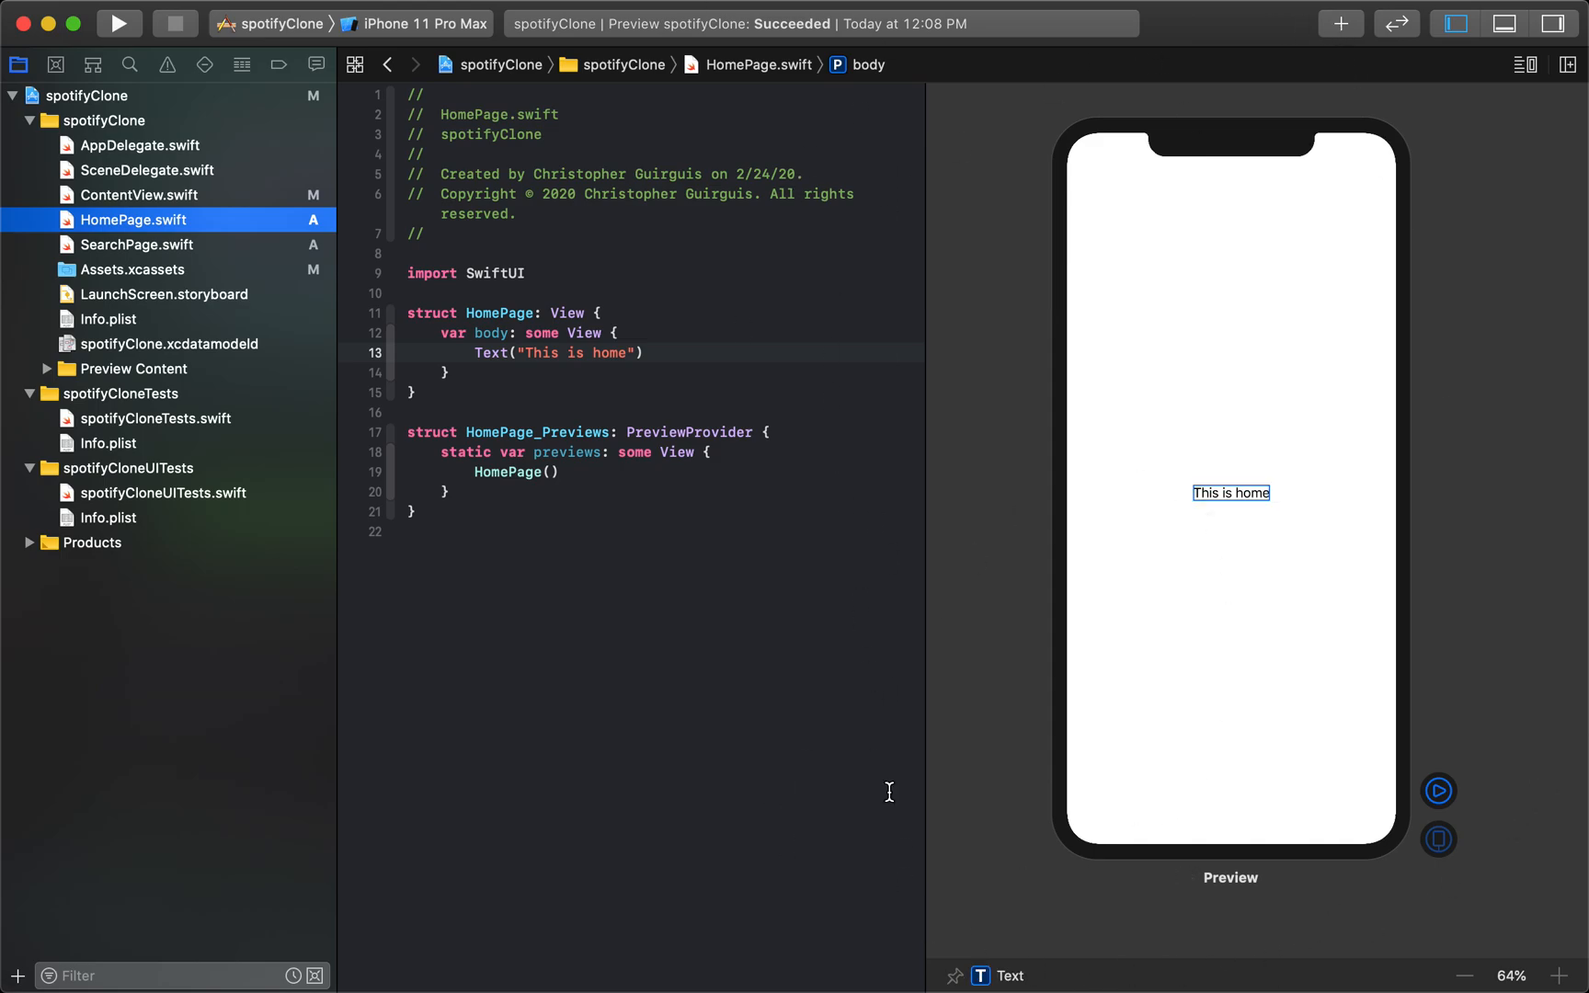
click(140, 195)
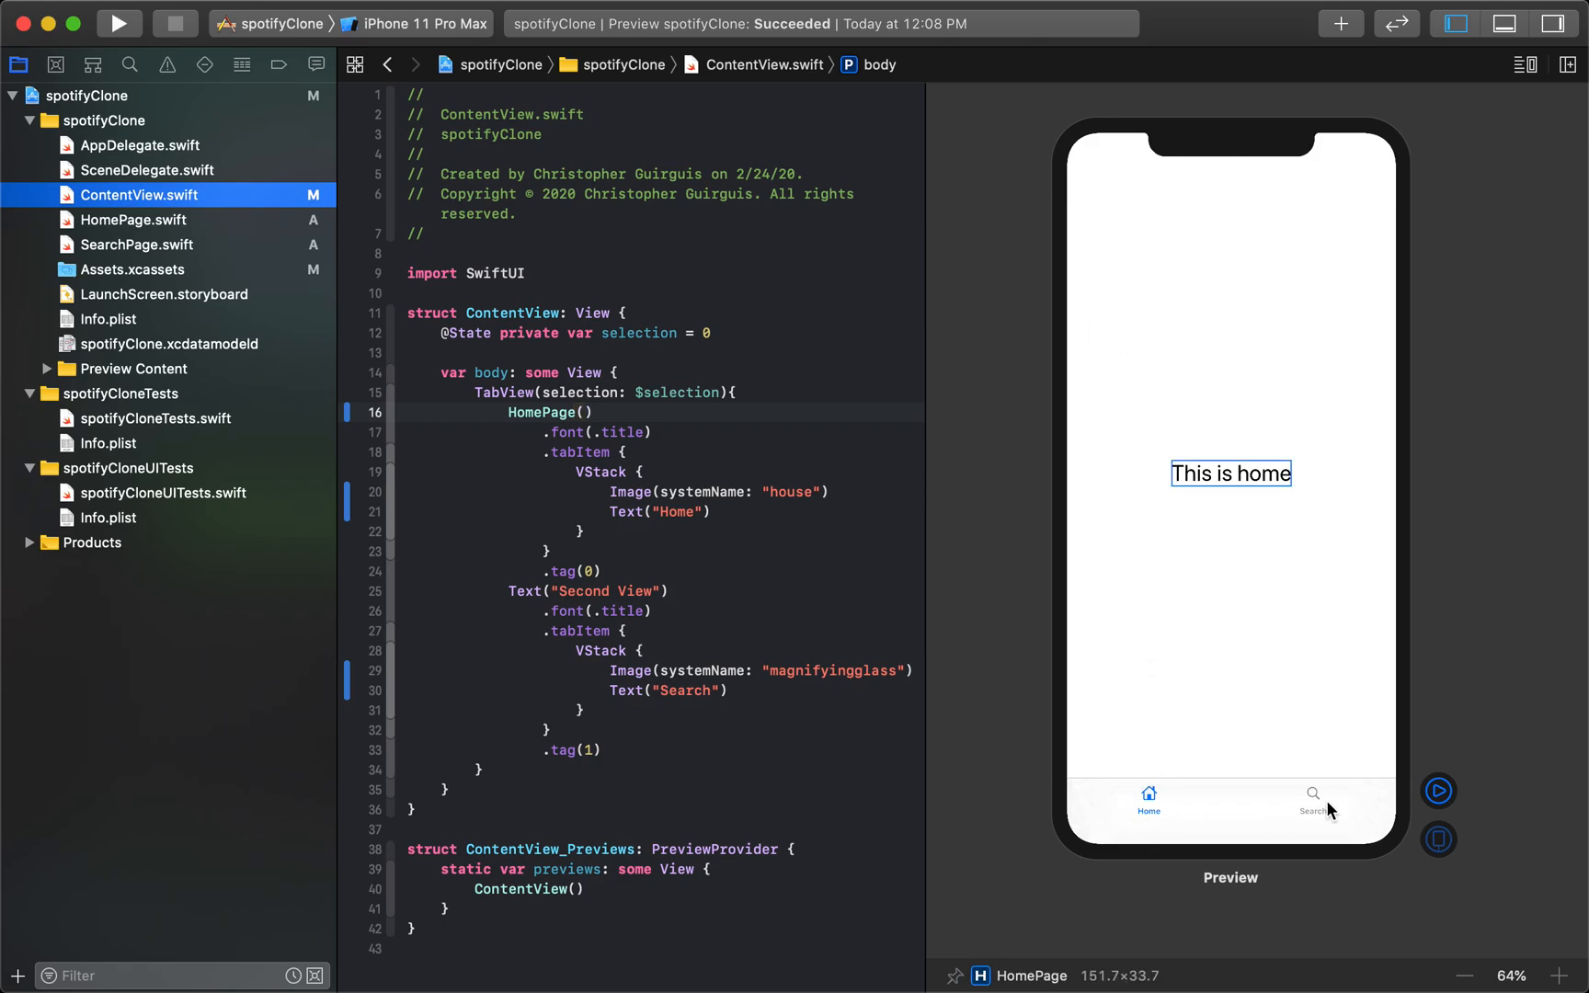
mouse_move(1367, 856)
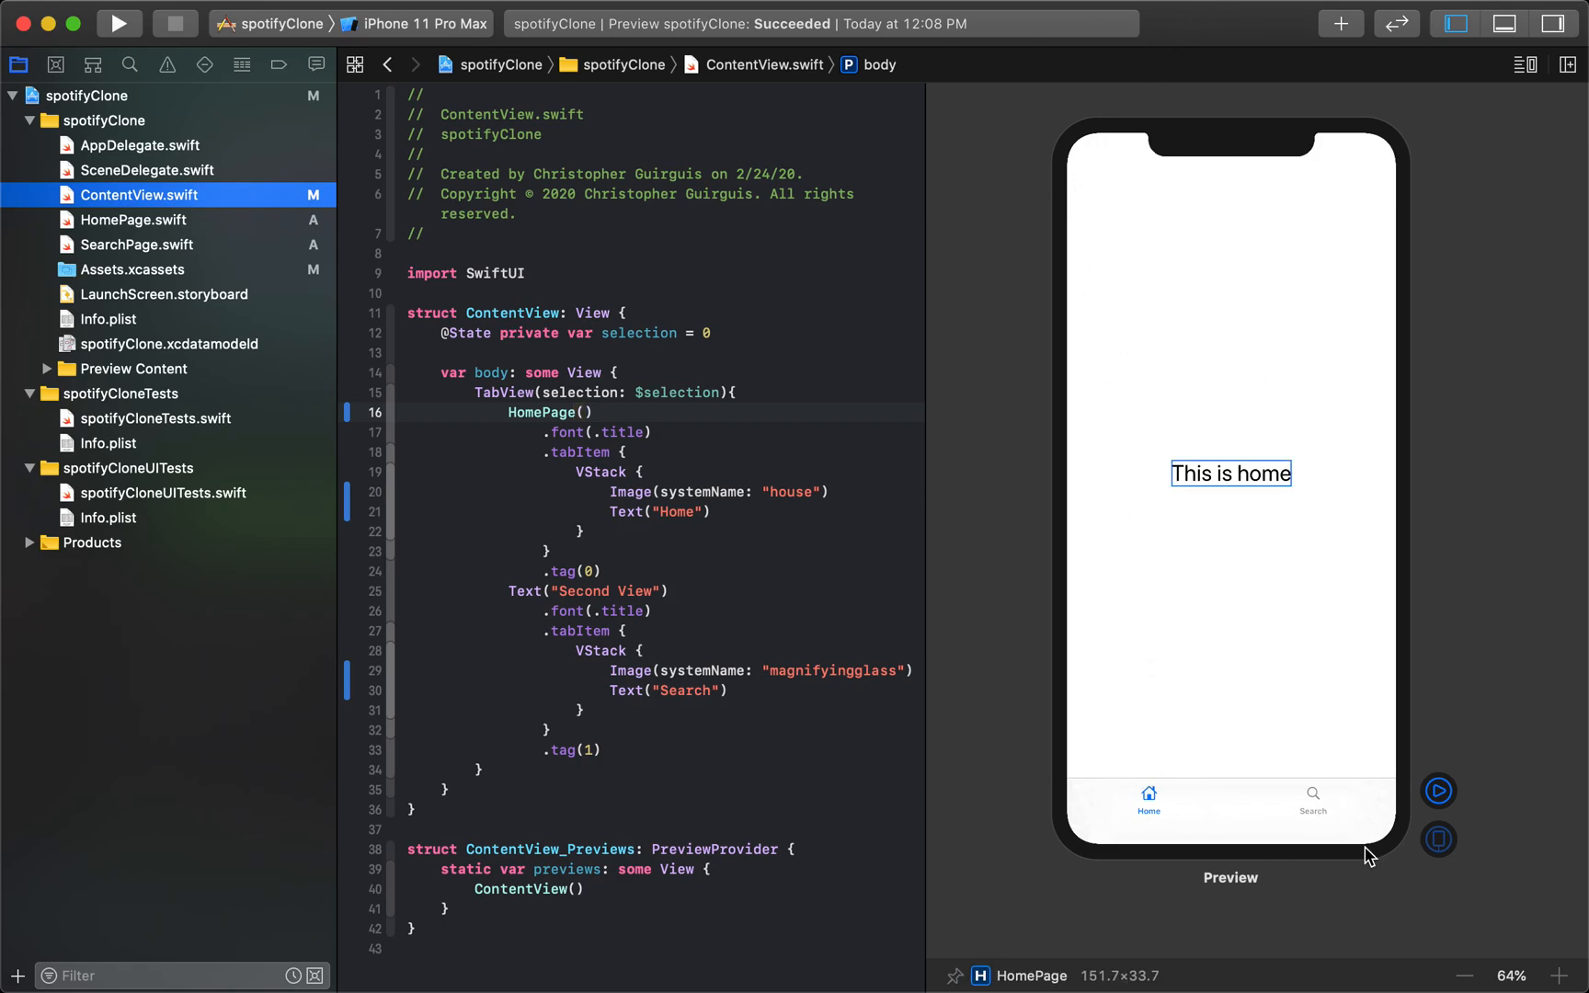
mouse_move(1381, 803)
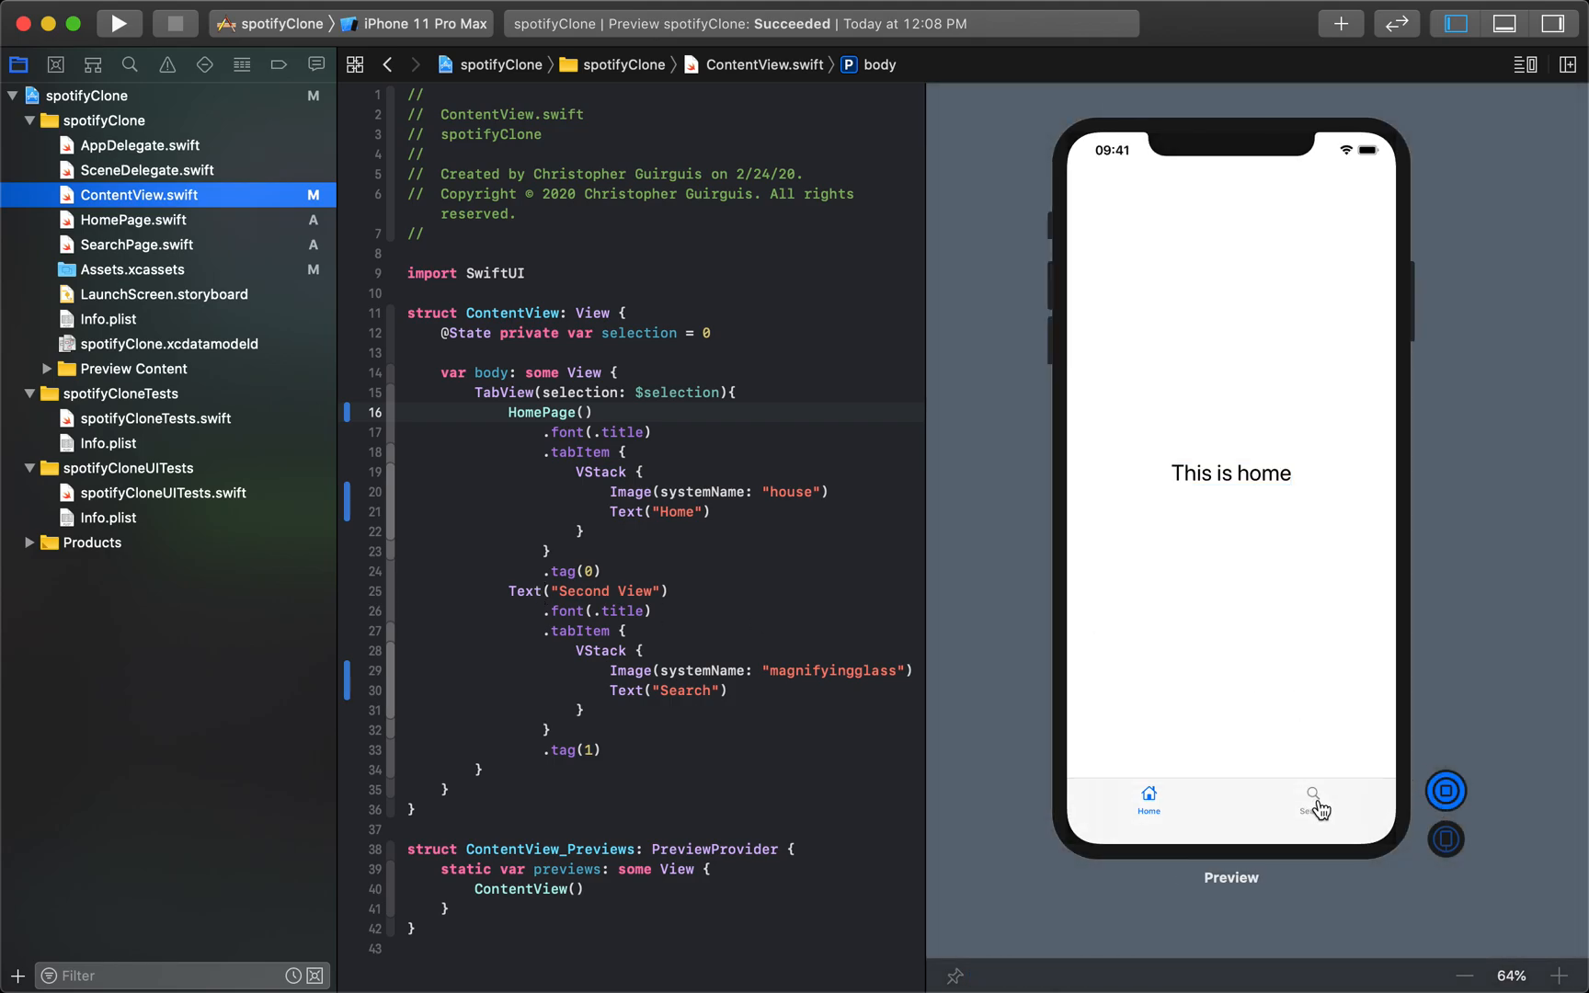
Step: Replace Text("Second View") with SearchPage(), check the Search tab, and open SearchPage.swift
click(1311, 800)
text(S)
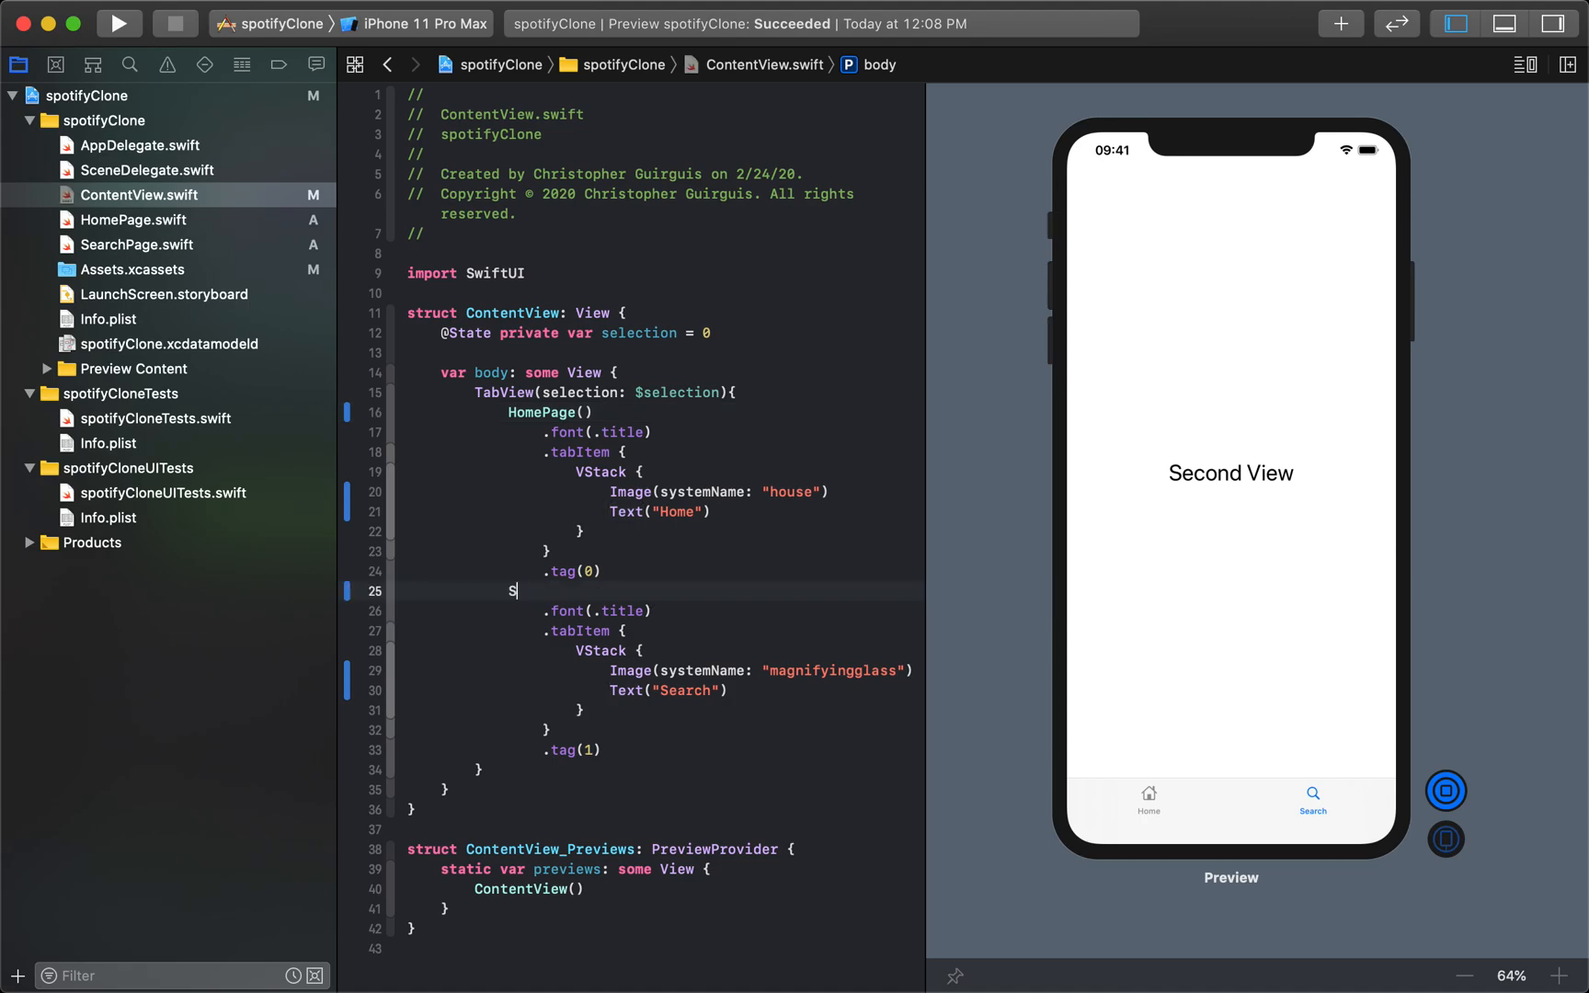
text(earchPage)
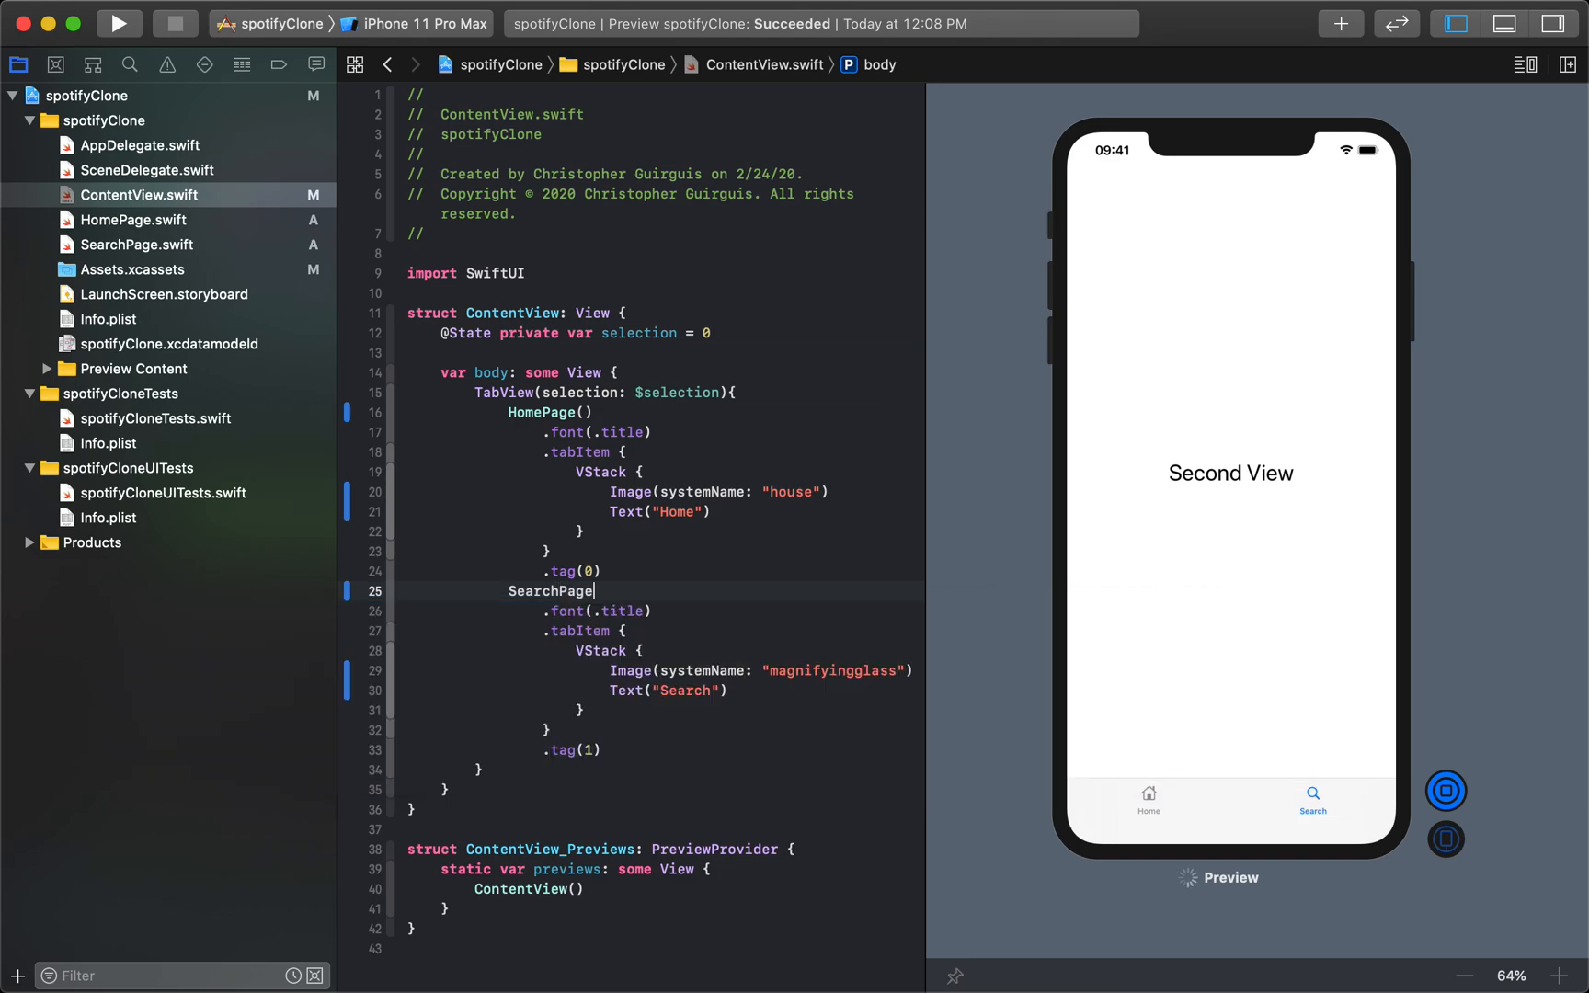
text(())
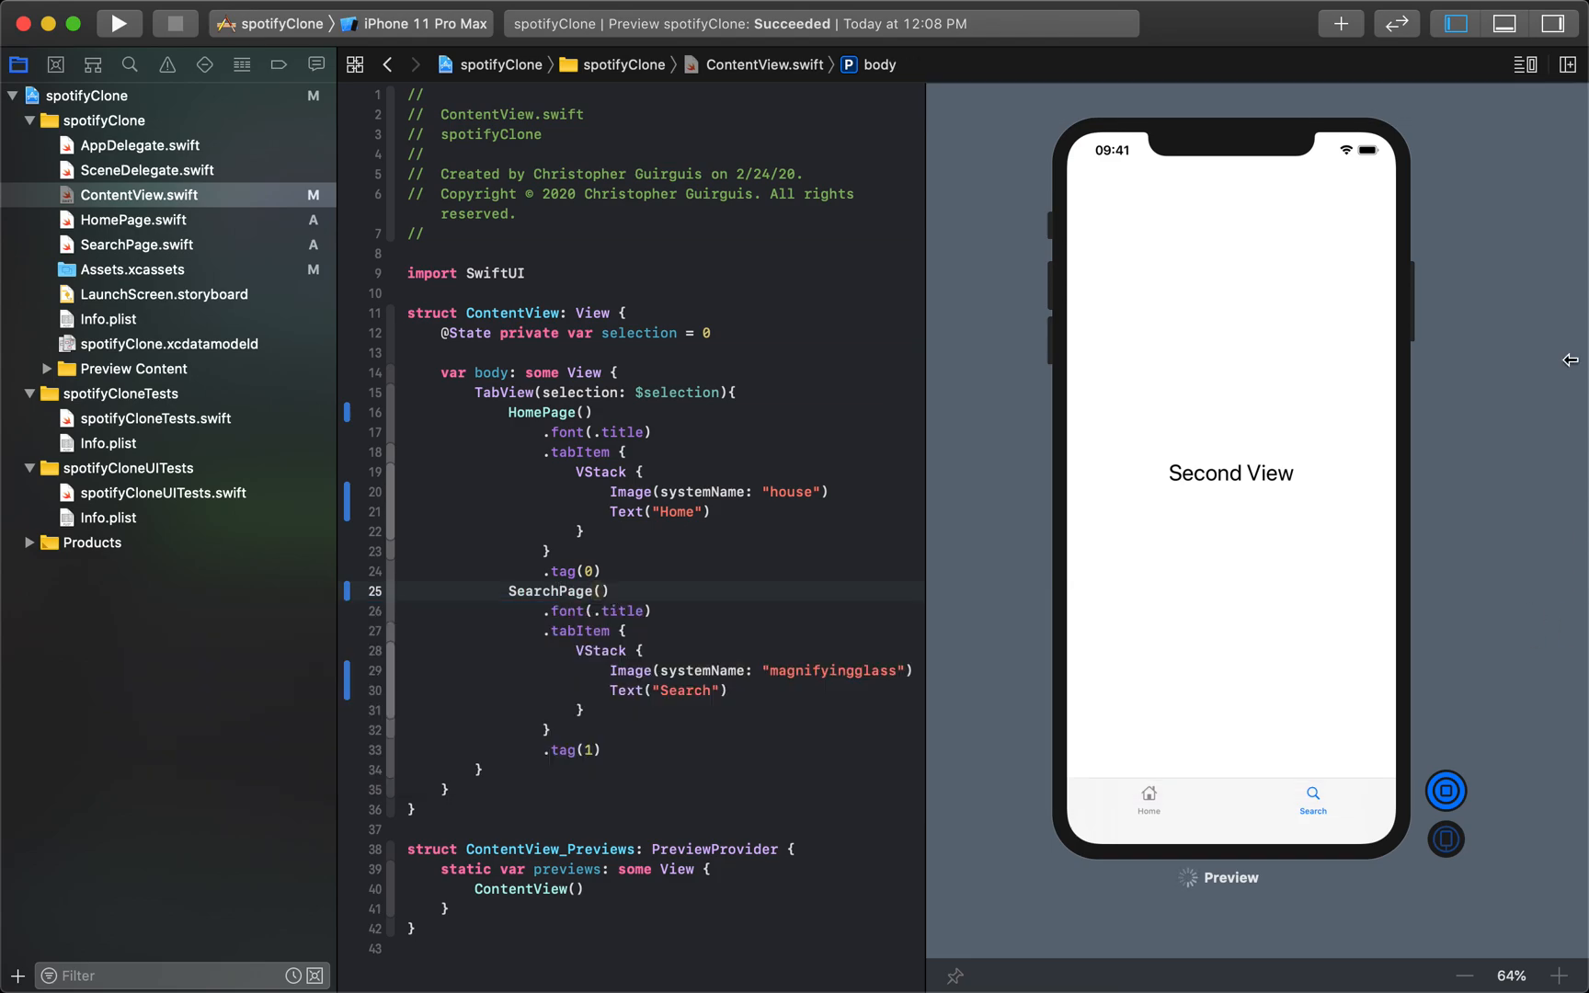
click(1148, 800)
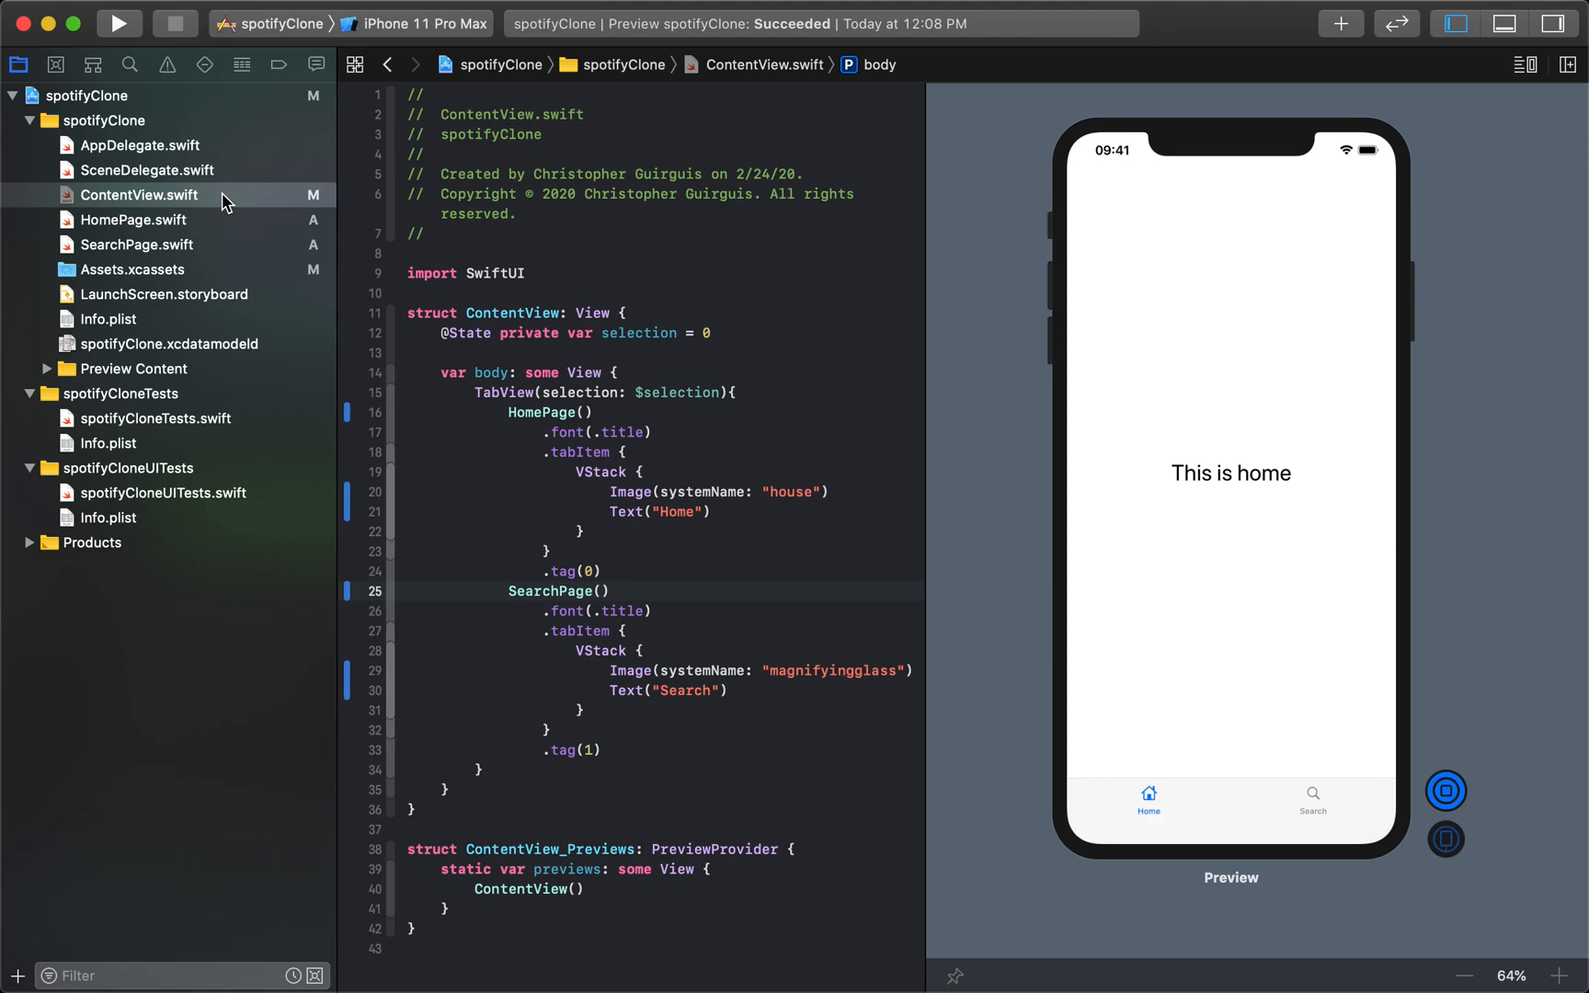
mouse_move(1318, 808)
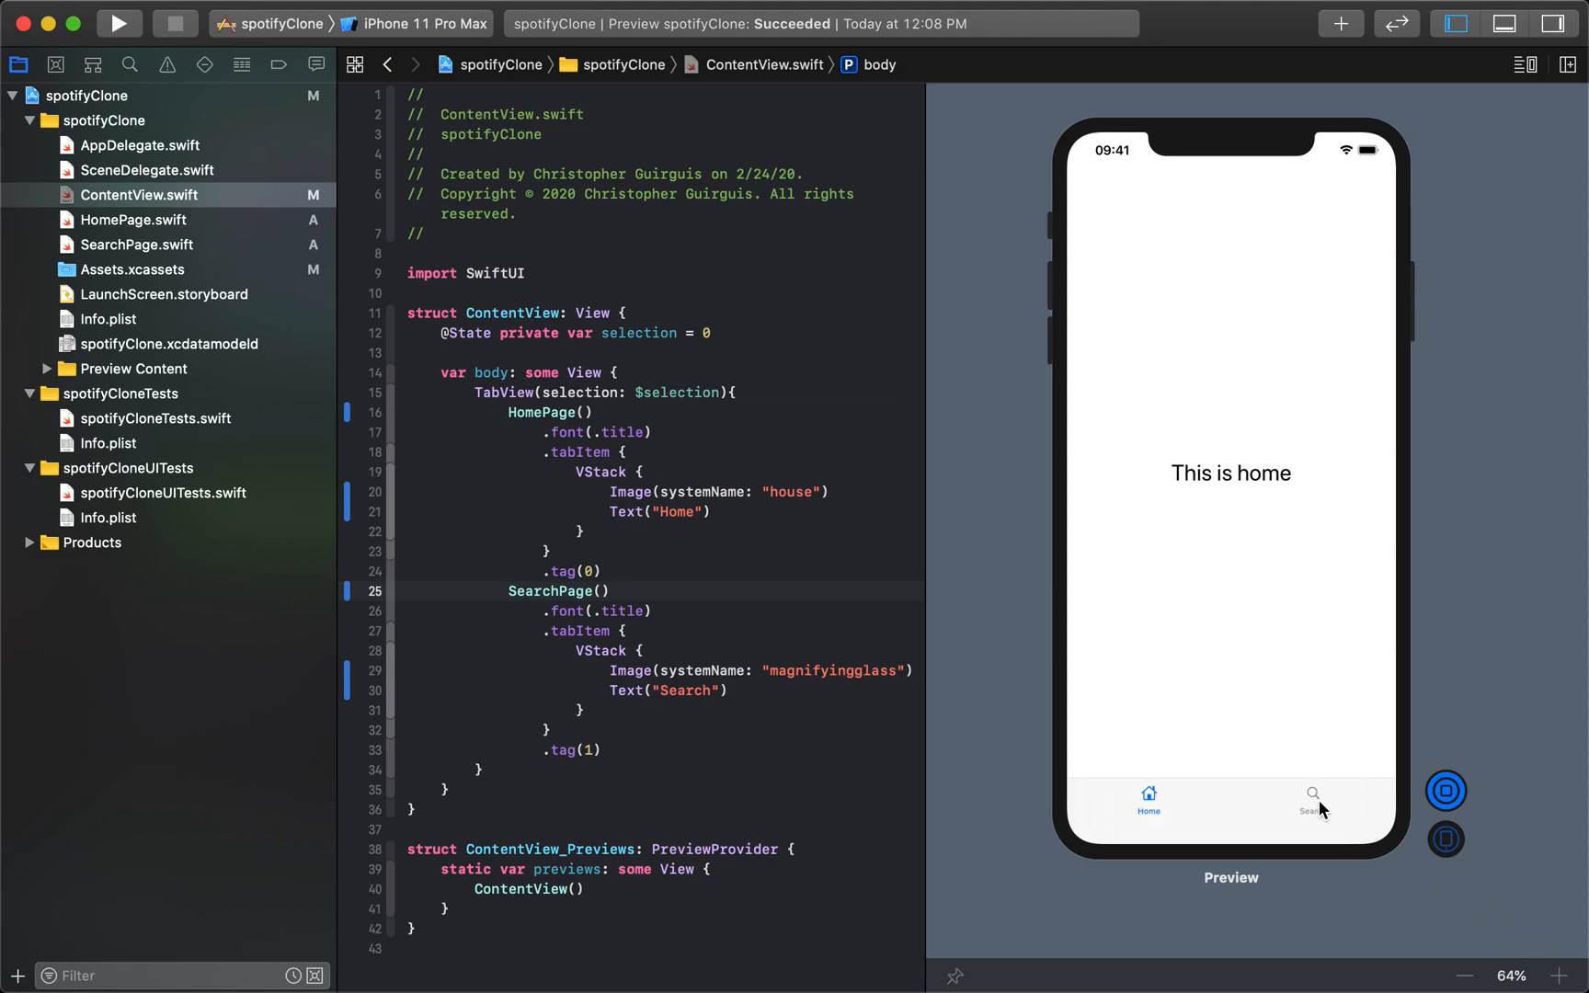
click(1311, 801)
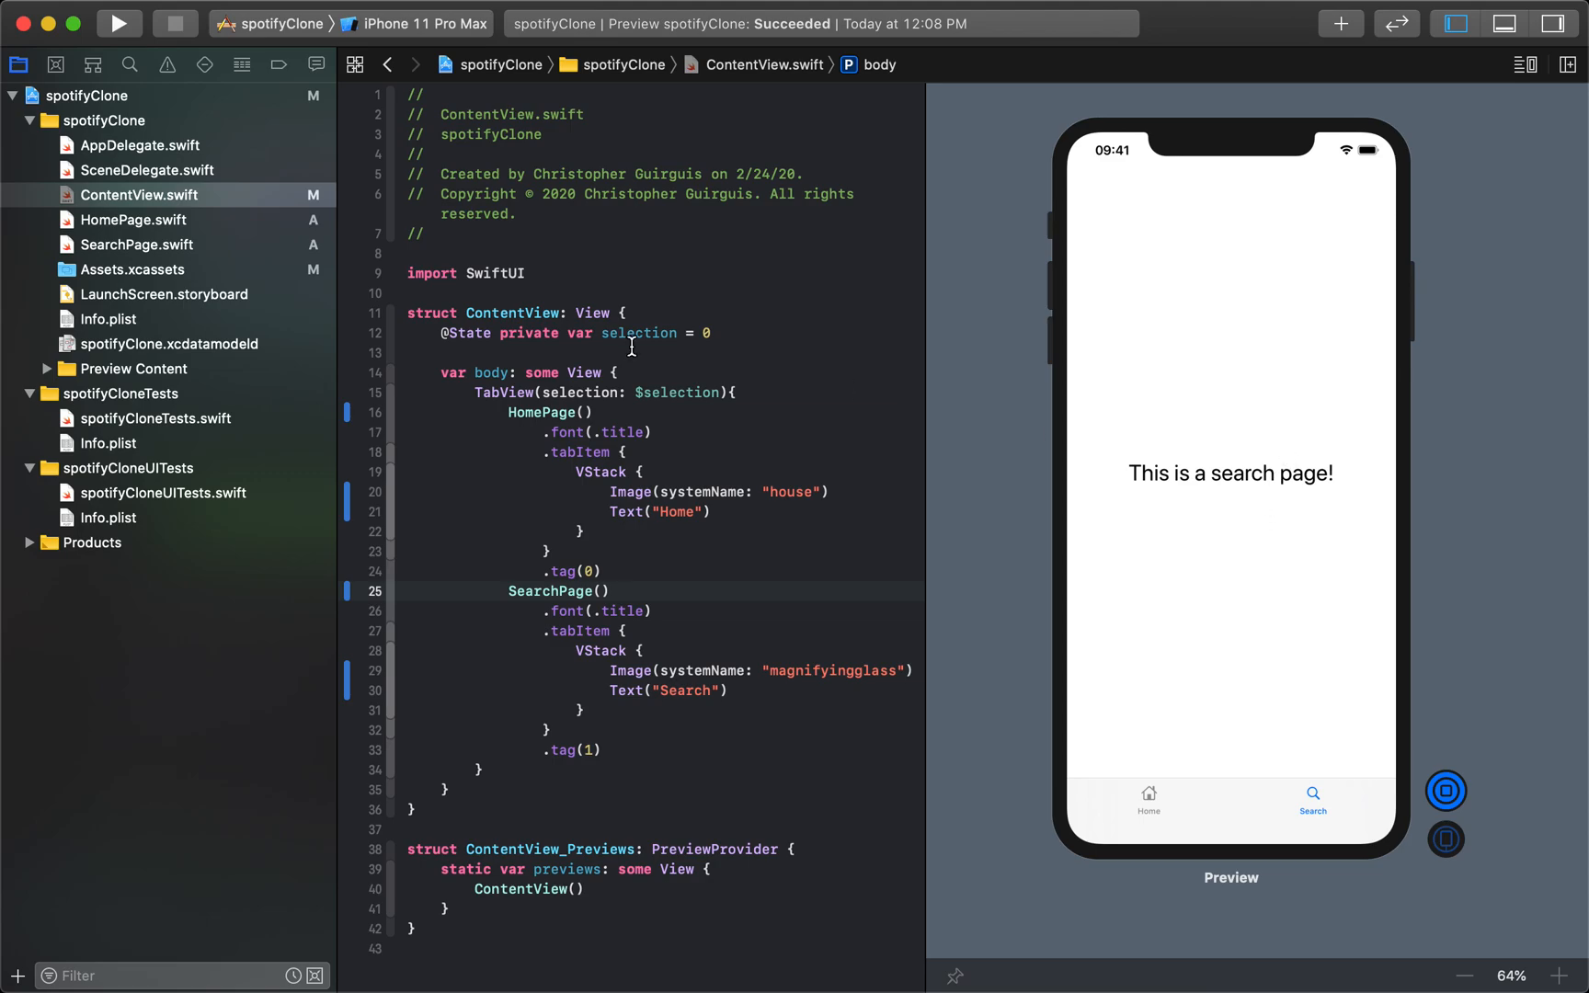
click(137, 245)
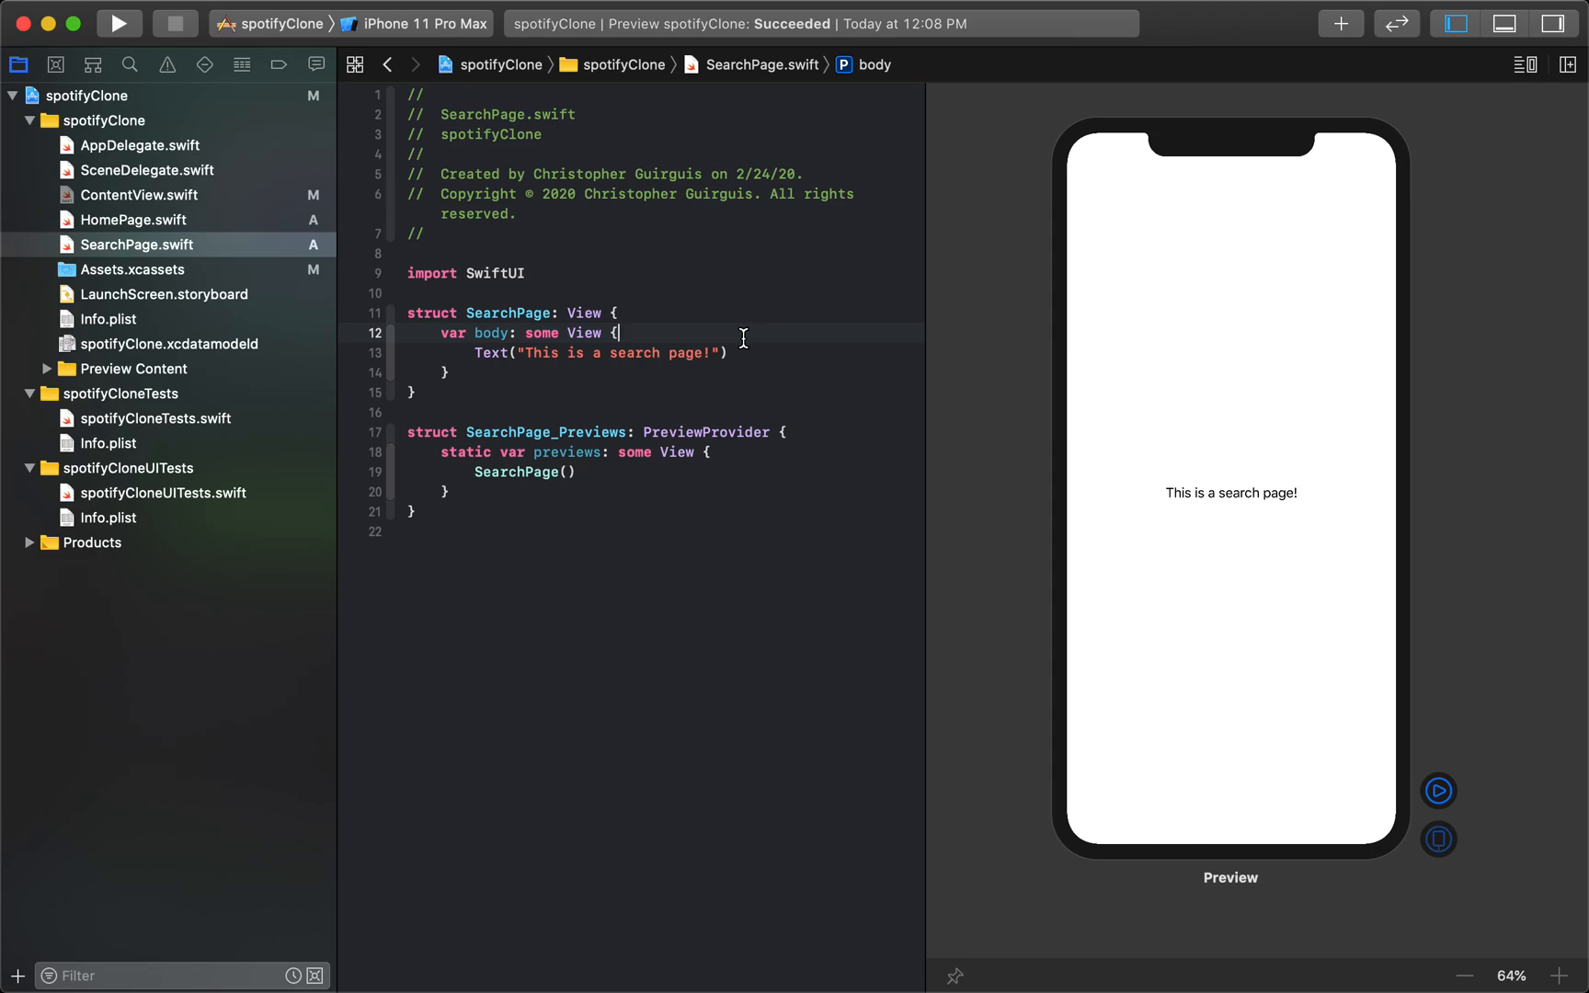
Step: Replace SearchPage's Text line with Image(systemName: "magnifyingglass")
text(Im)
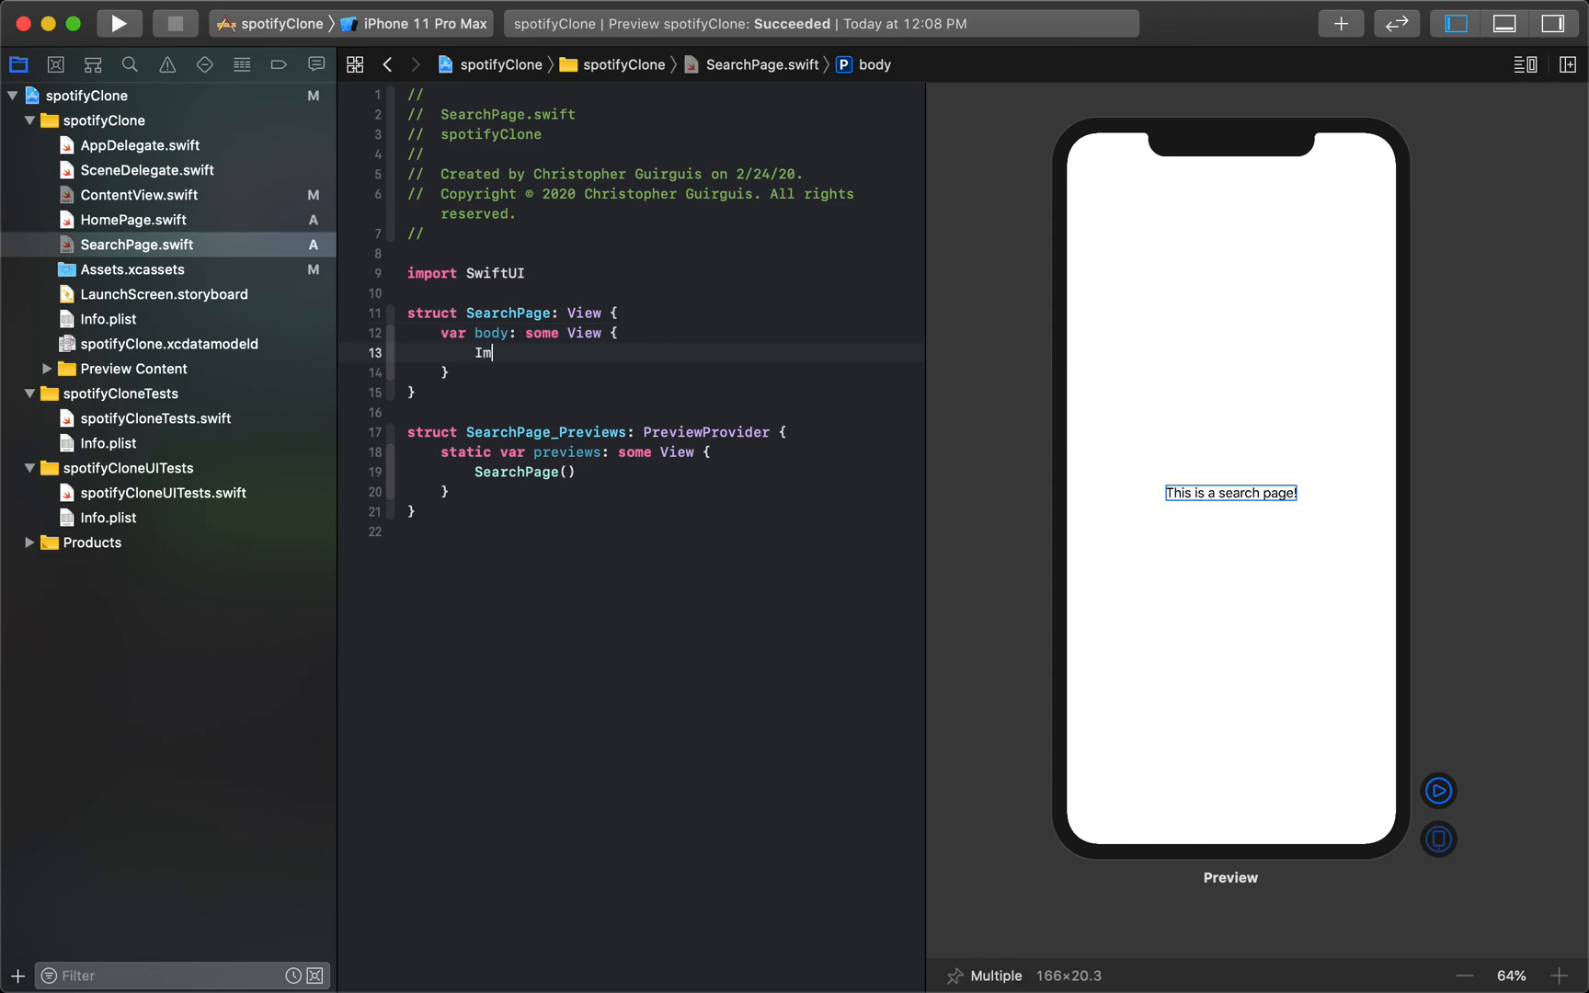
text(age(systerm)
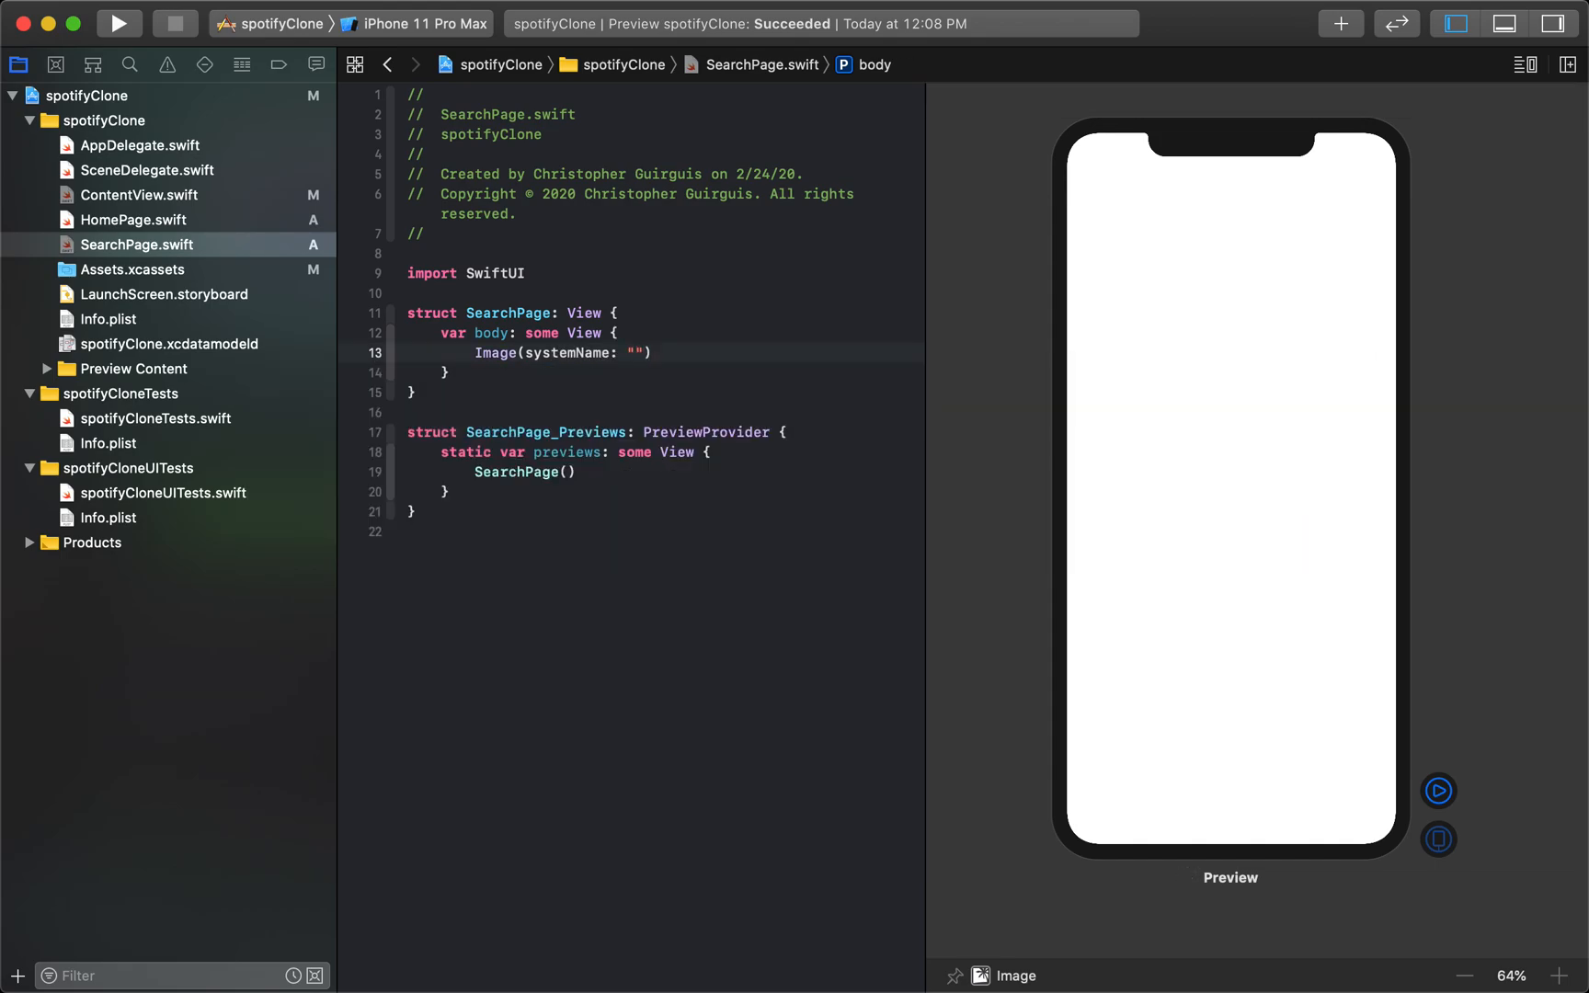
text(mag)
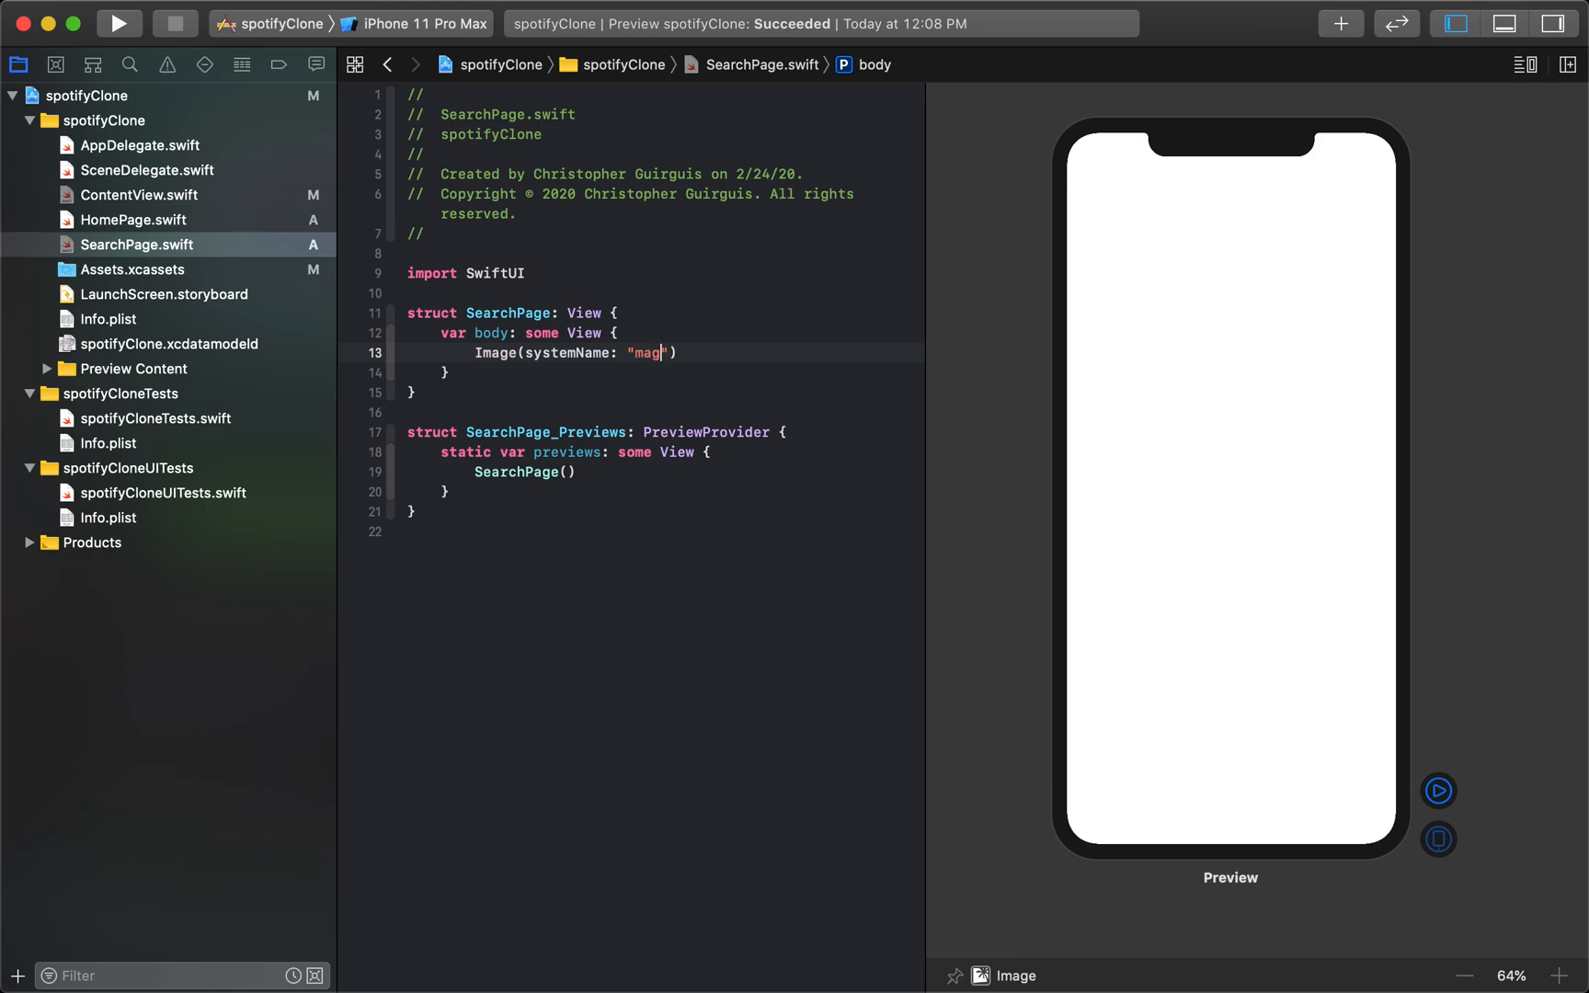
text(nifying)
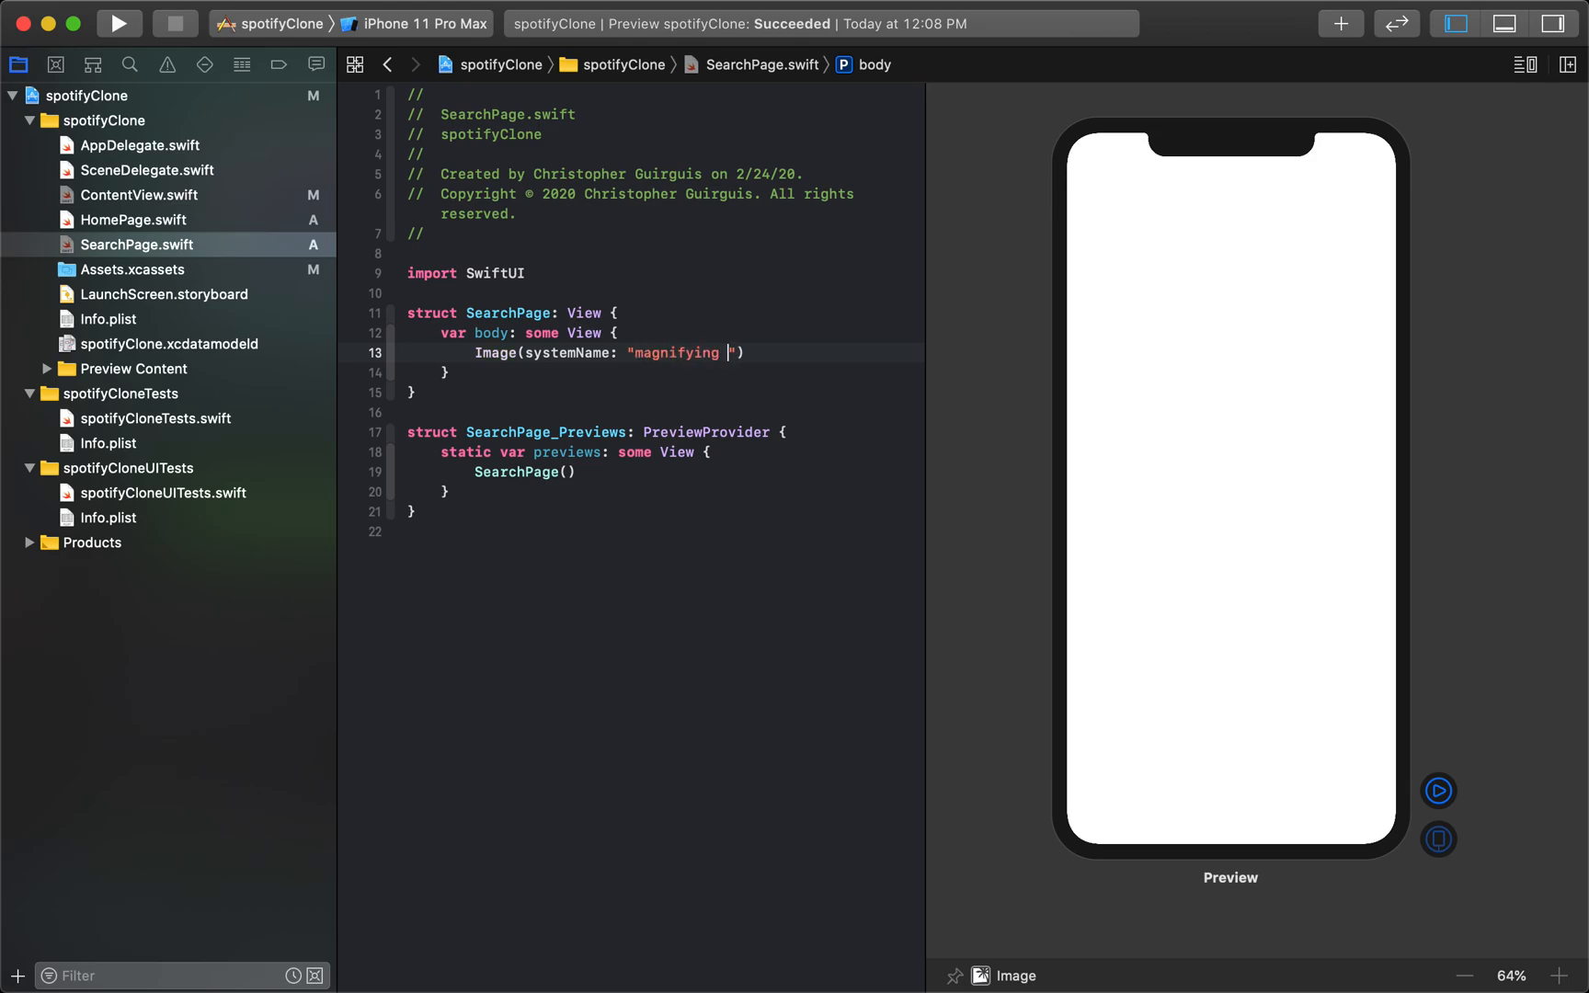
text(glass)
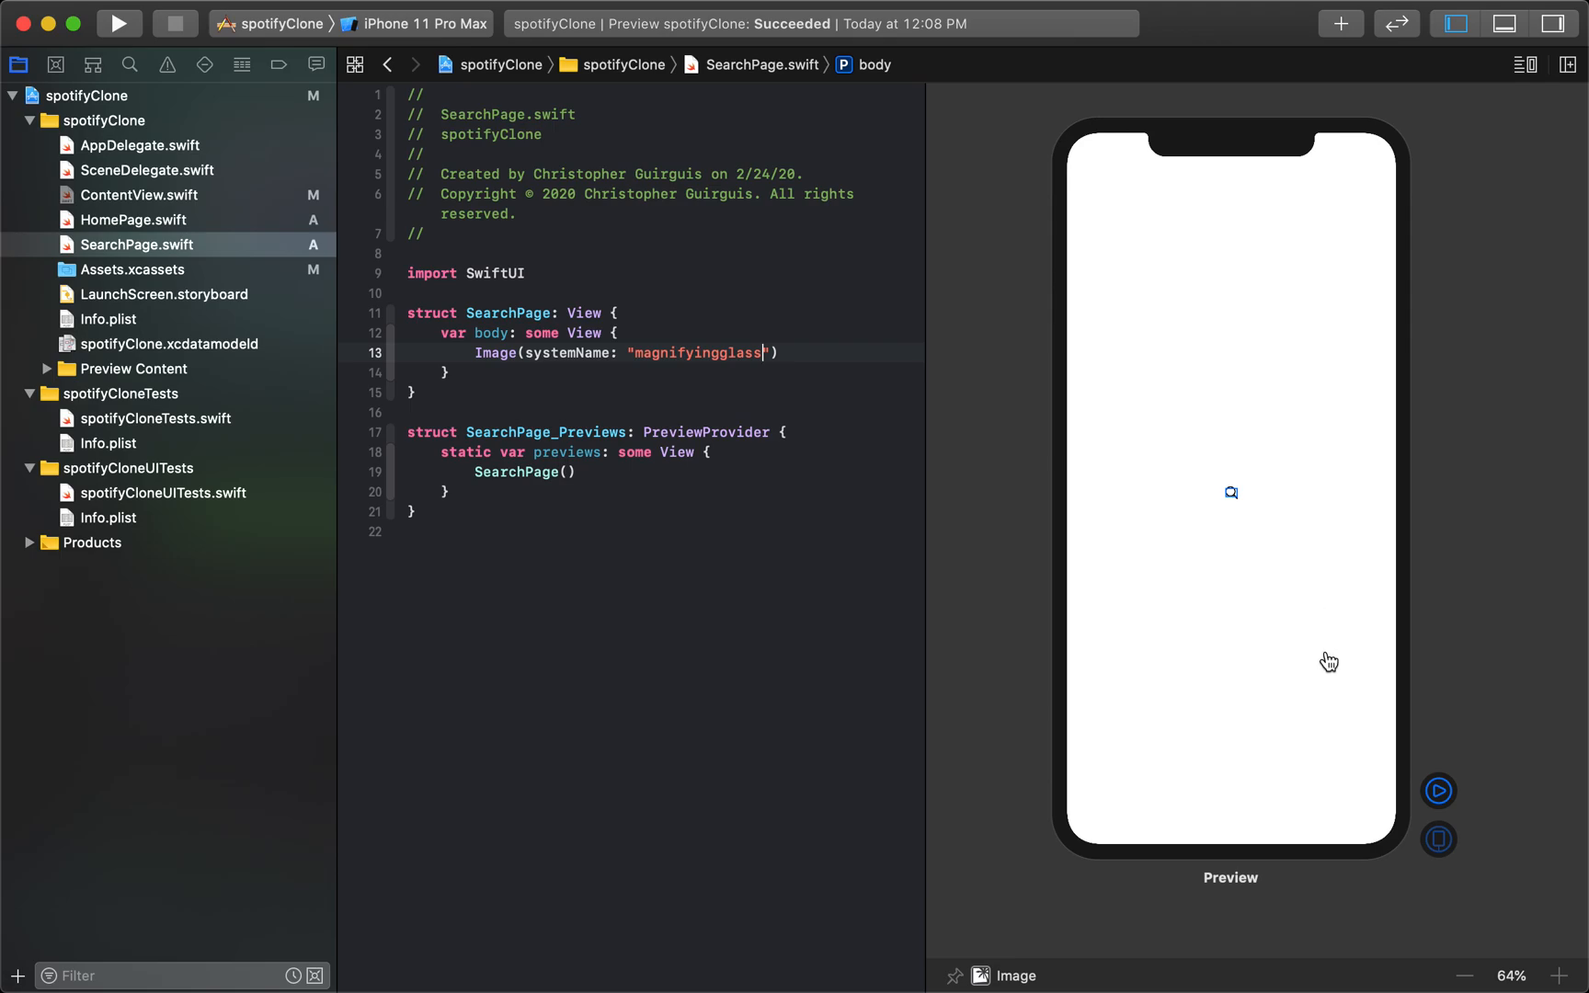
click(147, 169)
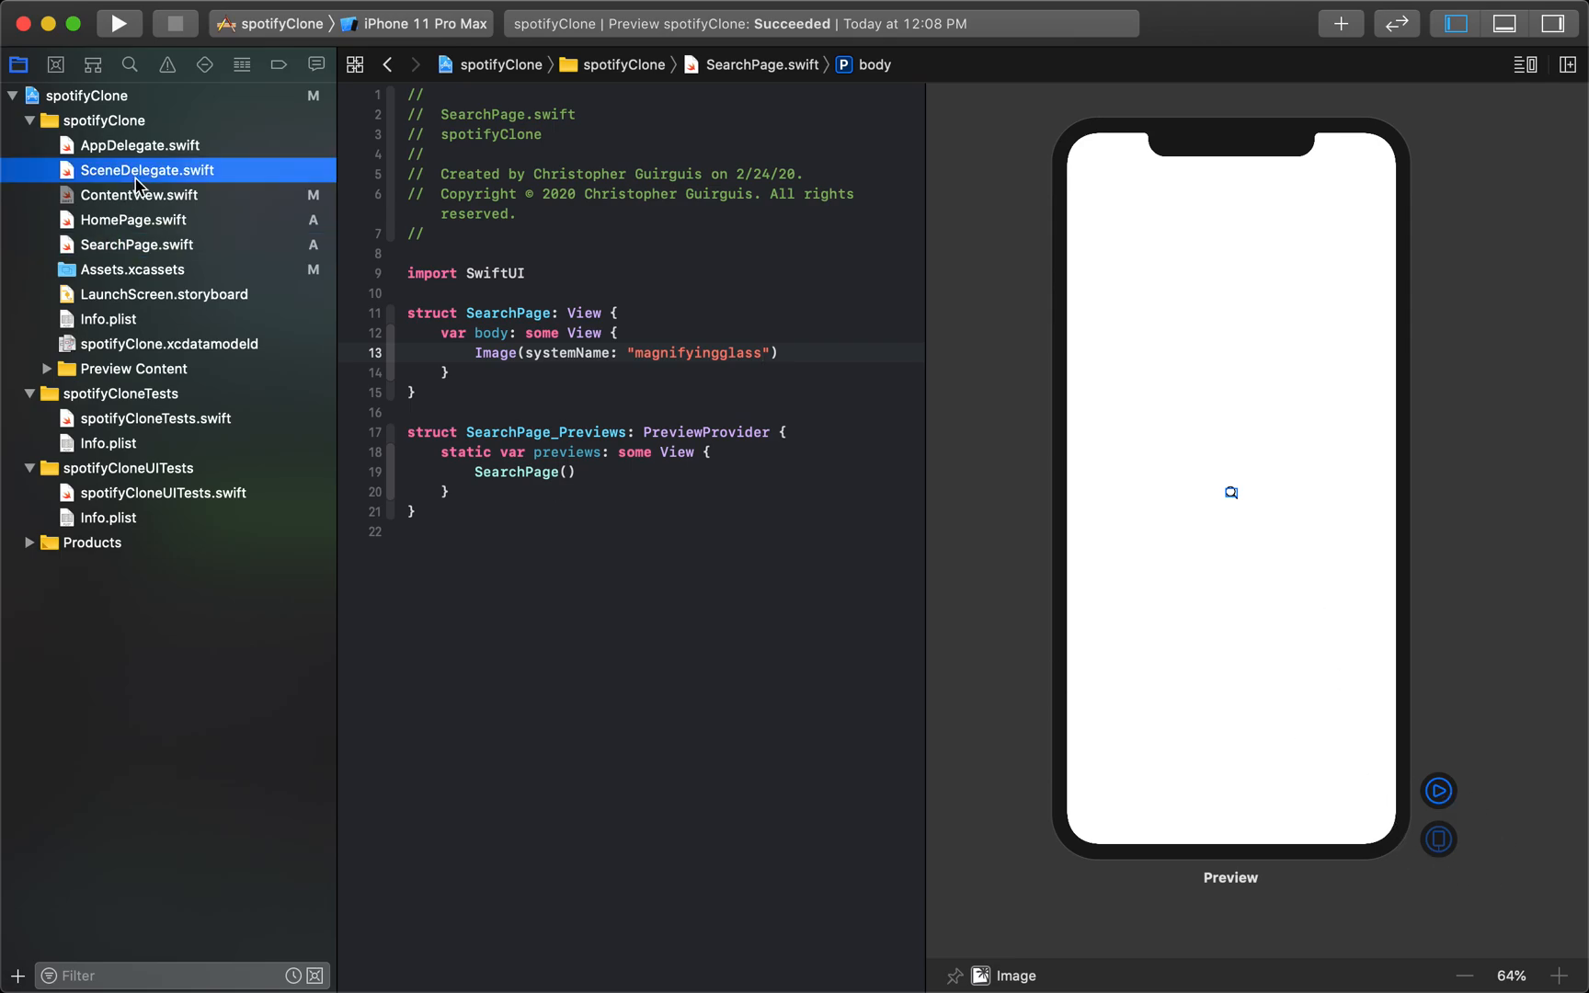
Step: Open ContentView and switch the live preview to the Search tab showing the magnifying glass
click(140, 195)
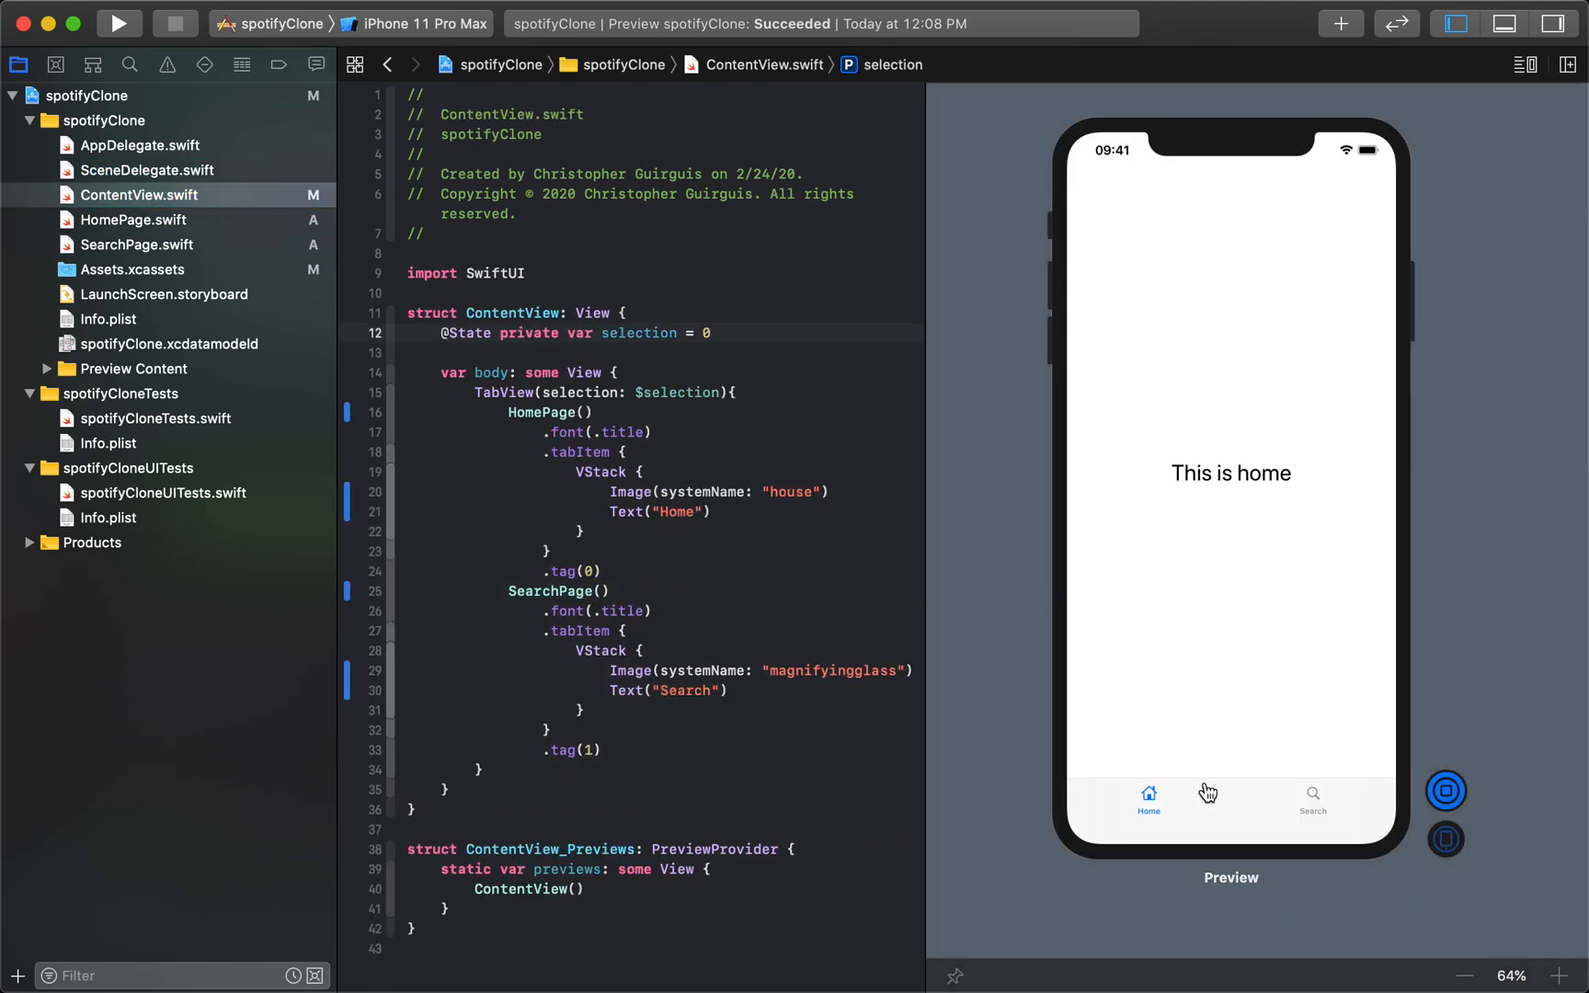
click(1312, 800)
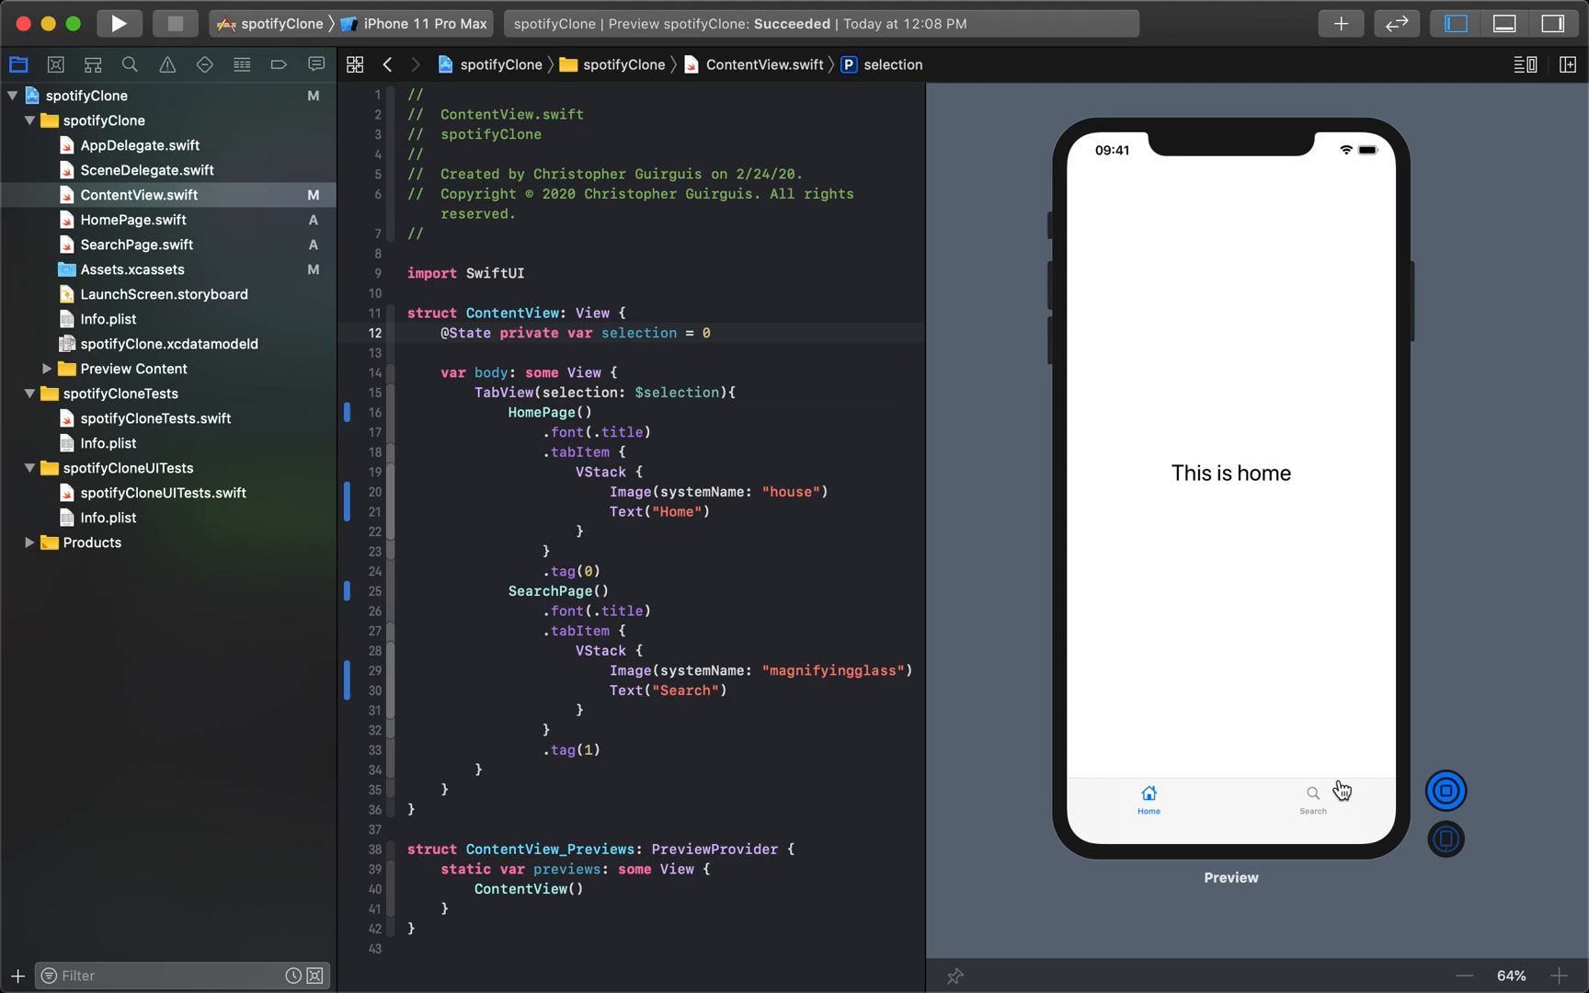
click(1314, 801)
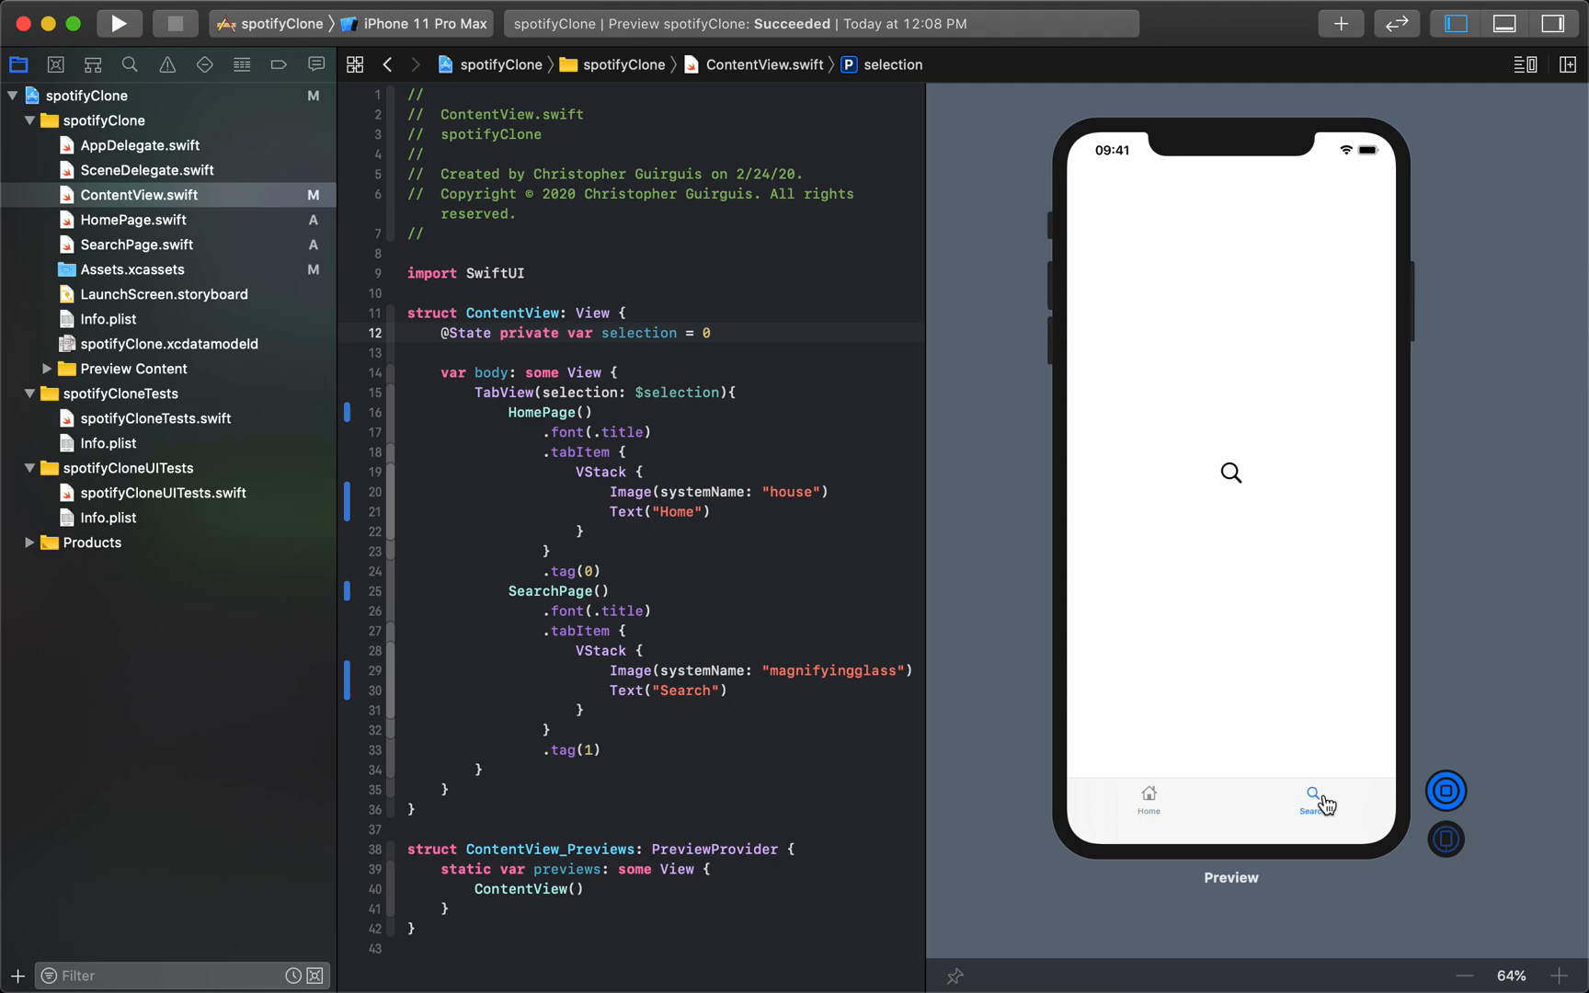
key(cmd+tab)
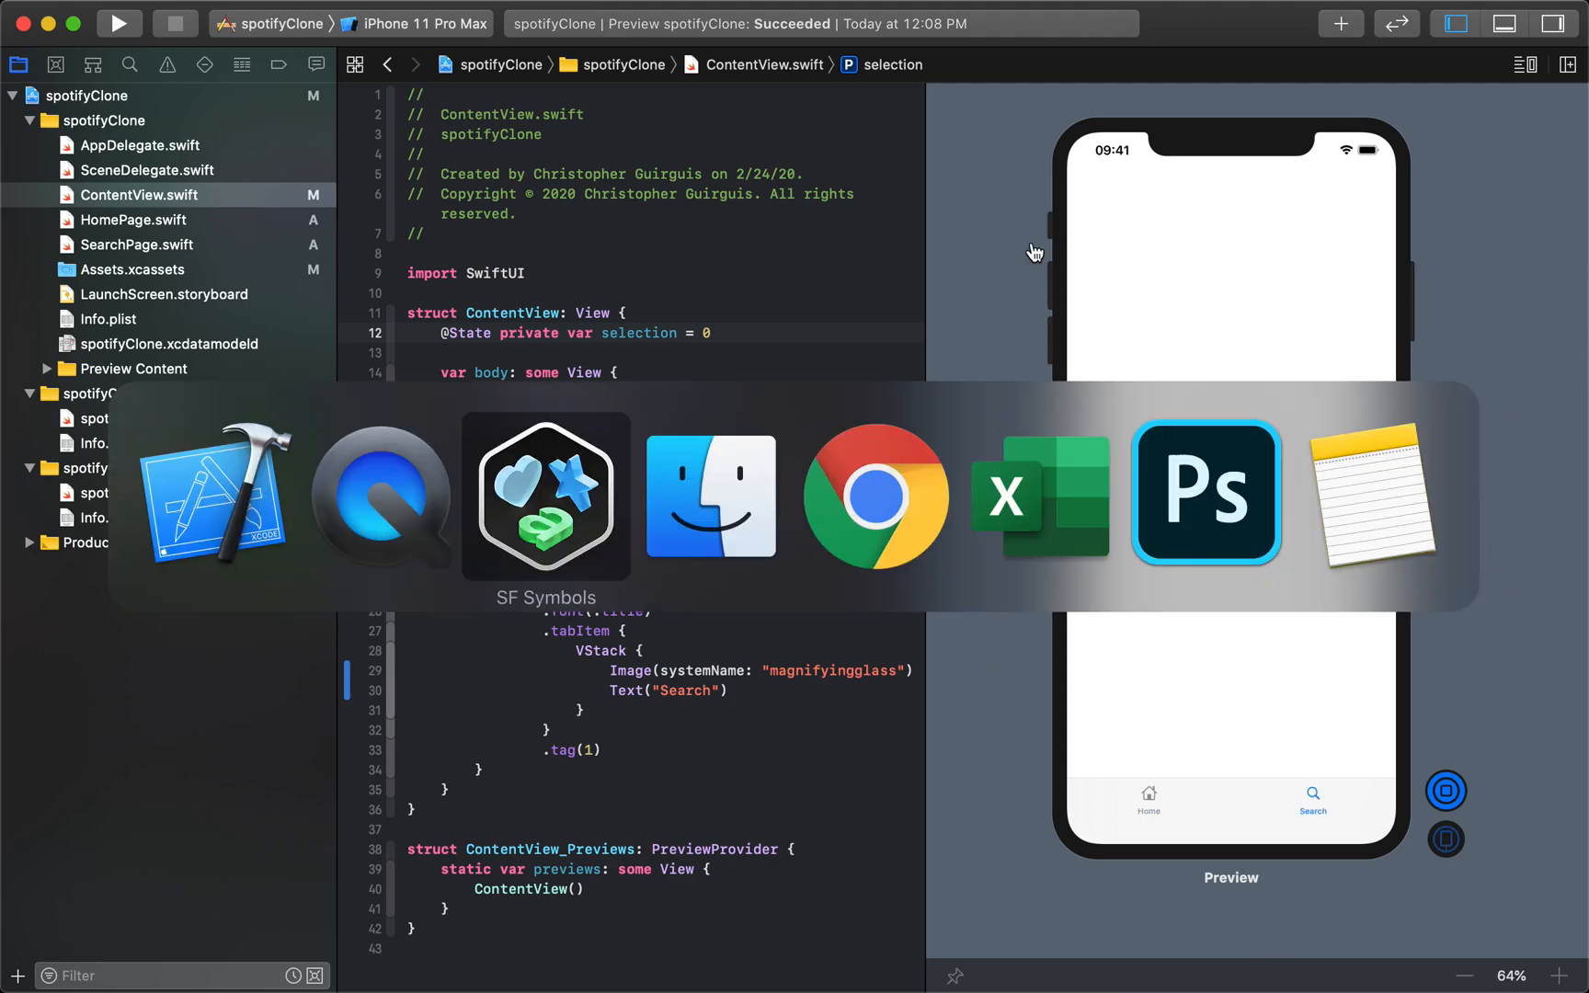